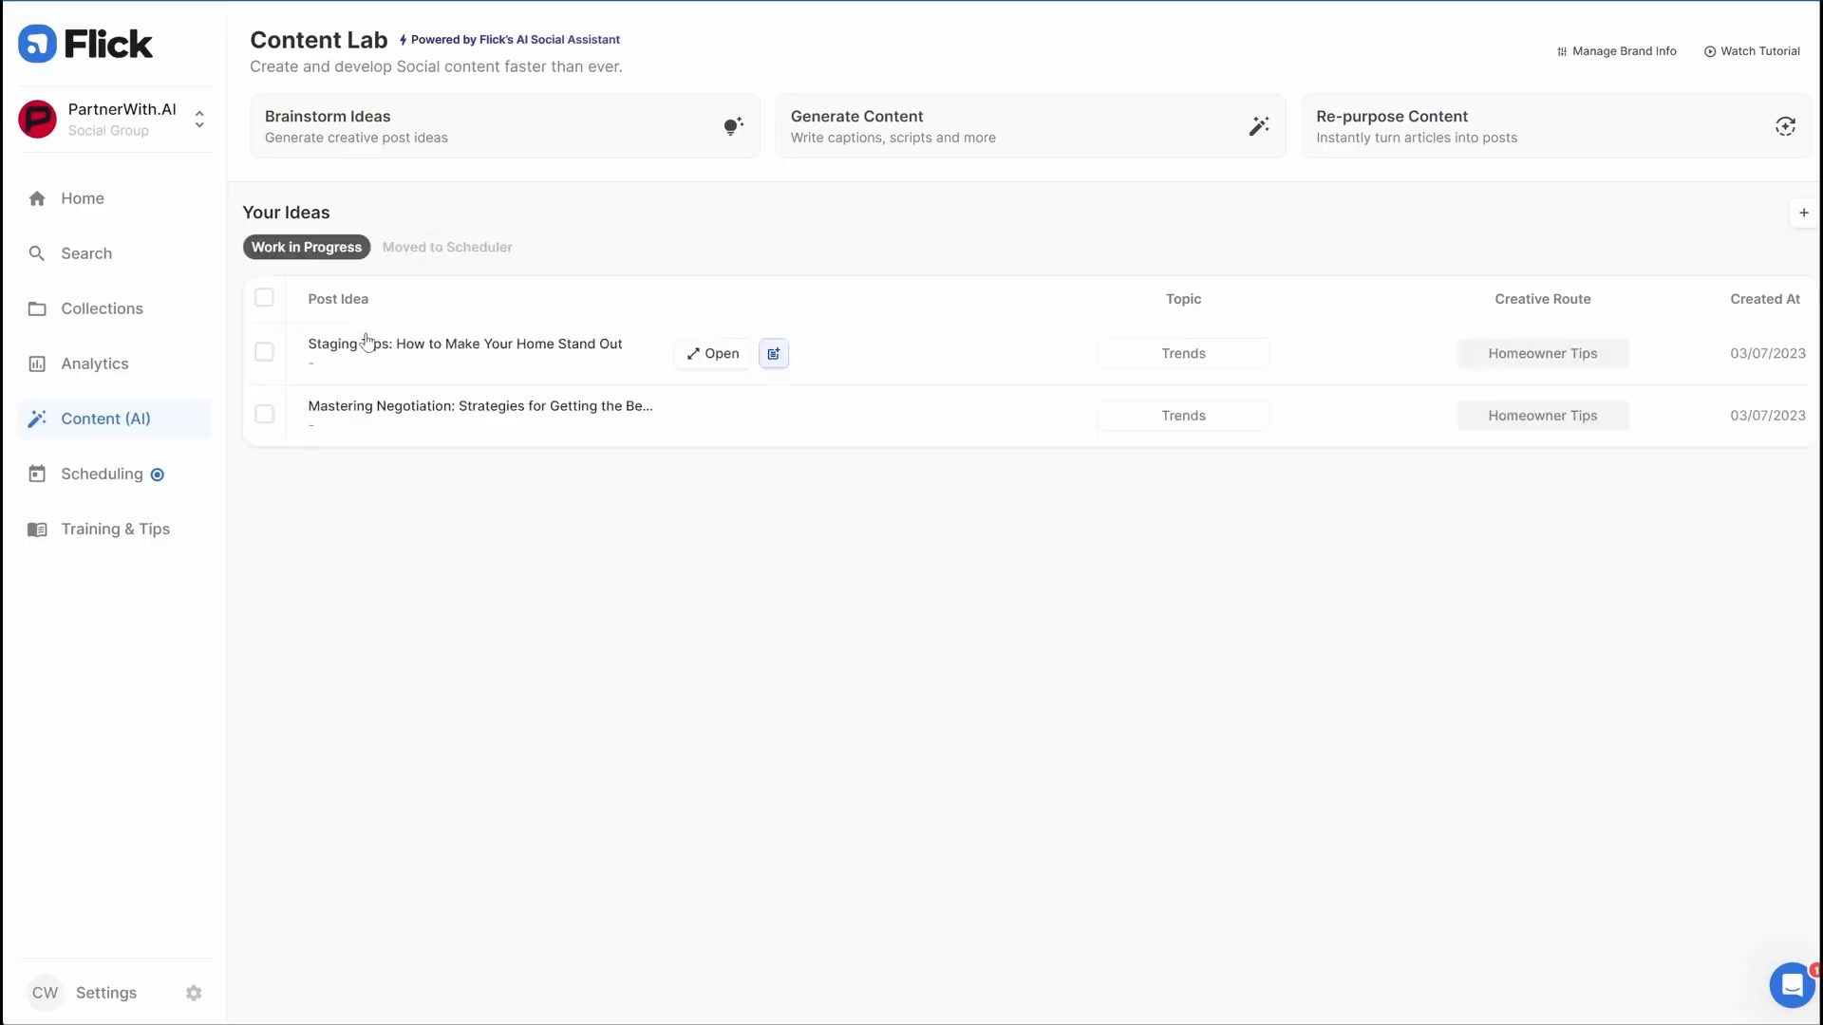
- Open the Staging Tips post idea and adjust the Content Assistant's Length setting
click(713, 353)
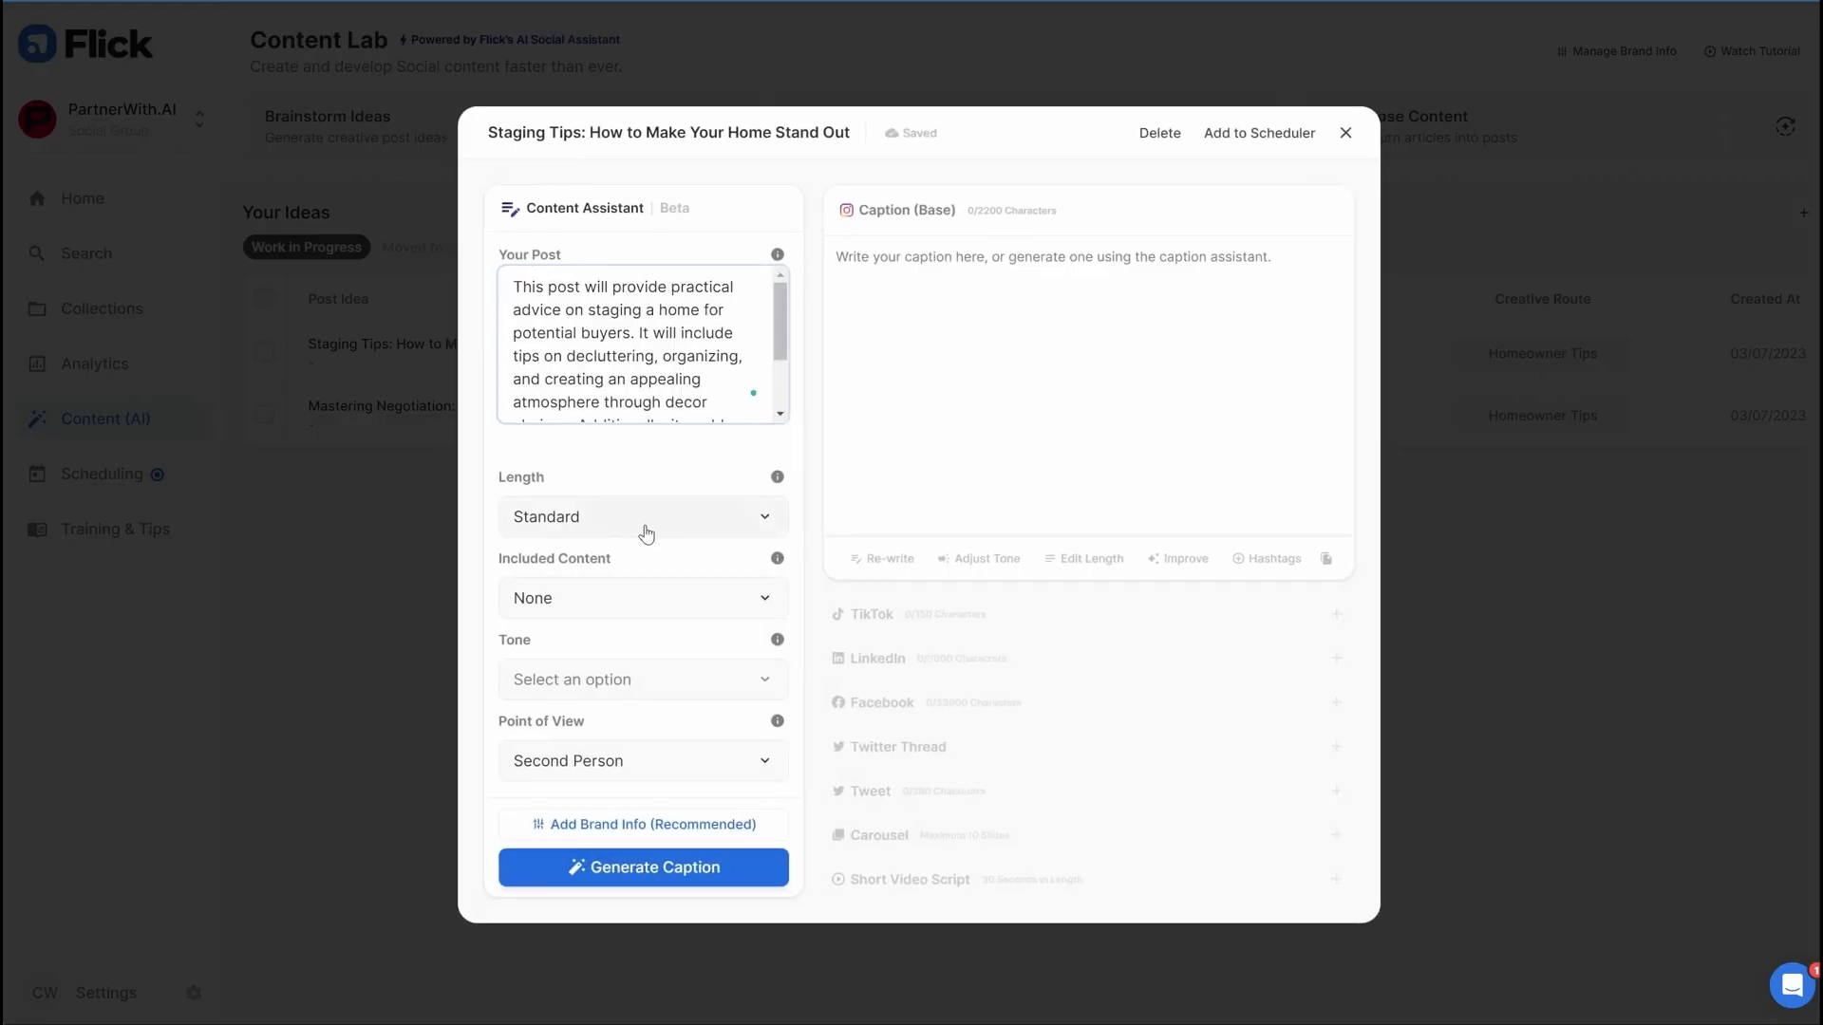
click(642, 867)
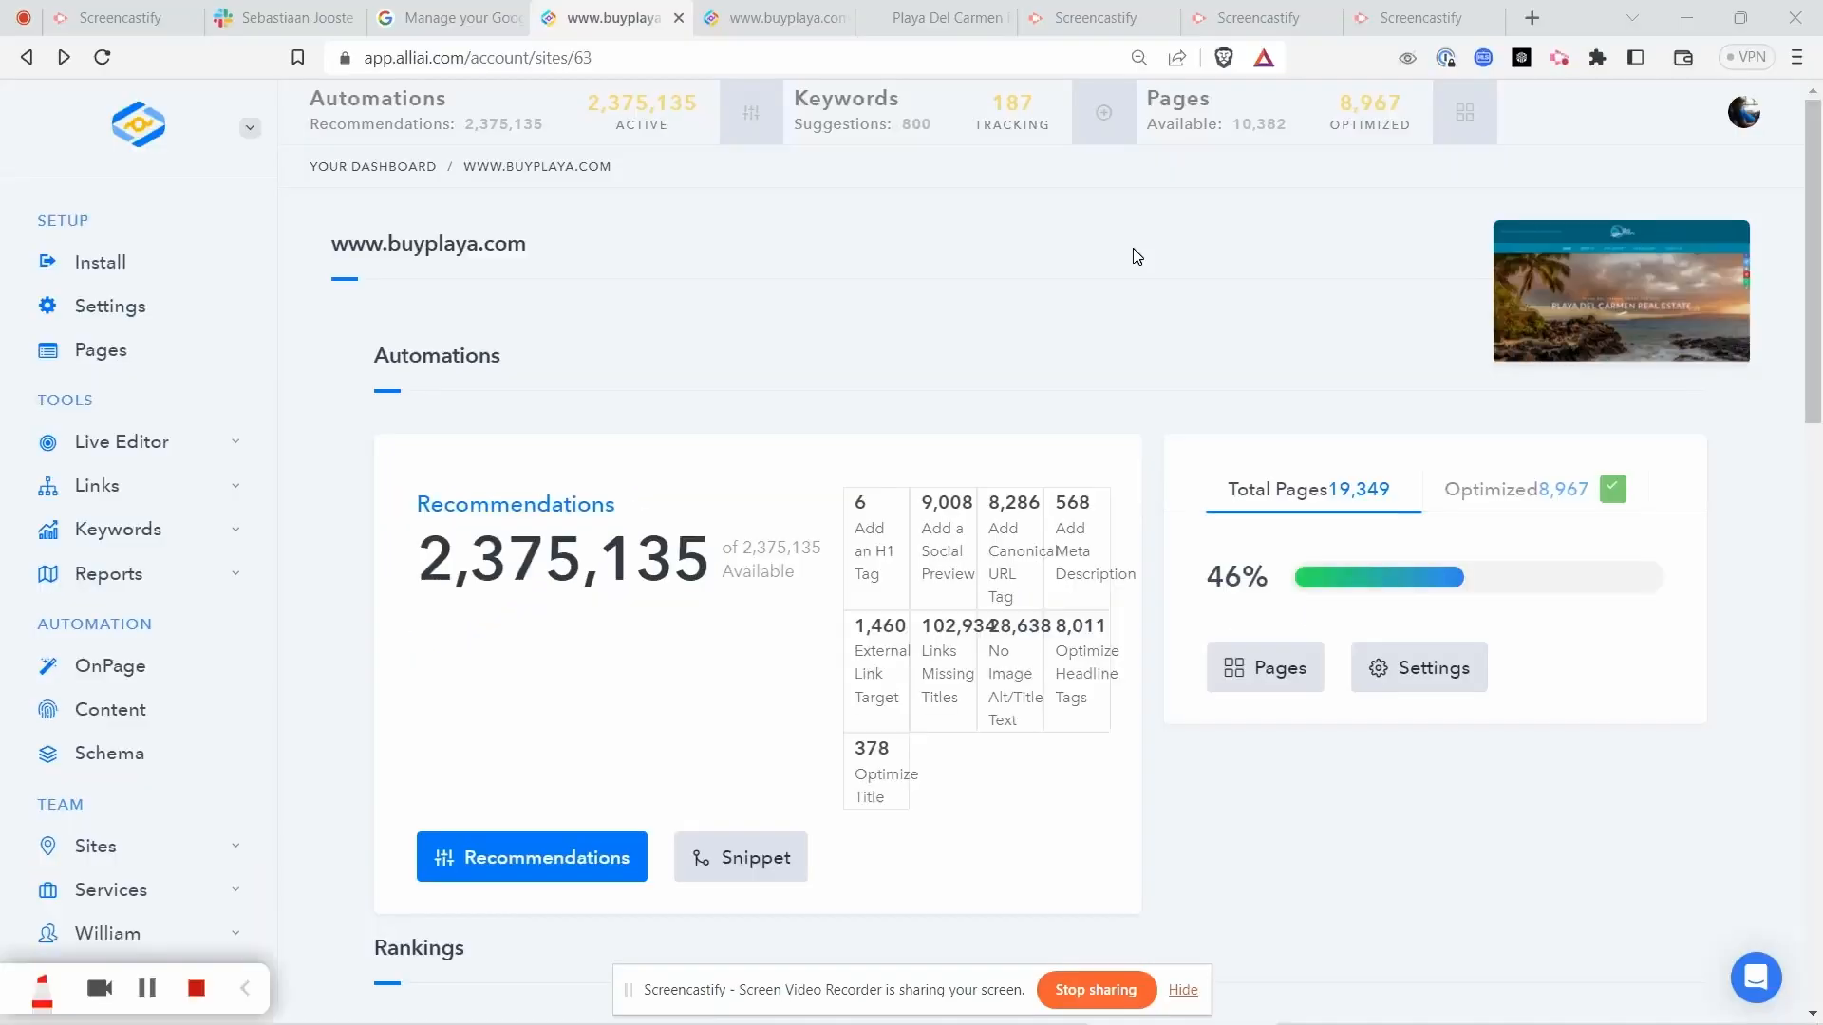
mouse_move(998, 331)
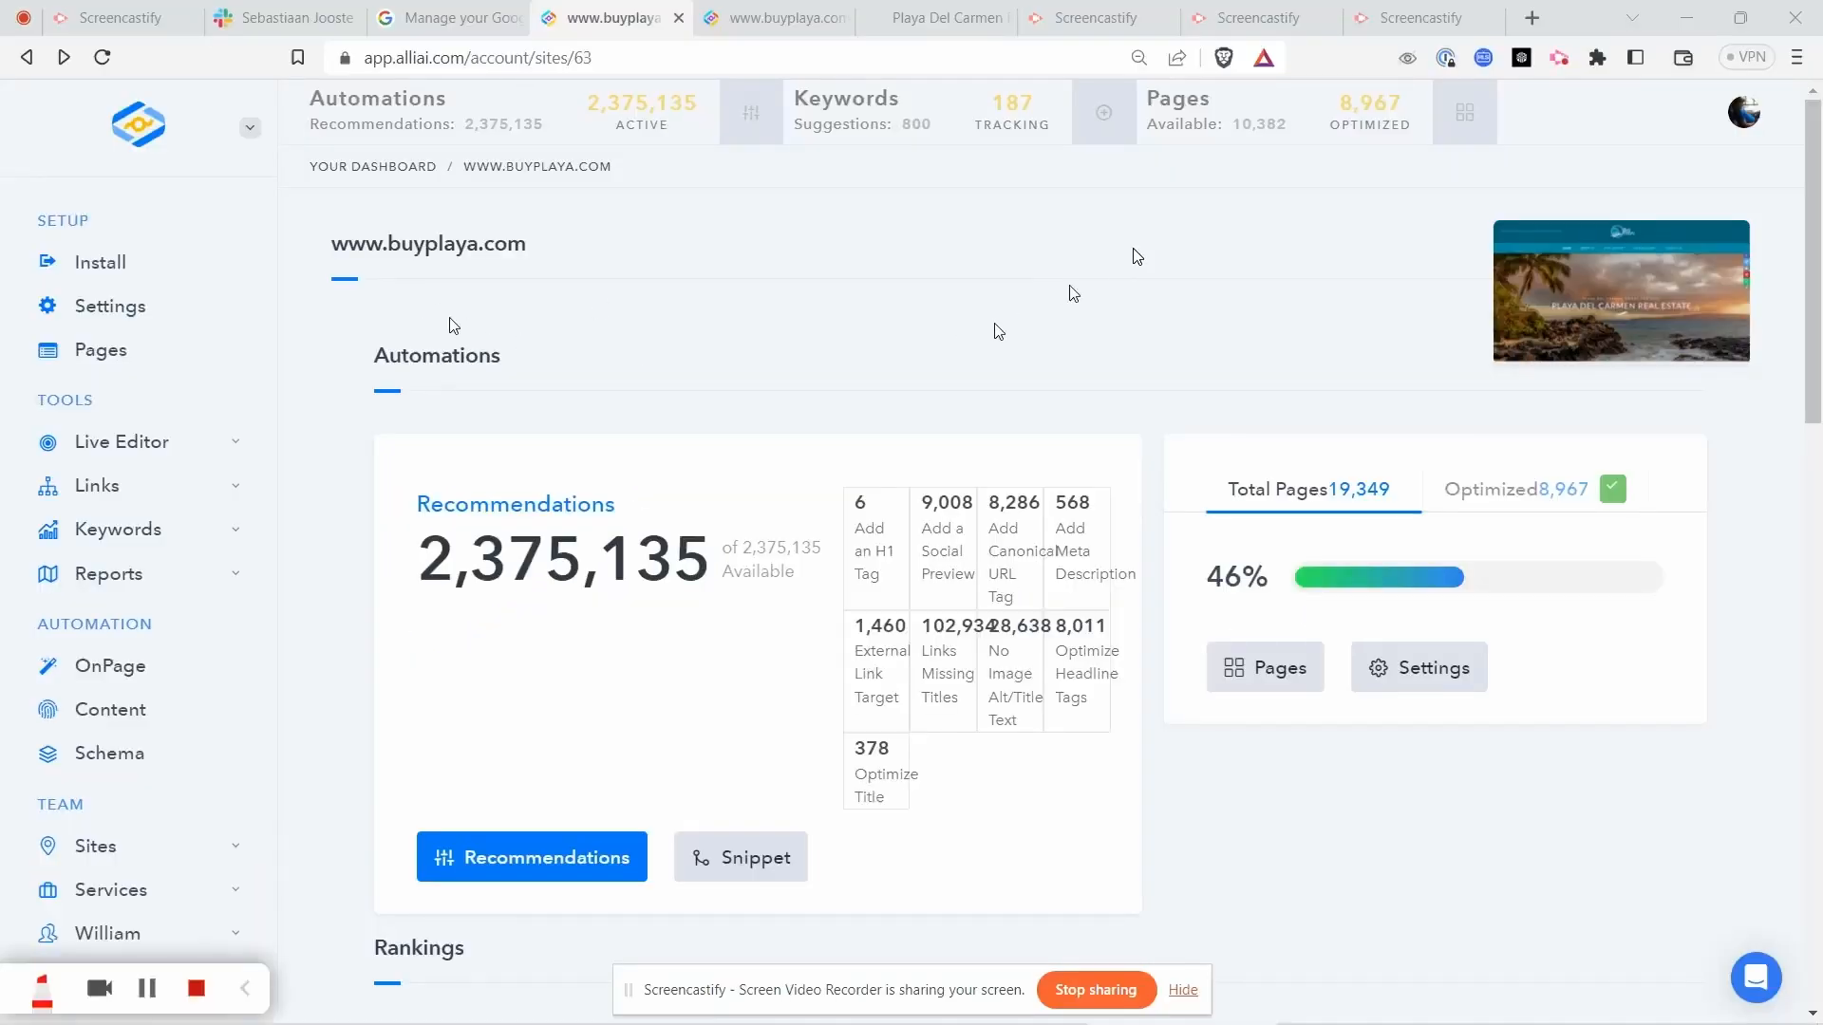
- Show Alli AI's brand link suggestions for the focus keyword, sorted by status
scroll(down, 3)
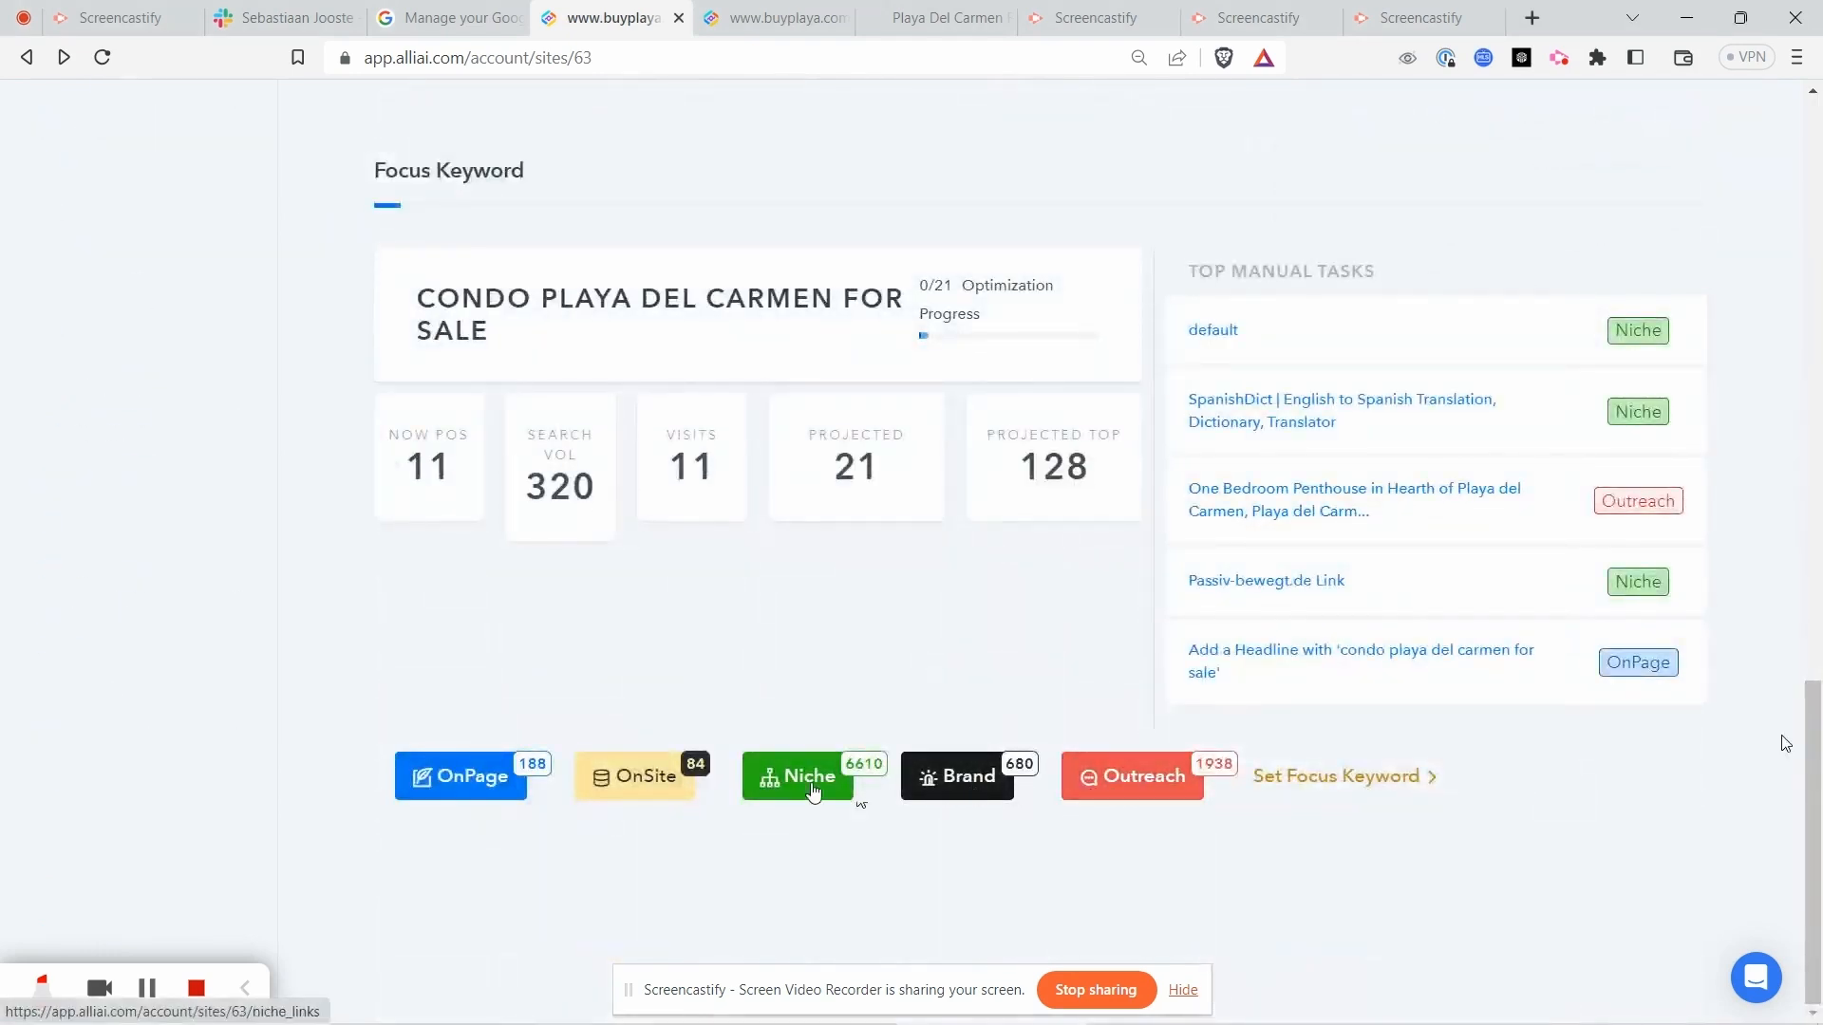
click(957, 777)
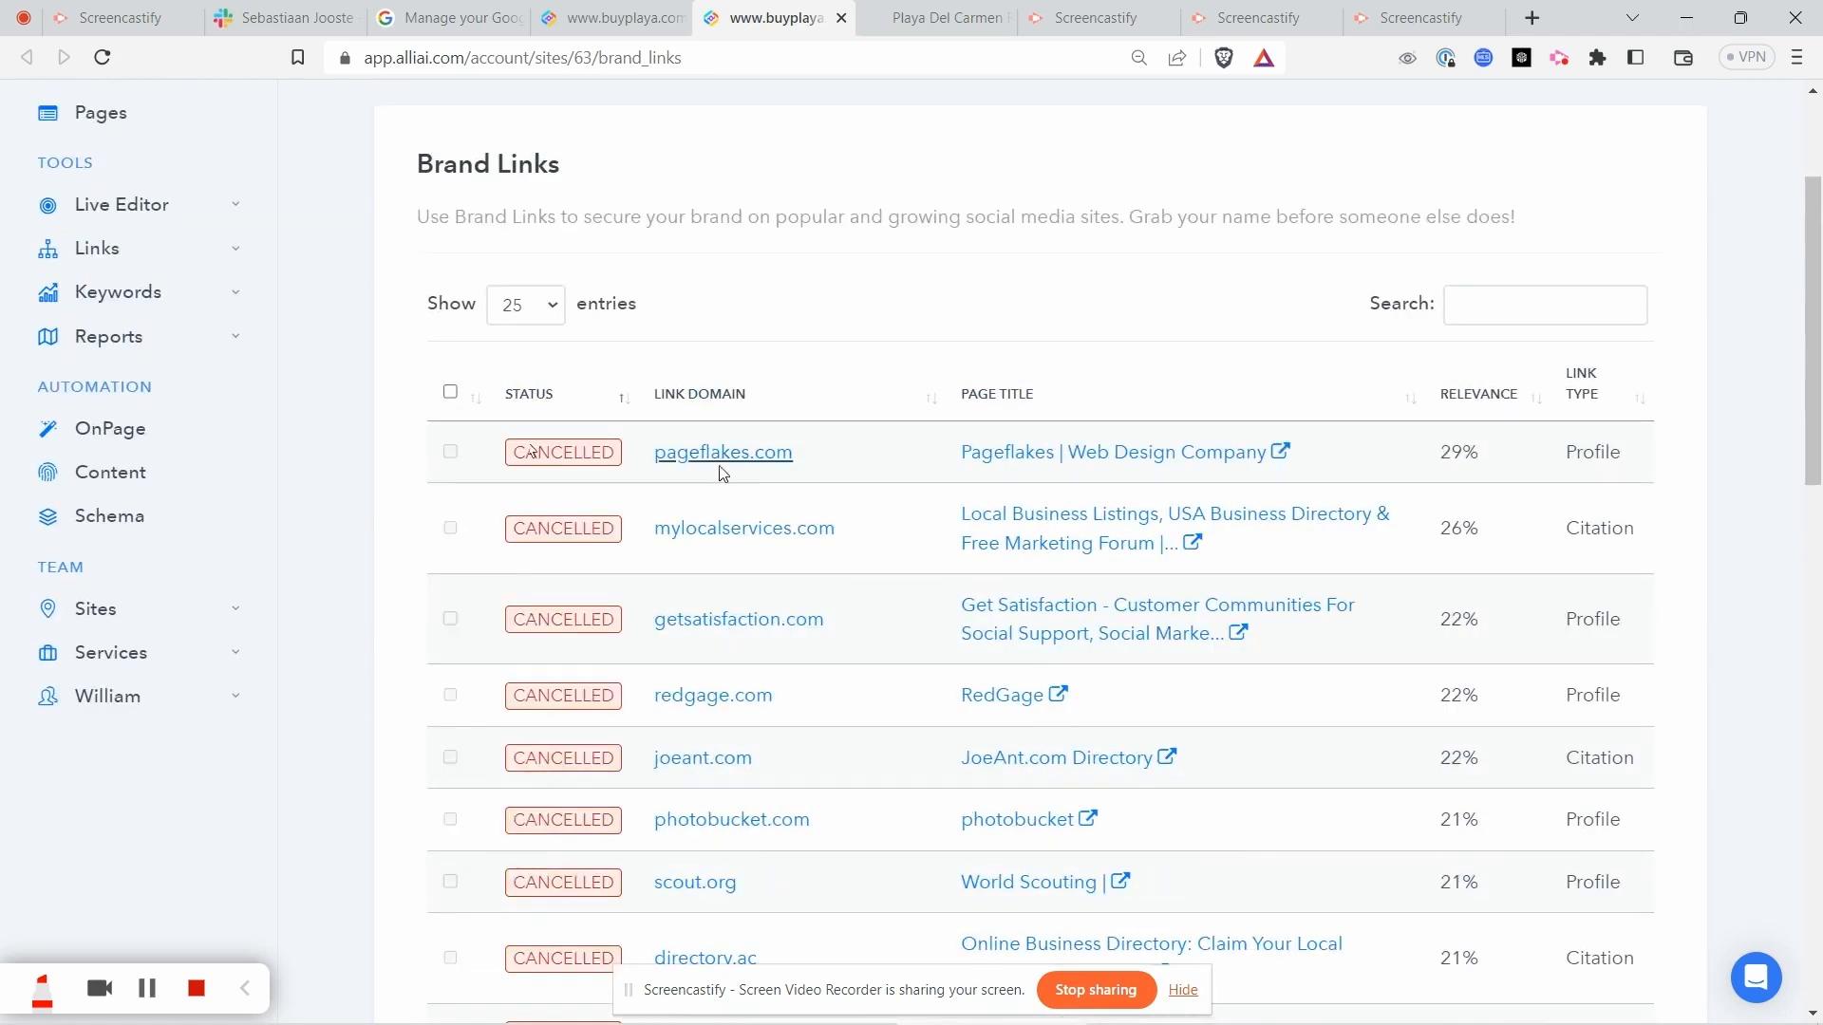
click(529, 394)
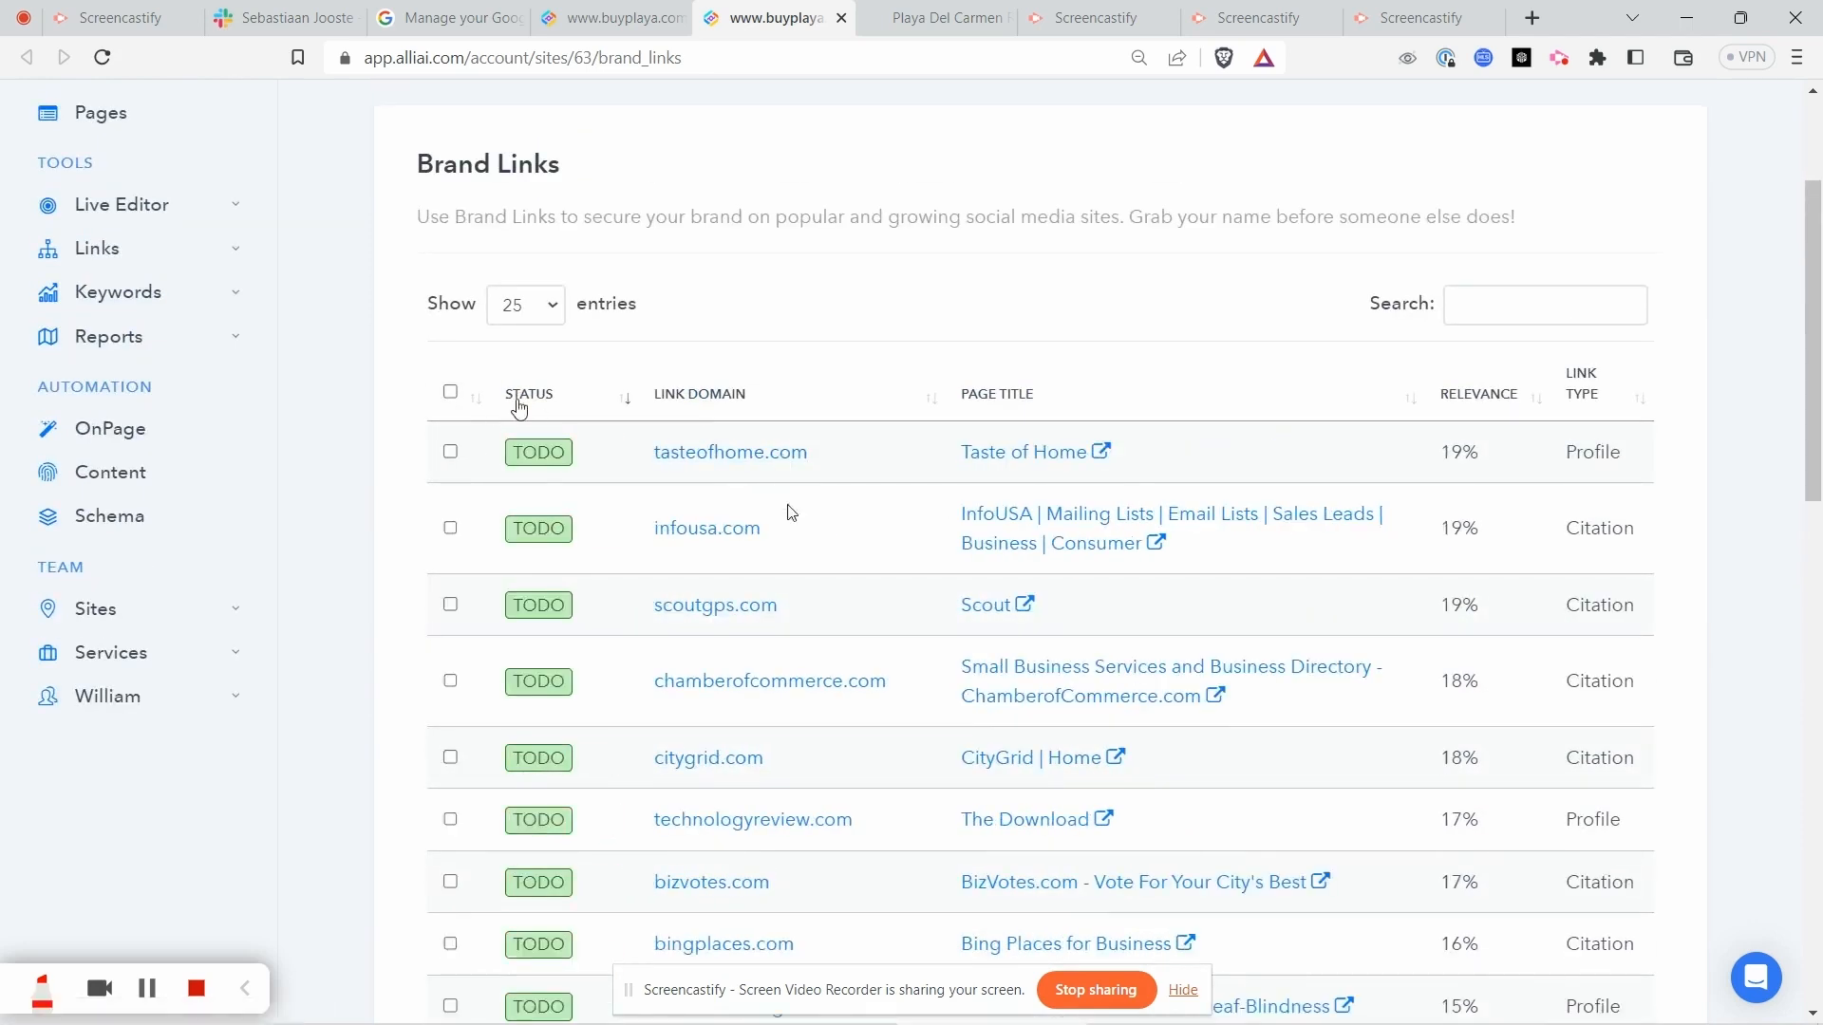
click(605, 17)
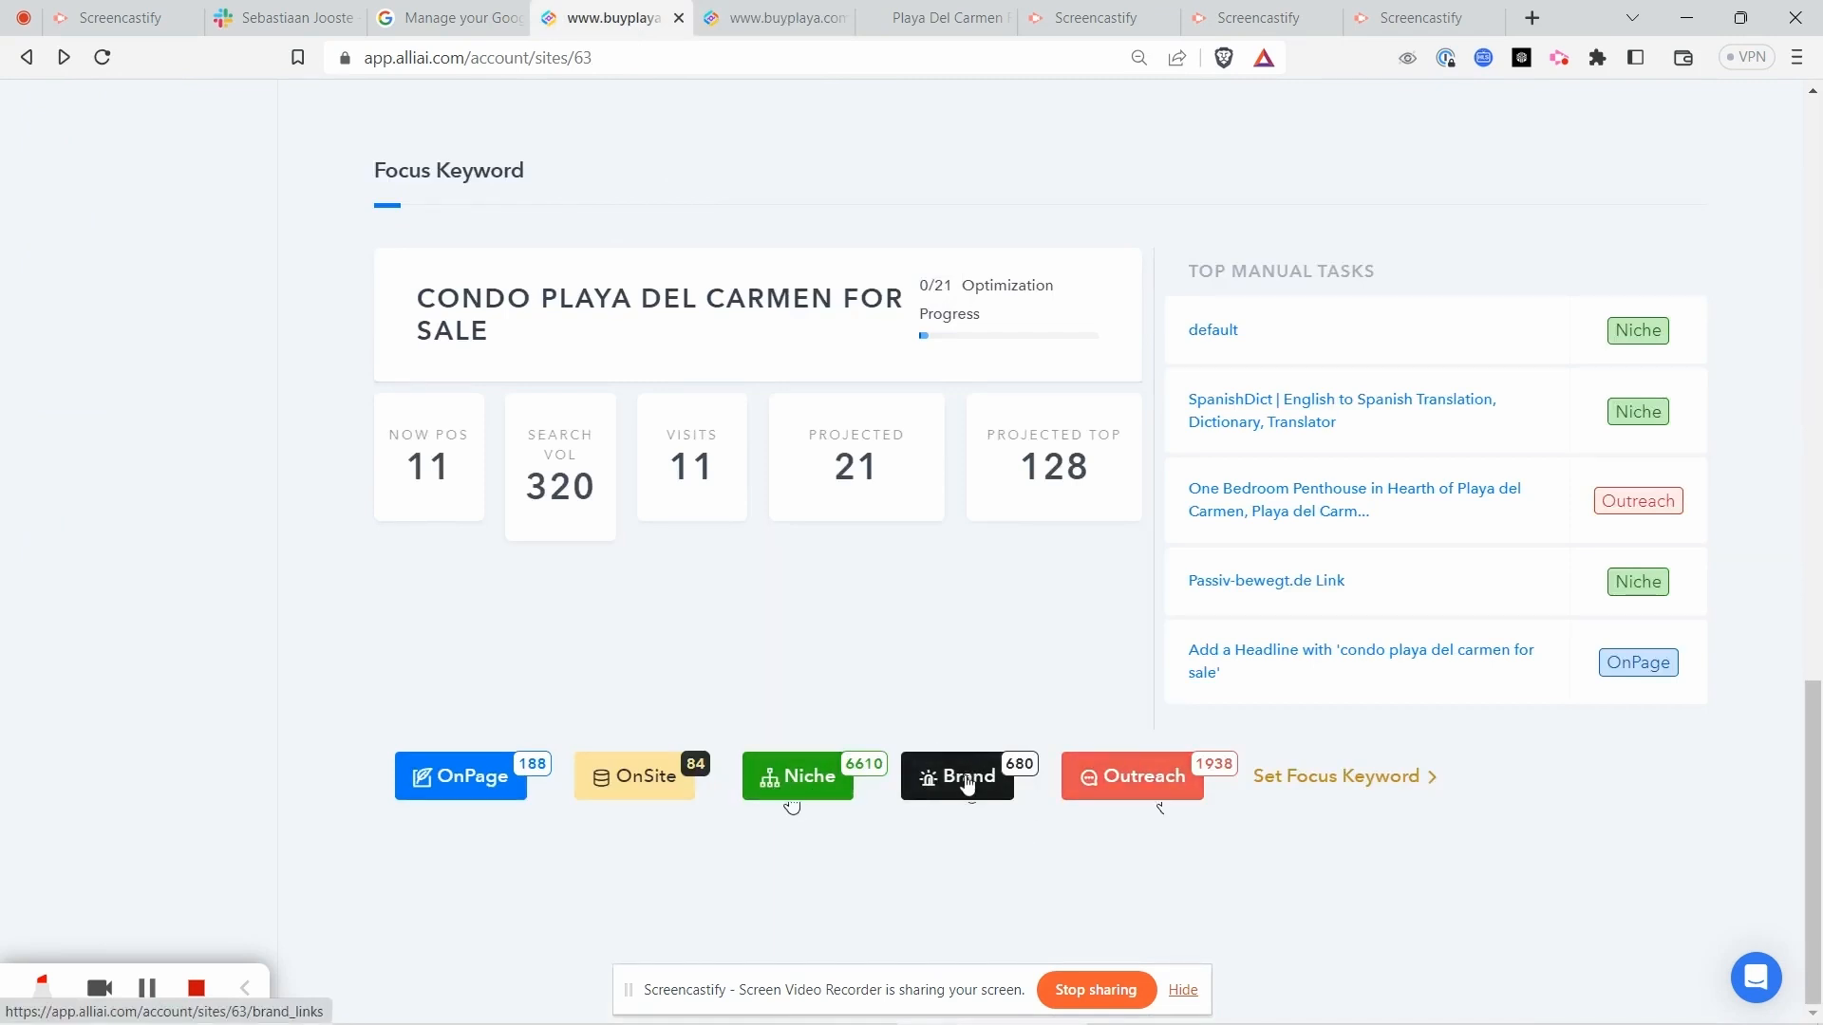
double_click(447, 170)
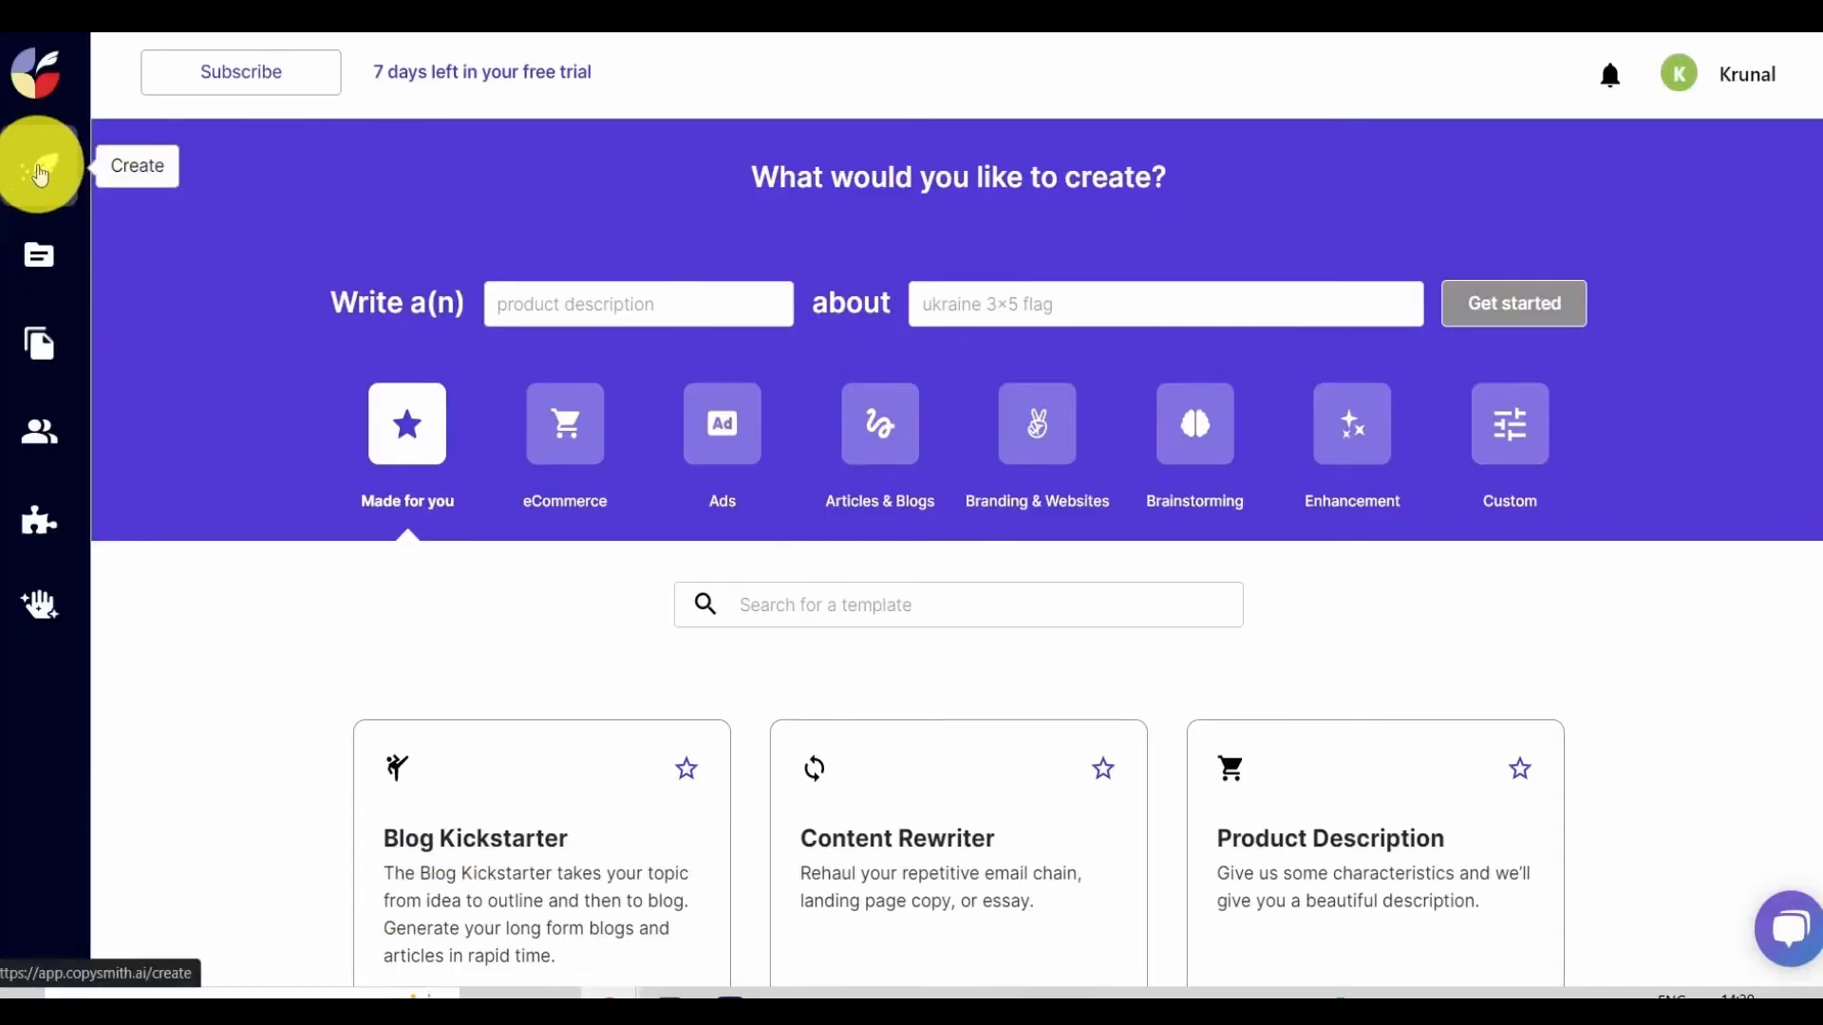
mouse_move(38, 341)
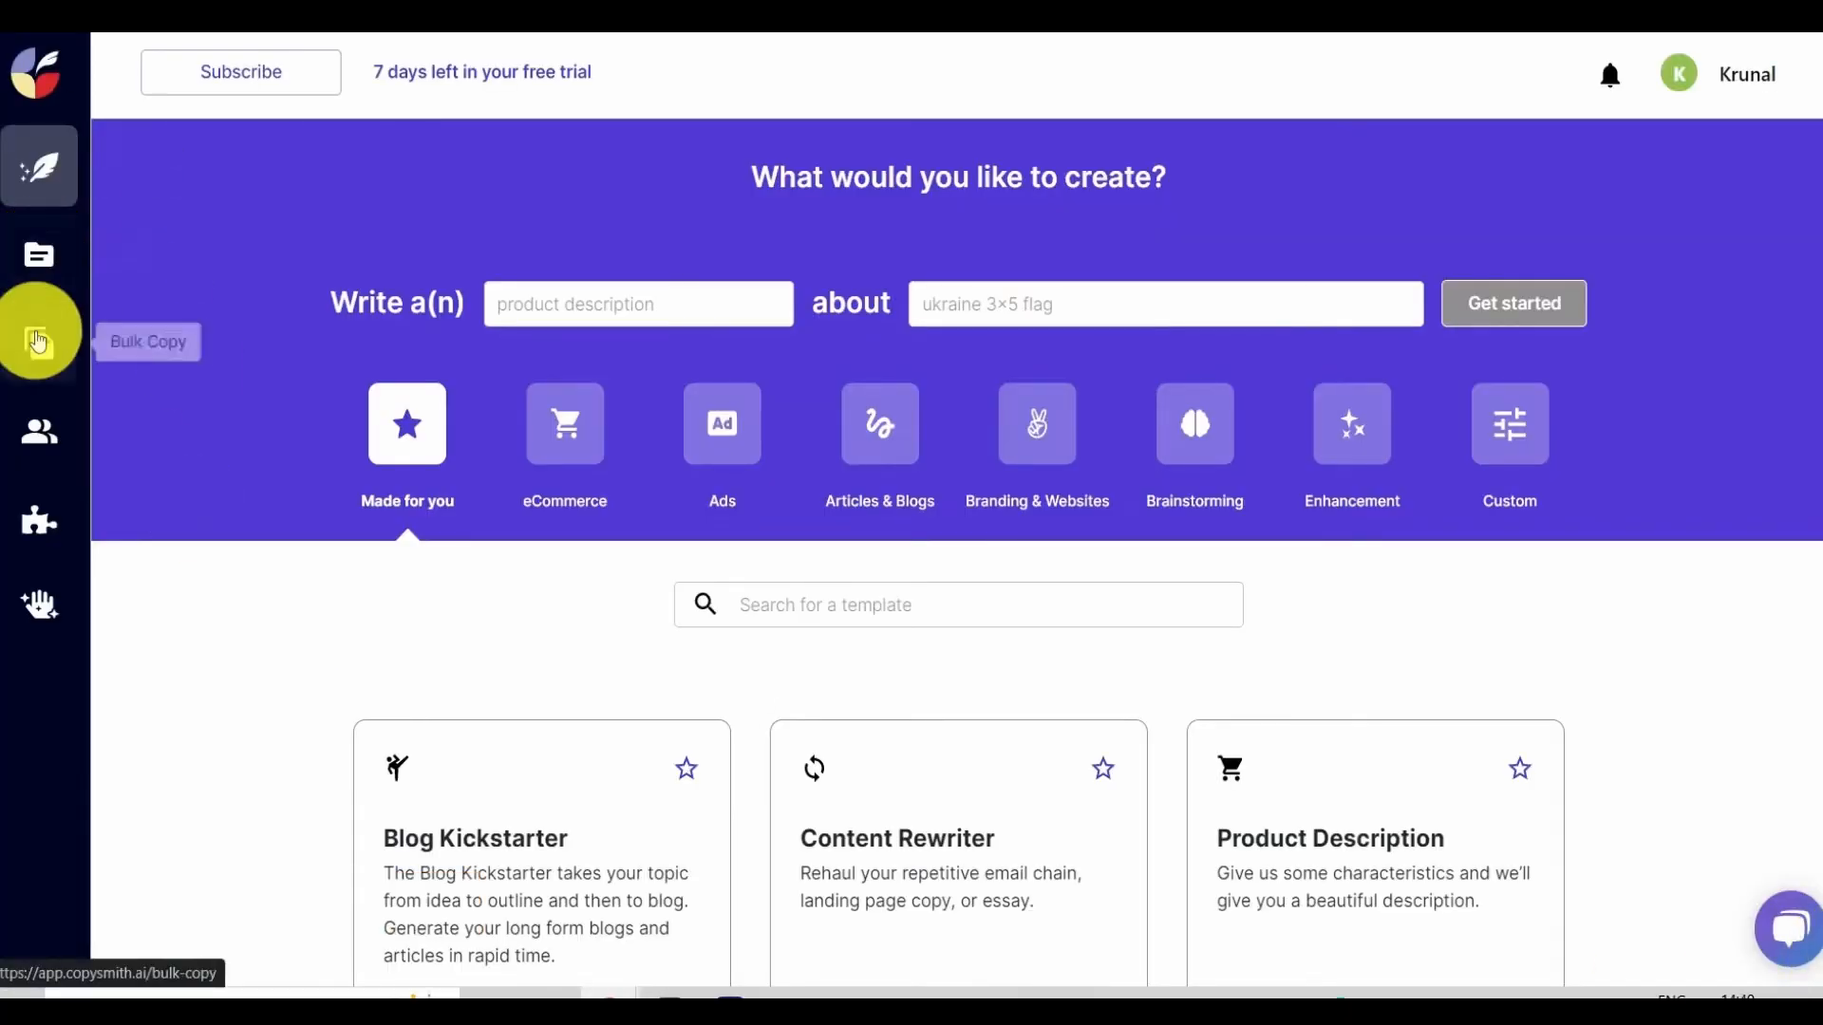
- Run Blog Kickstarter on the weight-loss topic and close the paragraph suggestions panel
scroll(down, 3)
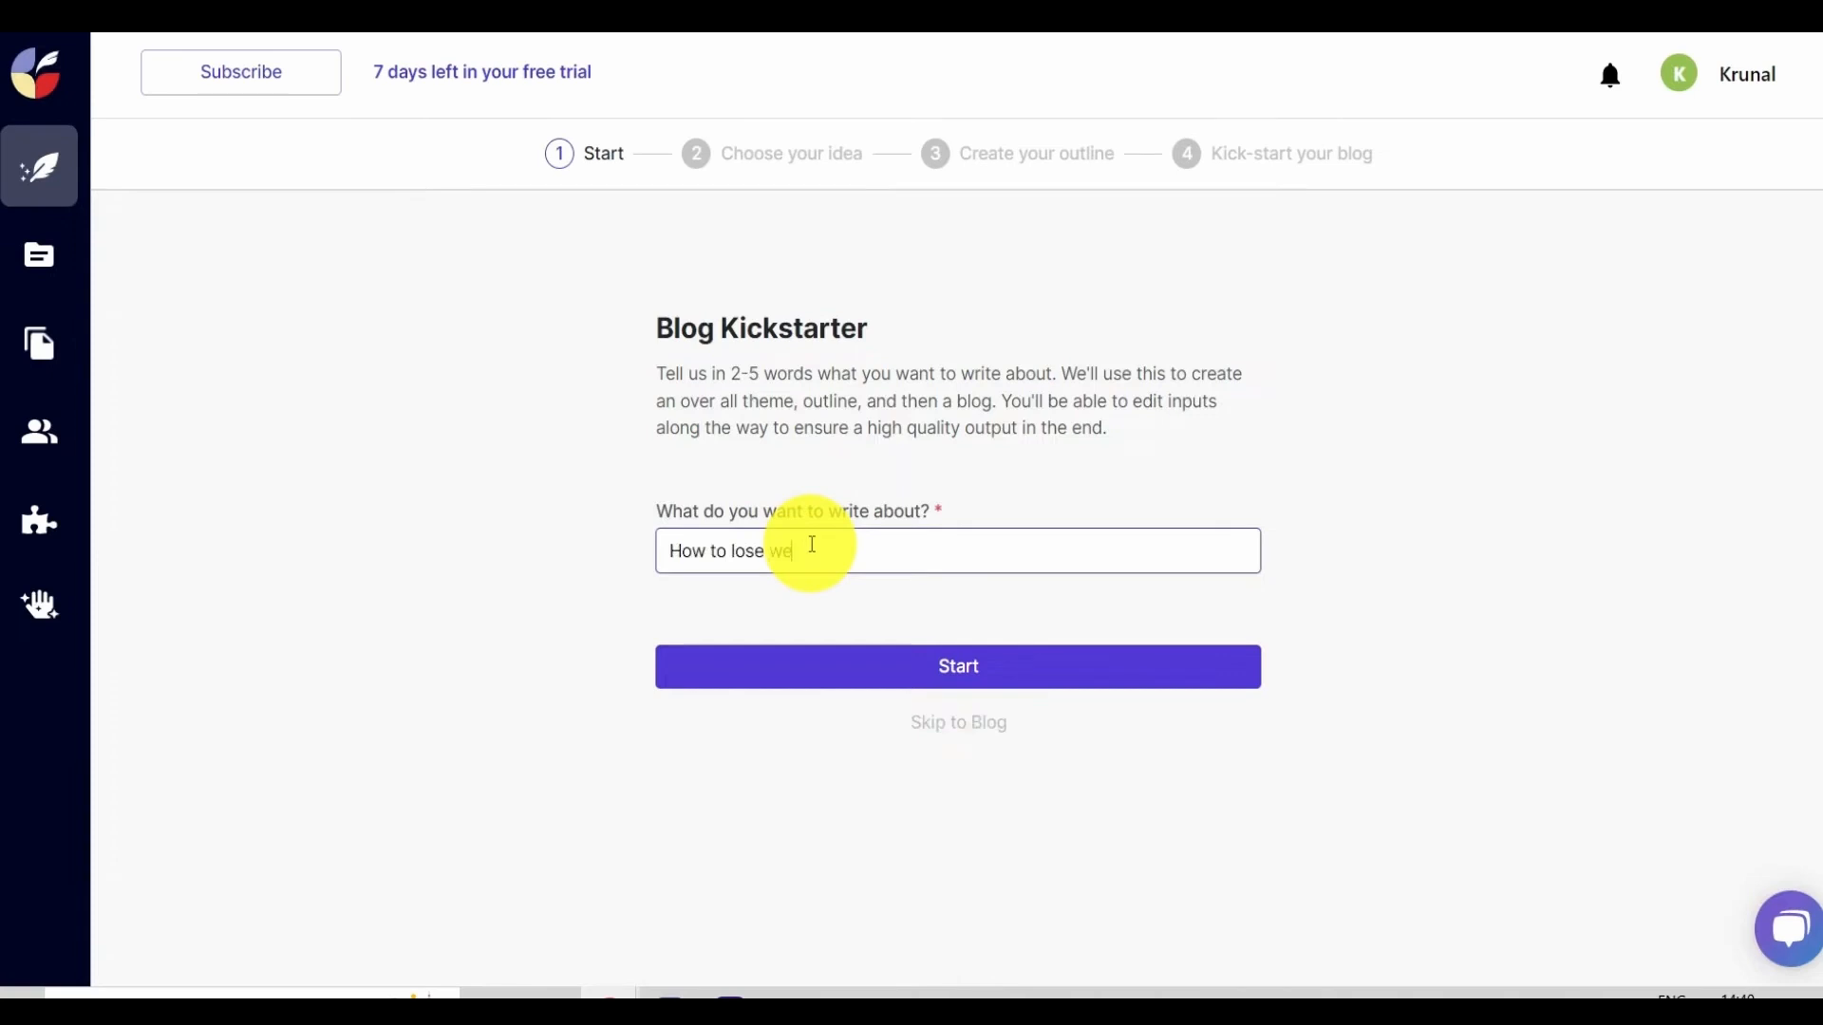
click(958, 666)
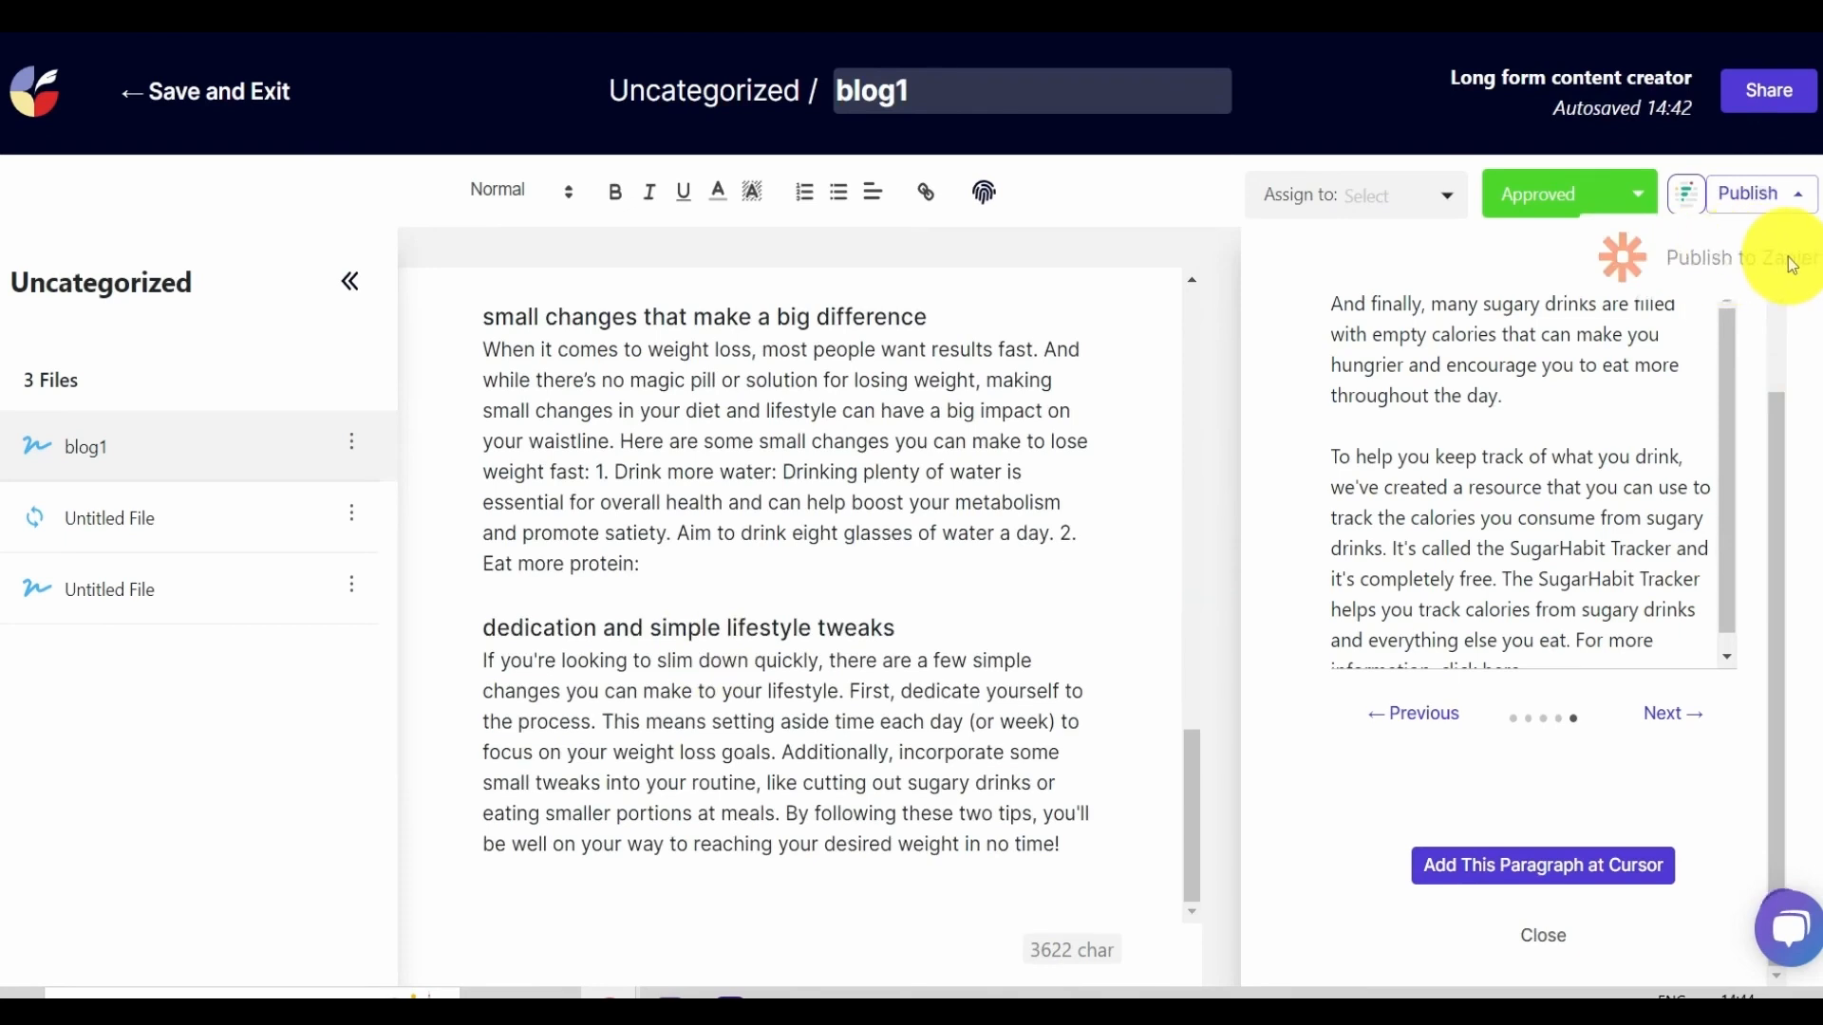
click(1542, 934)
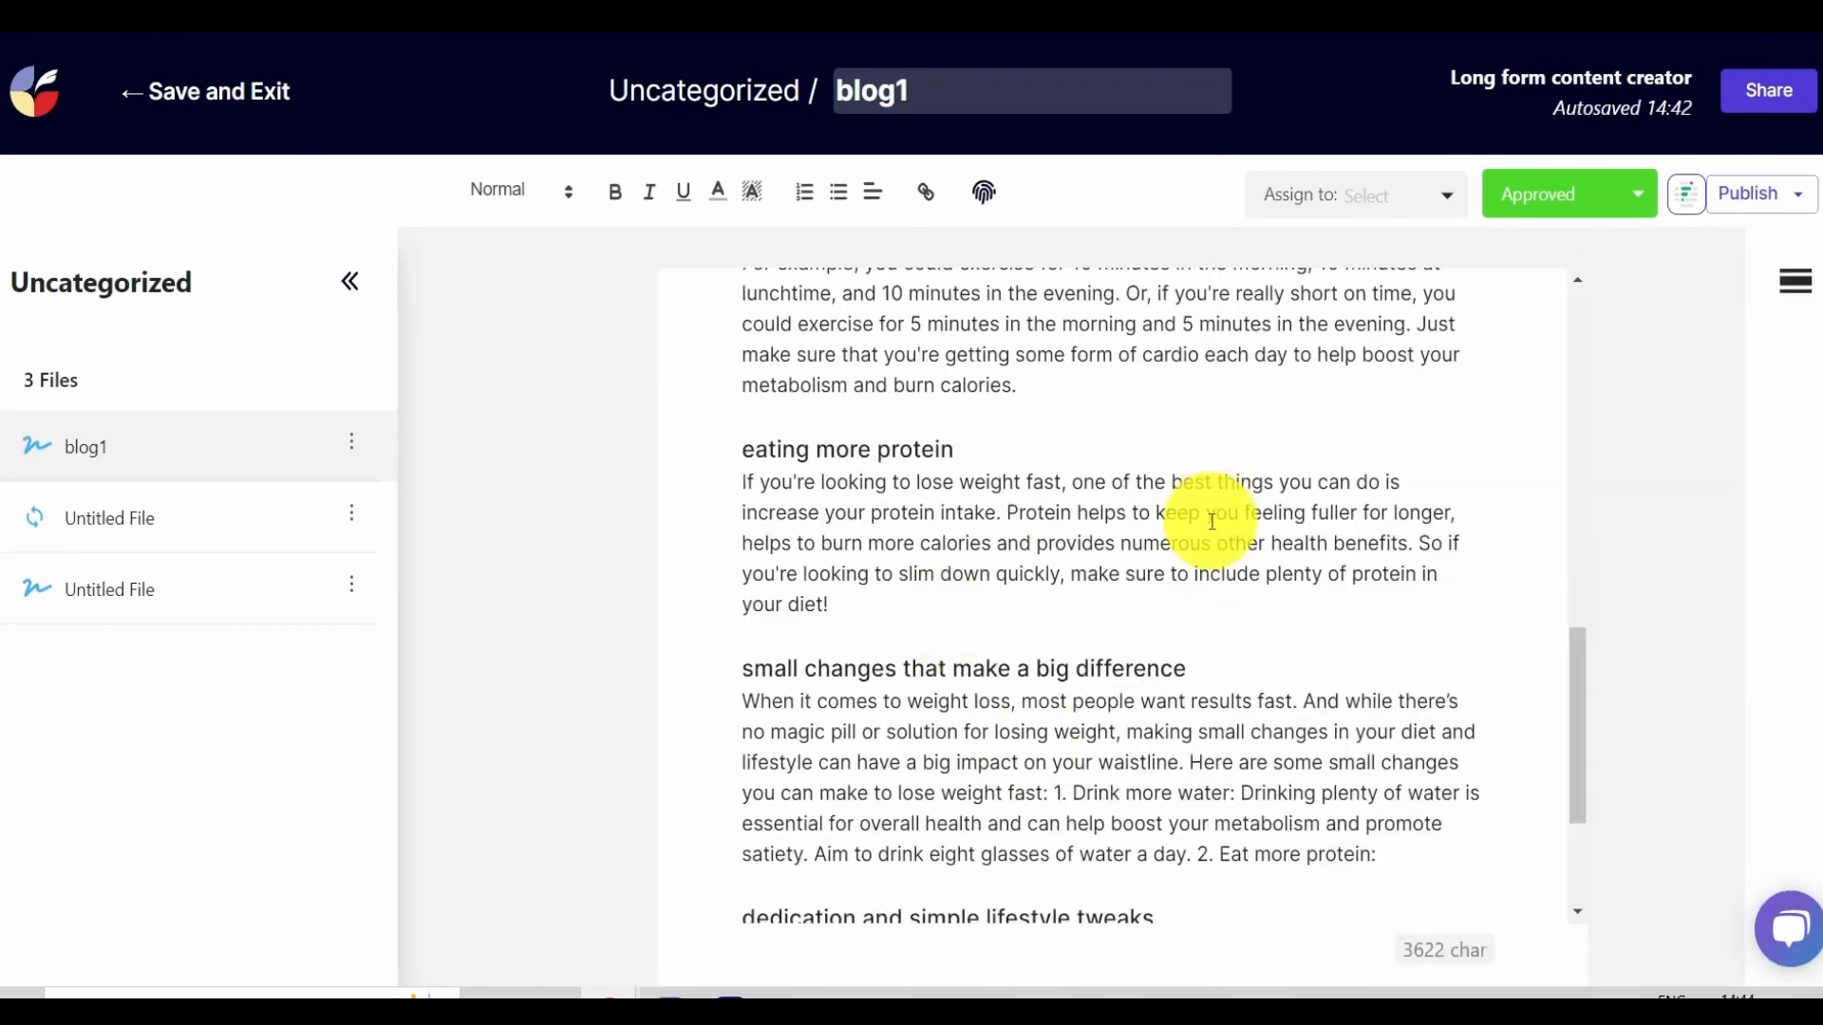
scroll(down, 3)
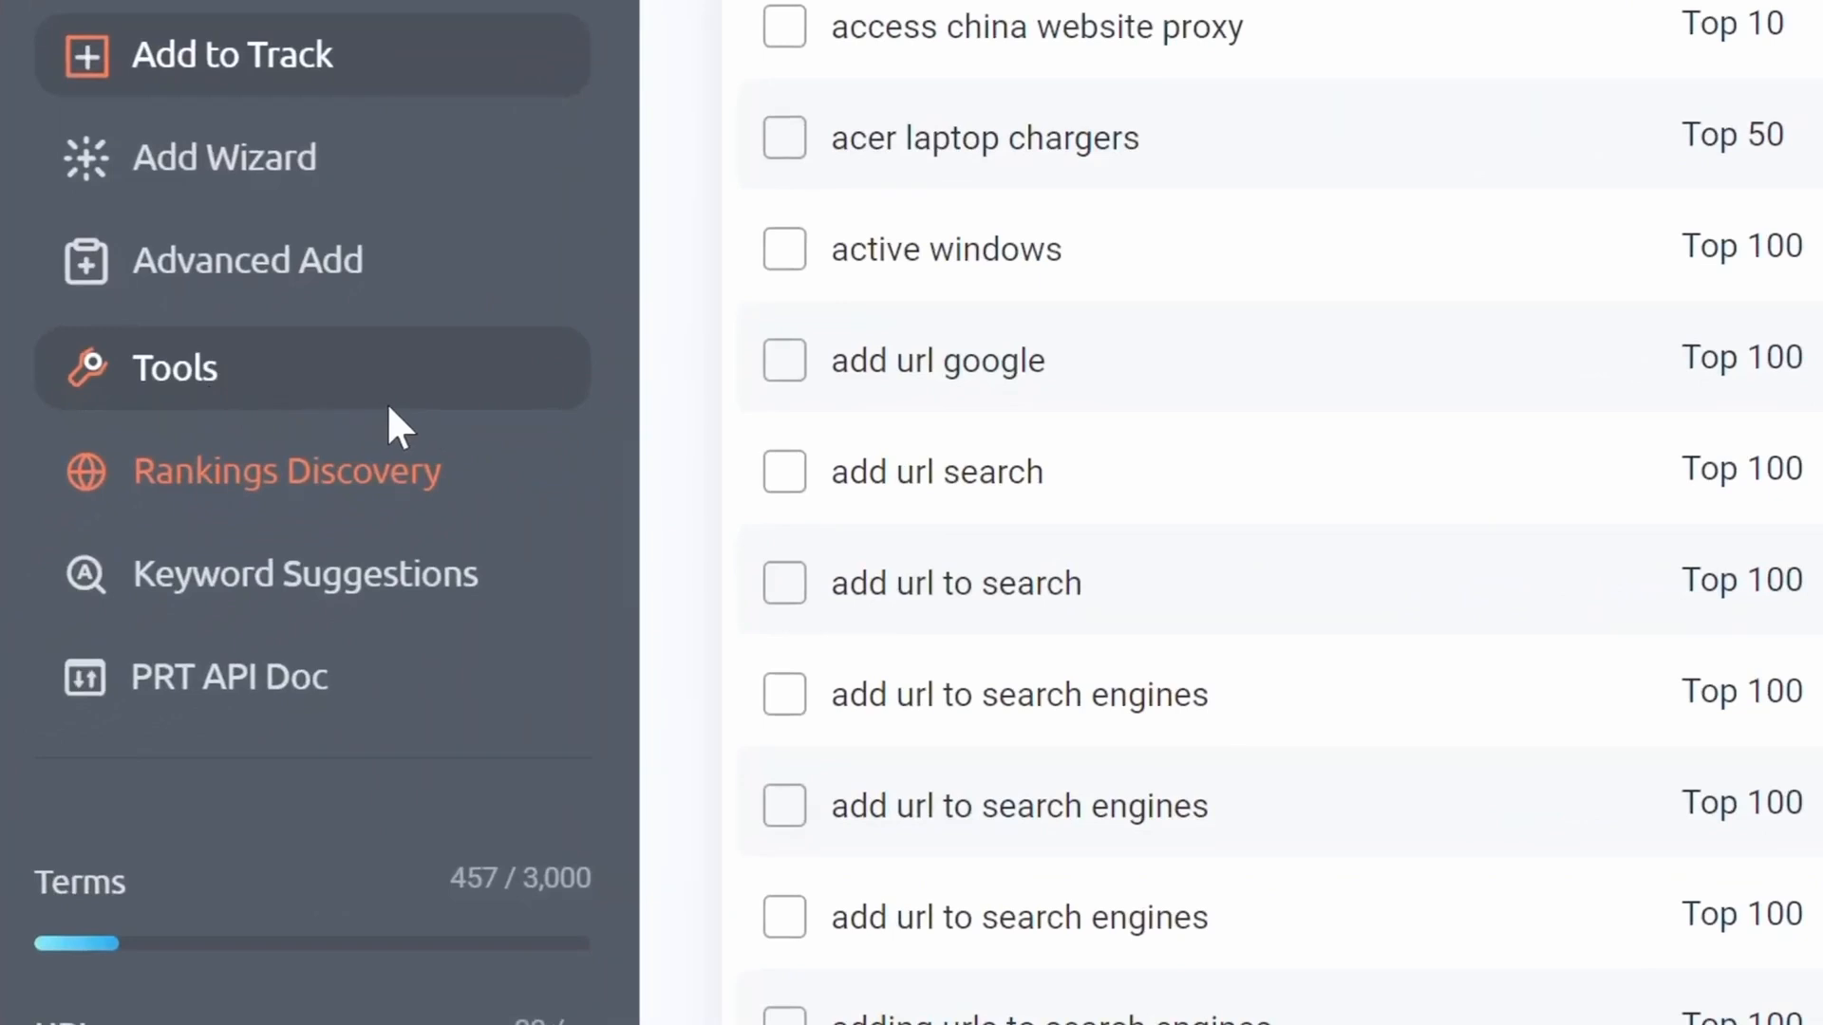
mouse_move(500, 482)
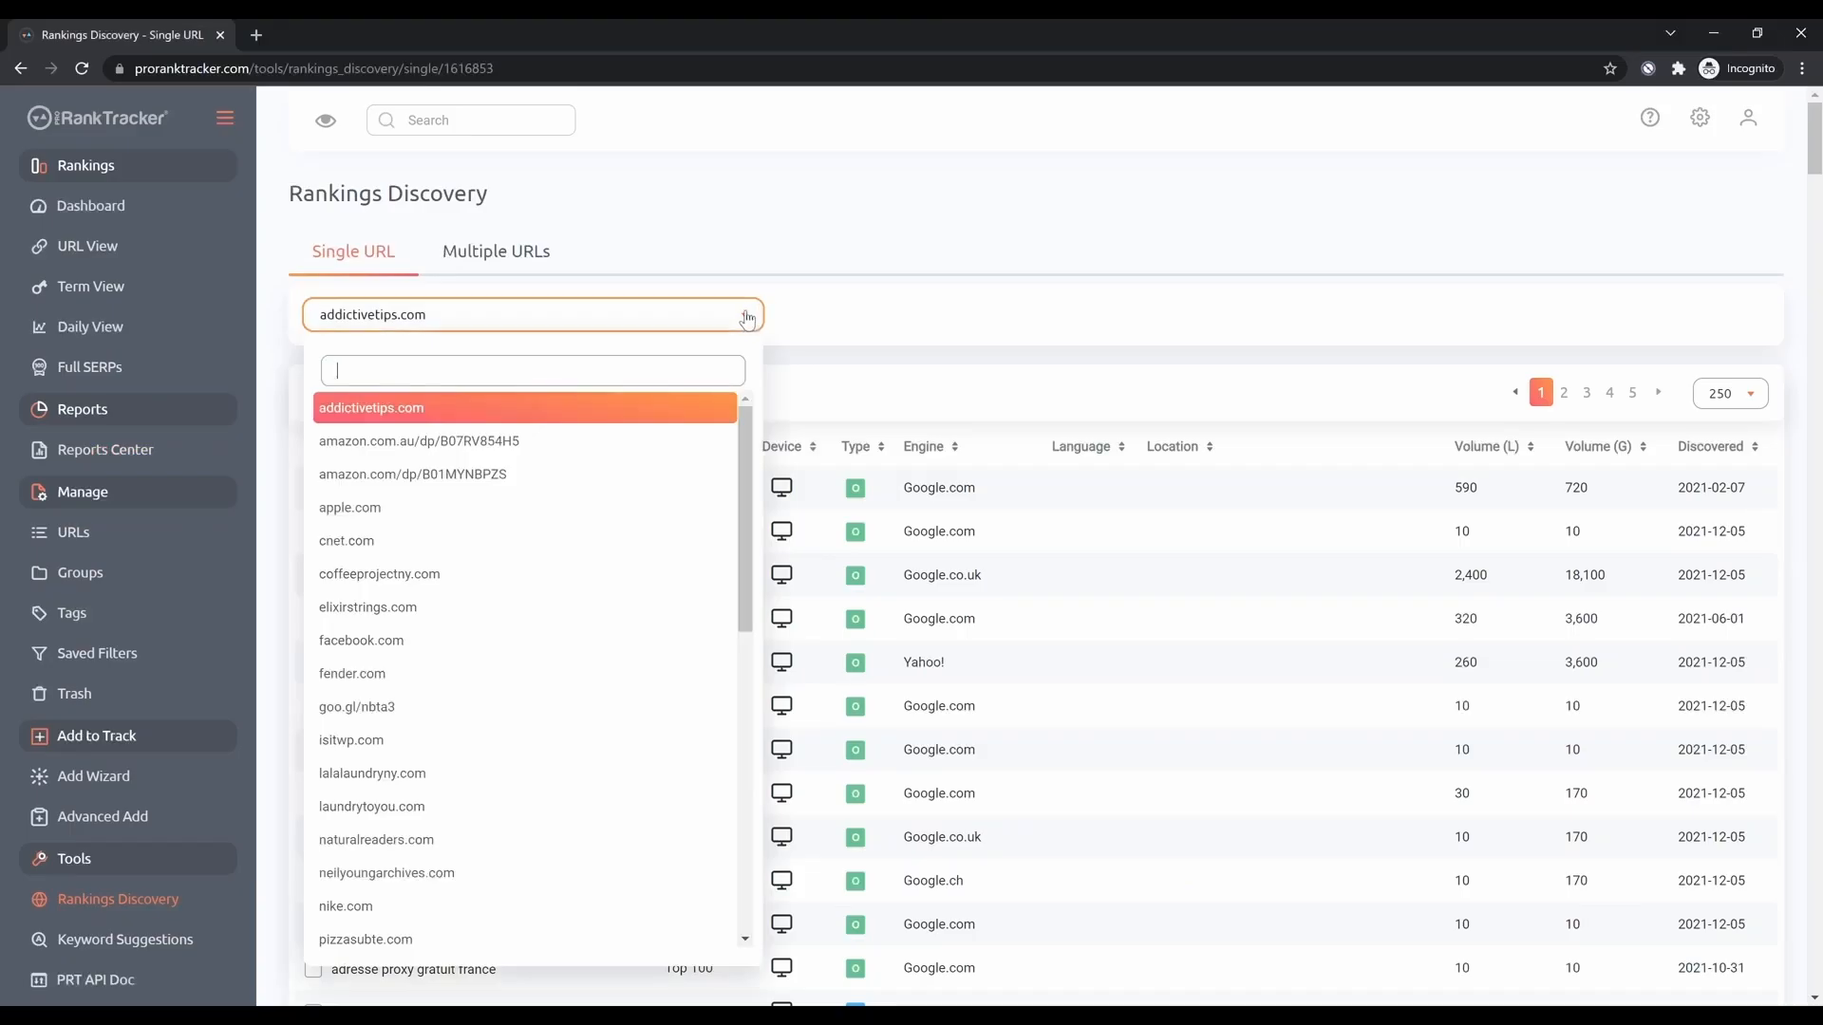
- List Rankings Discovery terms for proranktracker.com, sorted by Google search volume
text(pro)
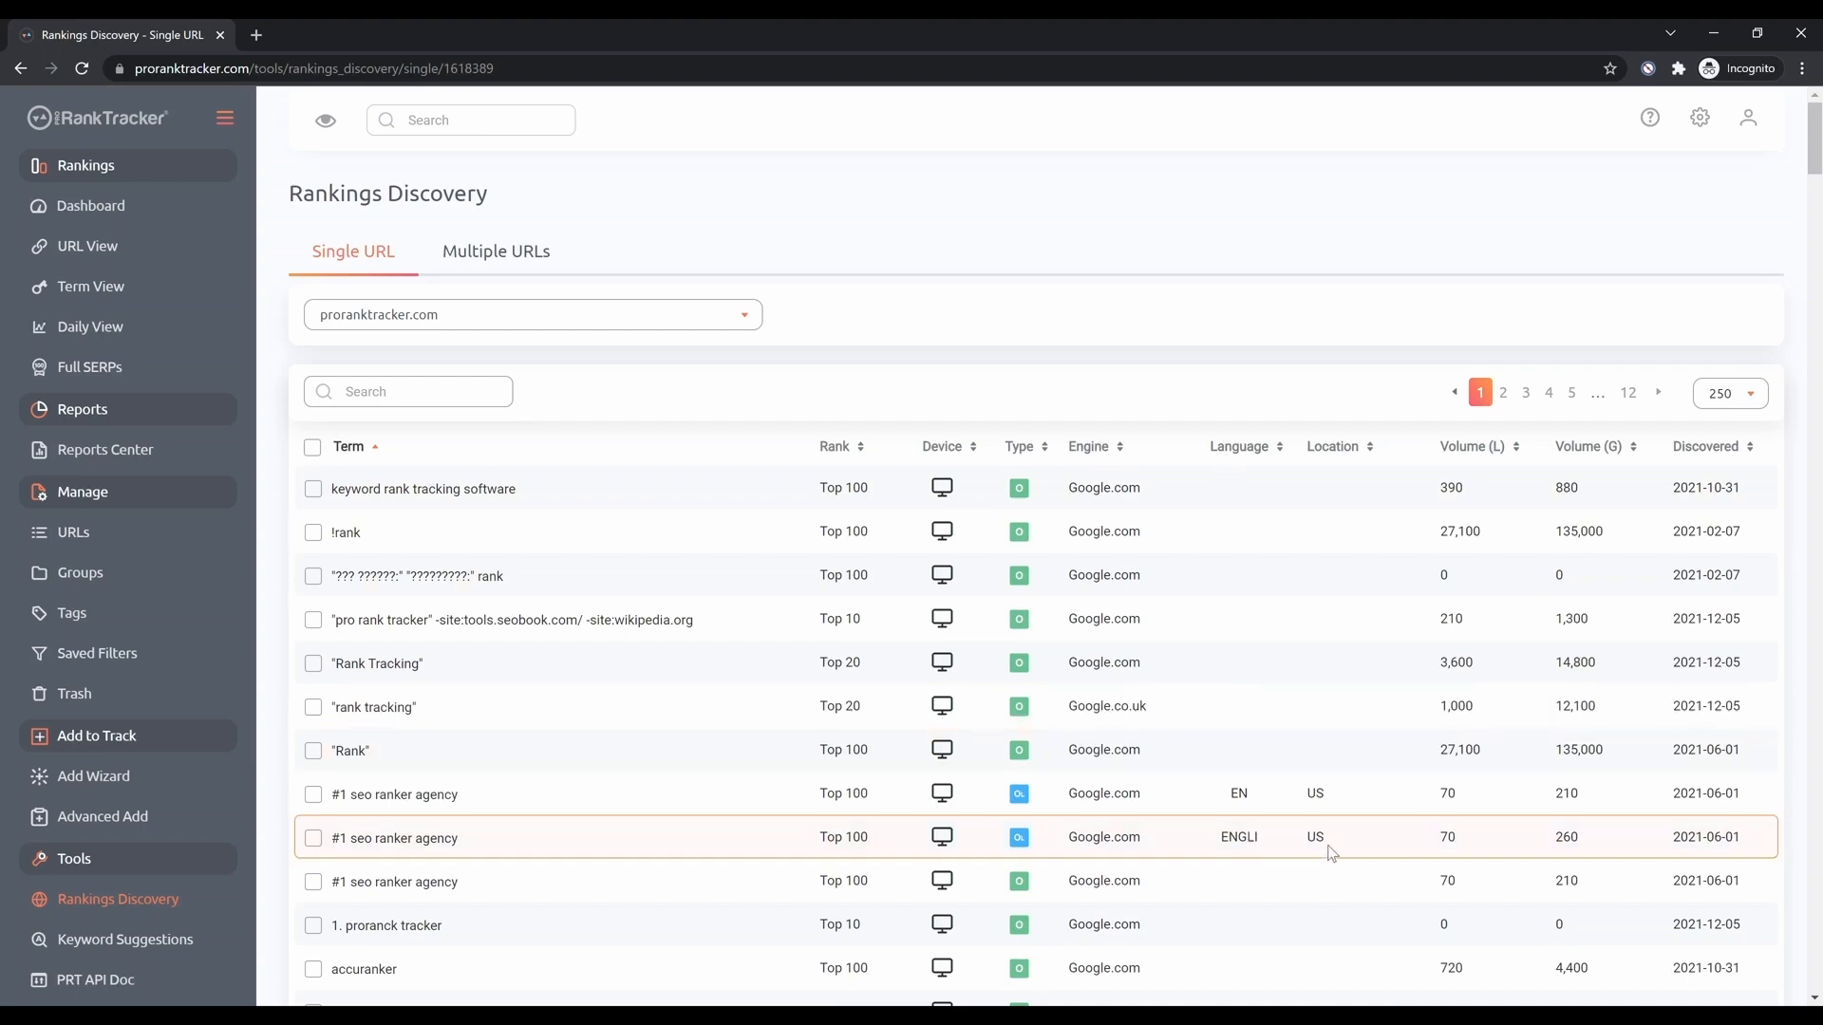
mouse_move(1604, 449)
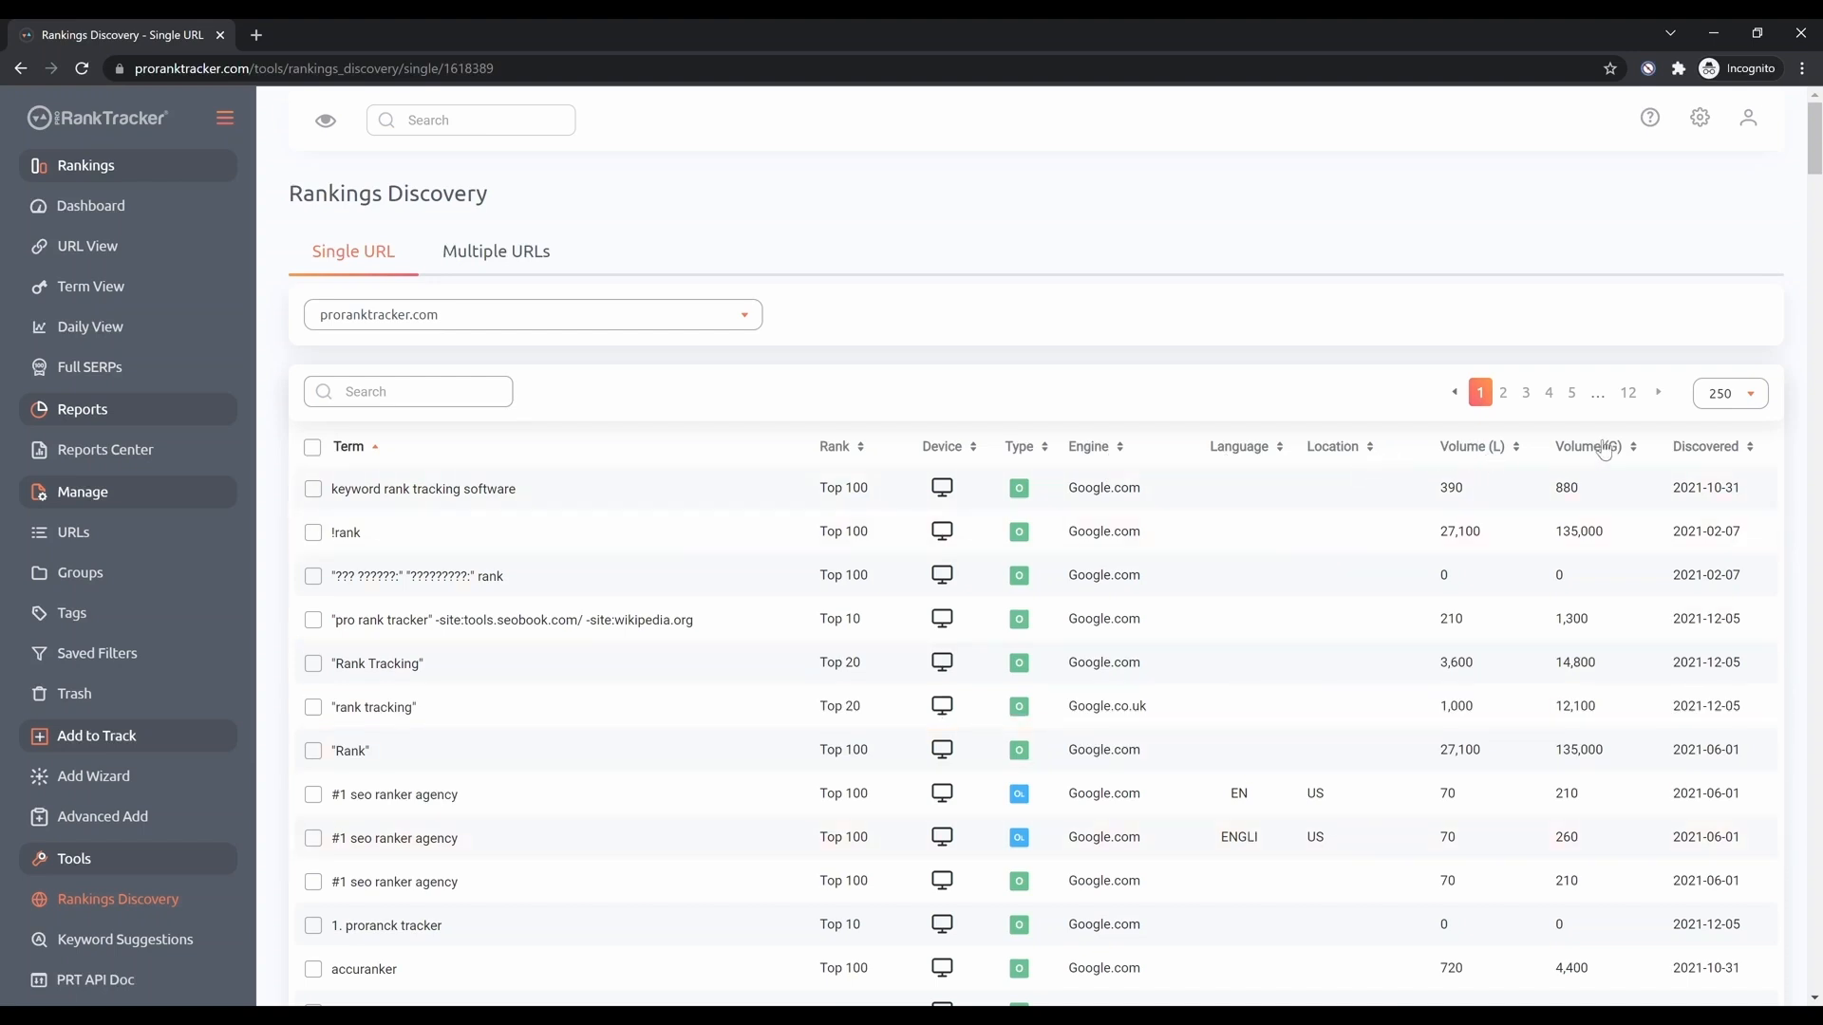
click(495, 250)
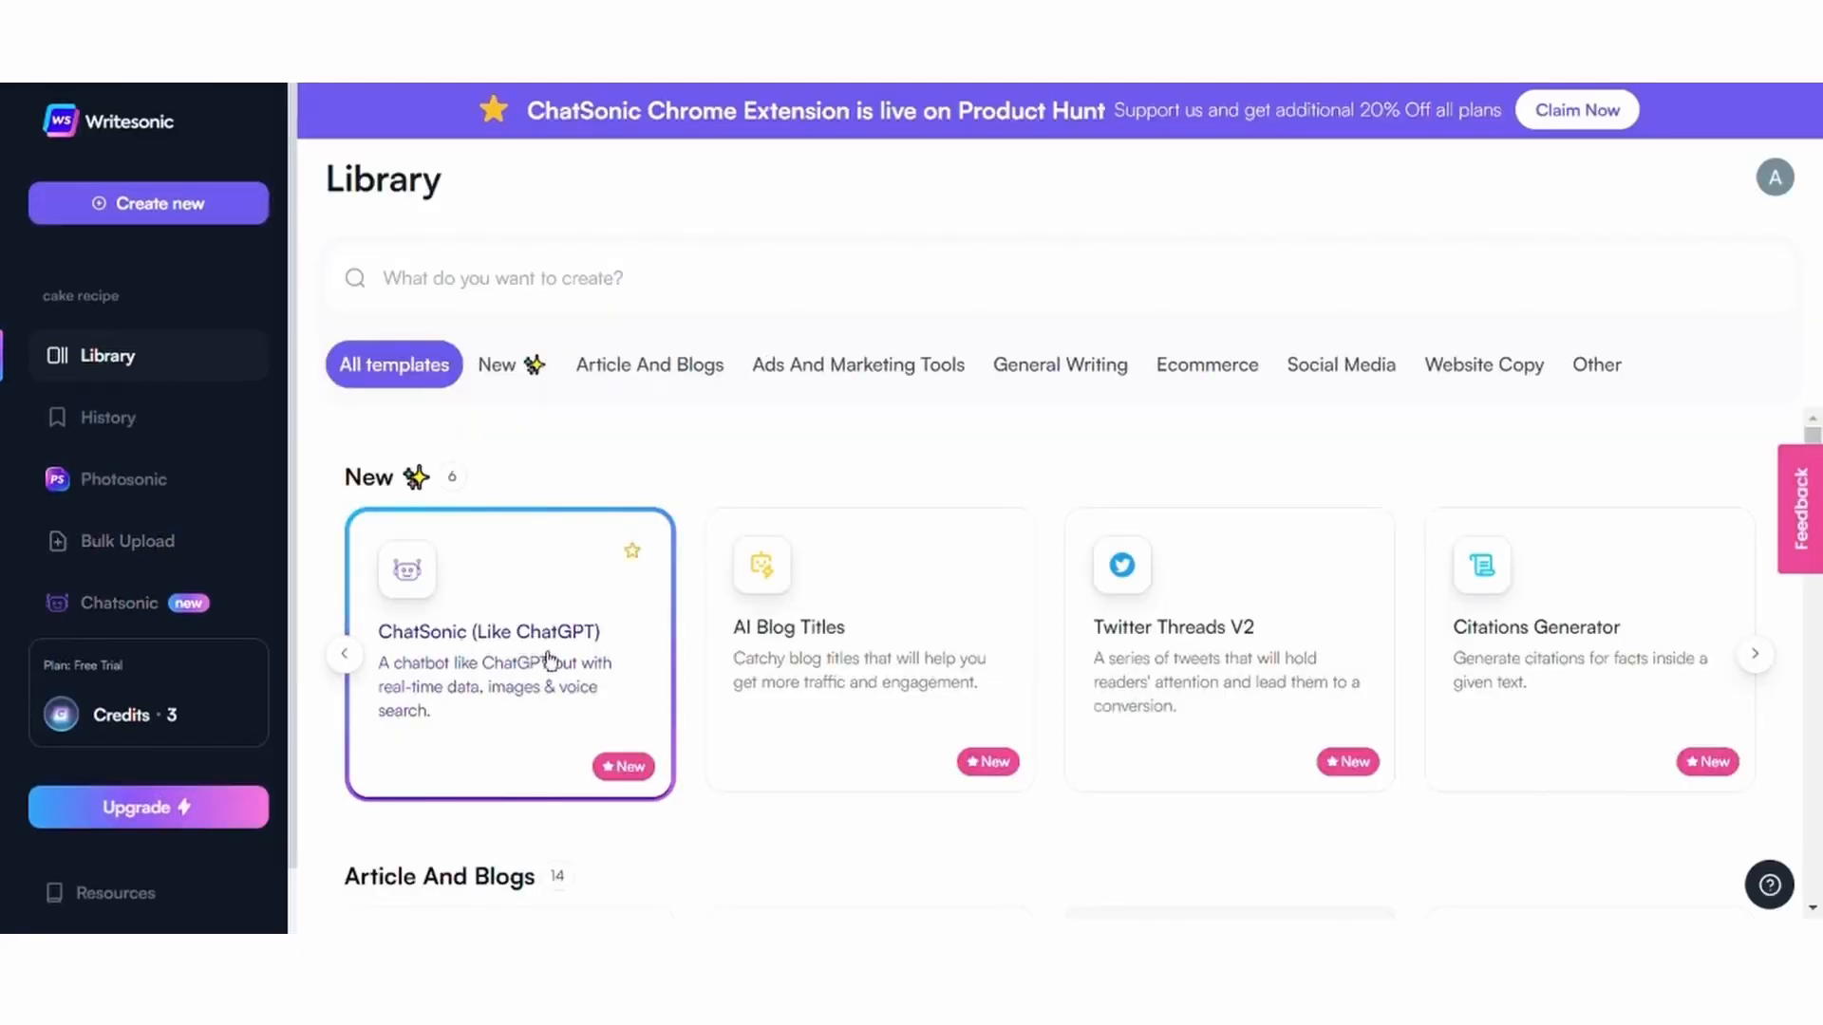
- Generate AI Blog Titles for the idea 'How to Make money online with chatgpt'
click(120, 479)
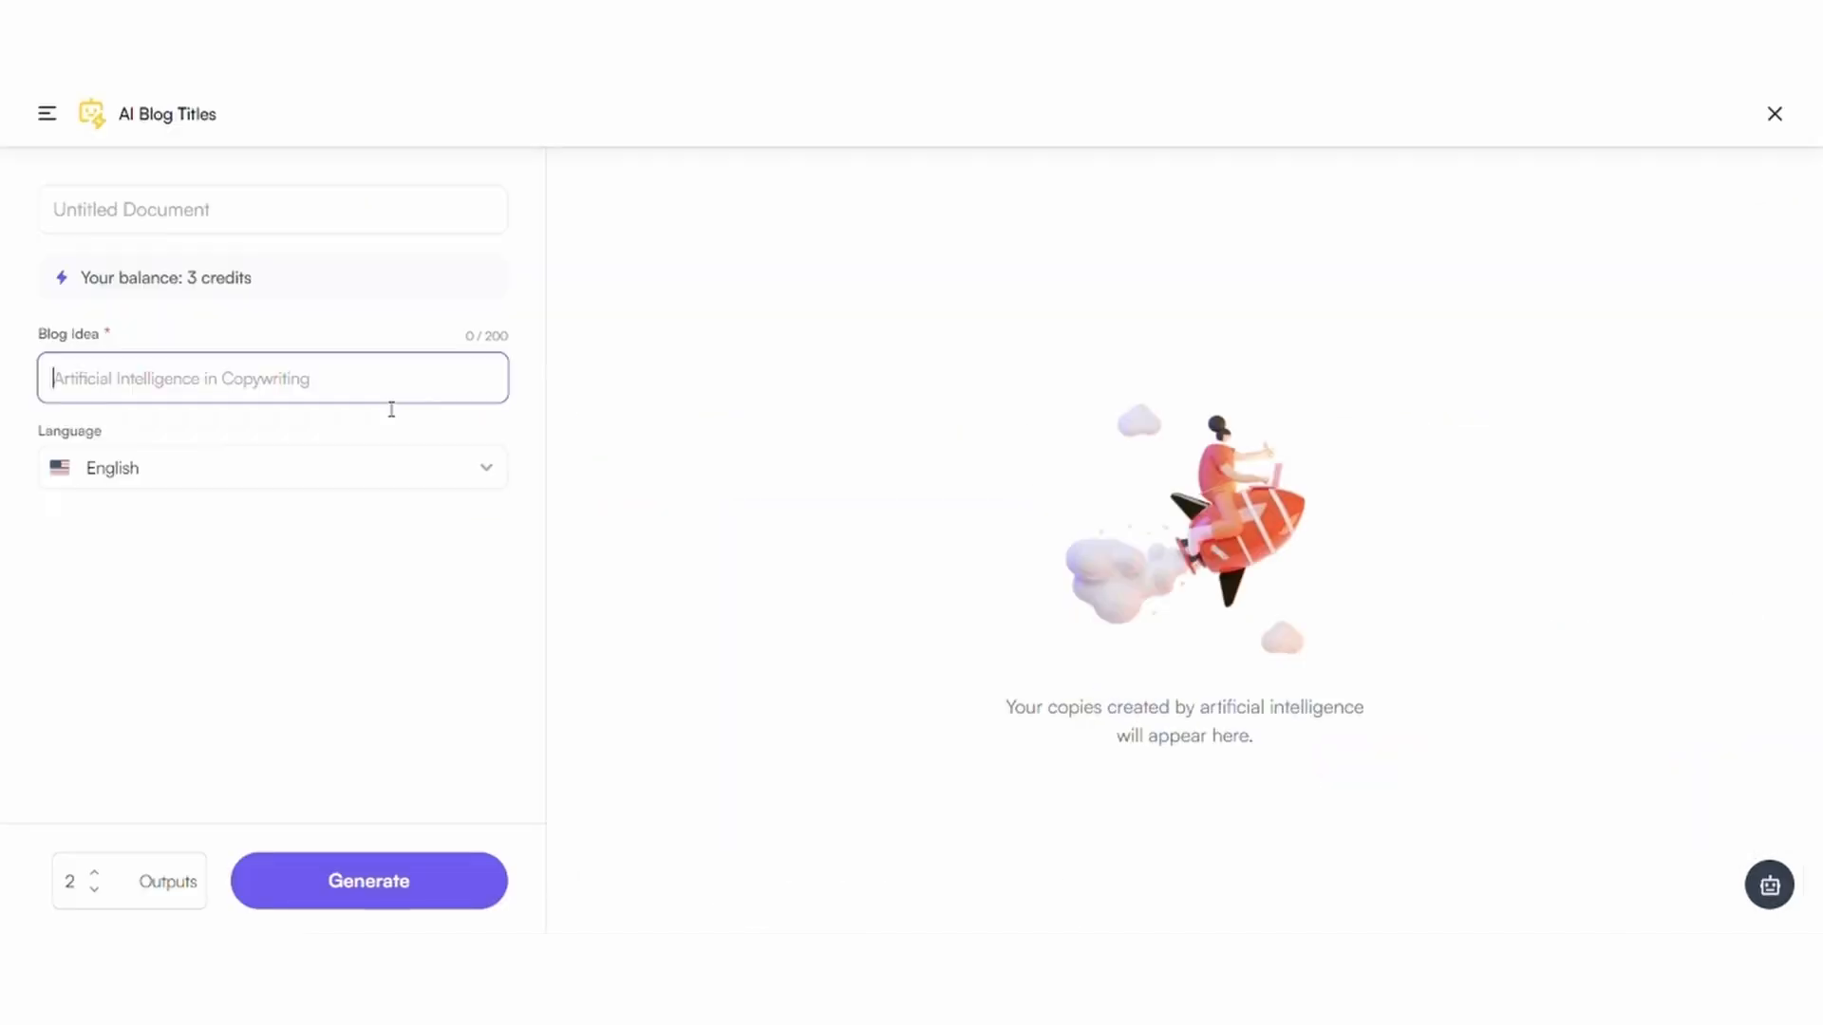
click(368, 880)
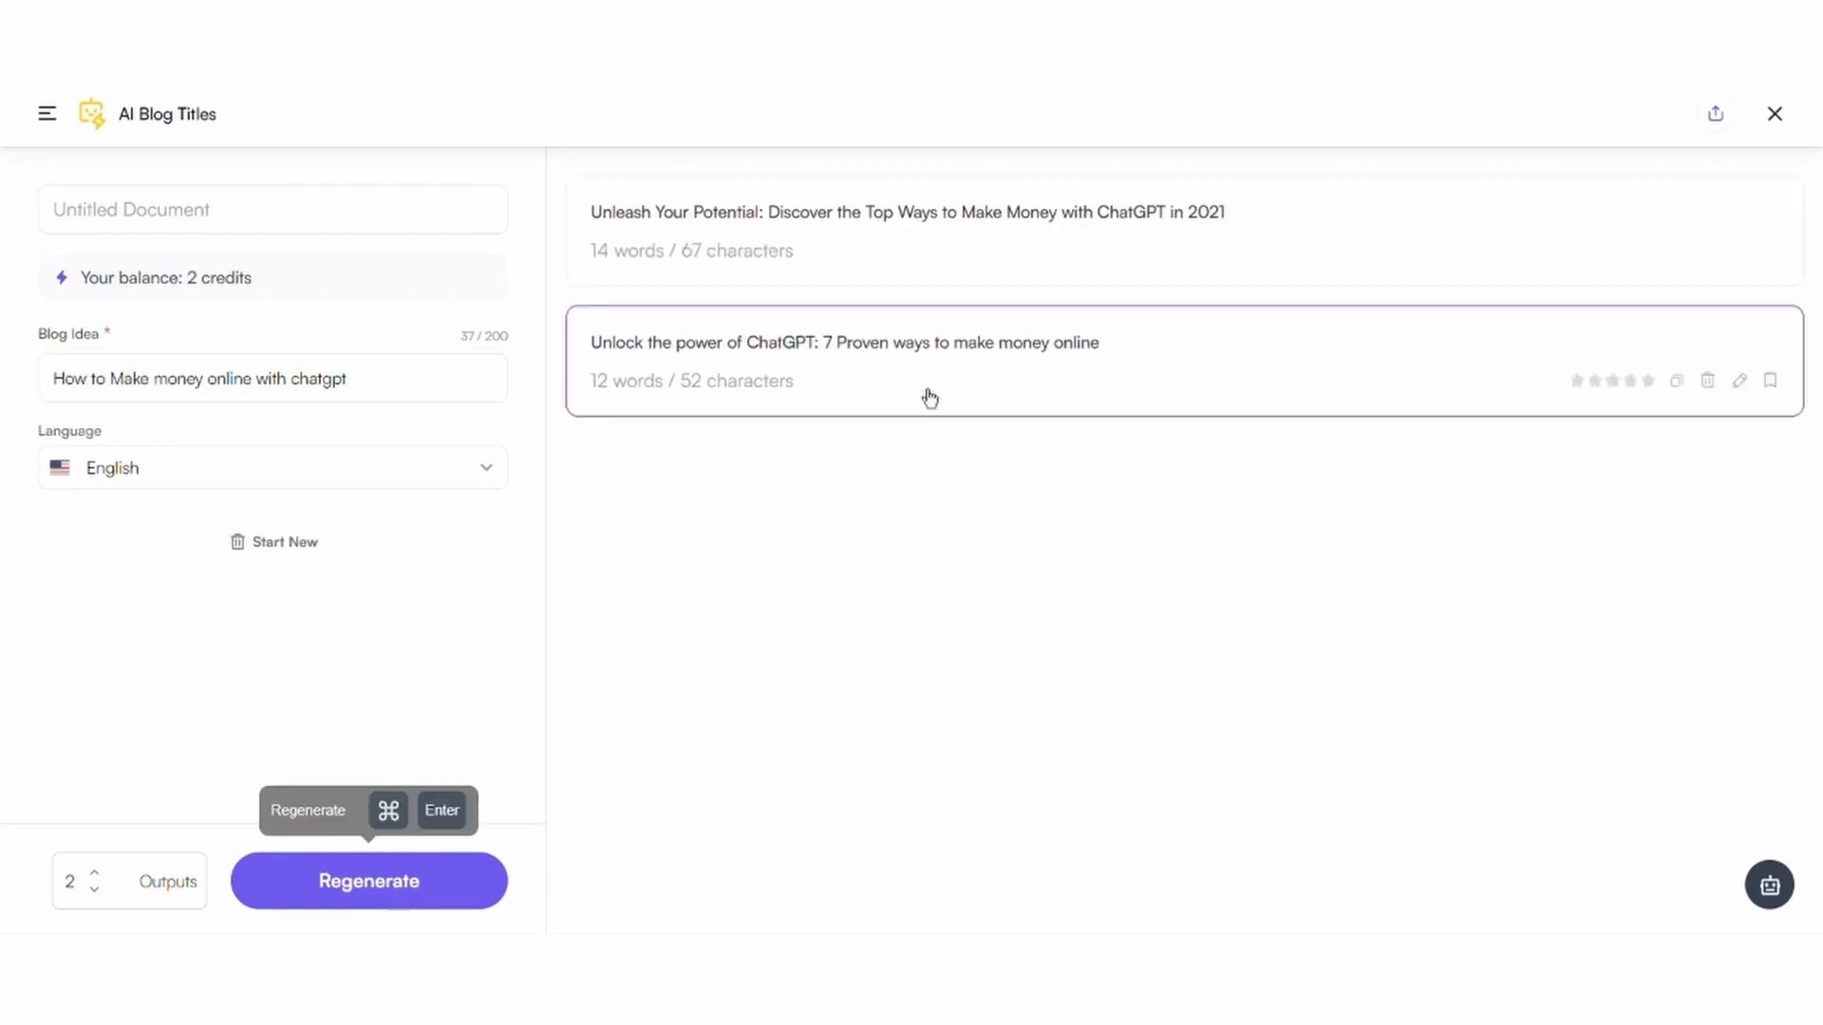
mouse_move(995, 419)
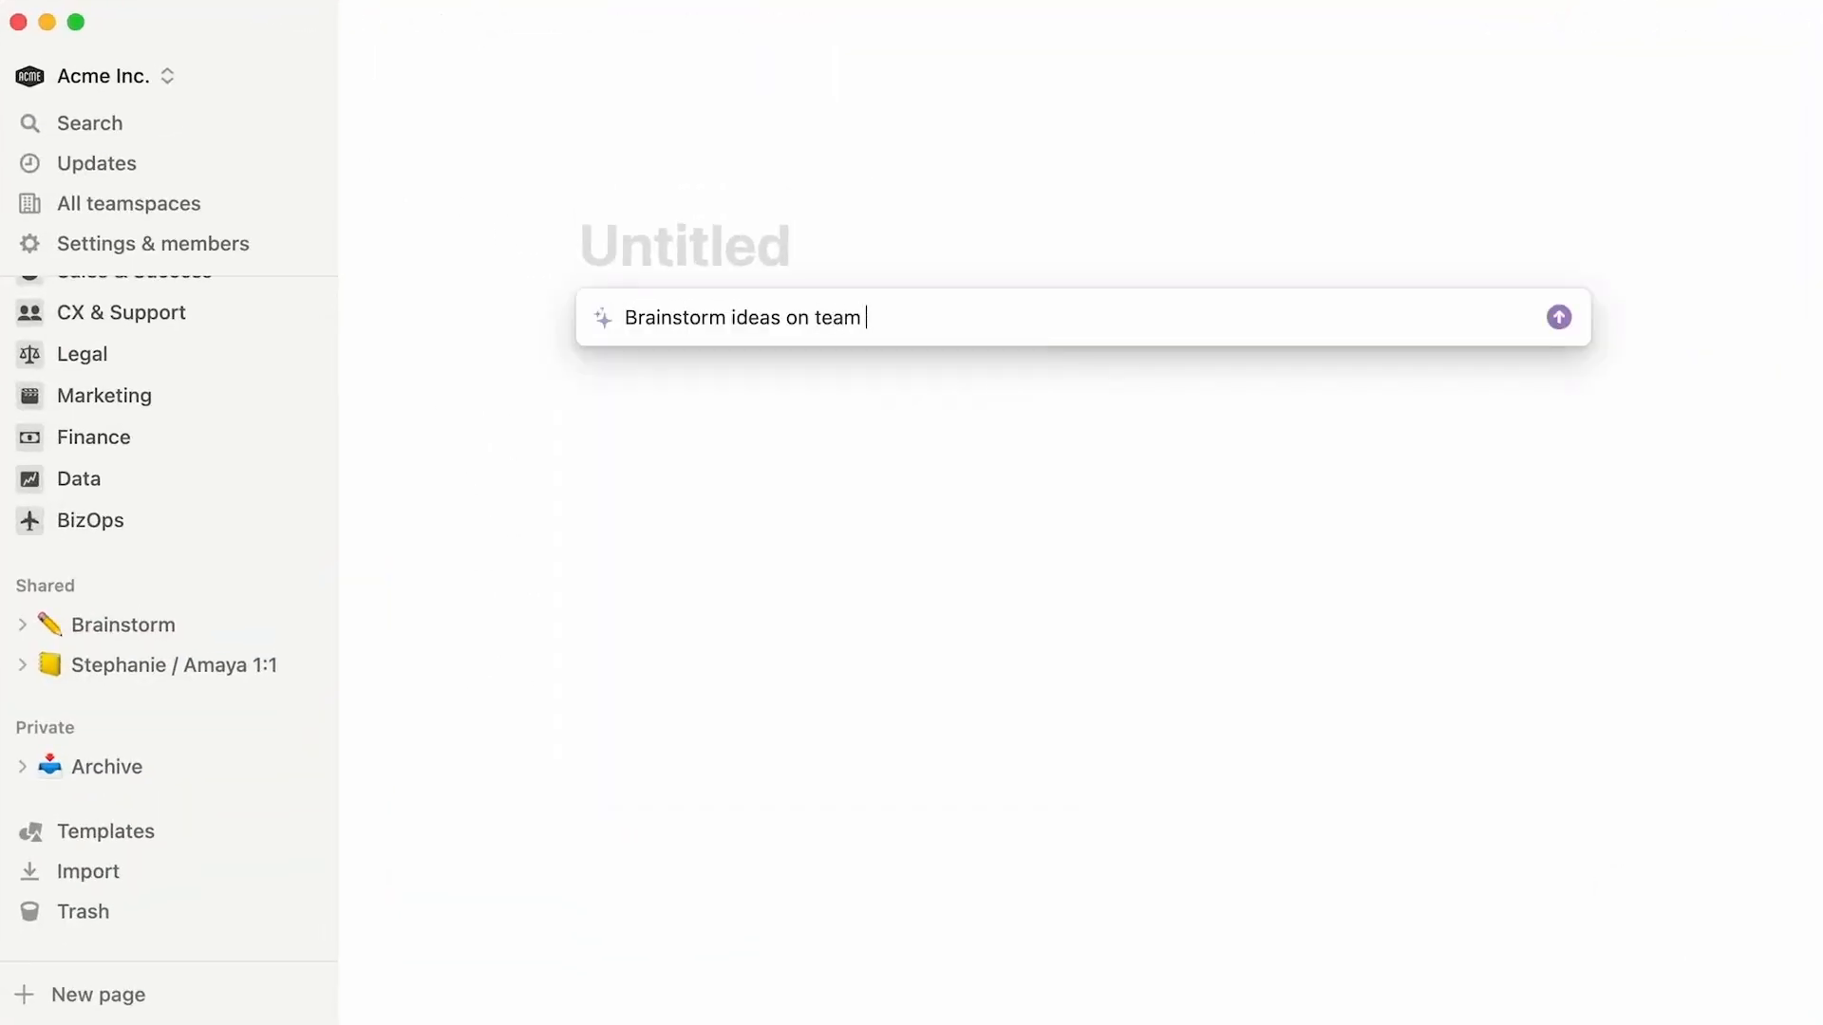
- Have Notion AI brainstorm a 'Team offsite brainstorm' and start a press release draft
click(1559, 317)
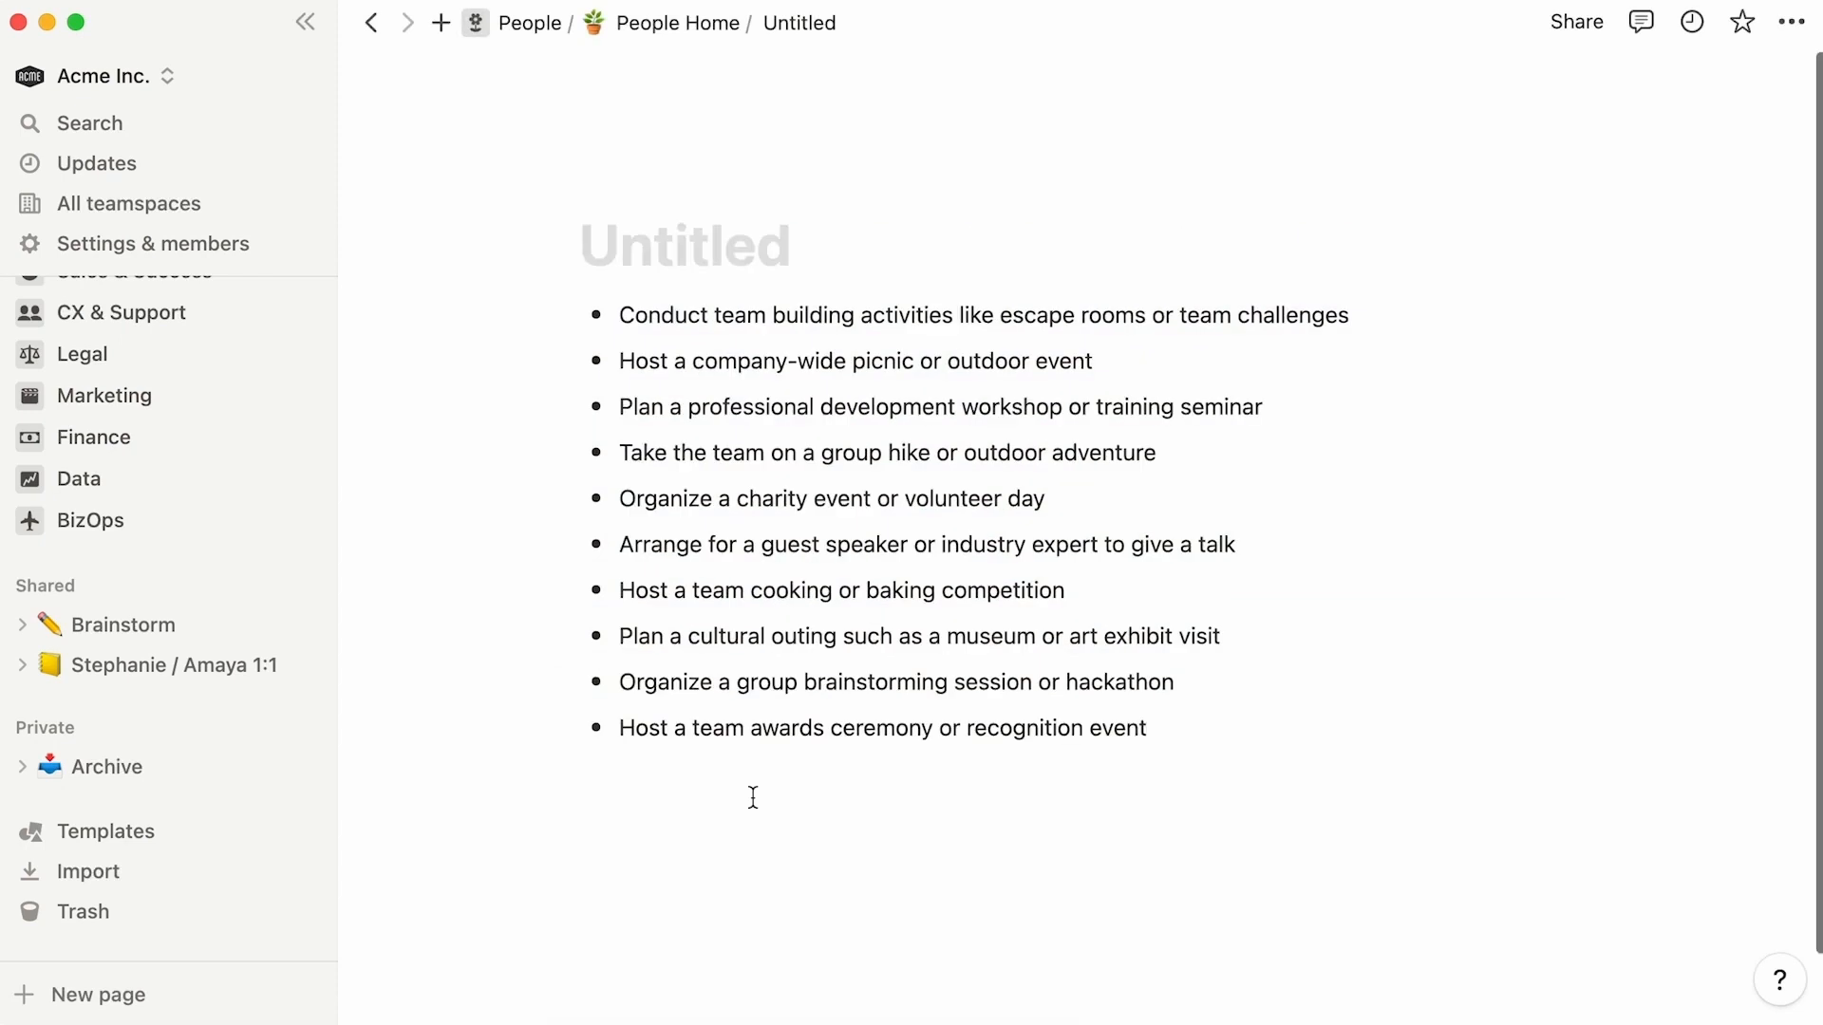
text(Team offsite brainstorm)
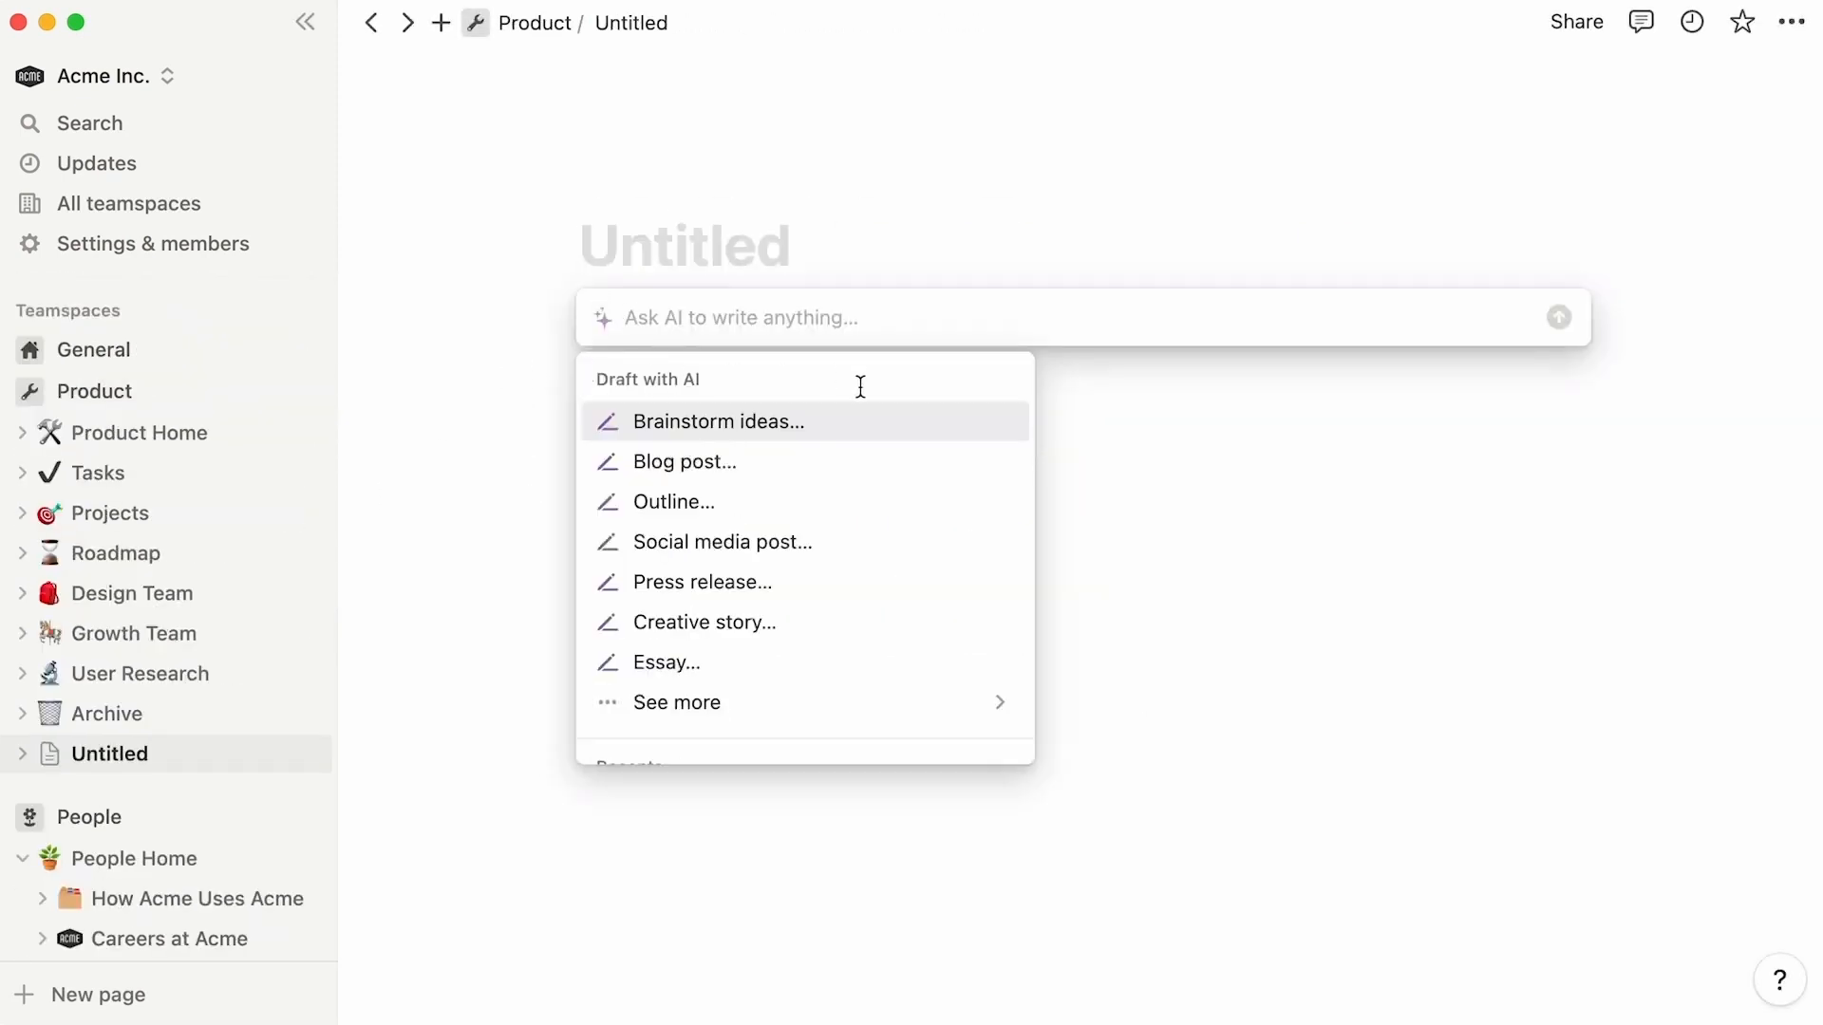
click(701, 581)
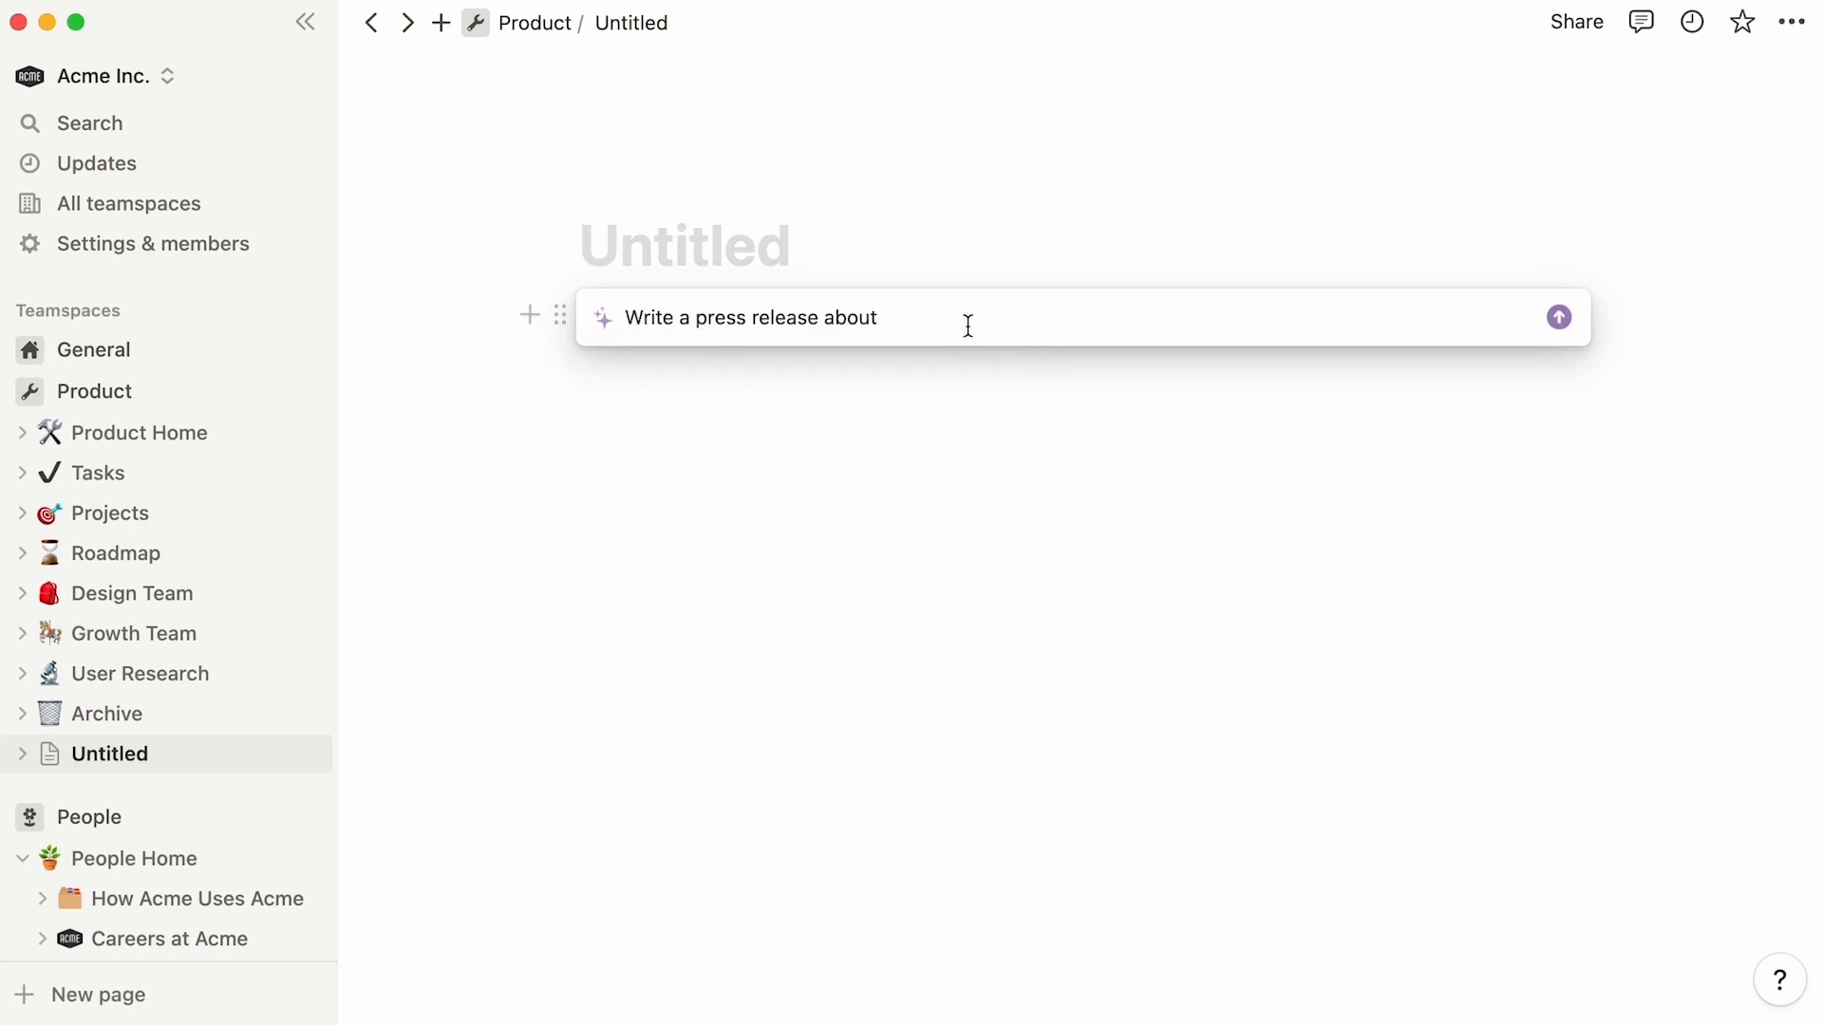
- Tabulate the schedule with AI, accept the closing paragraph, and continue the SEO Specialist page
click(1558, 317)
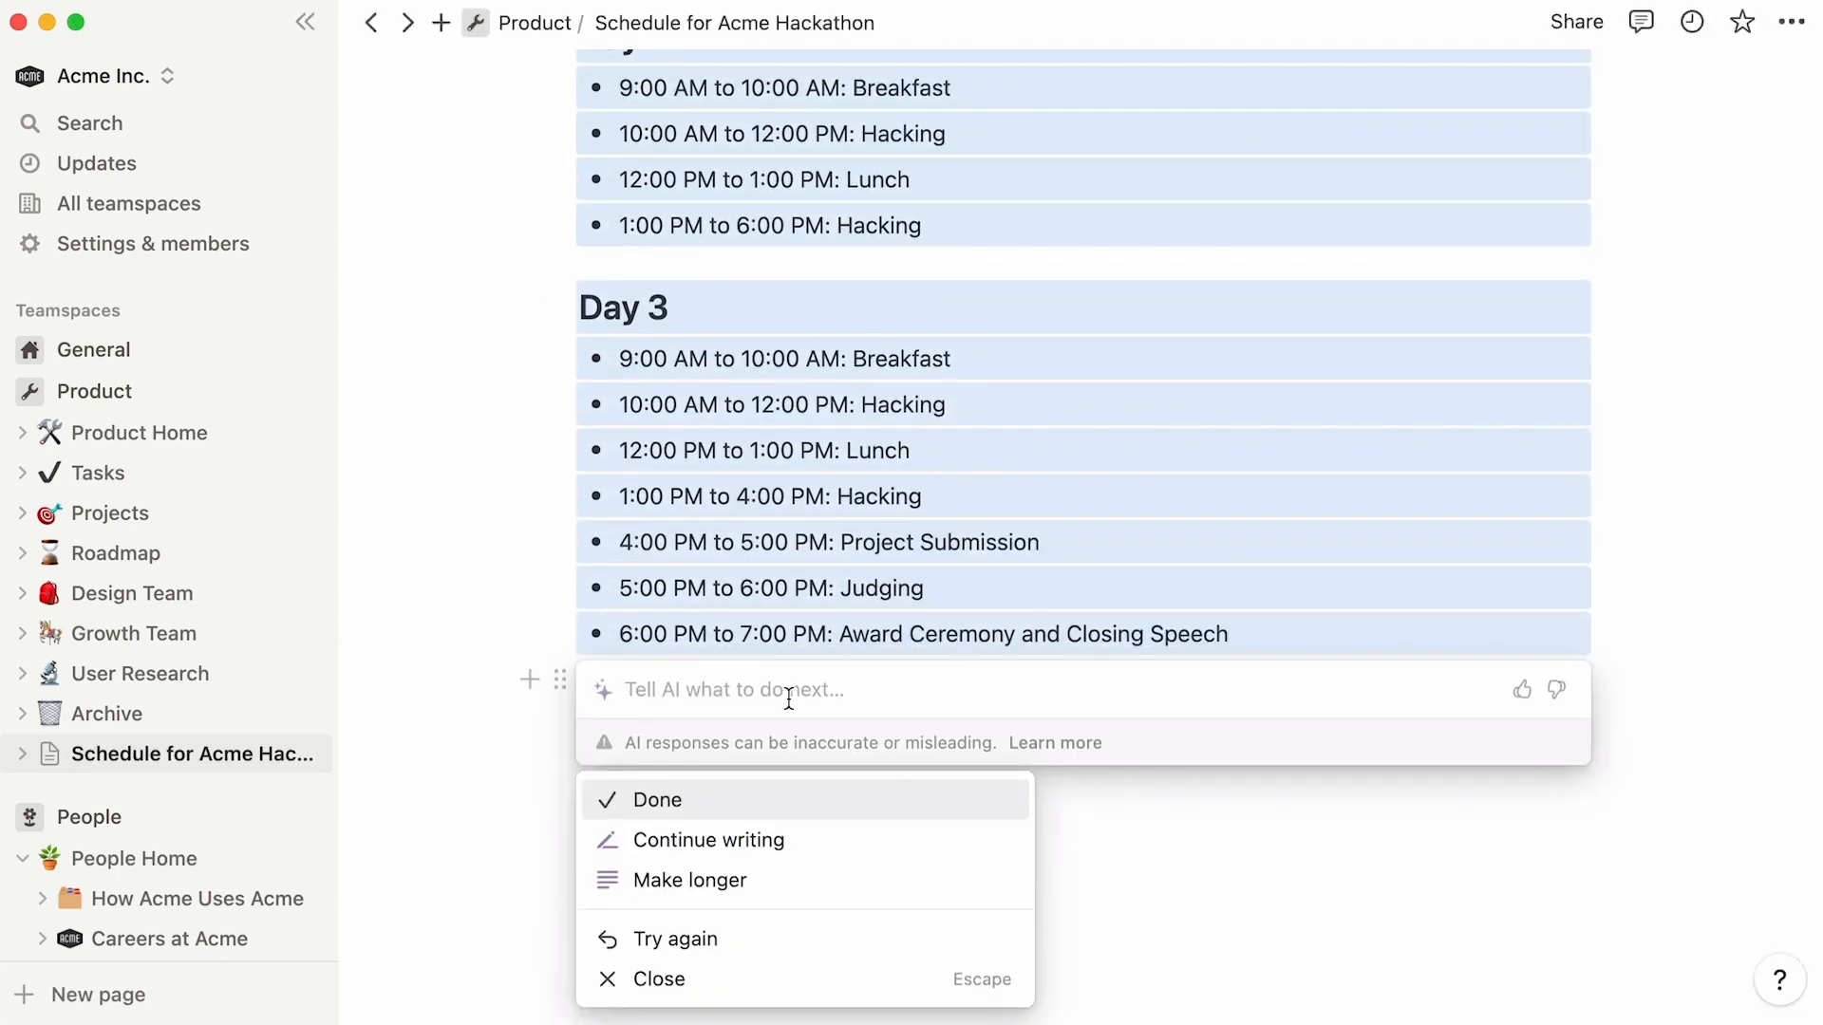
text(show in table format)
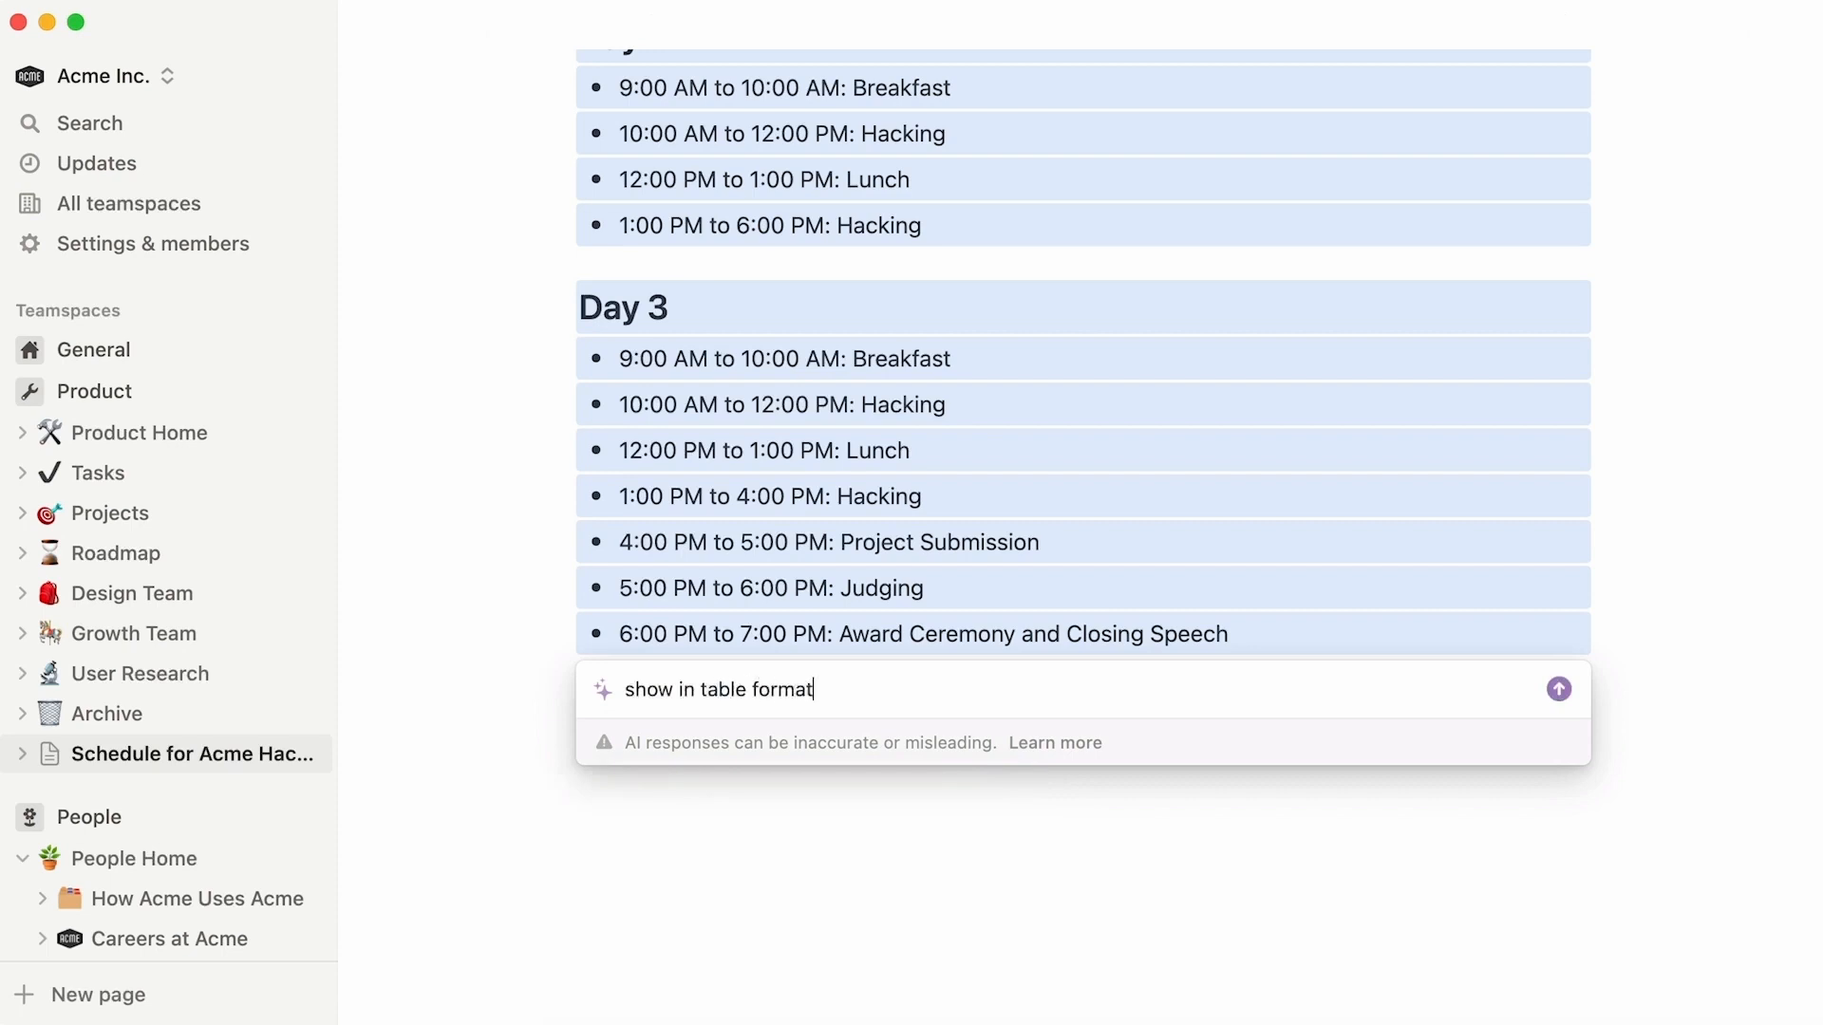
click(1558, 689)
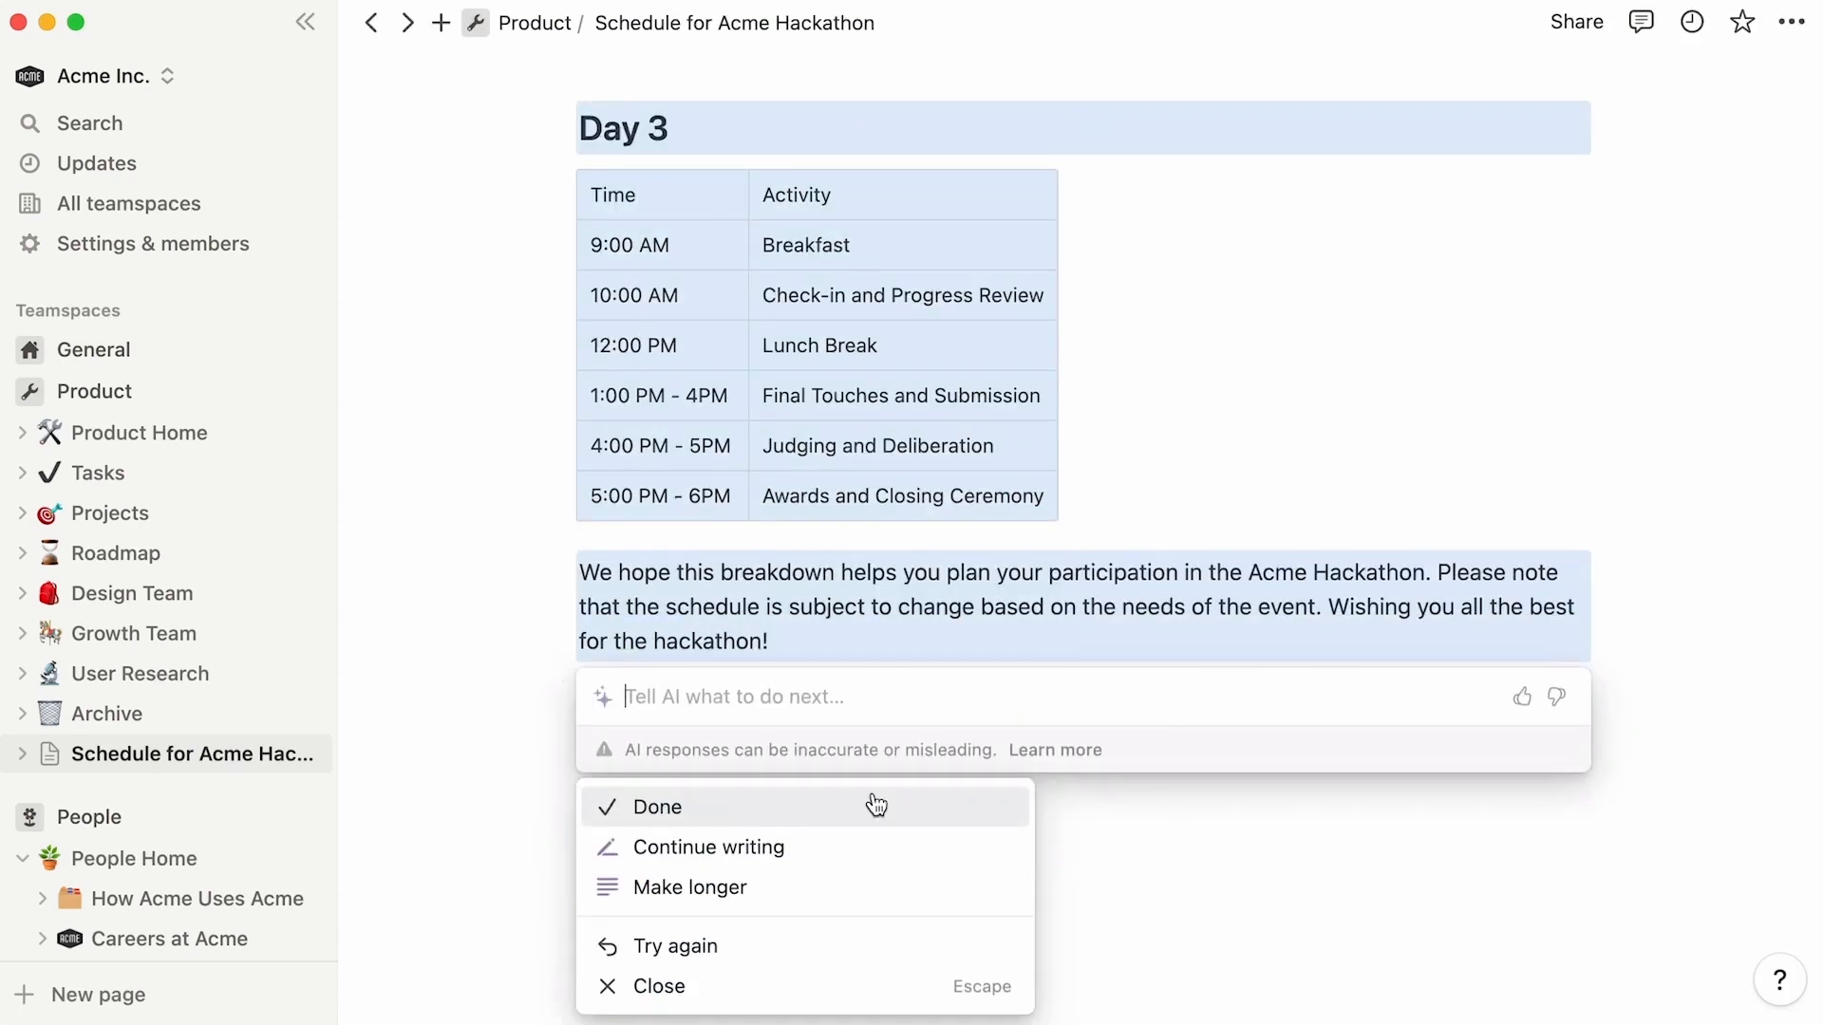
click(185, 938)
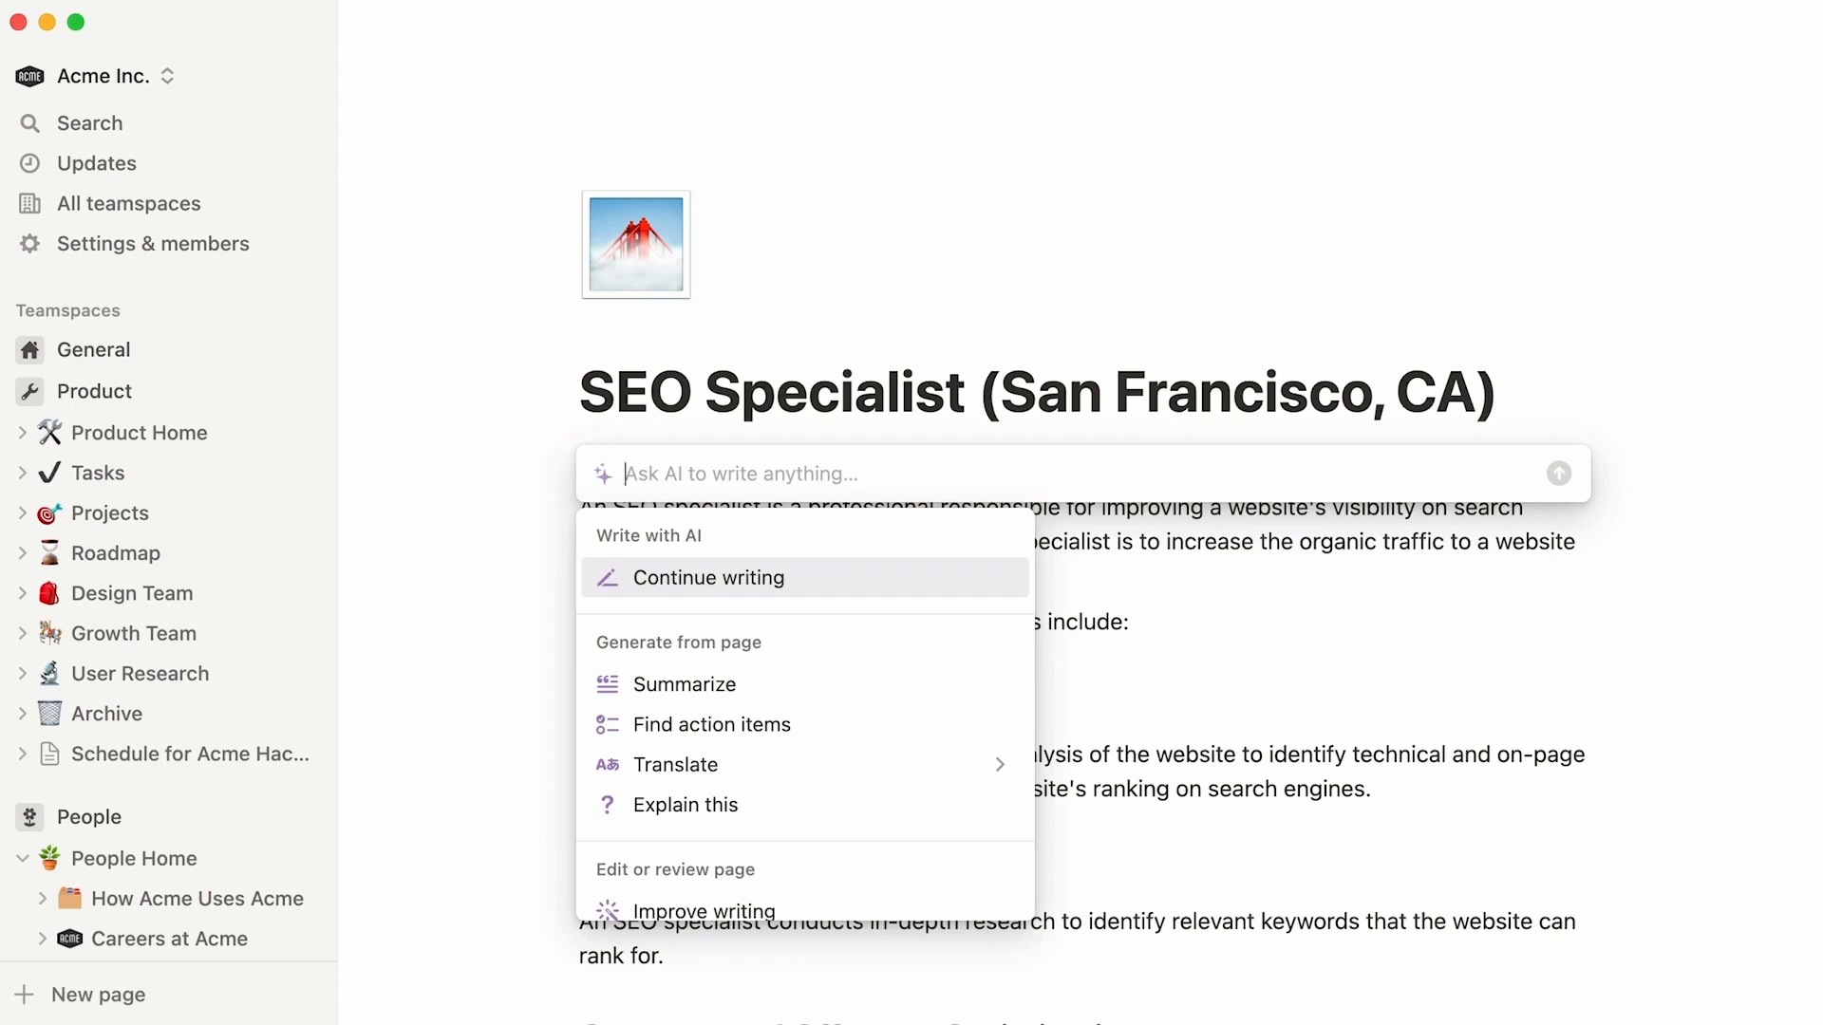
click(706, 578)
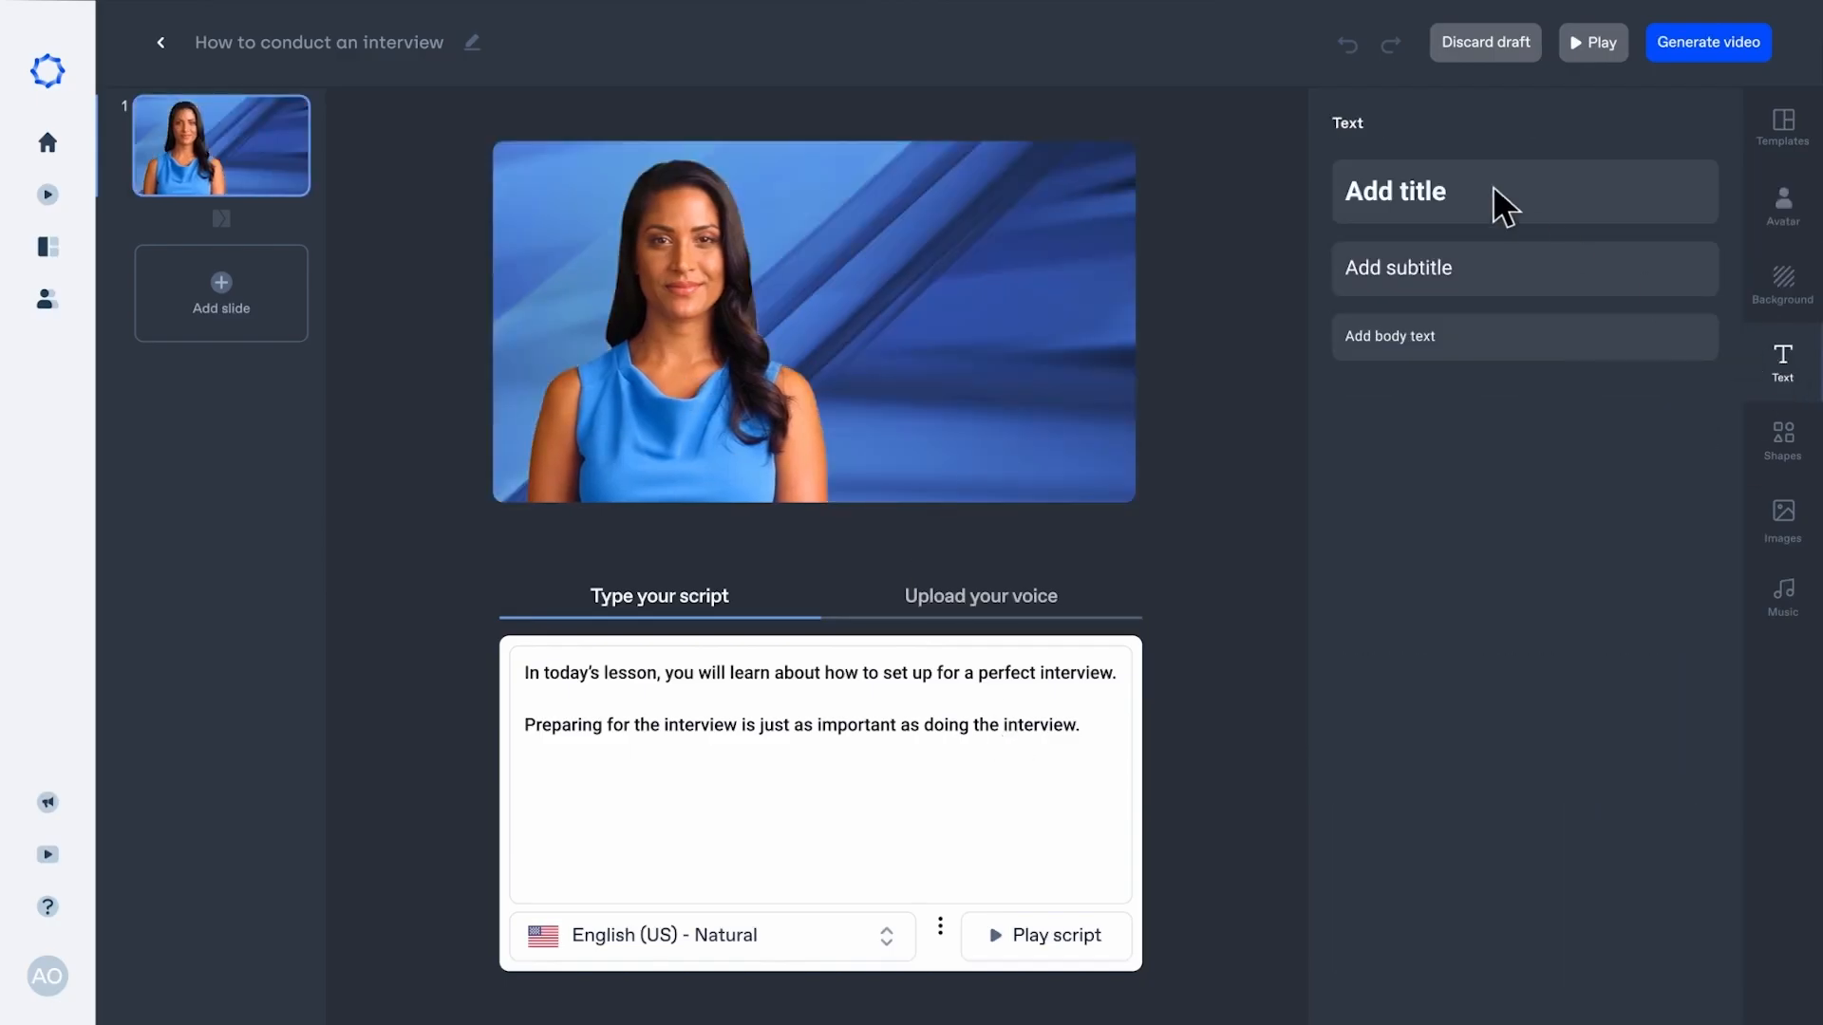
- Add a slide title and pick an avatar from the Synthesia avatar library
click(1708, 42)
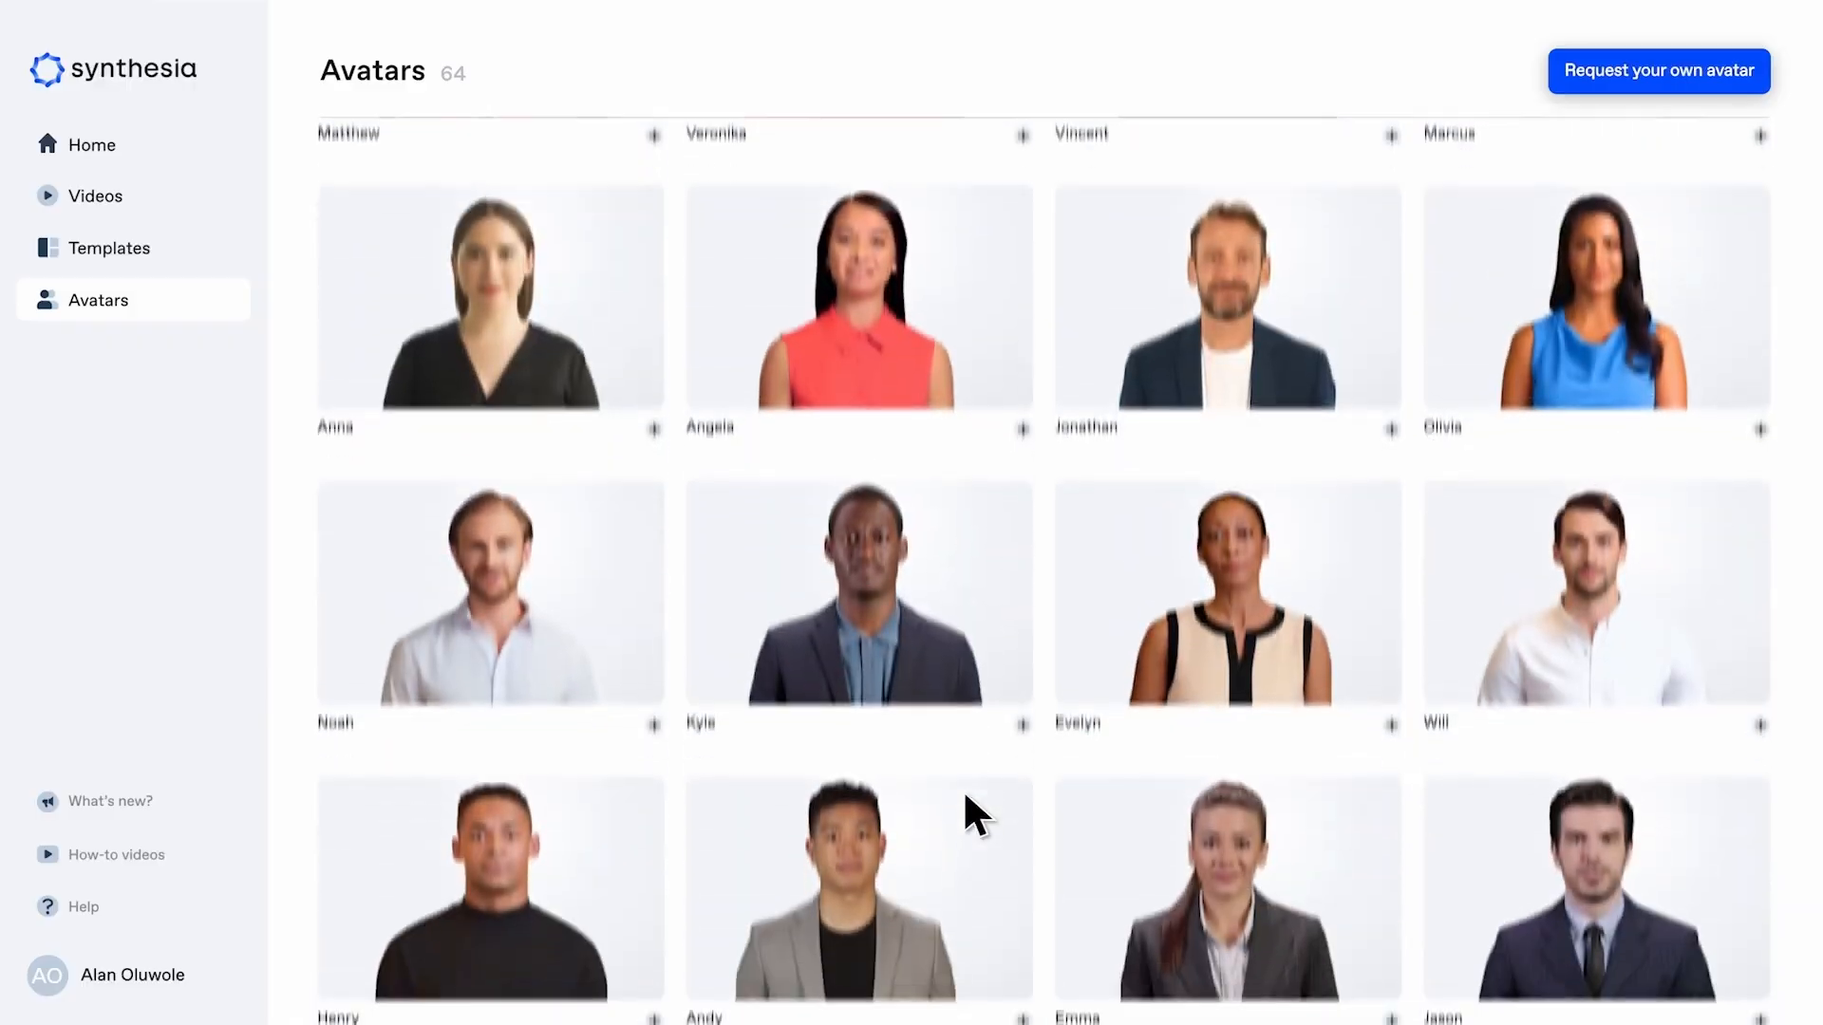
click(1227, 592)
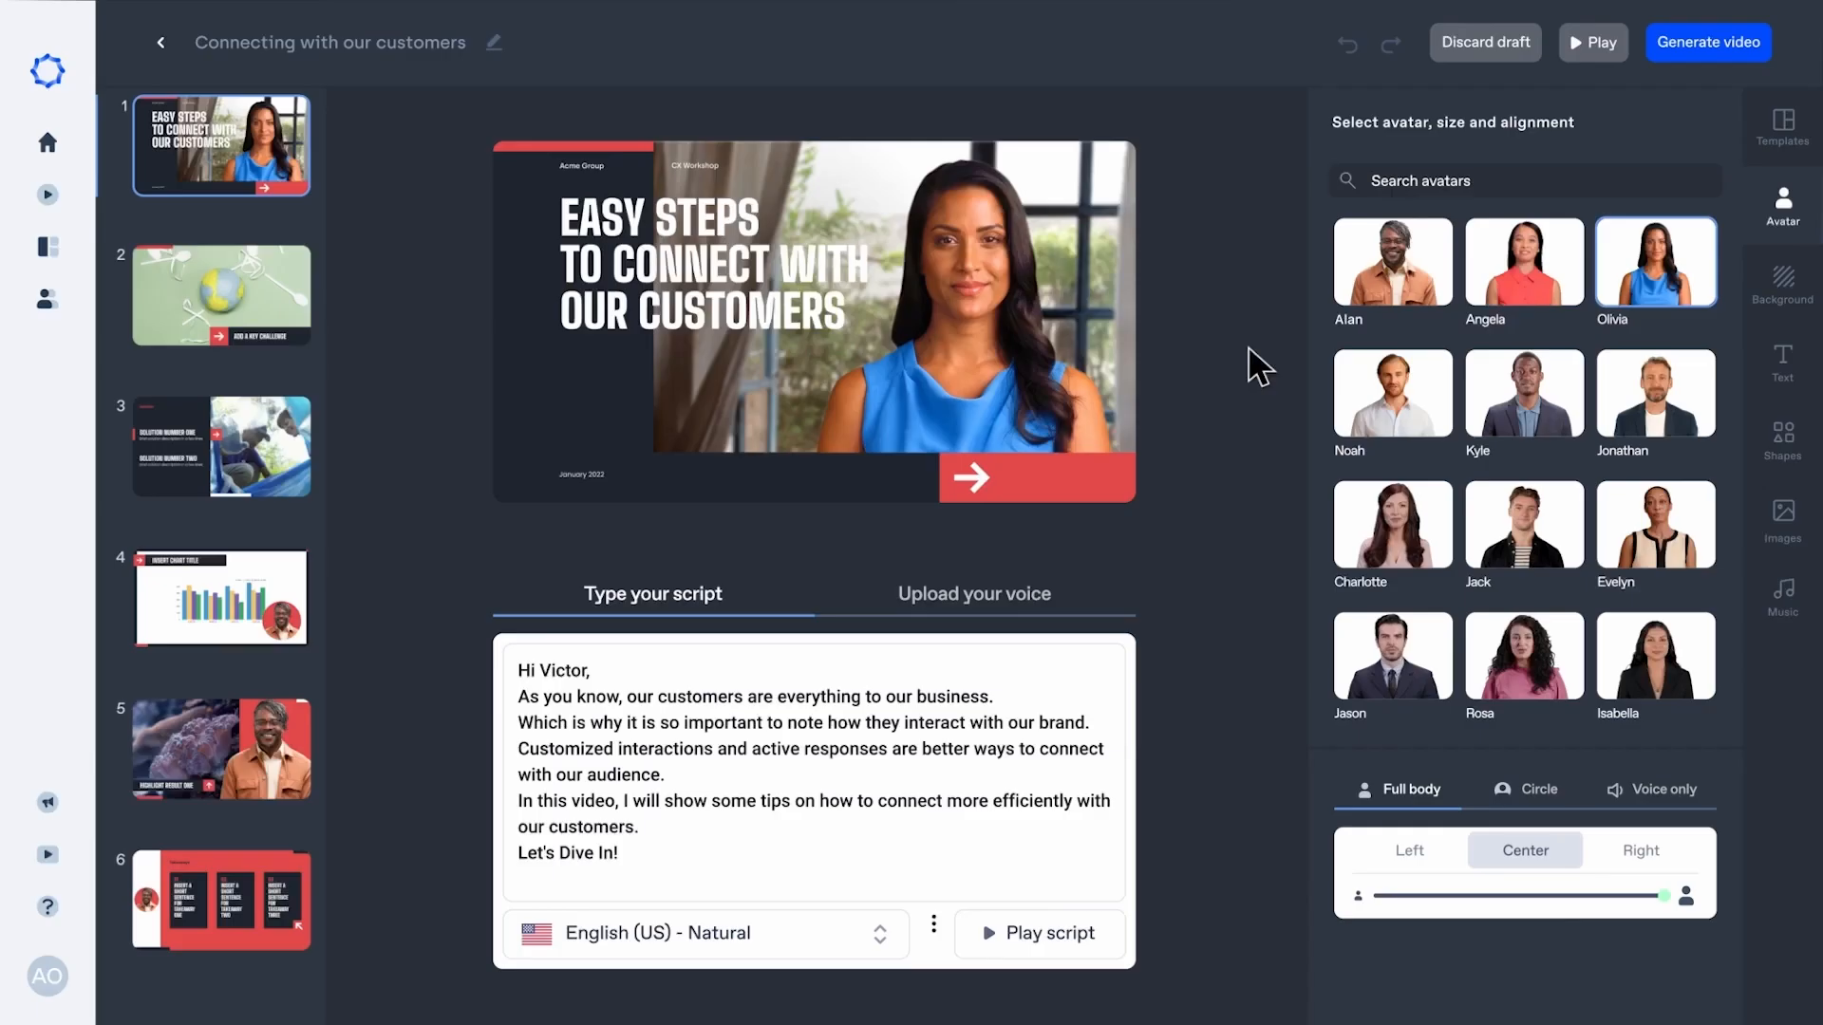
click(1392, 260)
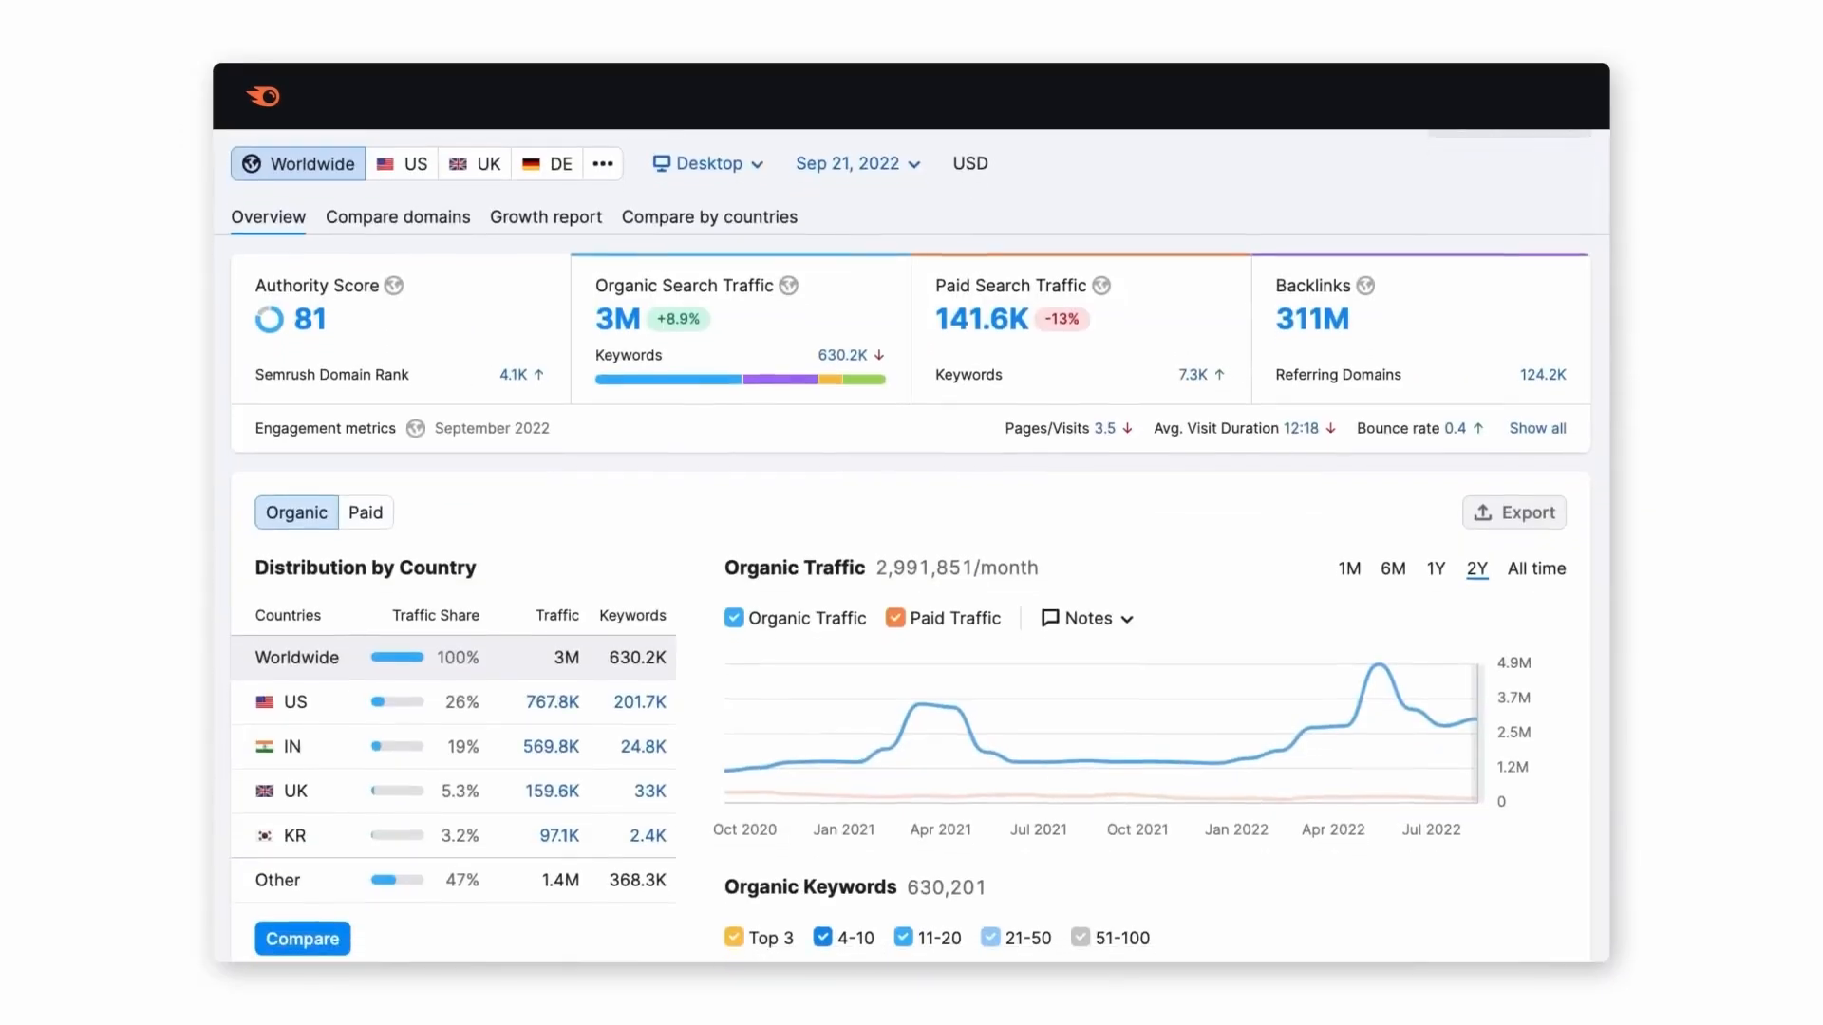
- Scroll through Semrush's reports and add a competitor domain in Position Tracking
scroll(down, 3)
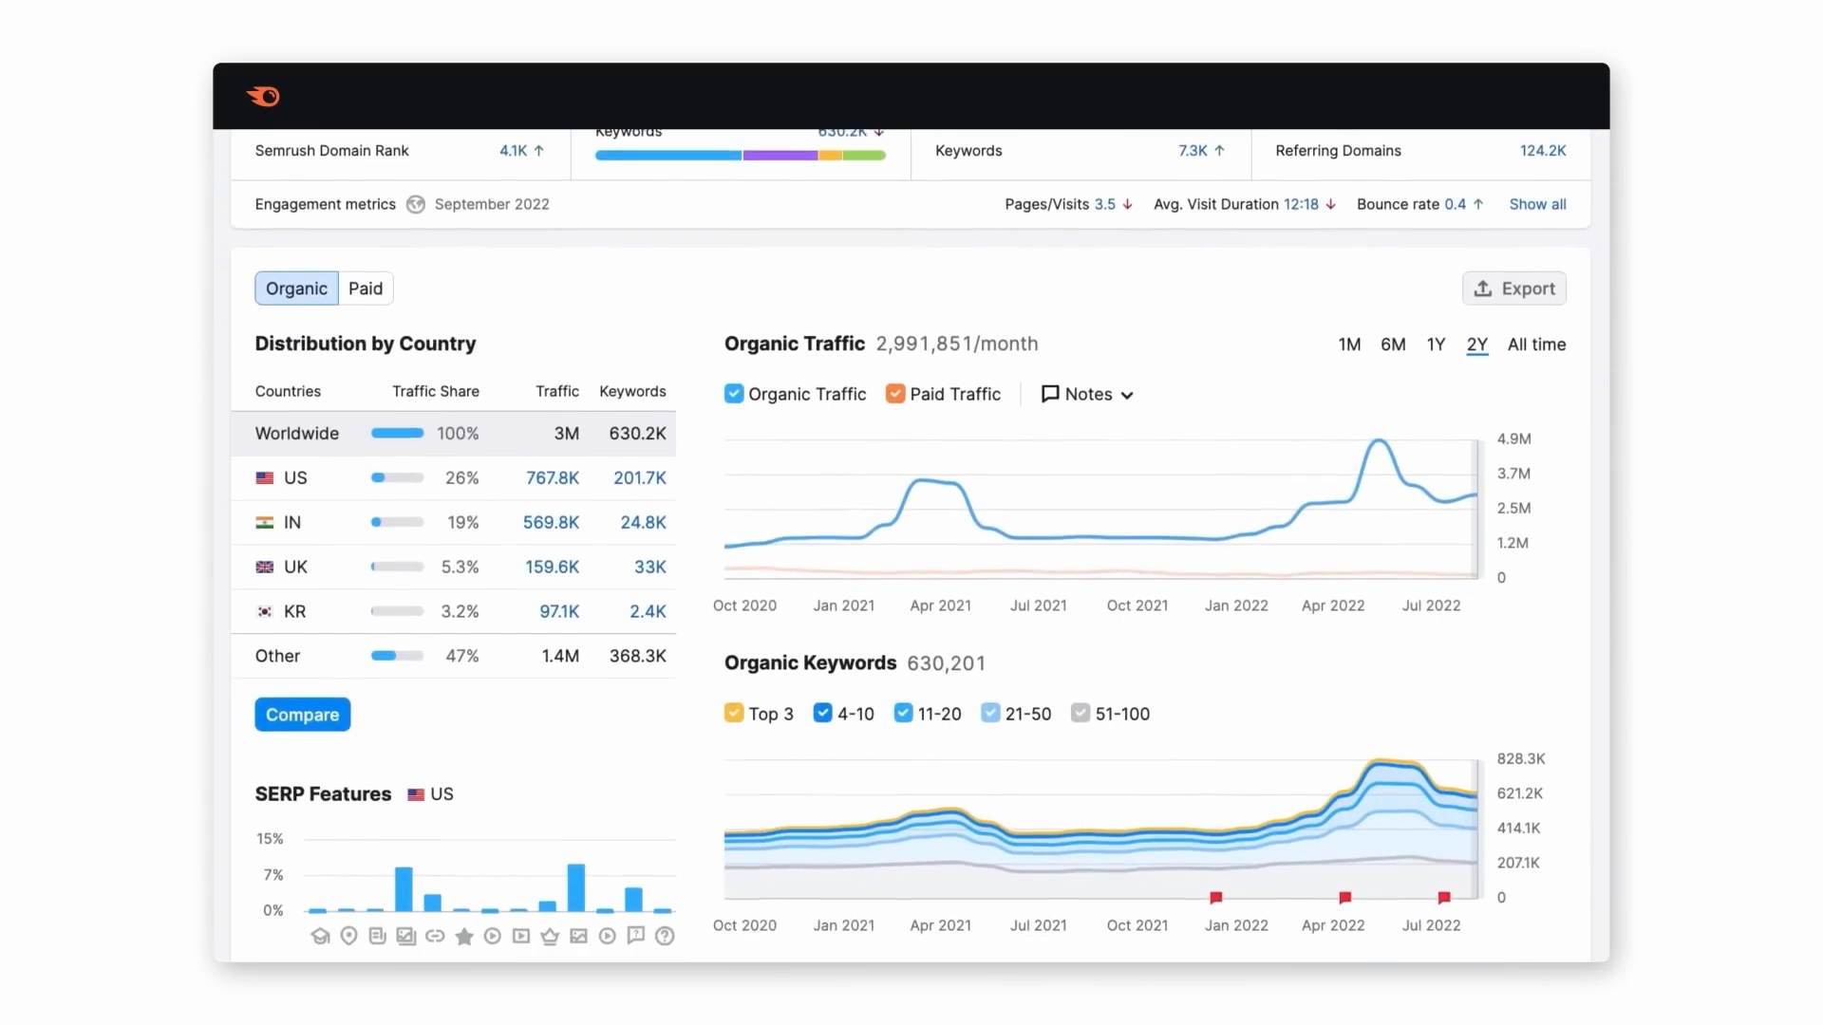
scroll(down, 3)
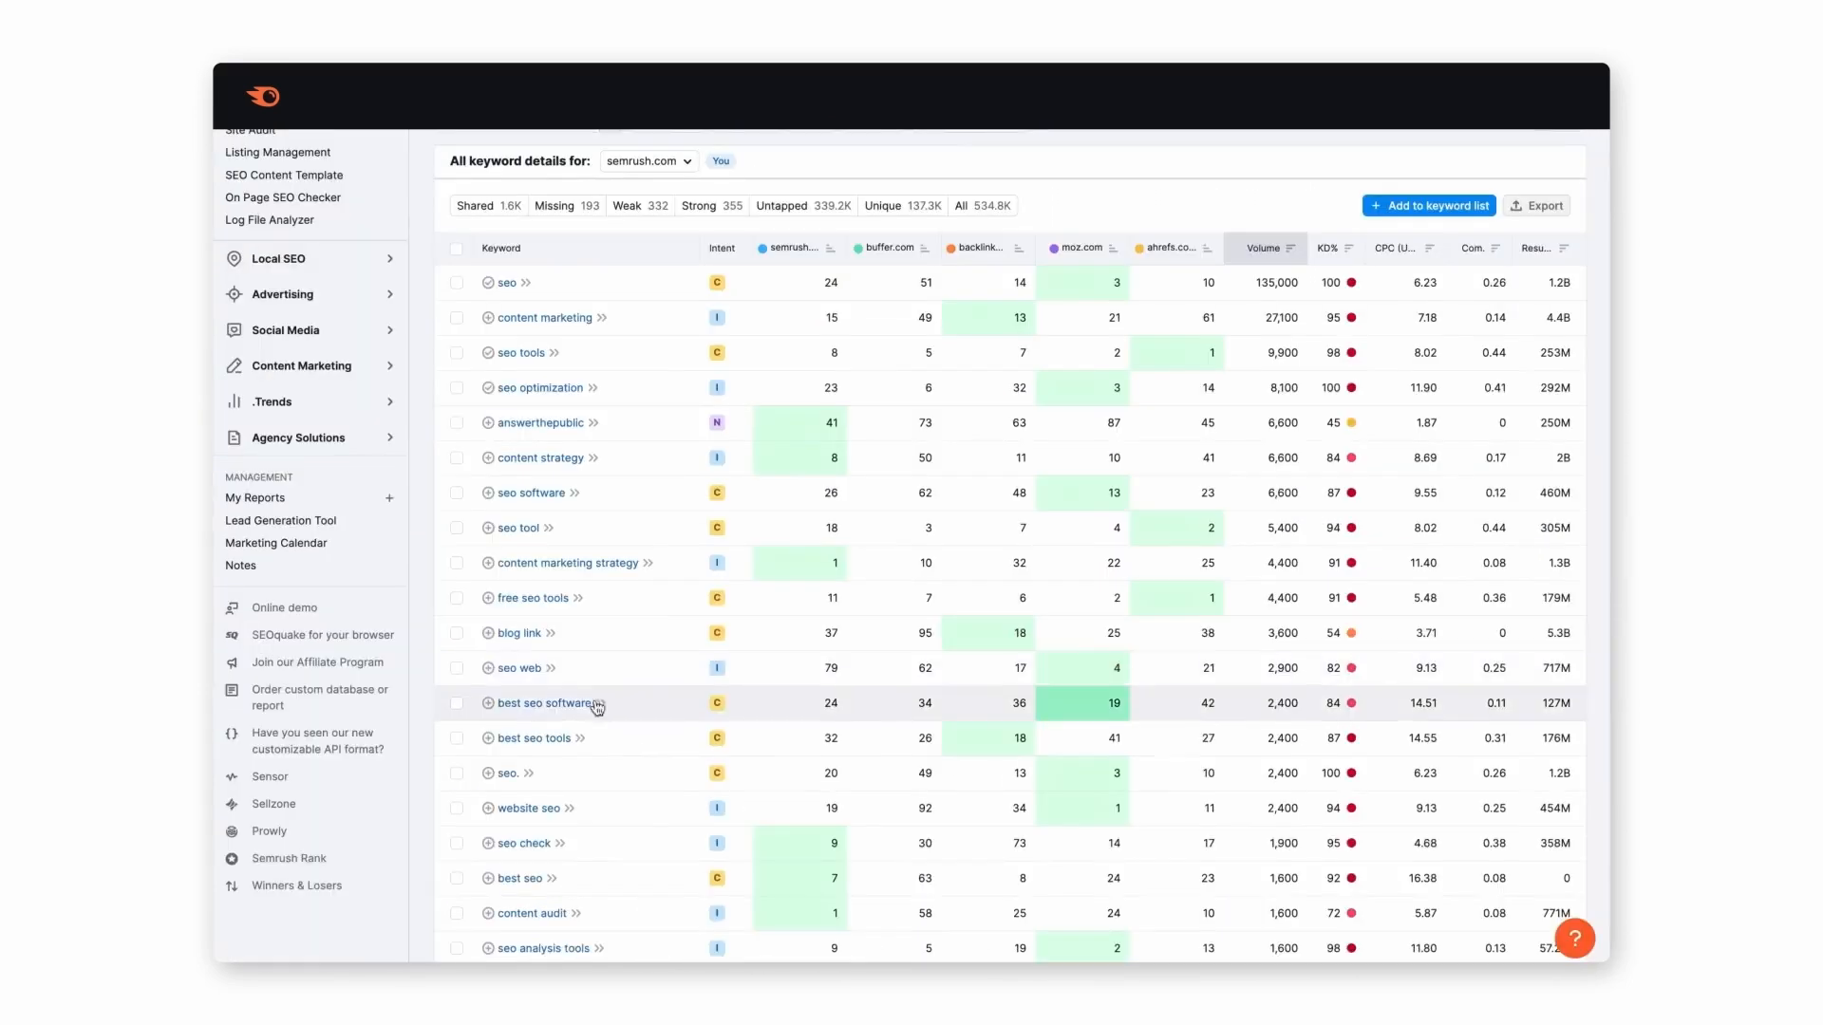
scroll(down, 3)
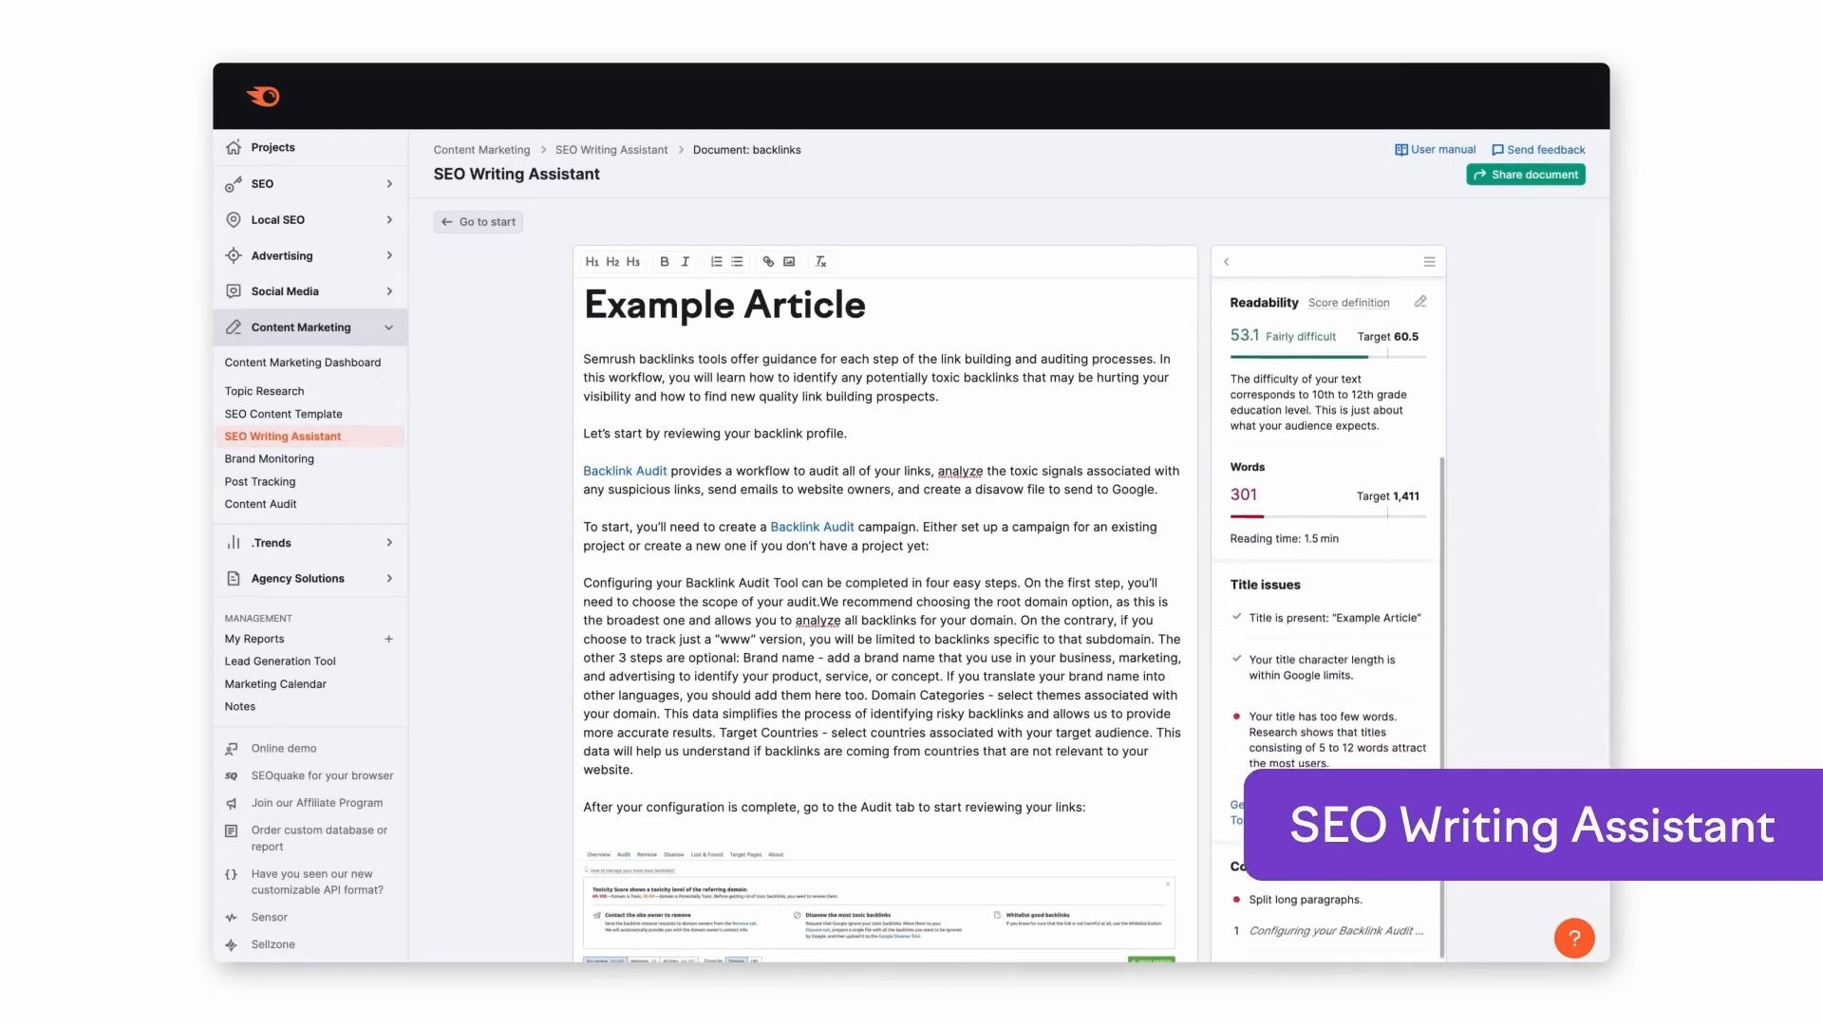
scroll(down, 3)
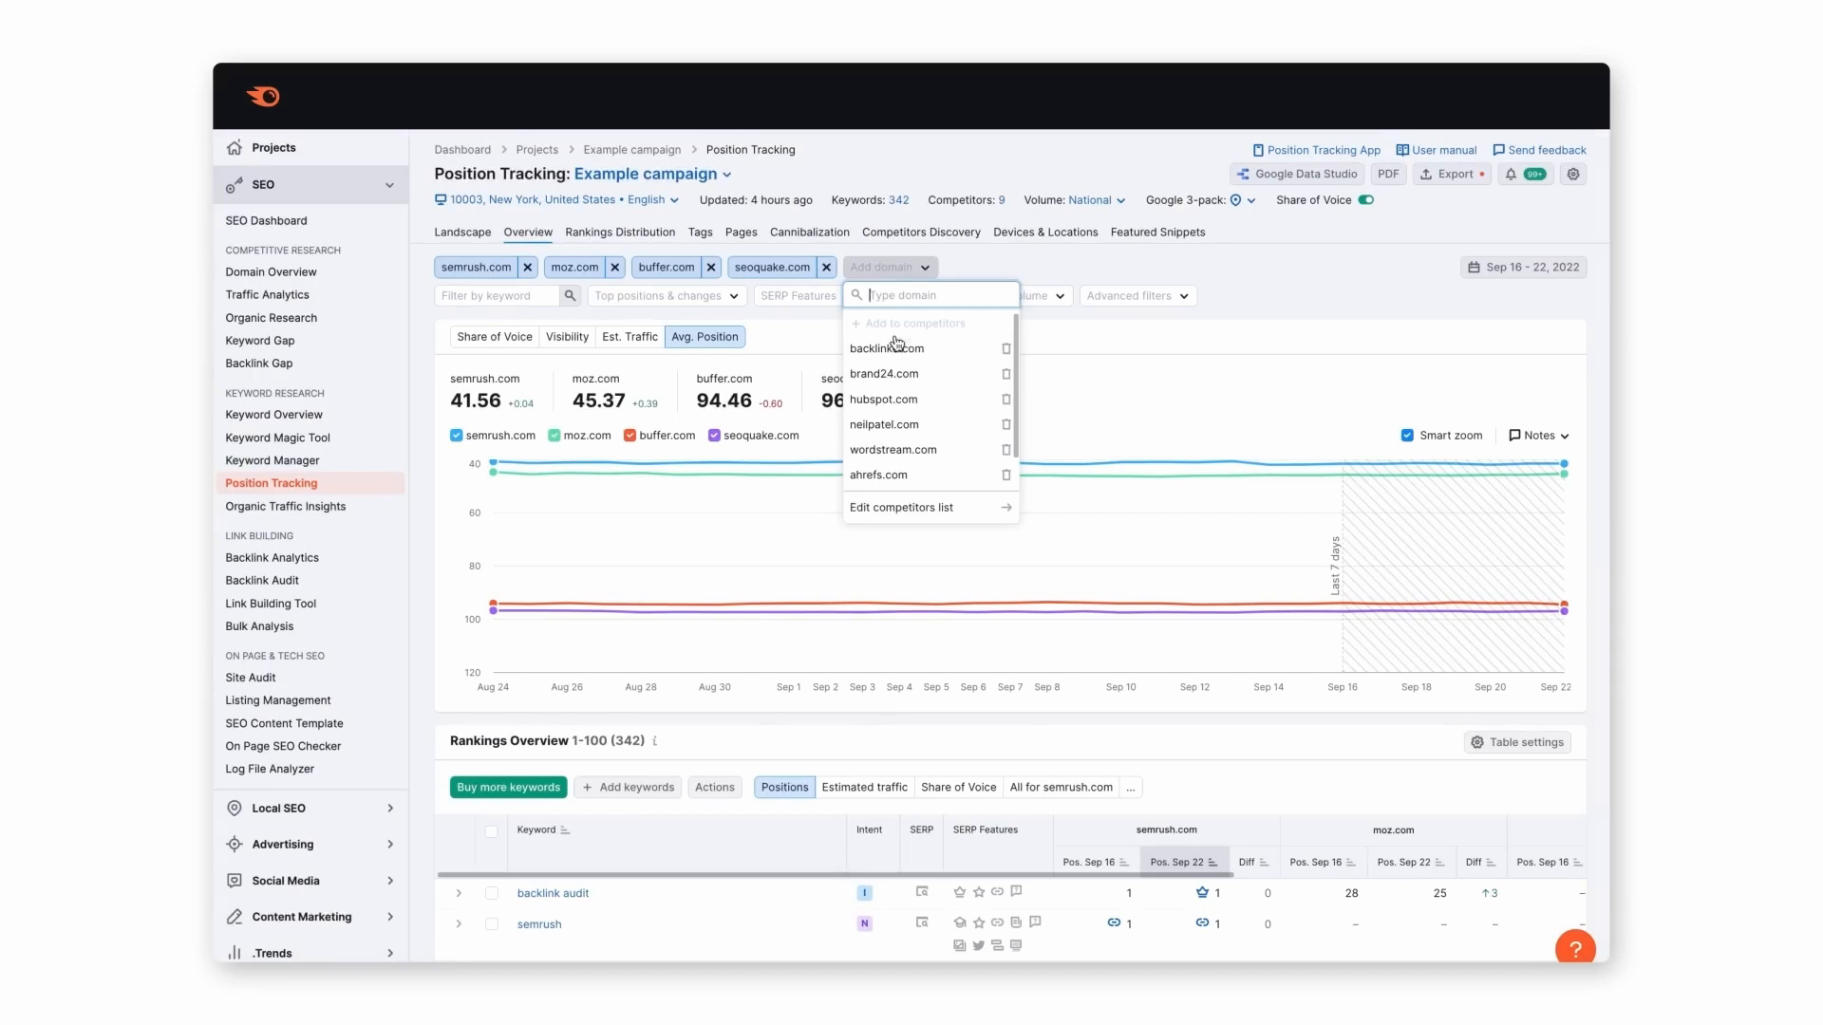
click(886, 347)
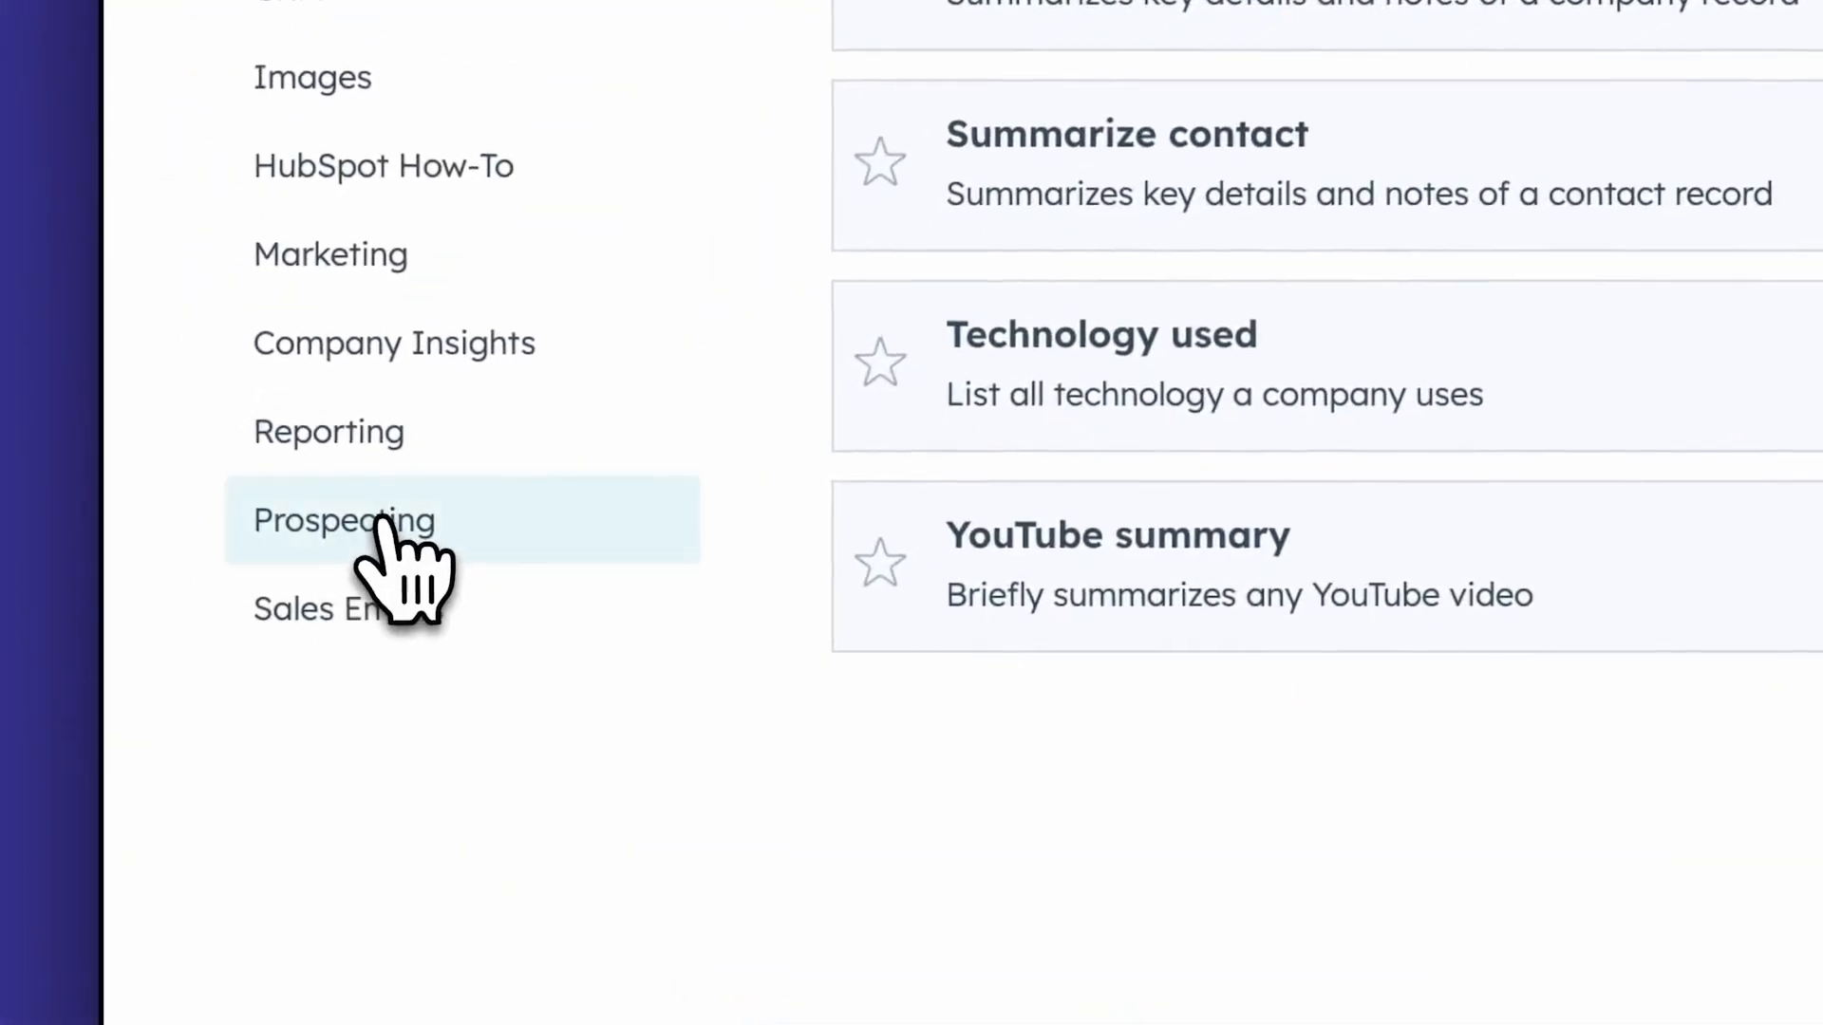
- Send the Prospecting 'Discover companies: age & size' prompt with value 250
click(343, 519)
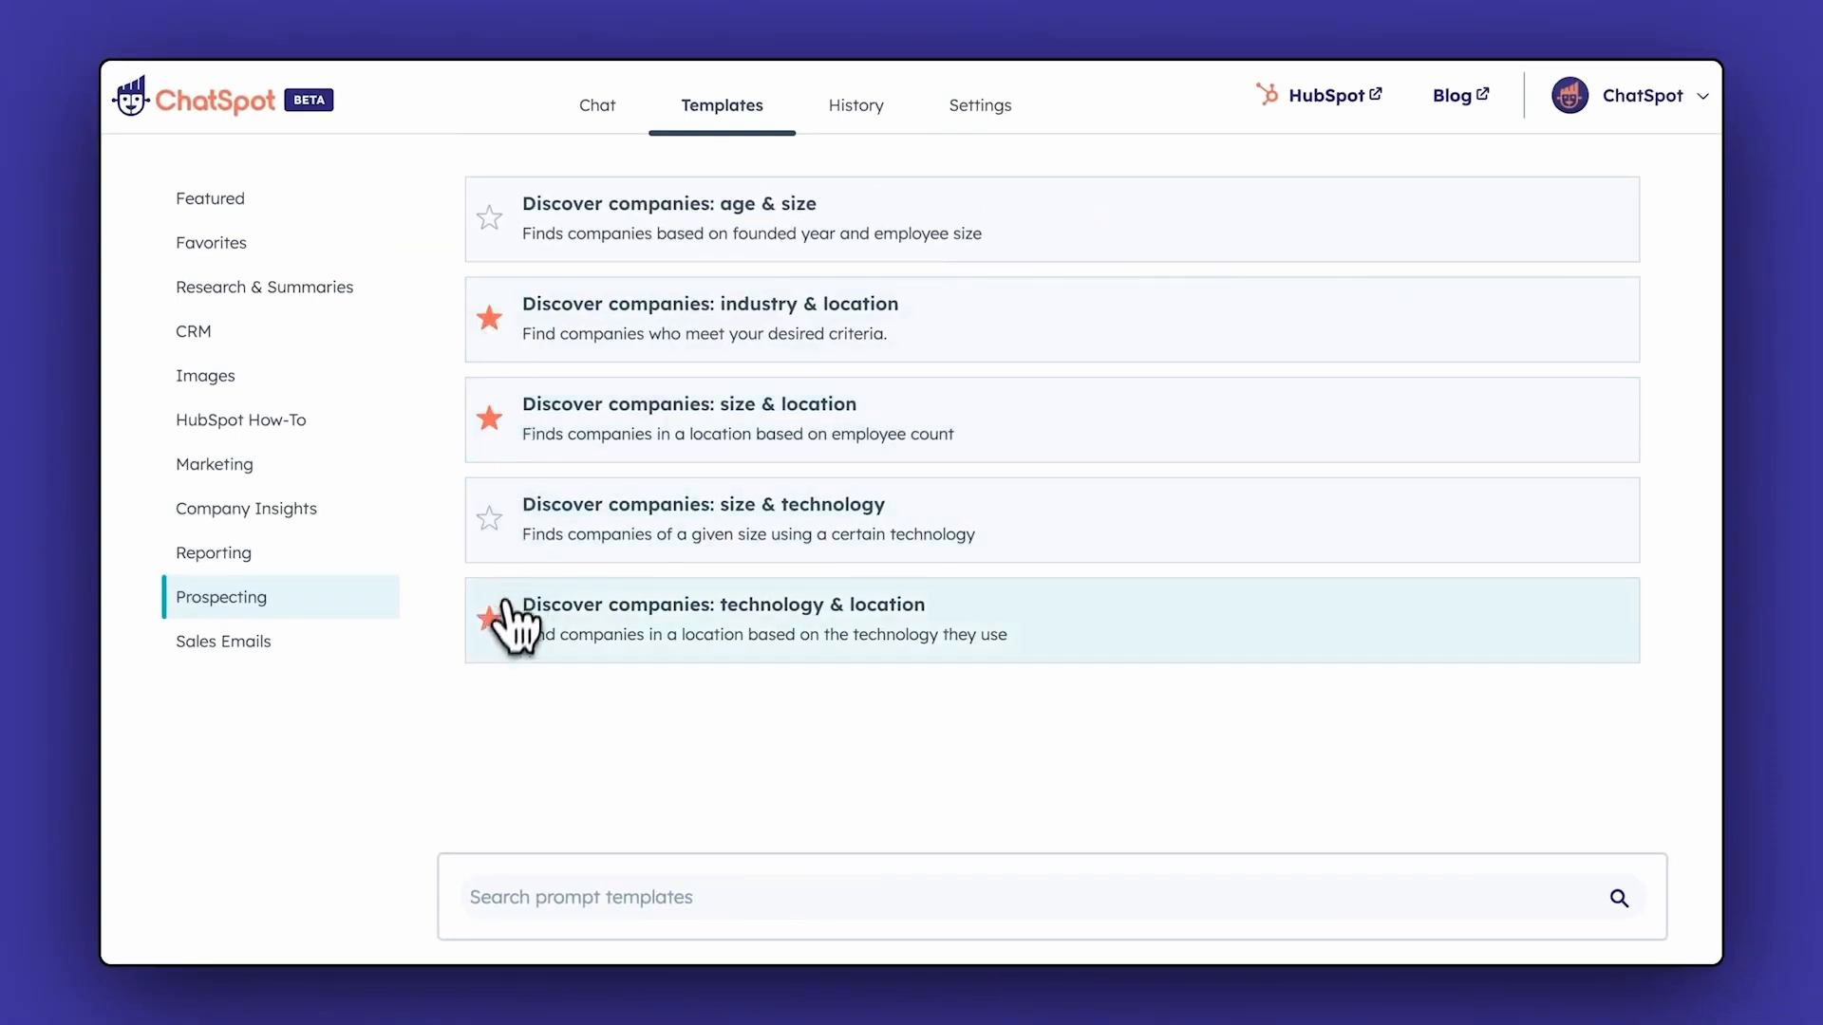
click(670, 218)
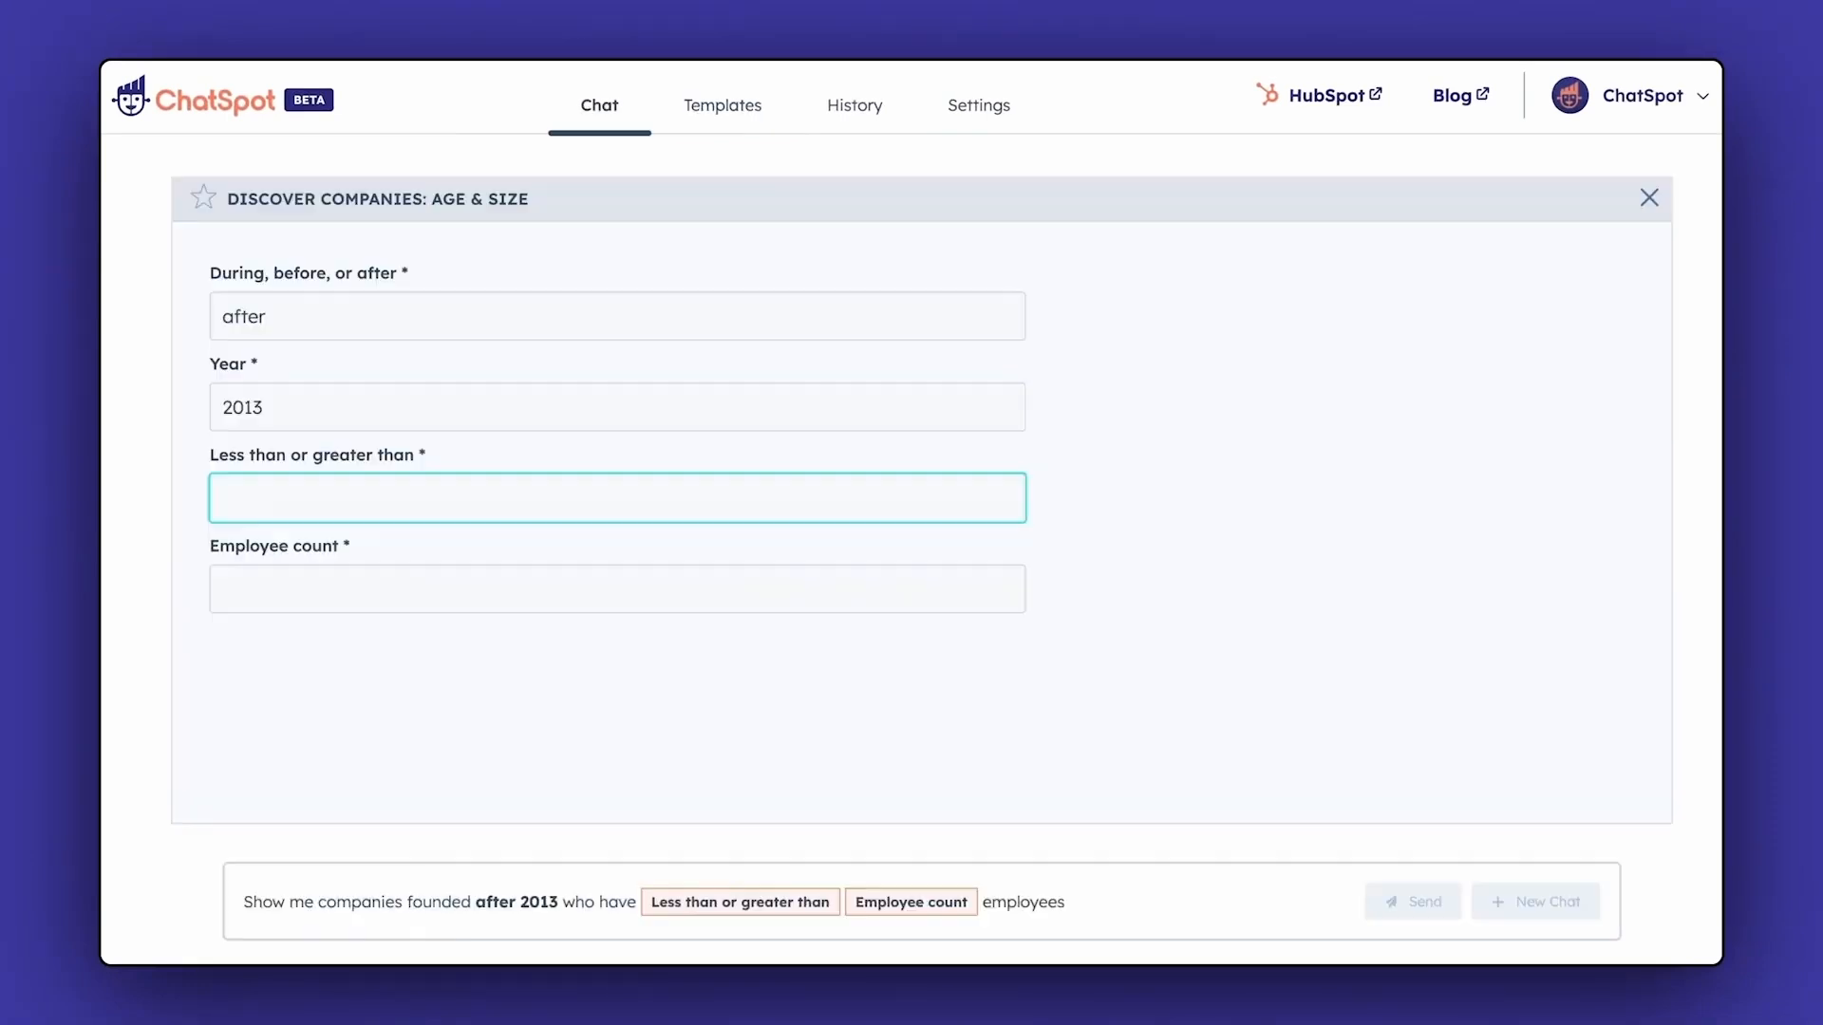
text(250)
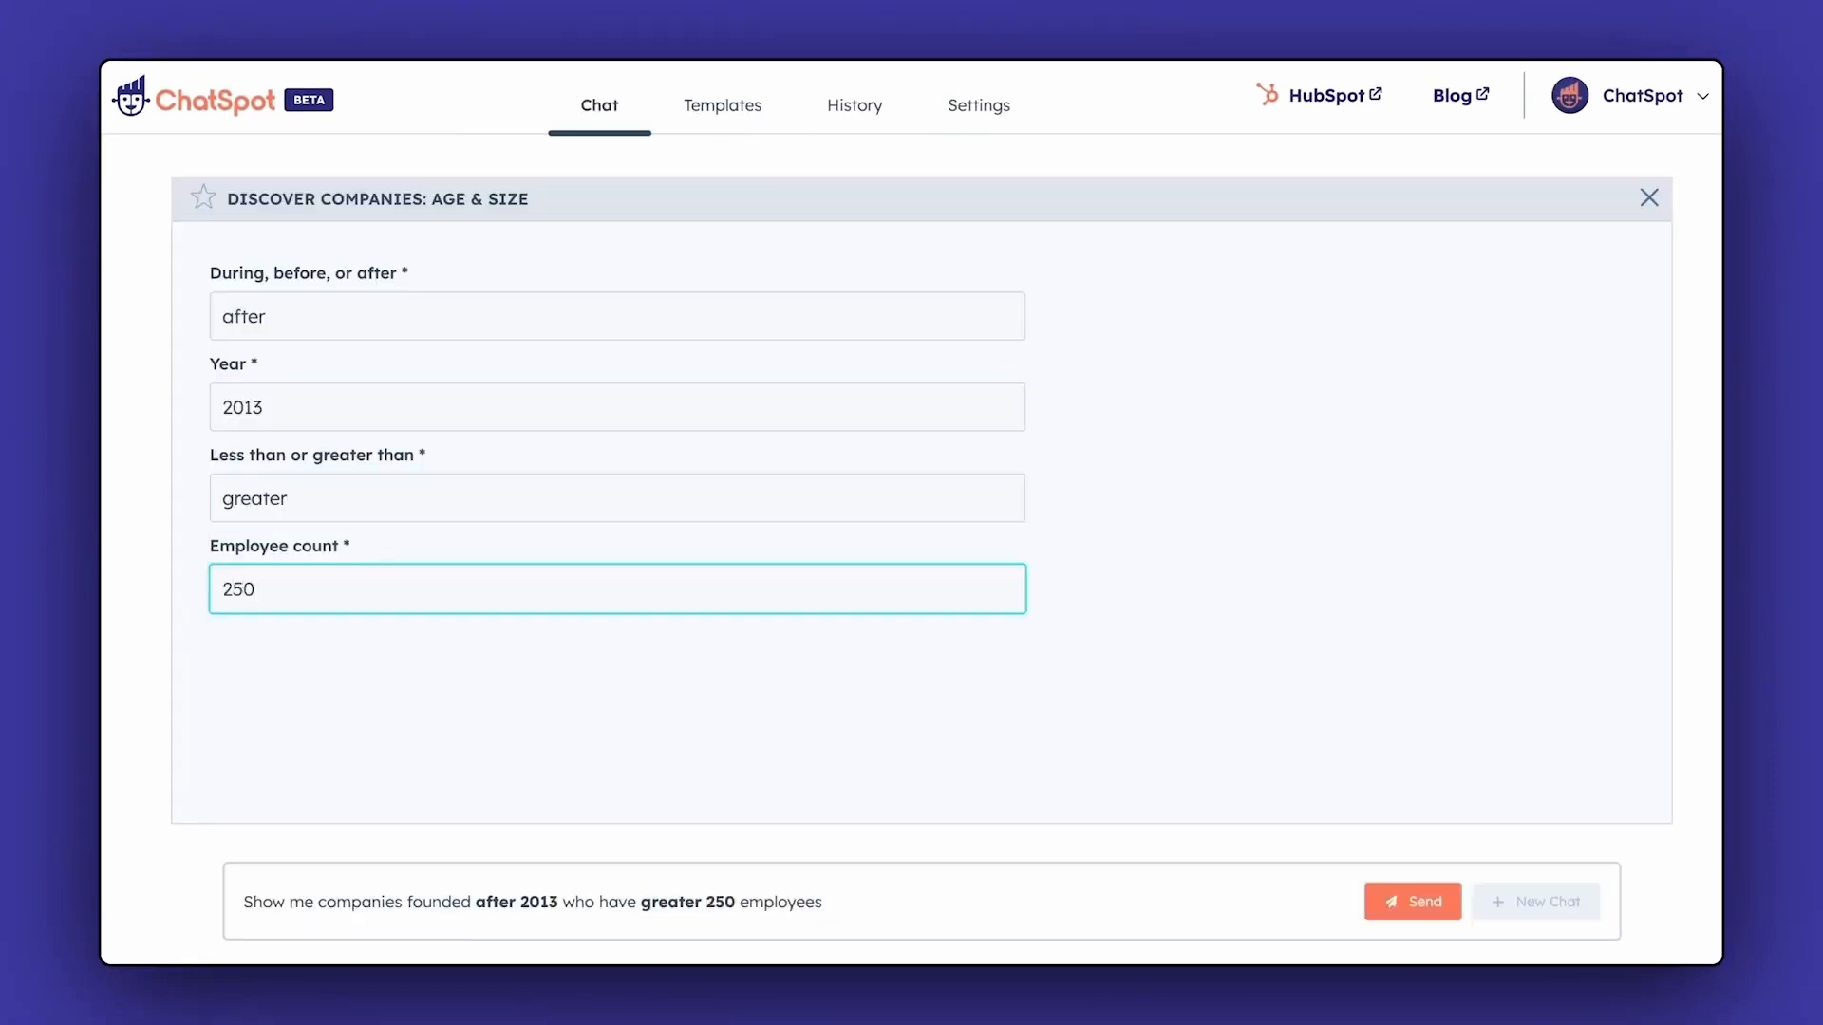
click(1411, 901)
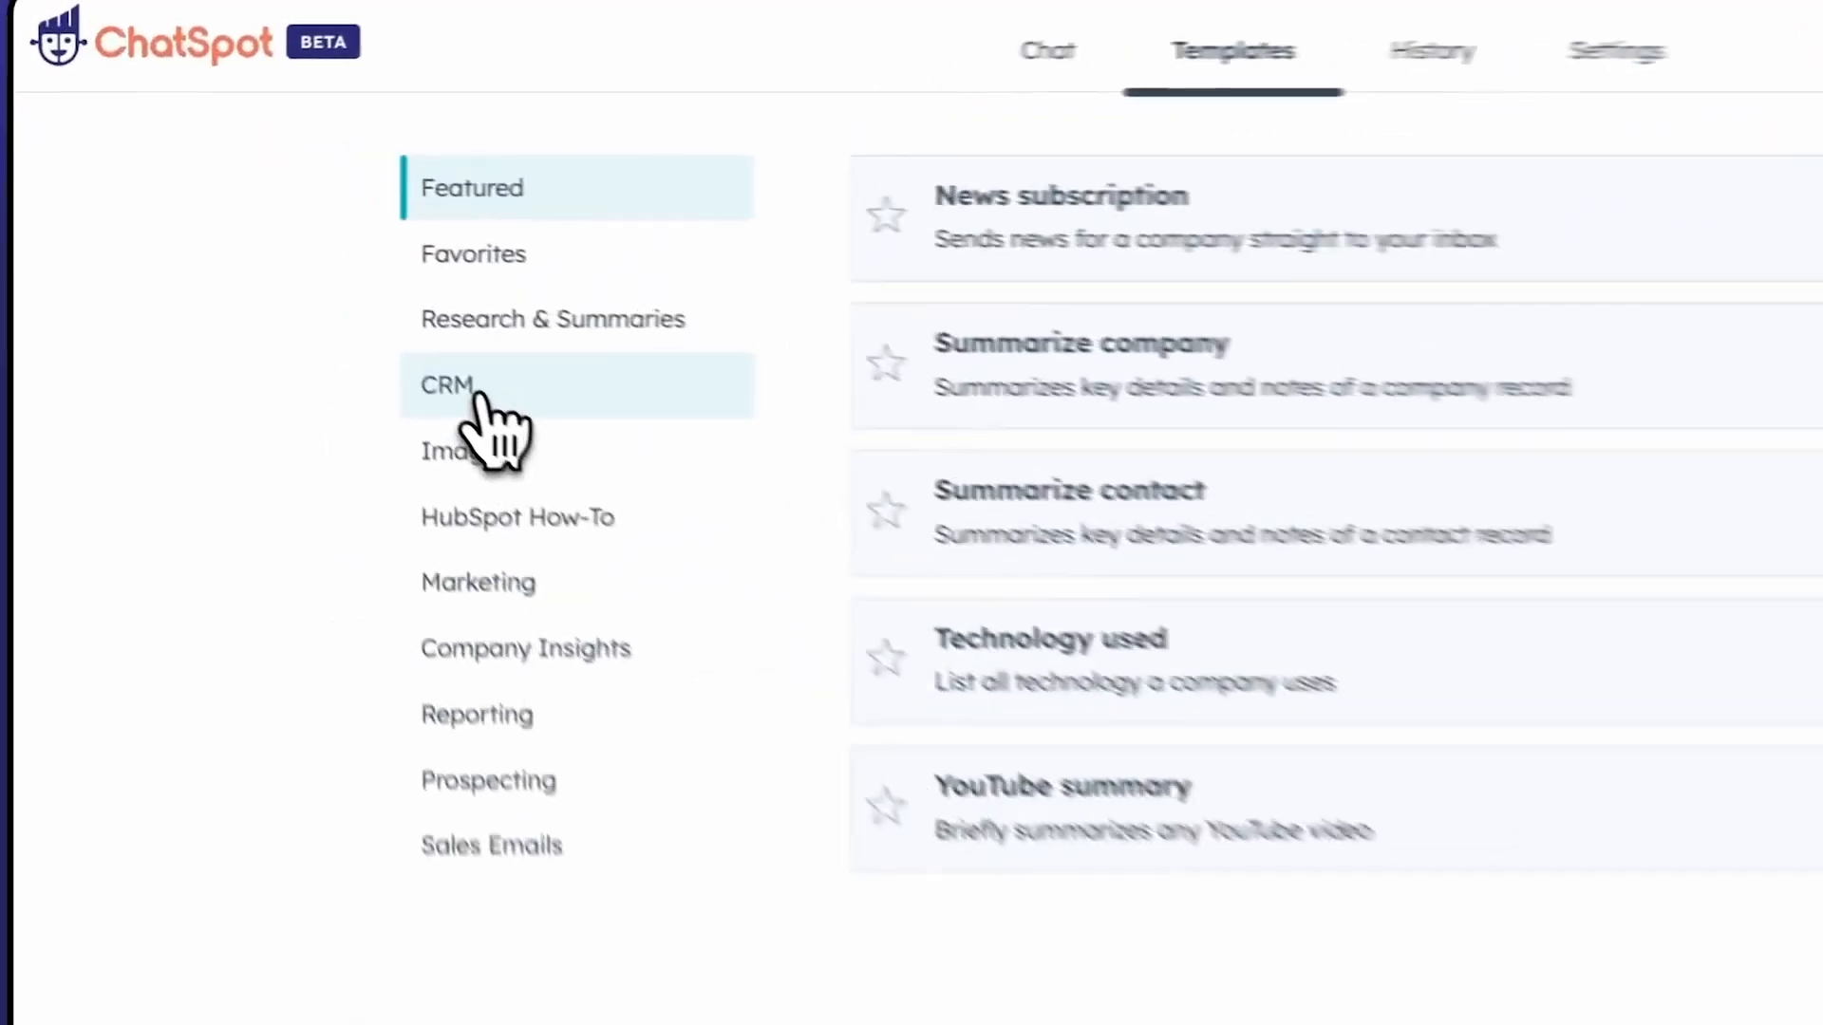
click(446, 384)
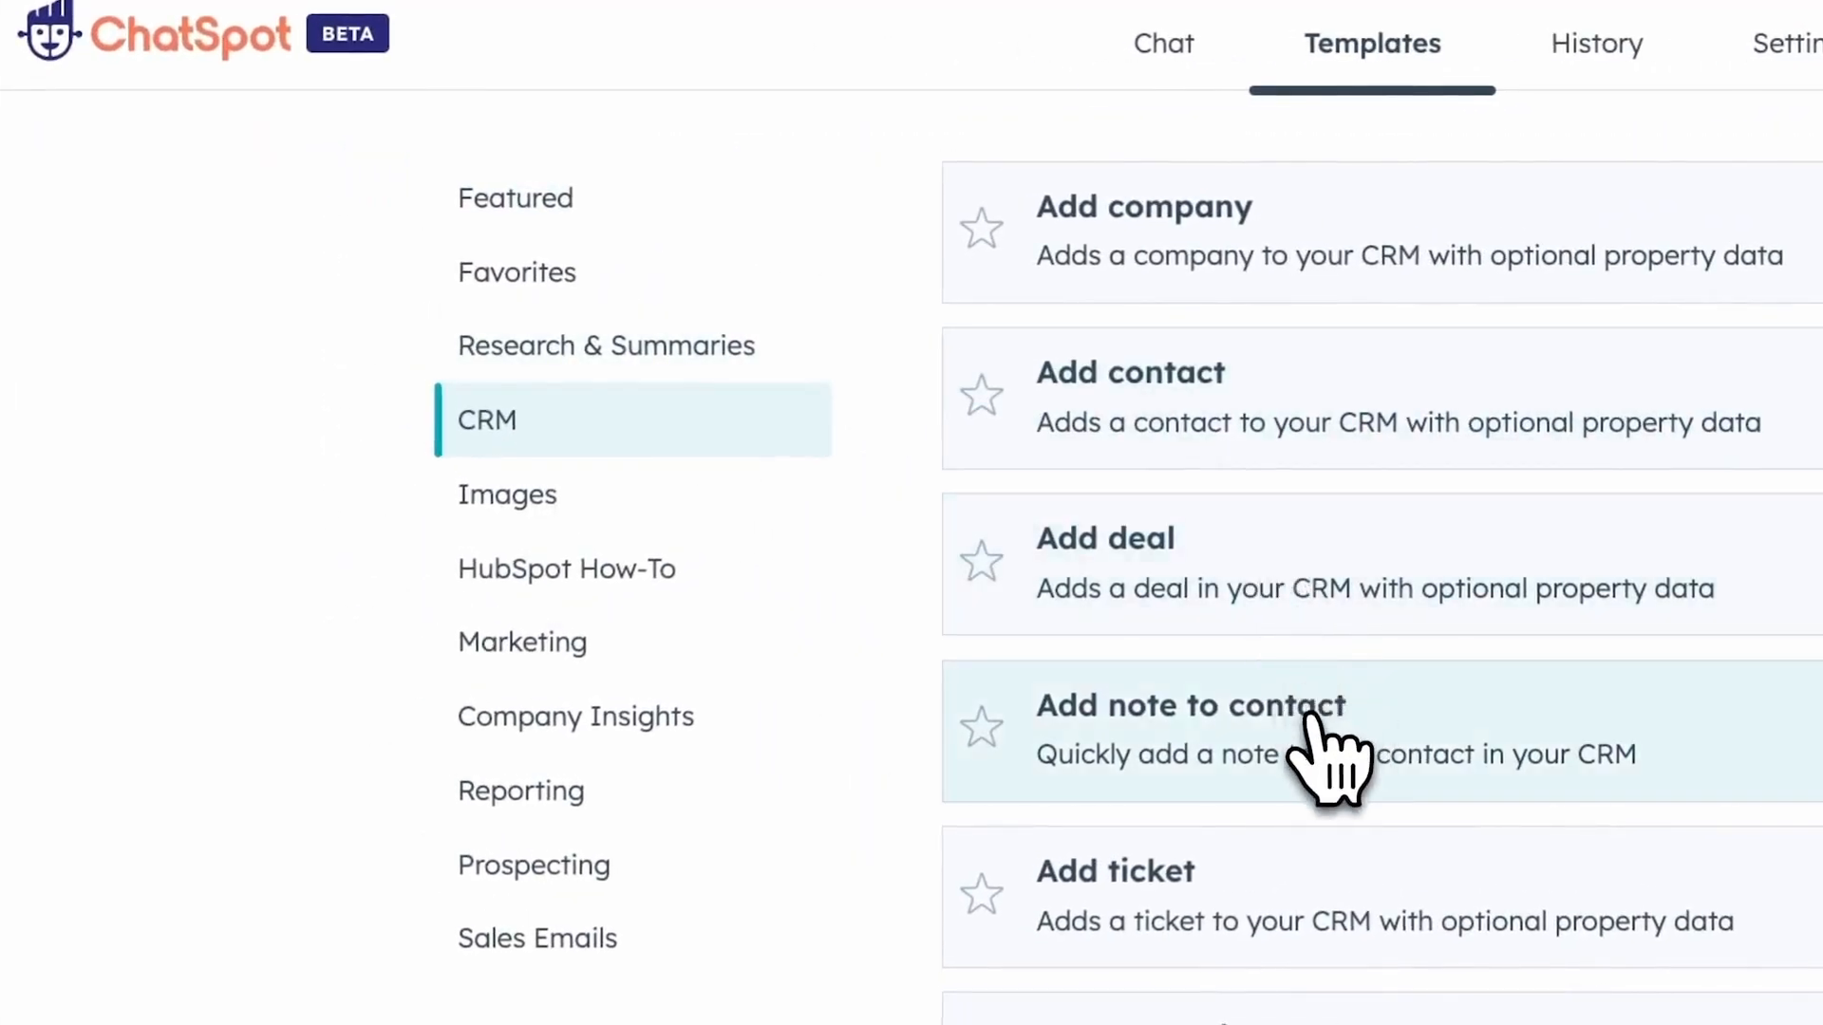
click(1191, 704)
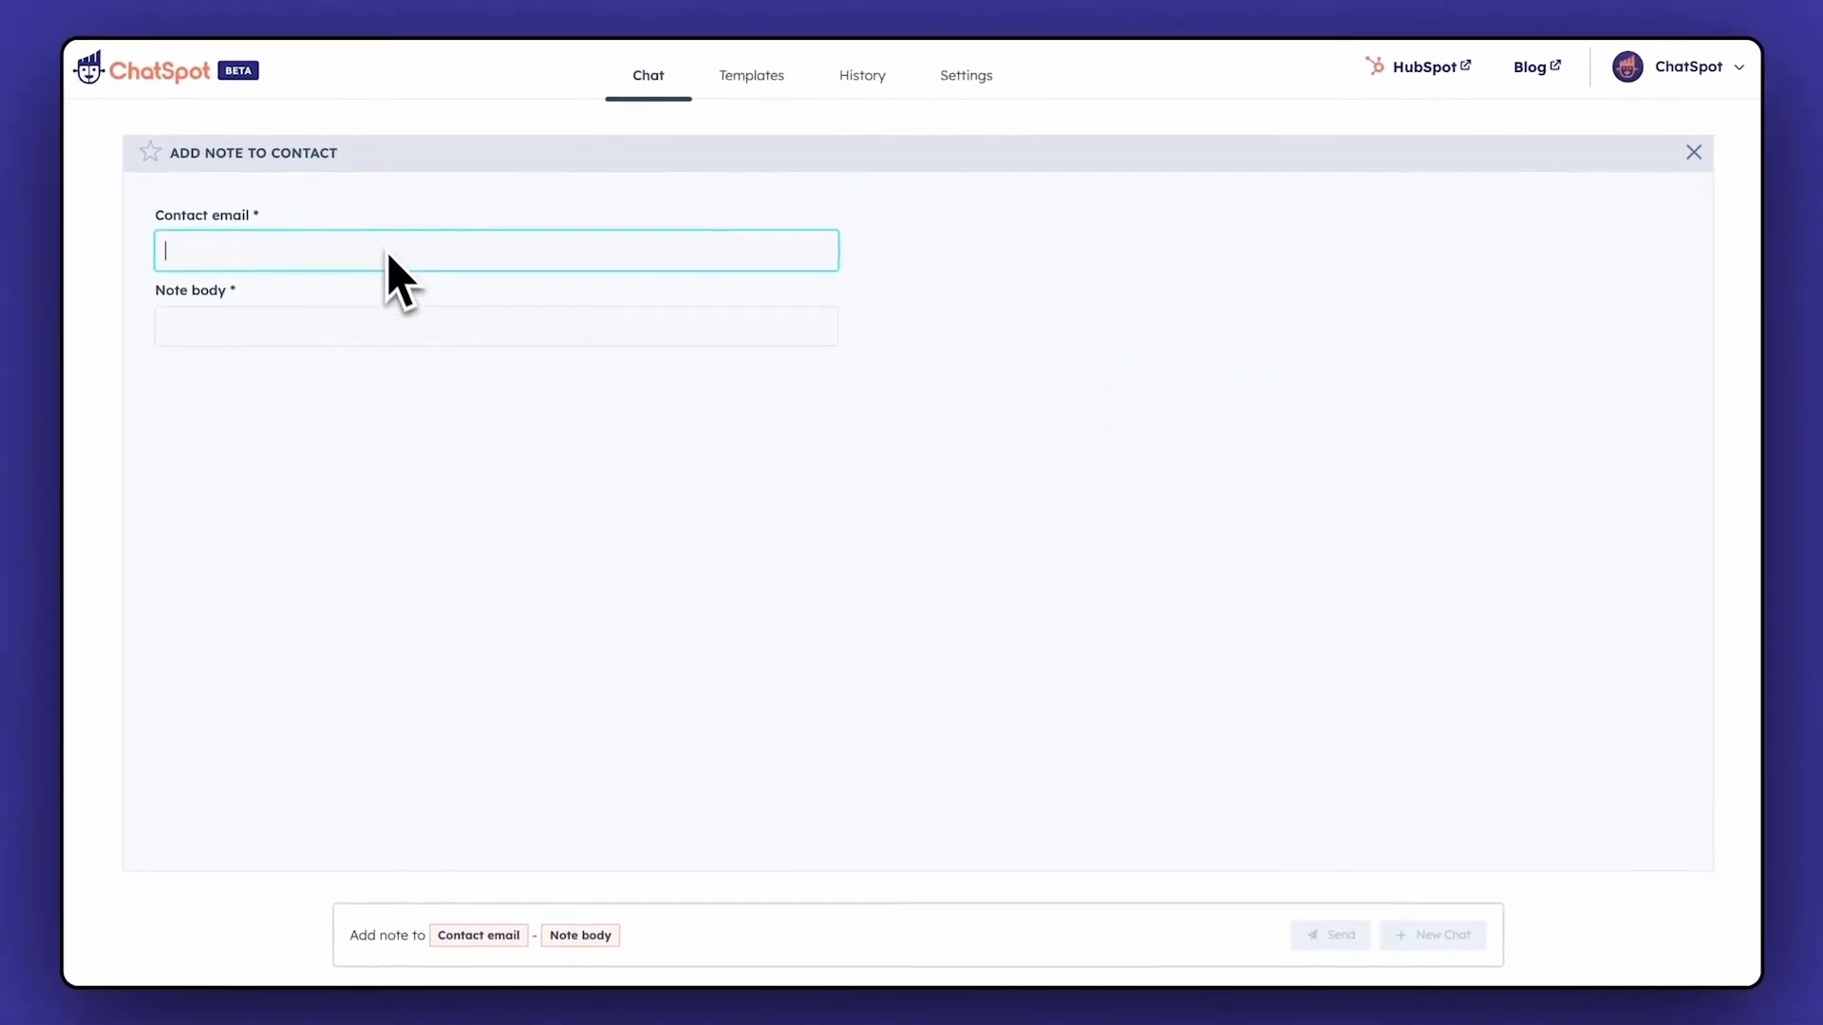
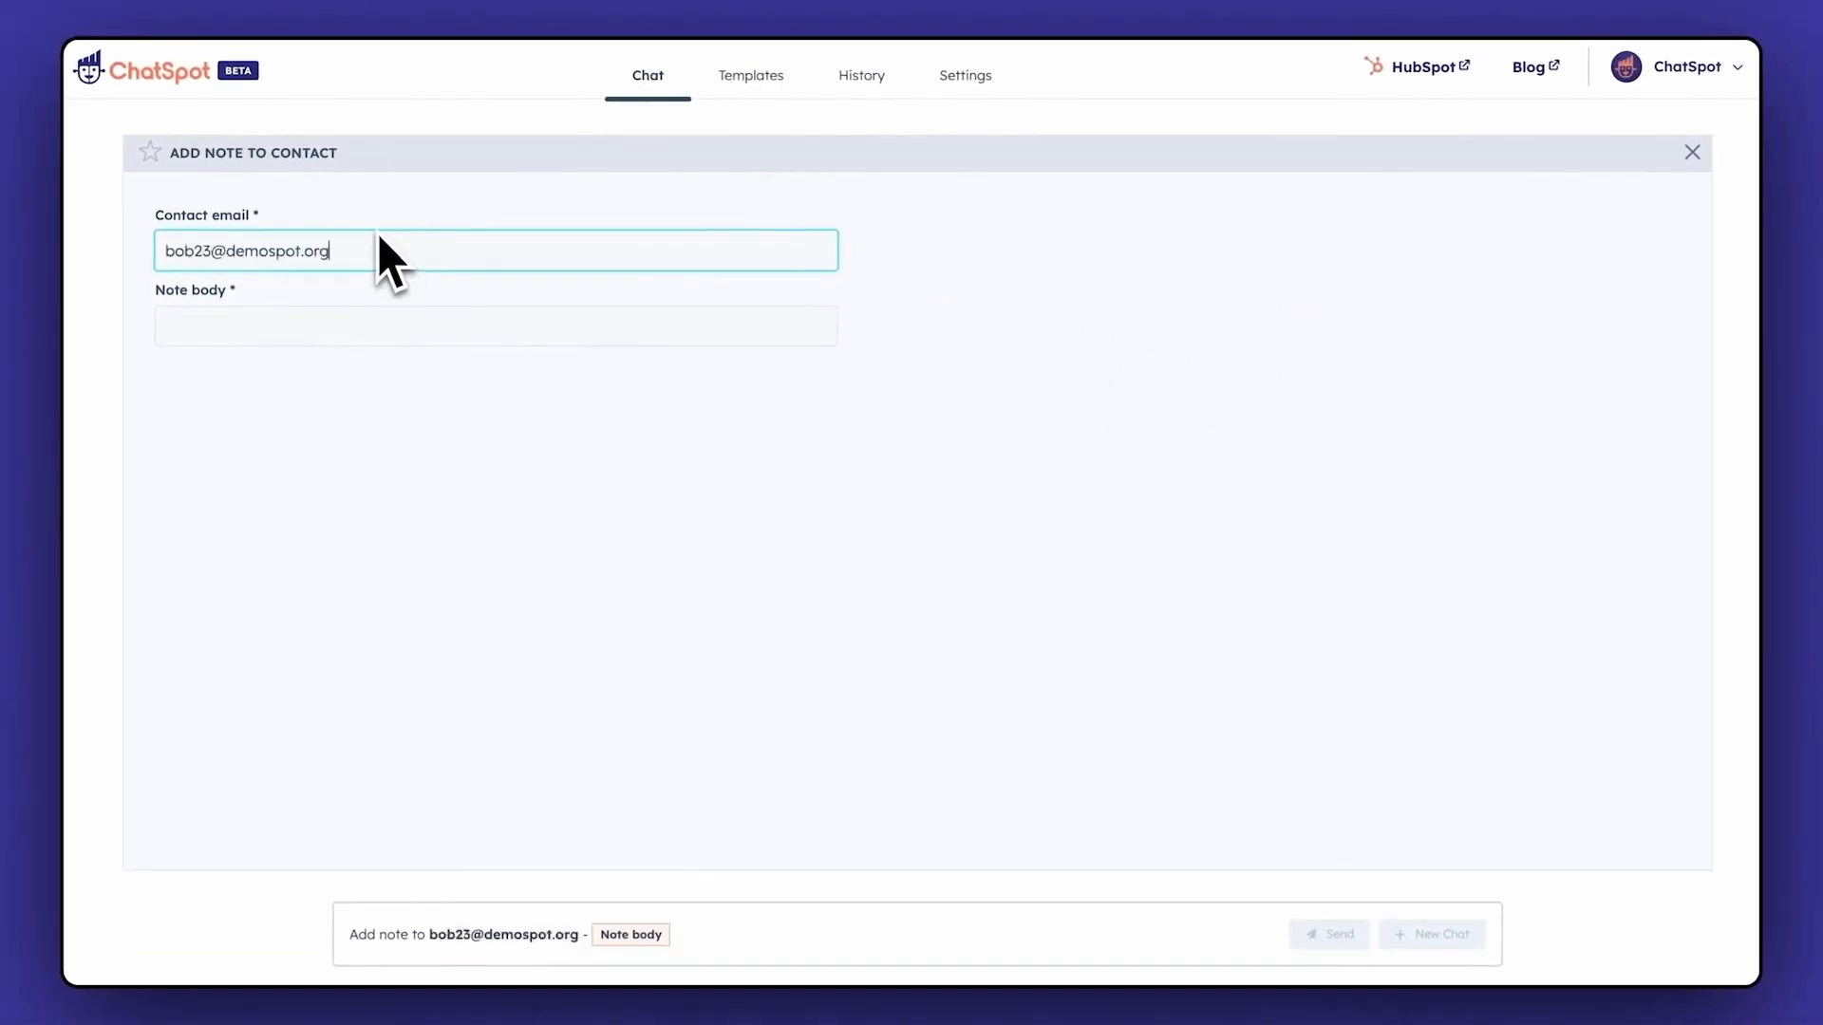
- Try the Technology used prompt for wsj., then run the zendesk.com competitors lookup
click(751, 74)
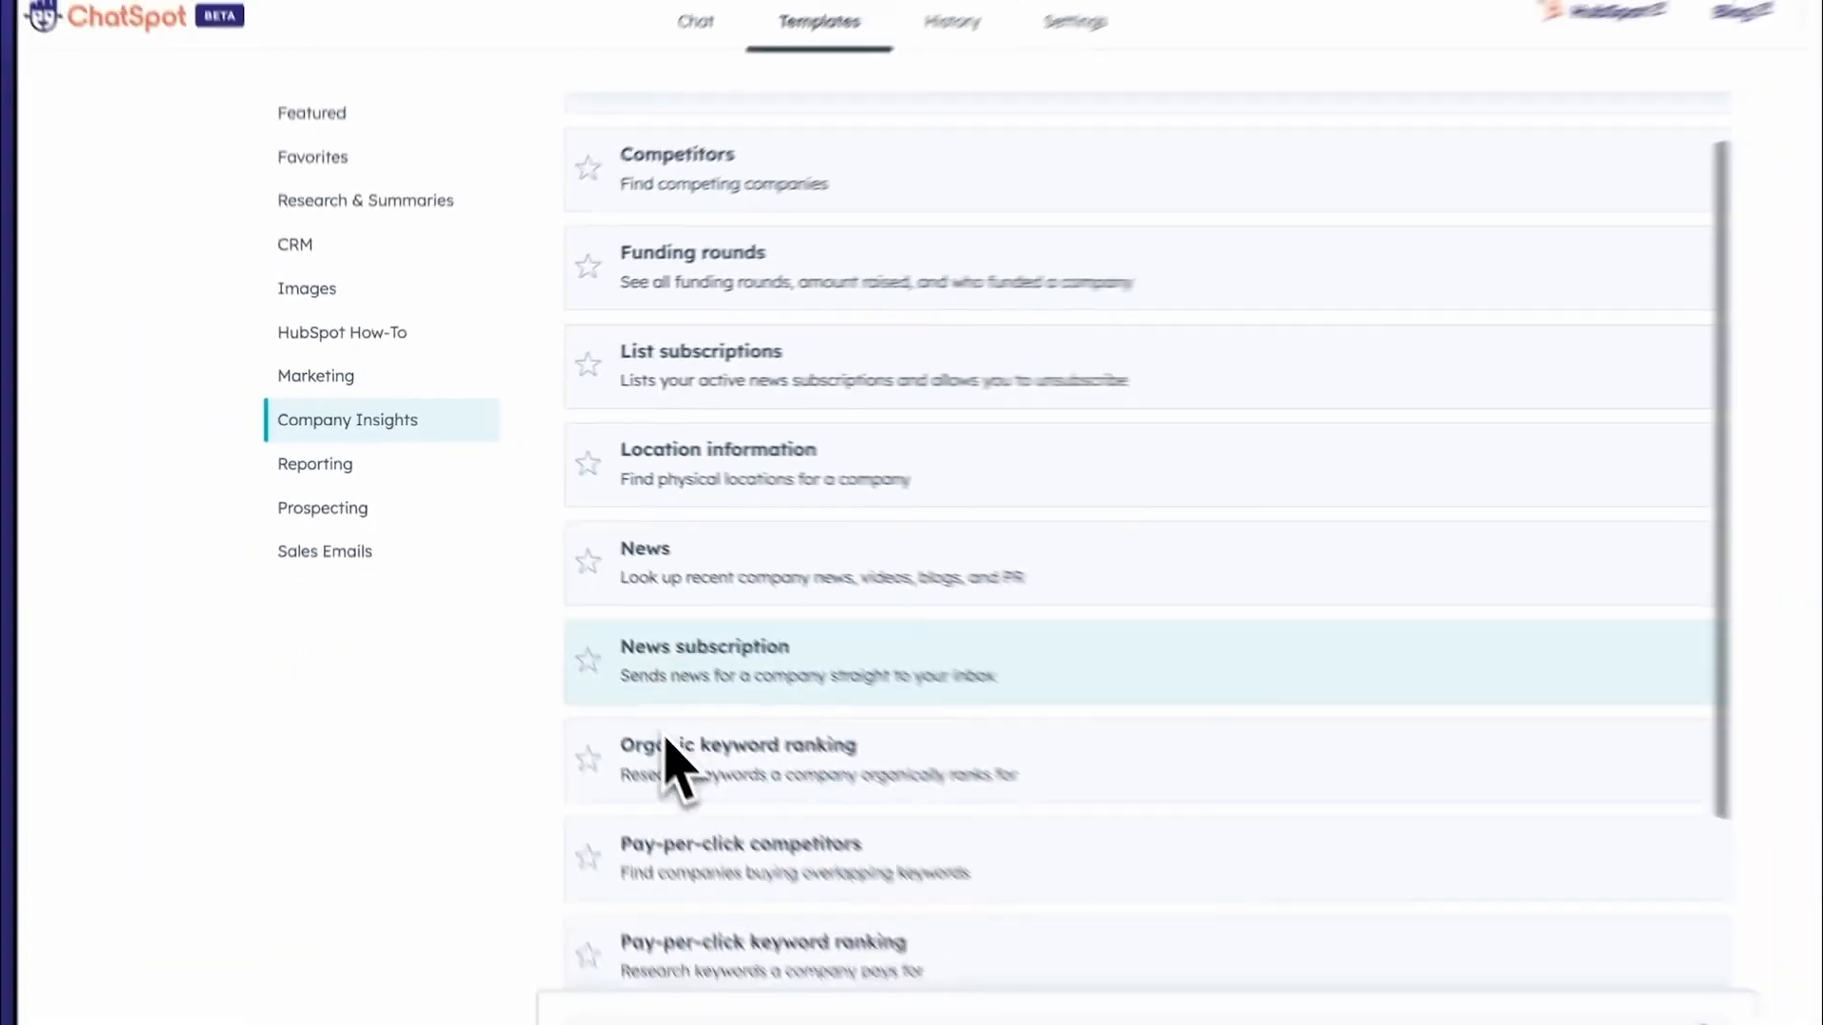
click(739, 745)
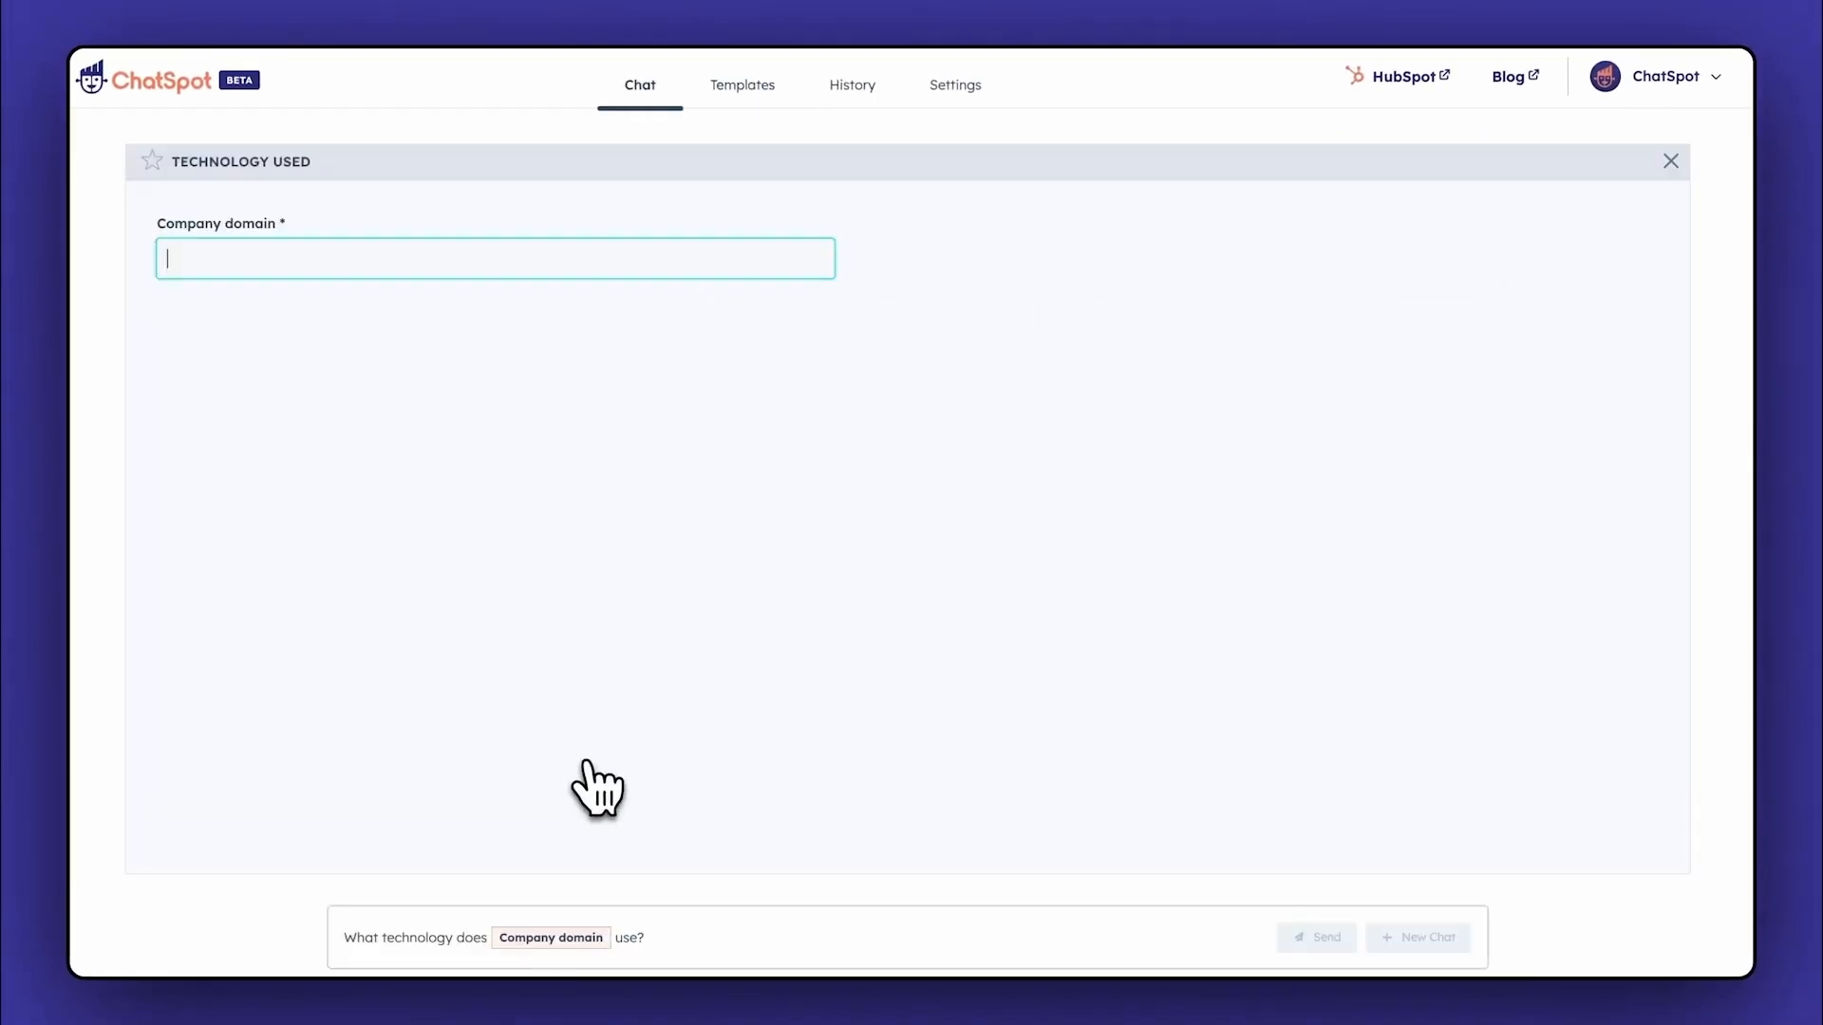
text(wsj.)
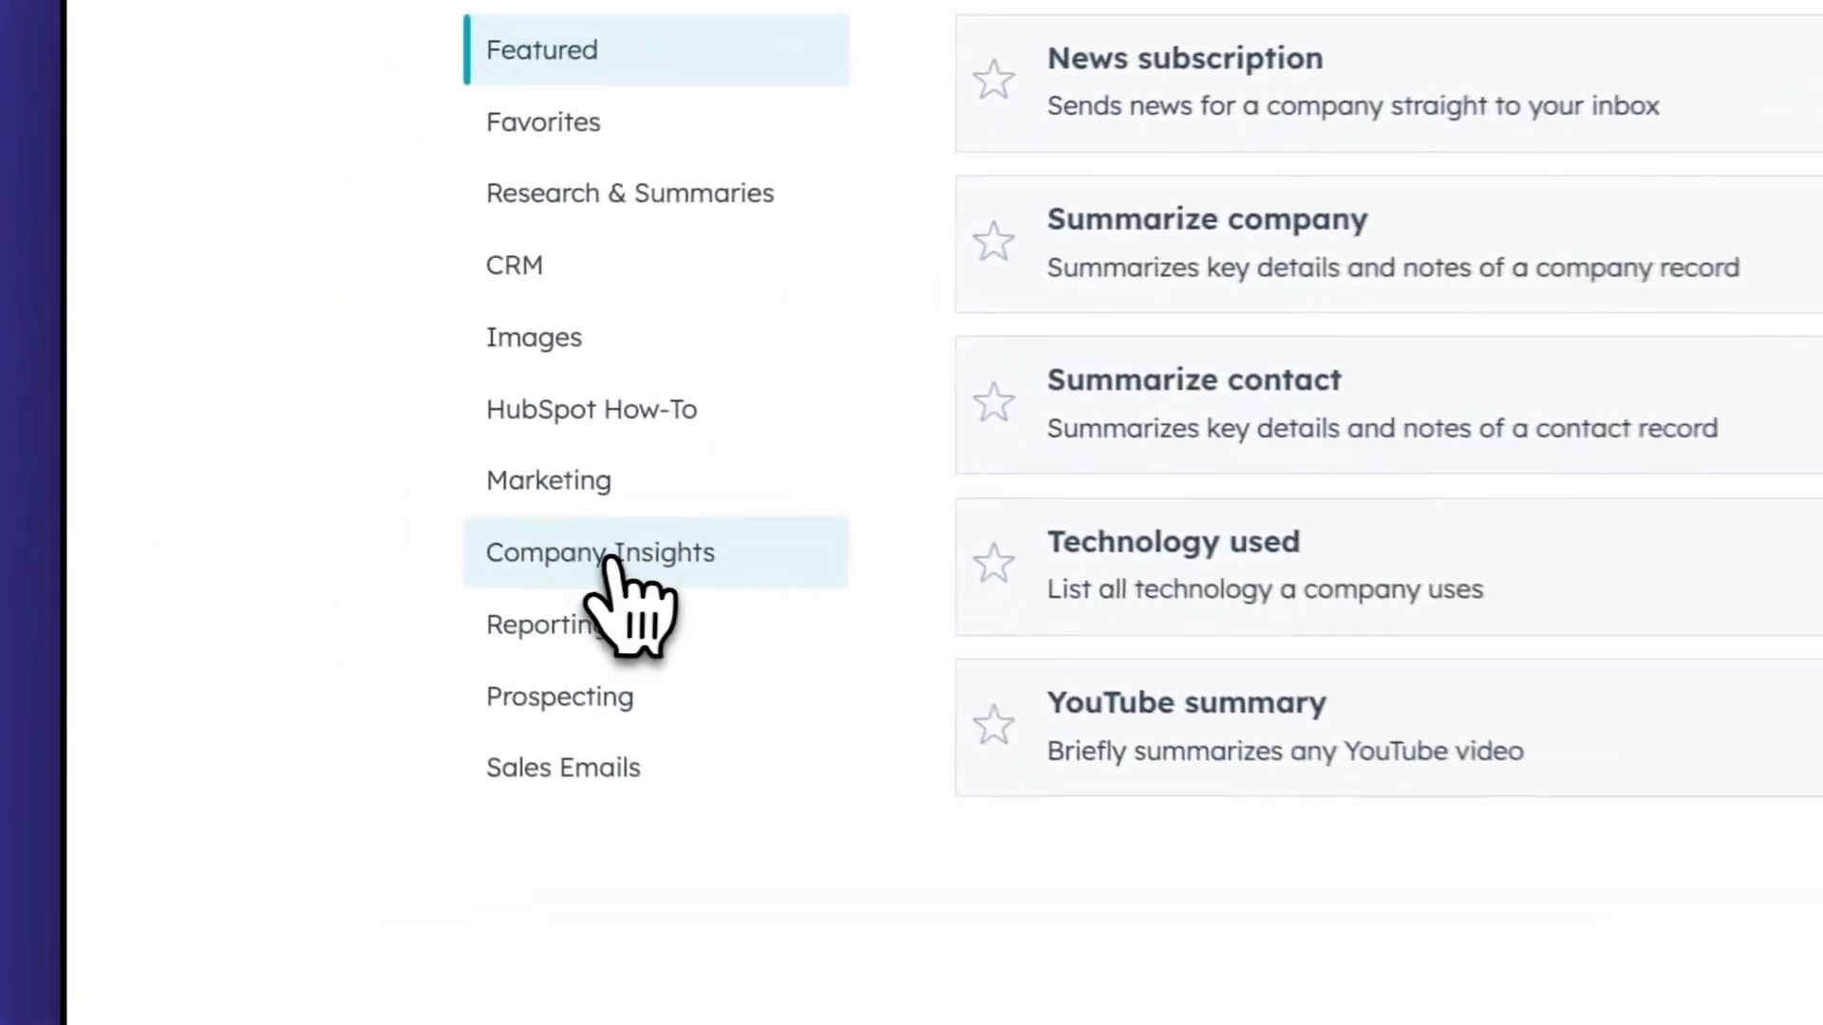
click(600, 553)
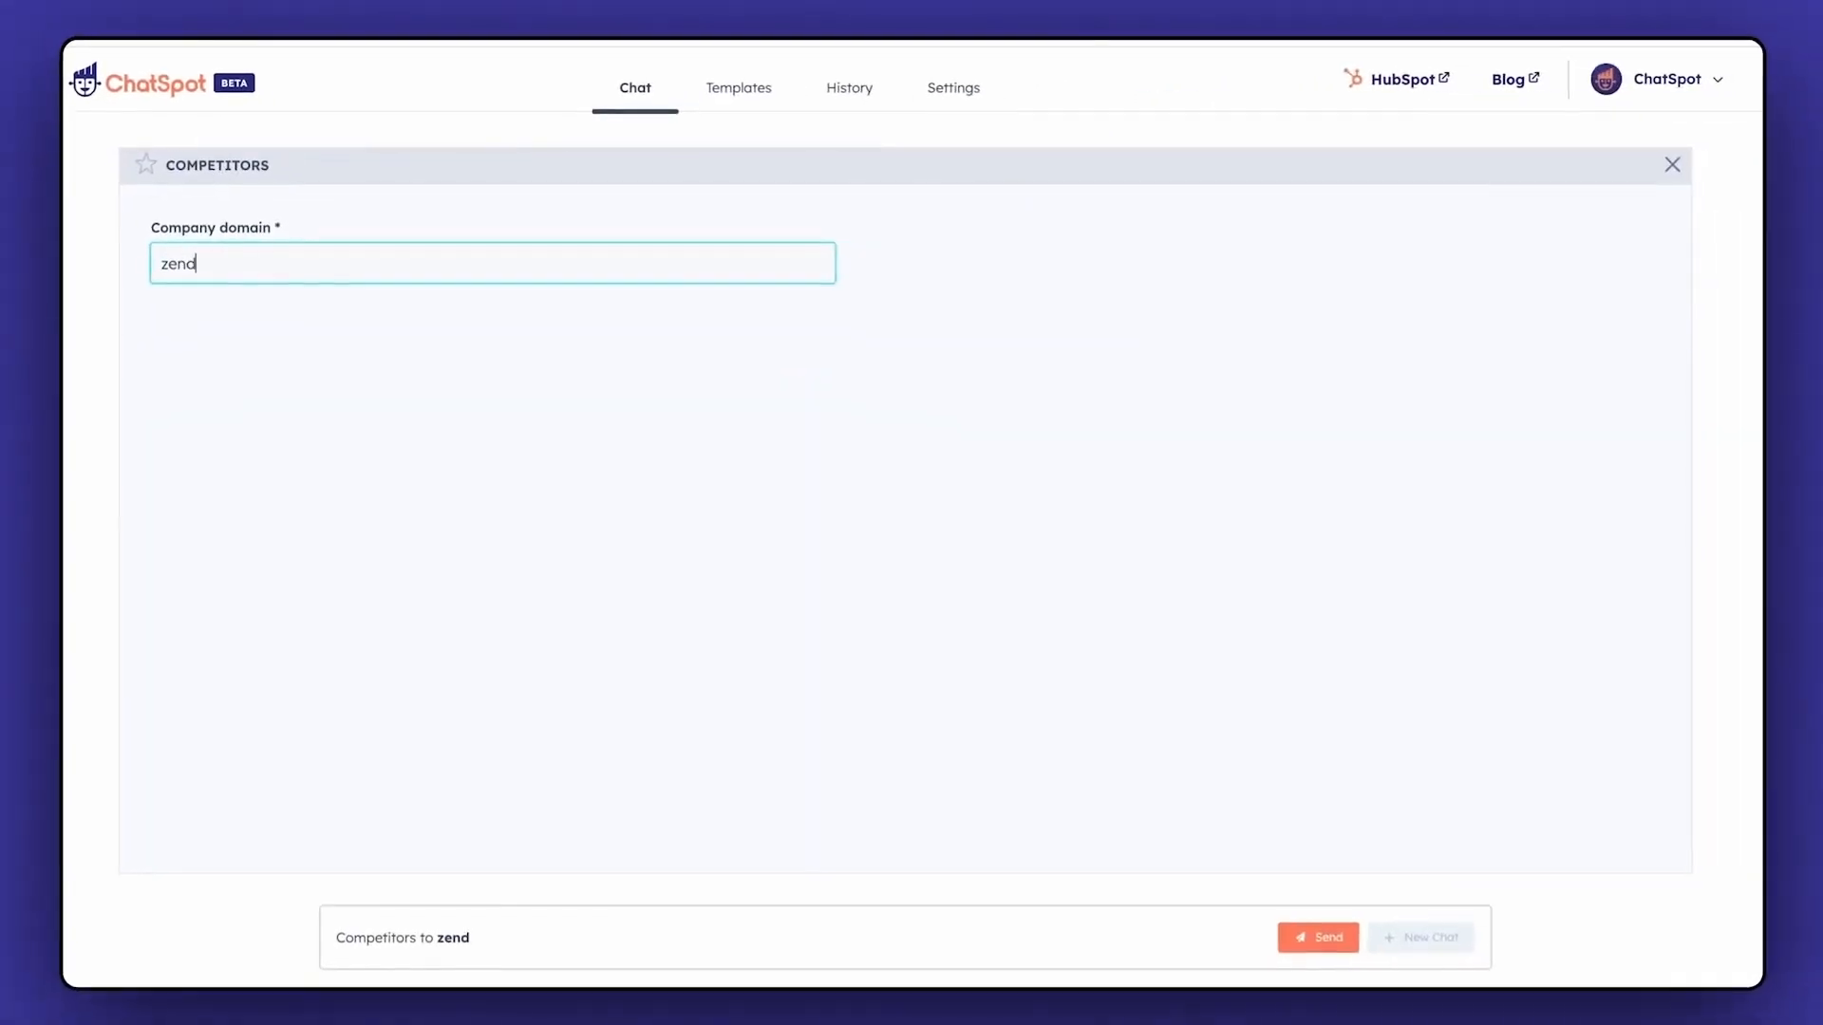
click(1317, 937)
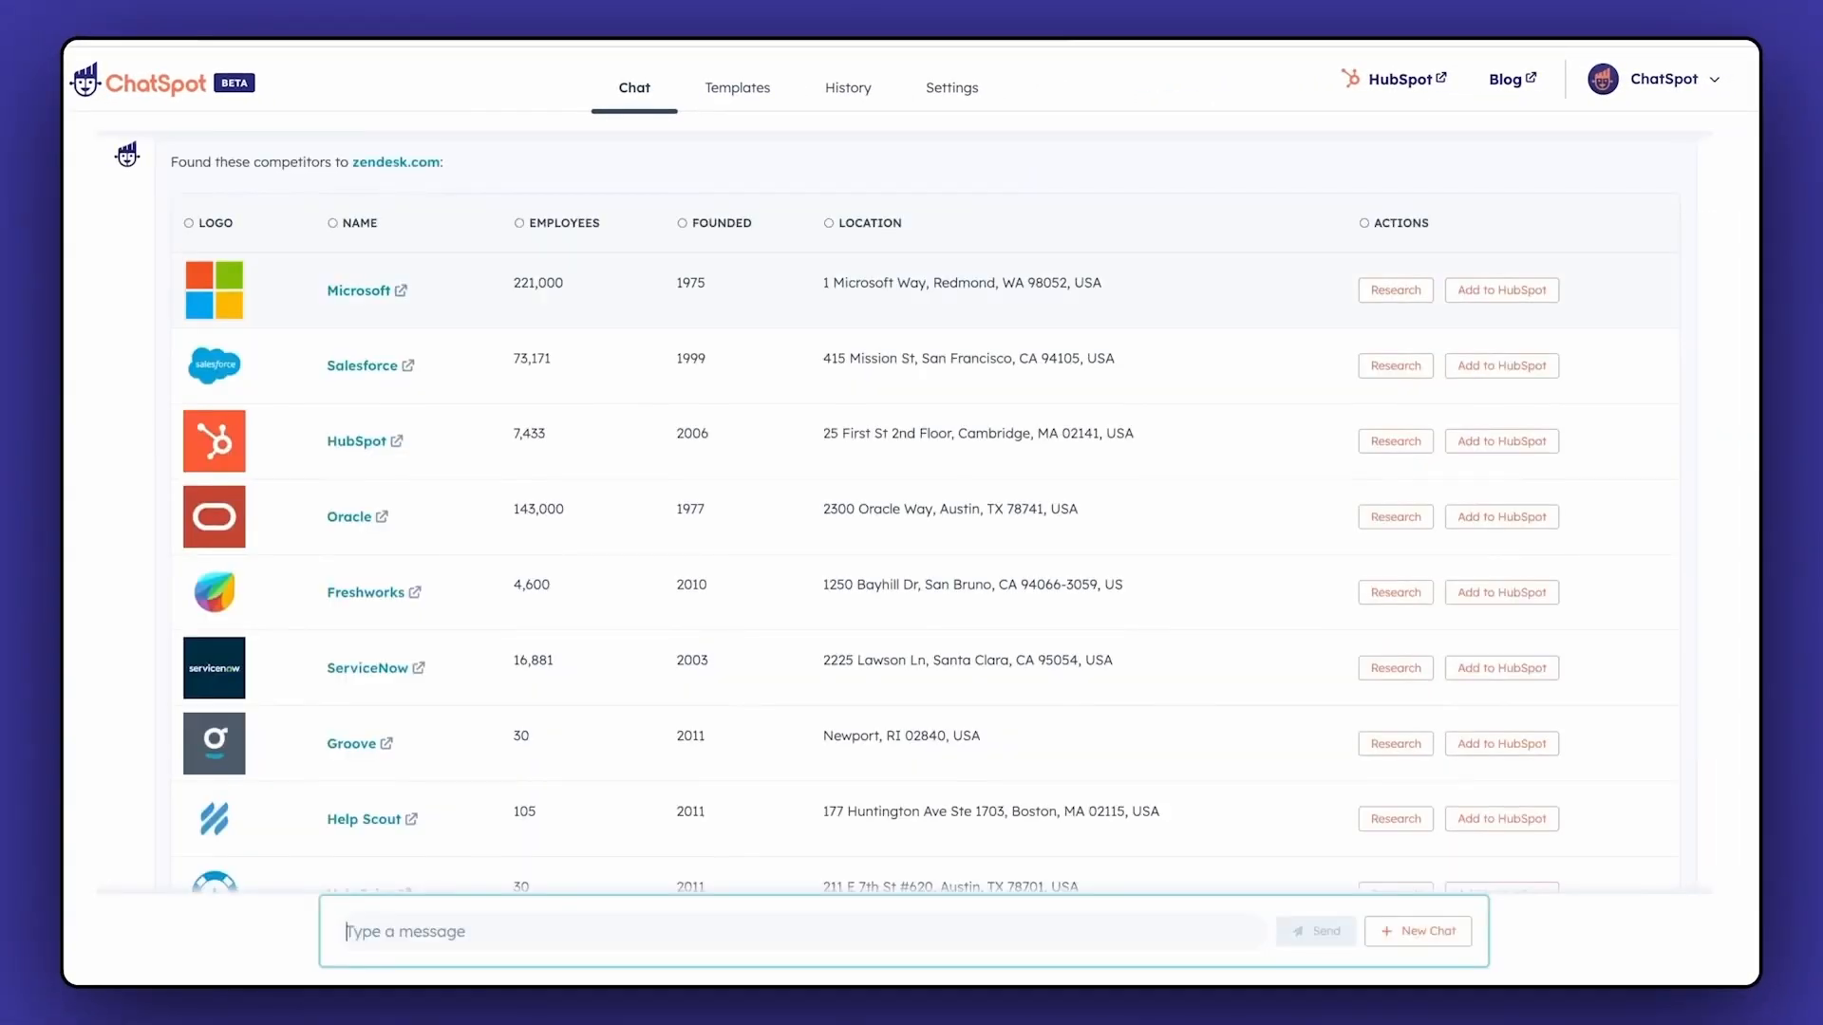
mouse_move(1394, 365)
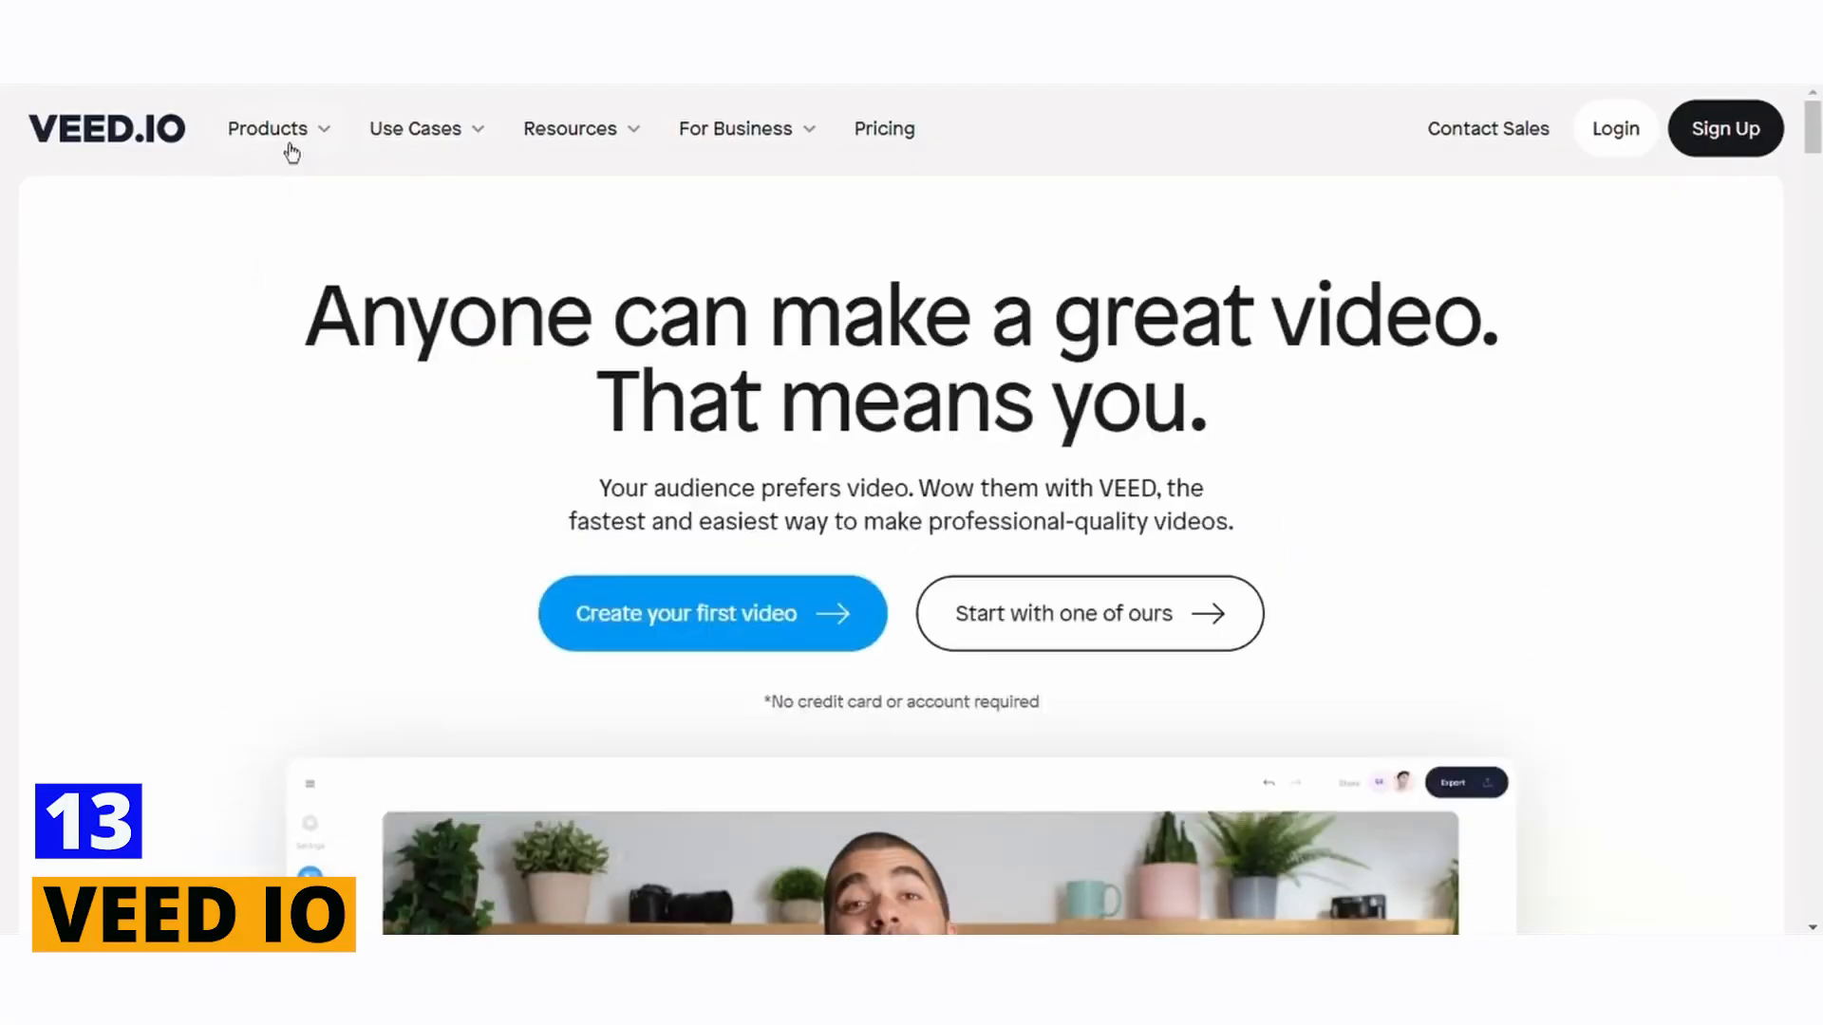
- Add subtitles to the bamboo forest clip, play it back, and add the 'welcome' text
click(270, 128)
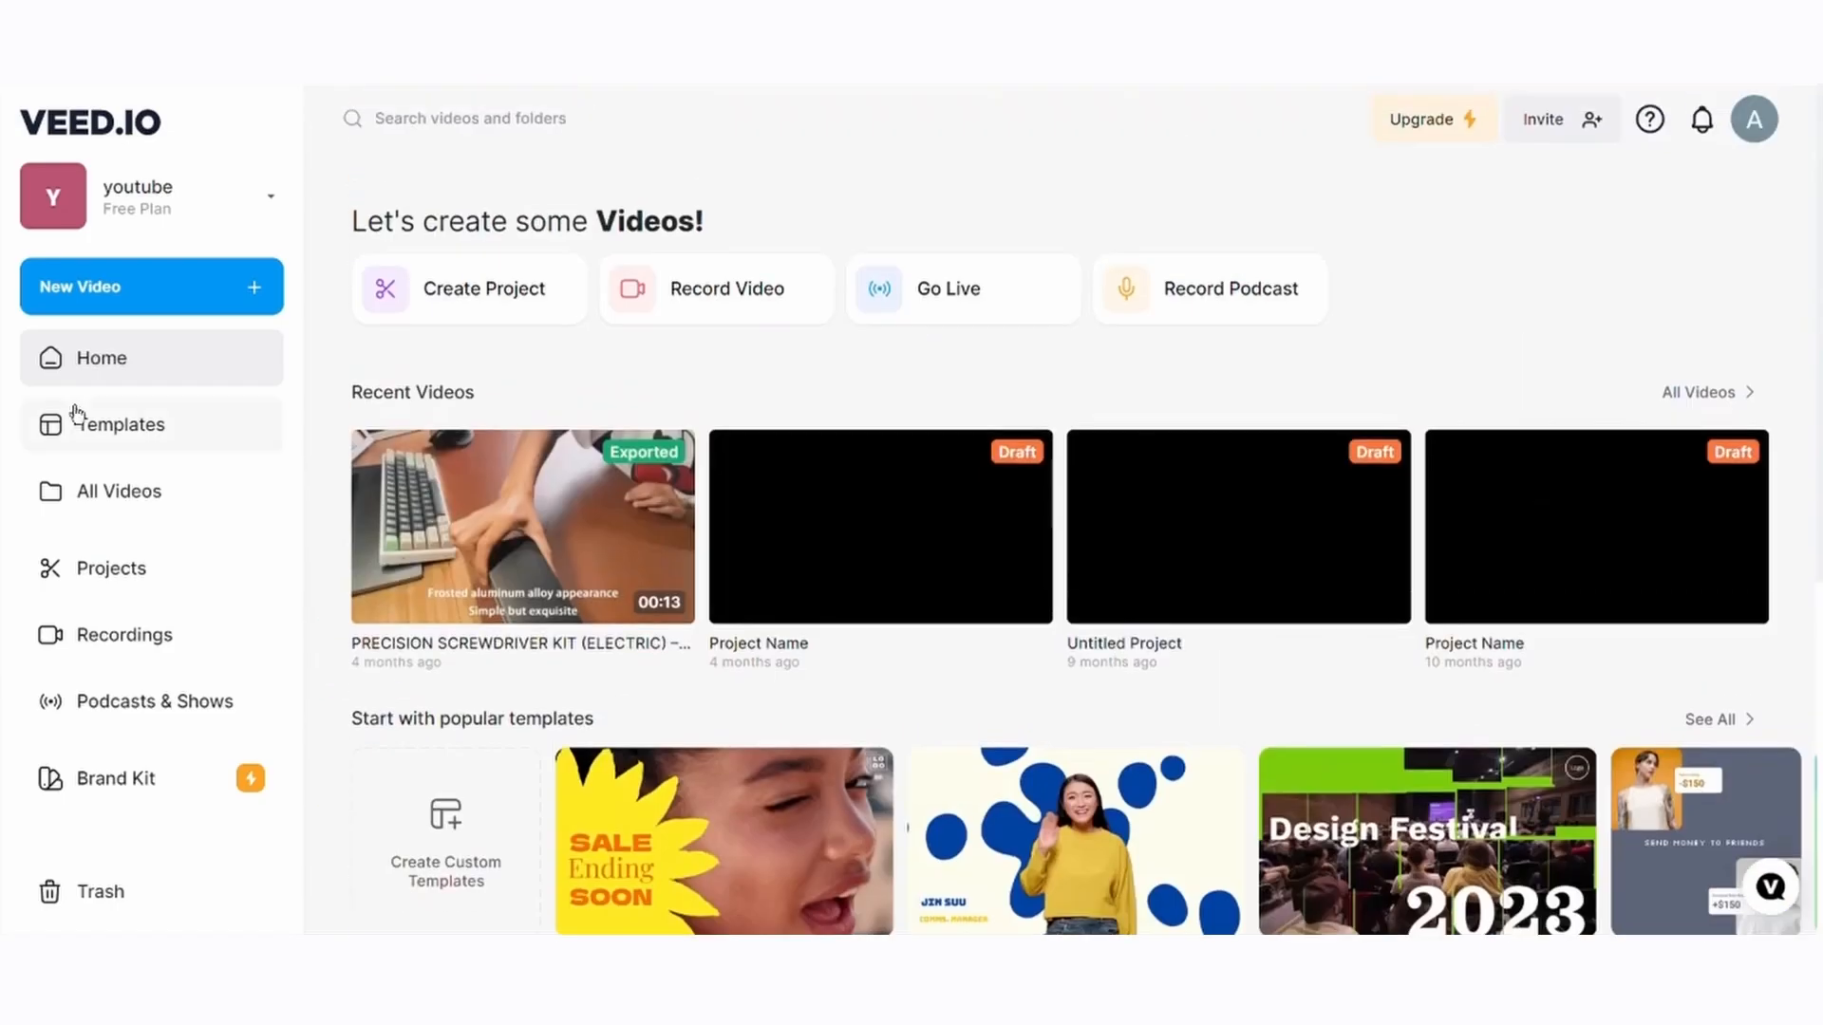
mouse_move(211, 329)
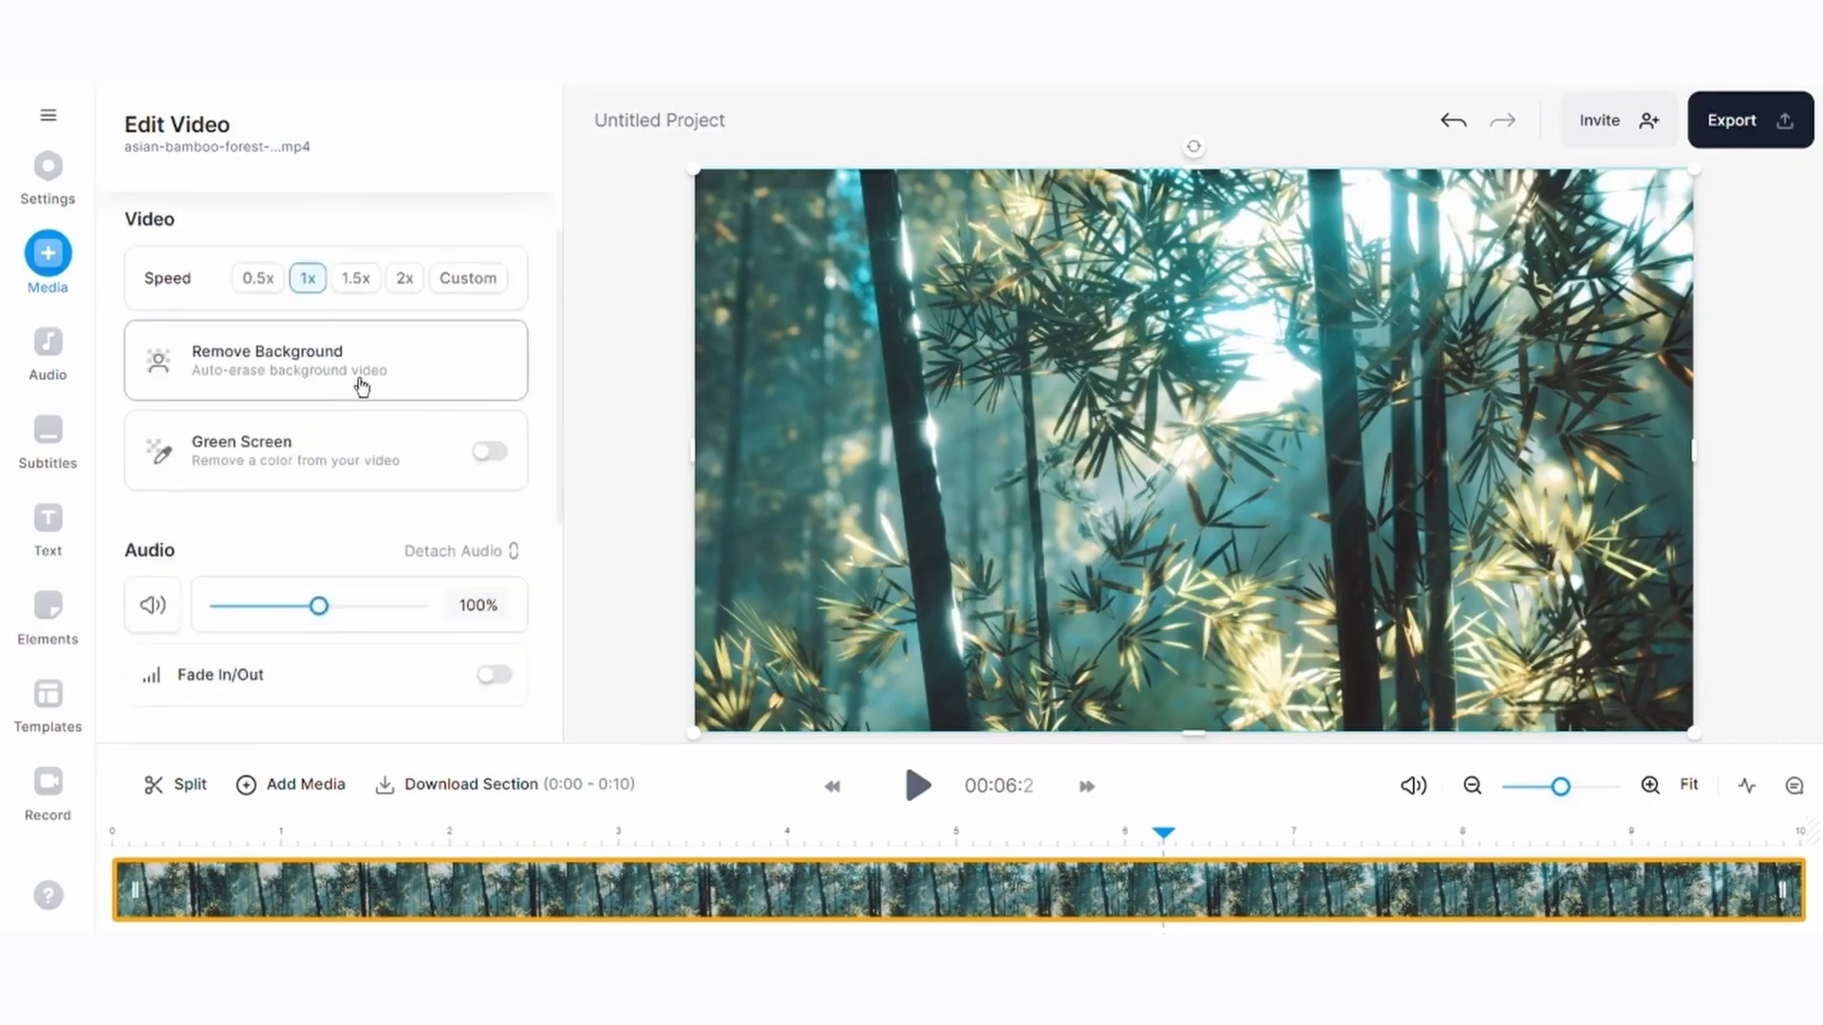
scroll(down, 3)
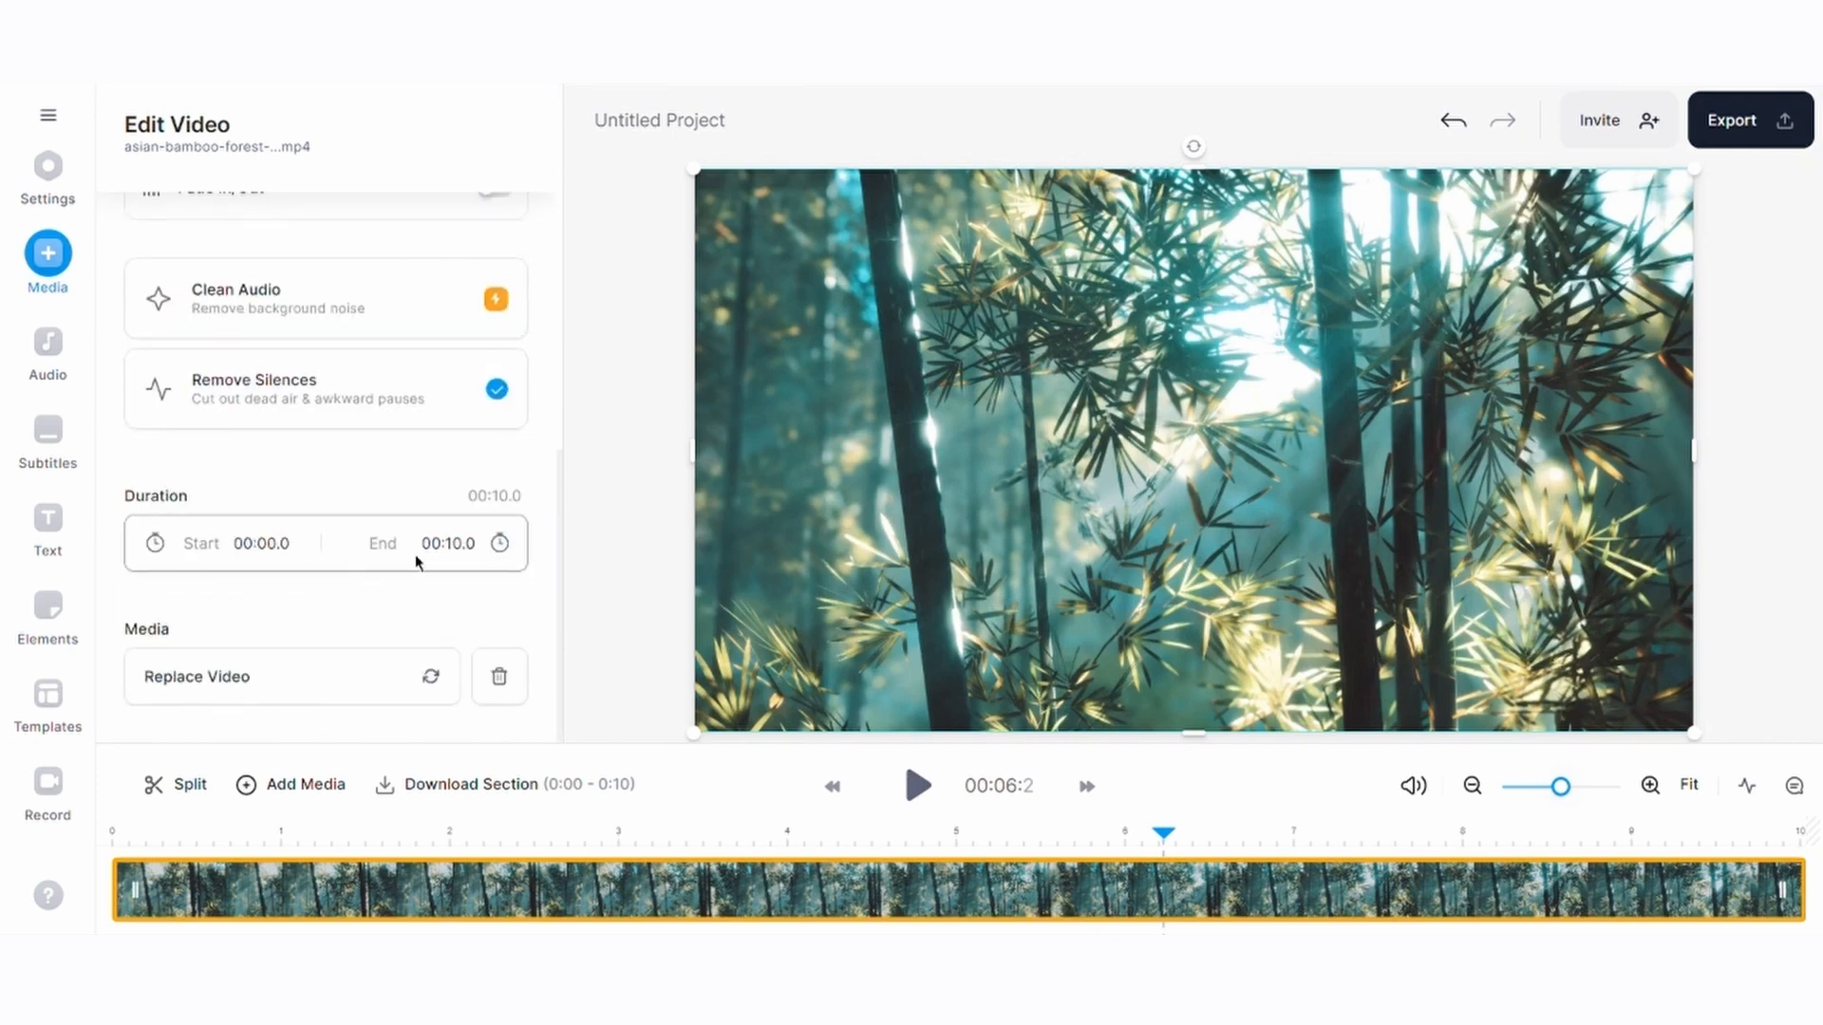
click(46, 436)
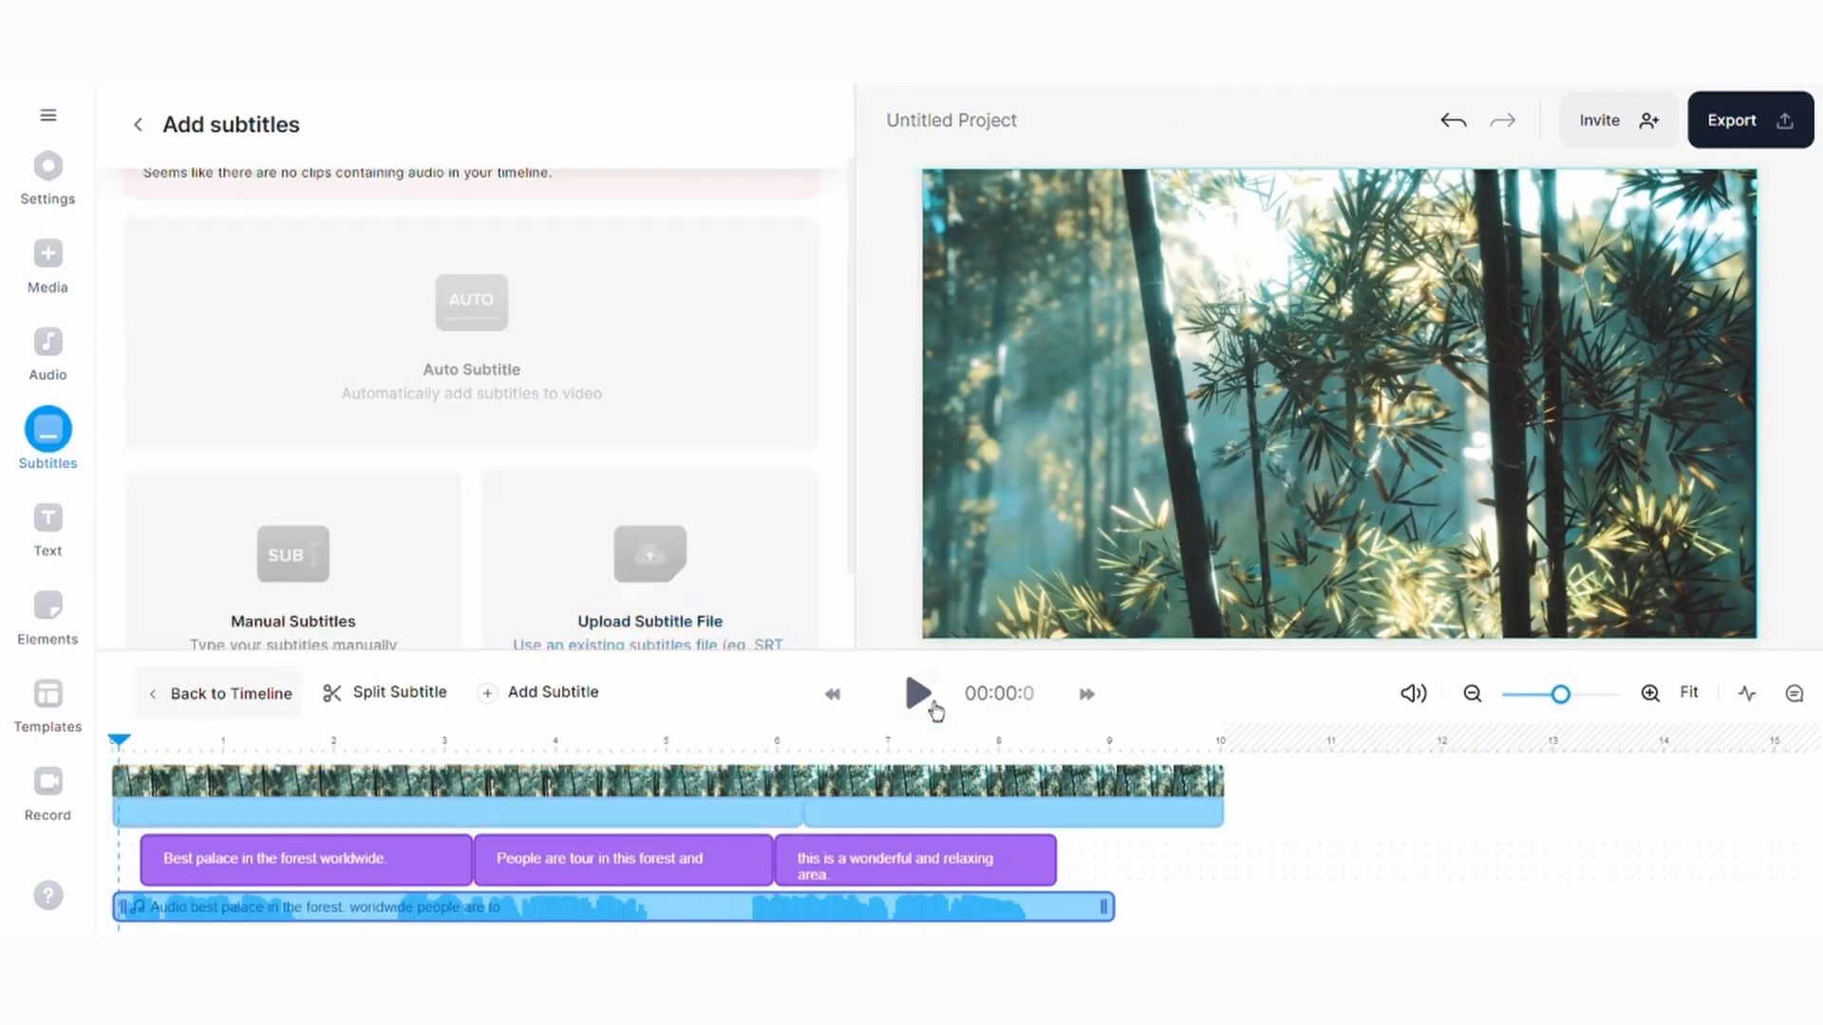
click(47, 711)
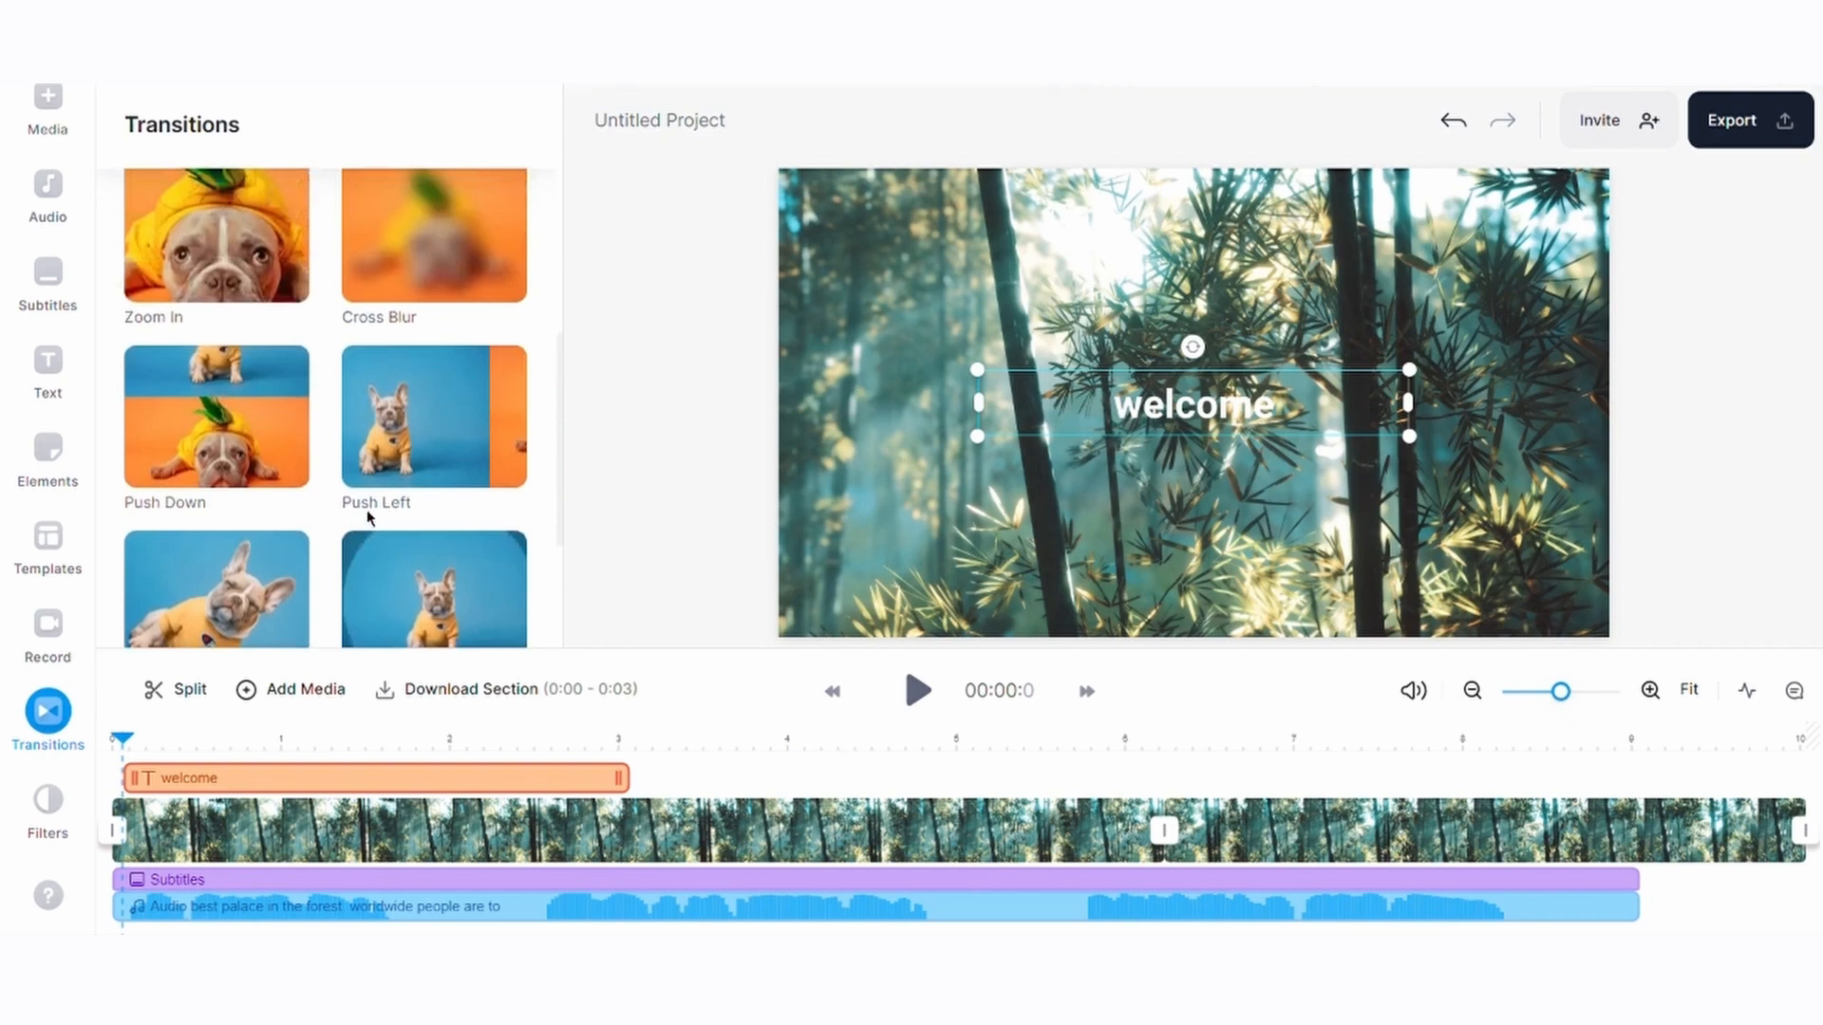
click(47, 808)
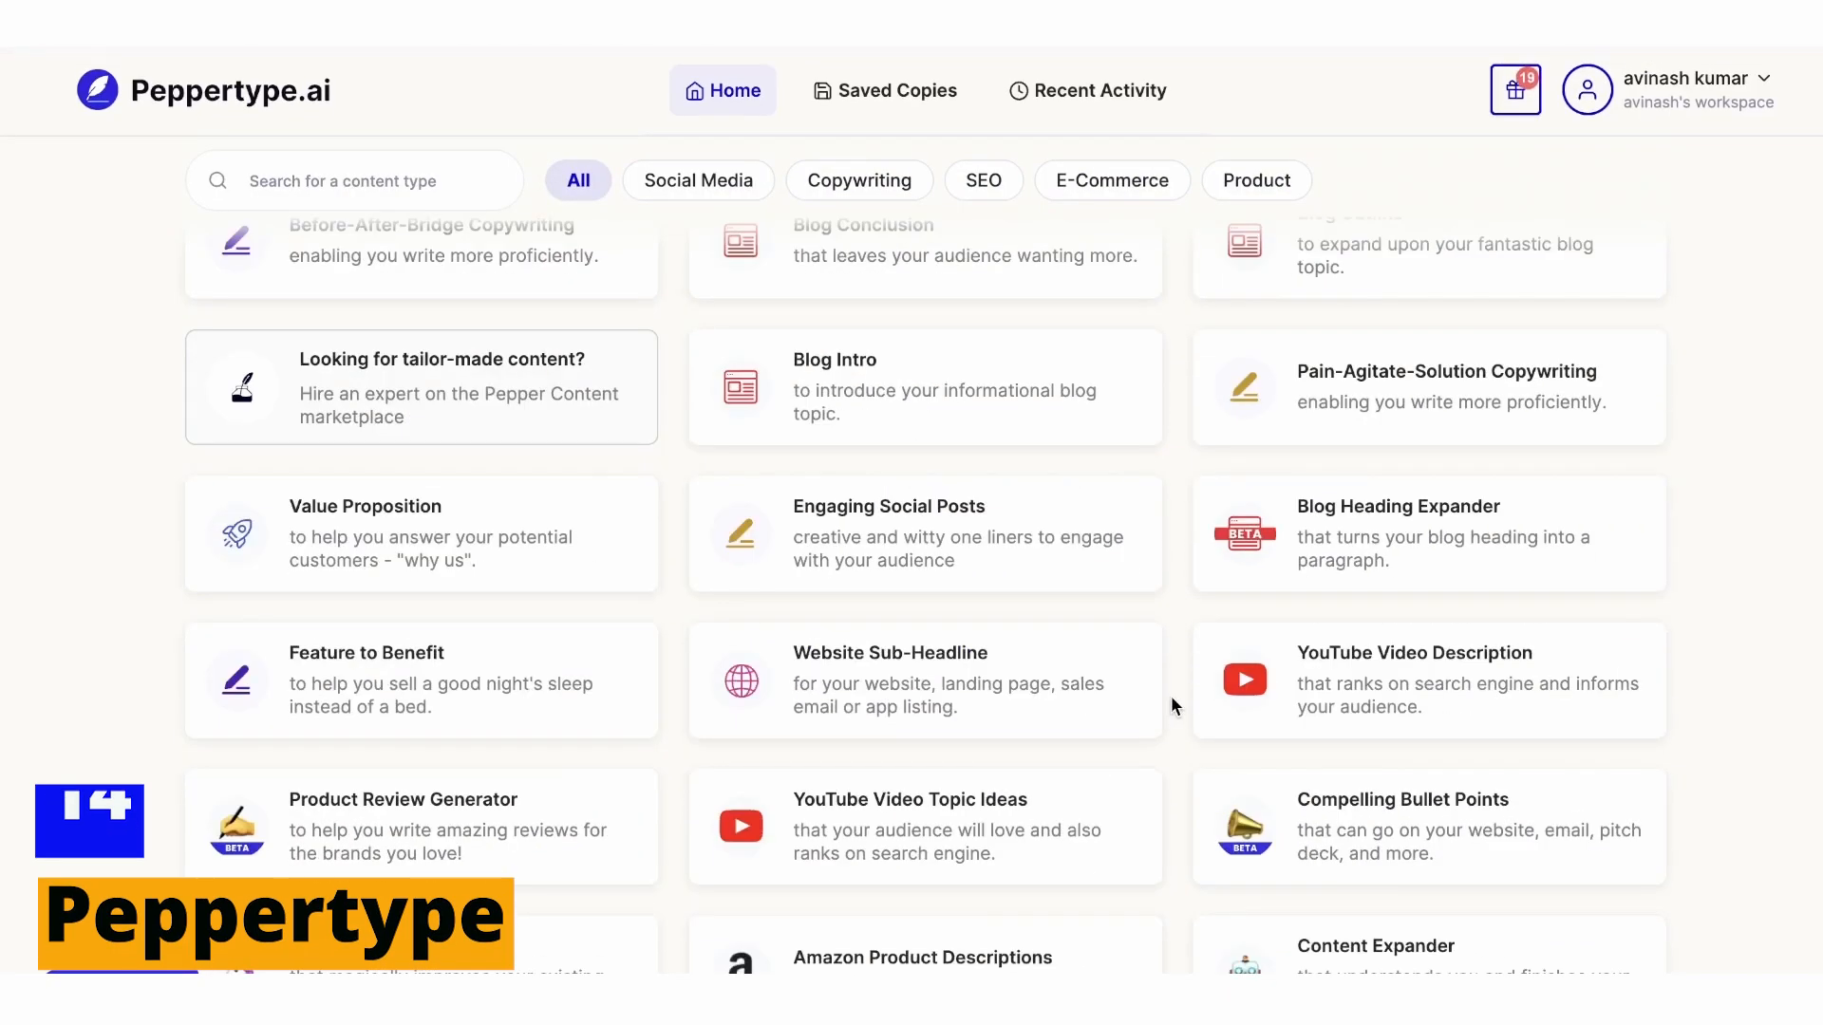
- Generate Peppertype engaging social posts for Digital Creator Avi, using the advanced keyword options
click(888, 533)
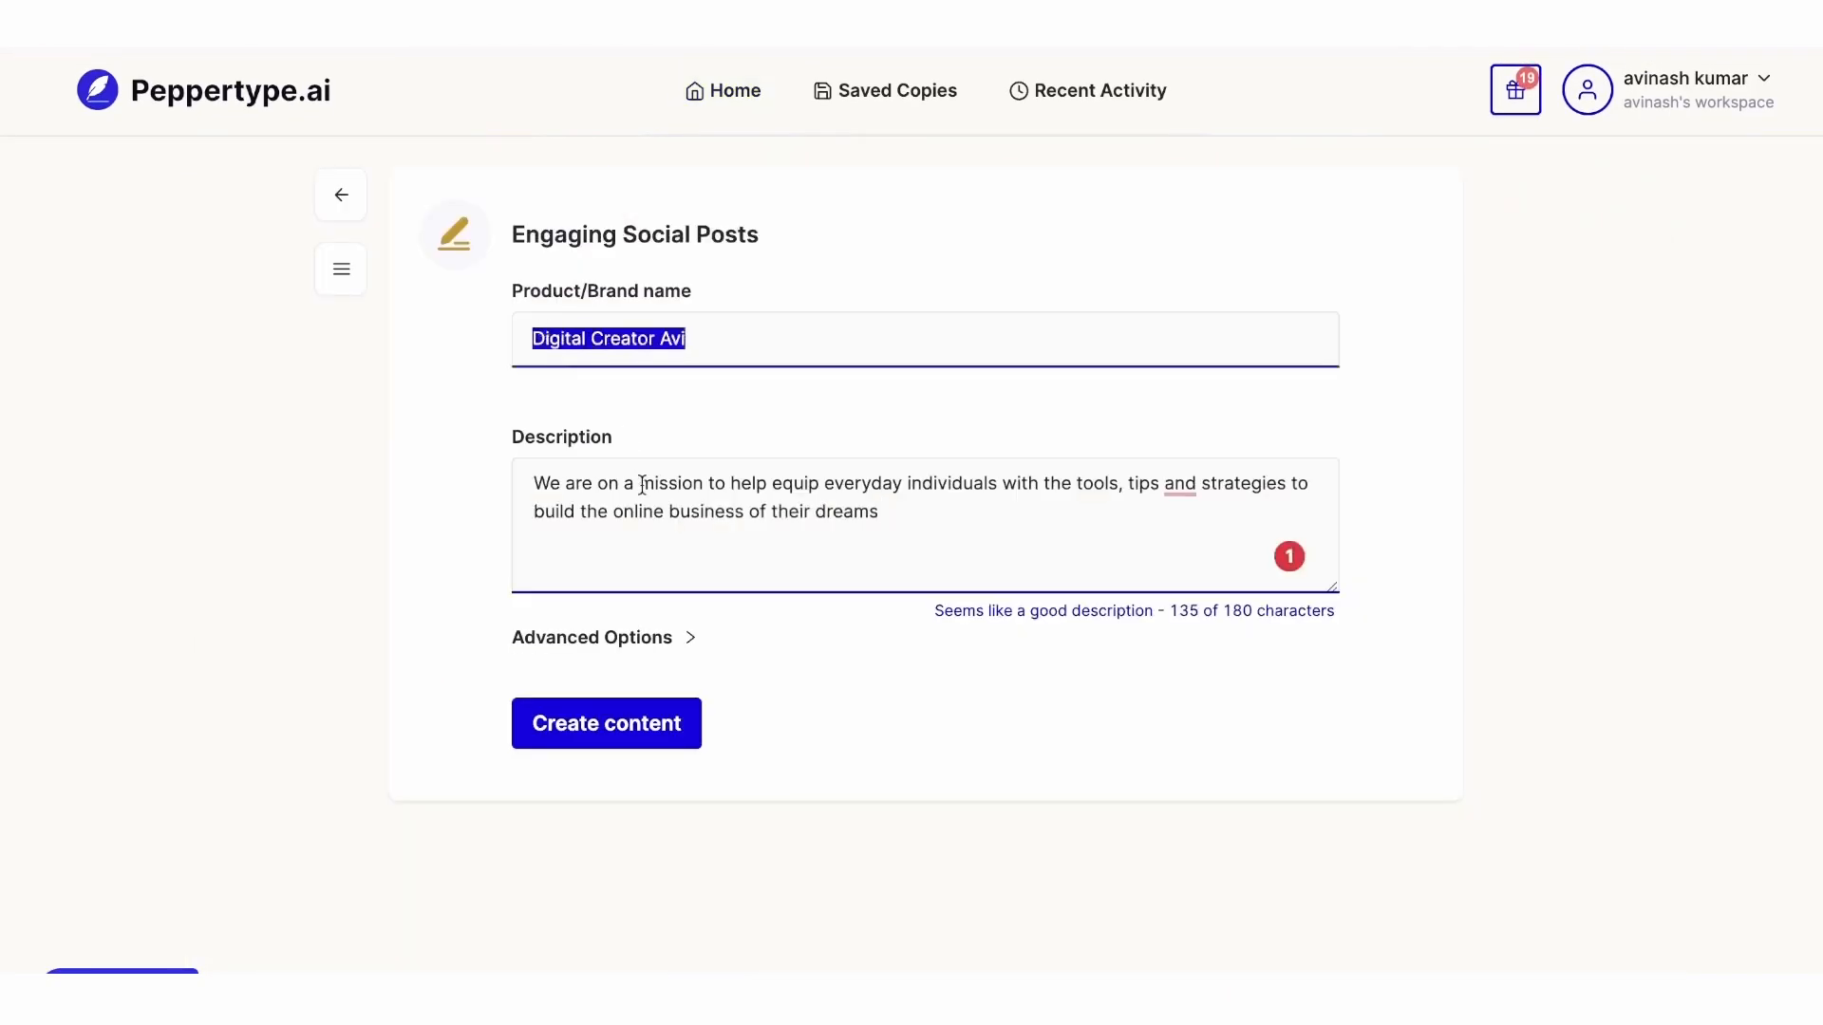
click(590, 637)
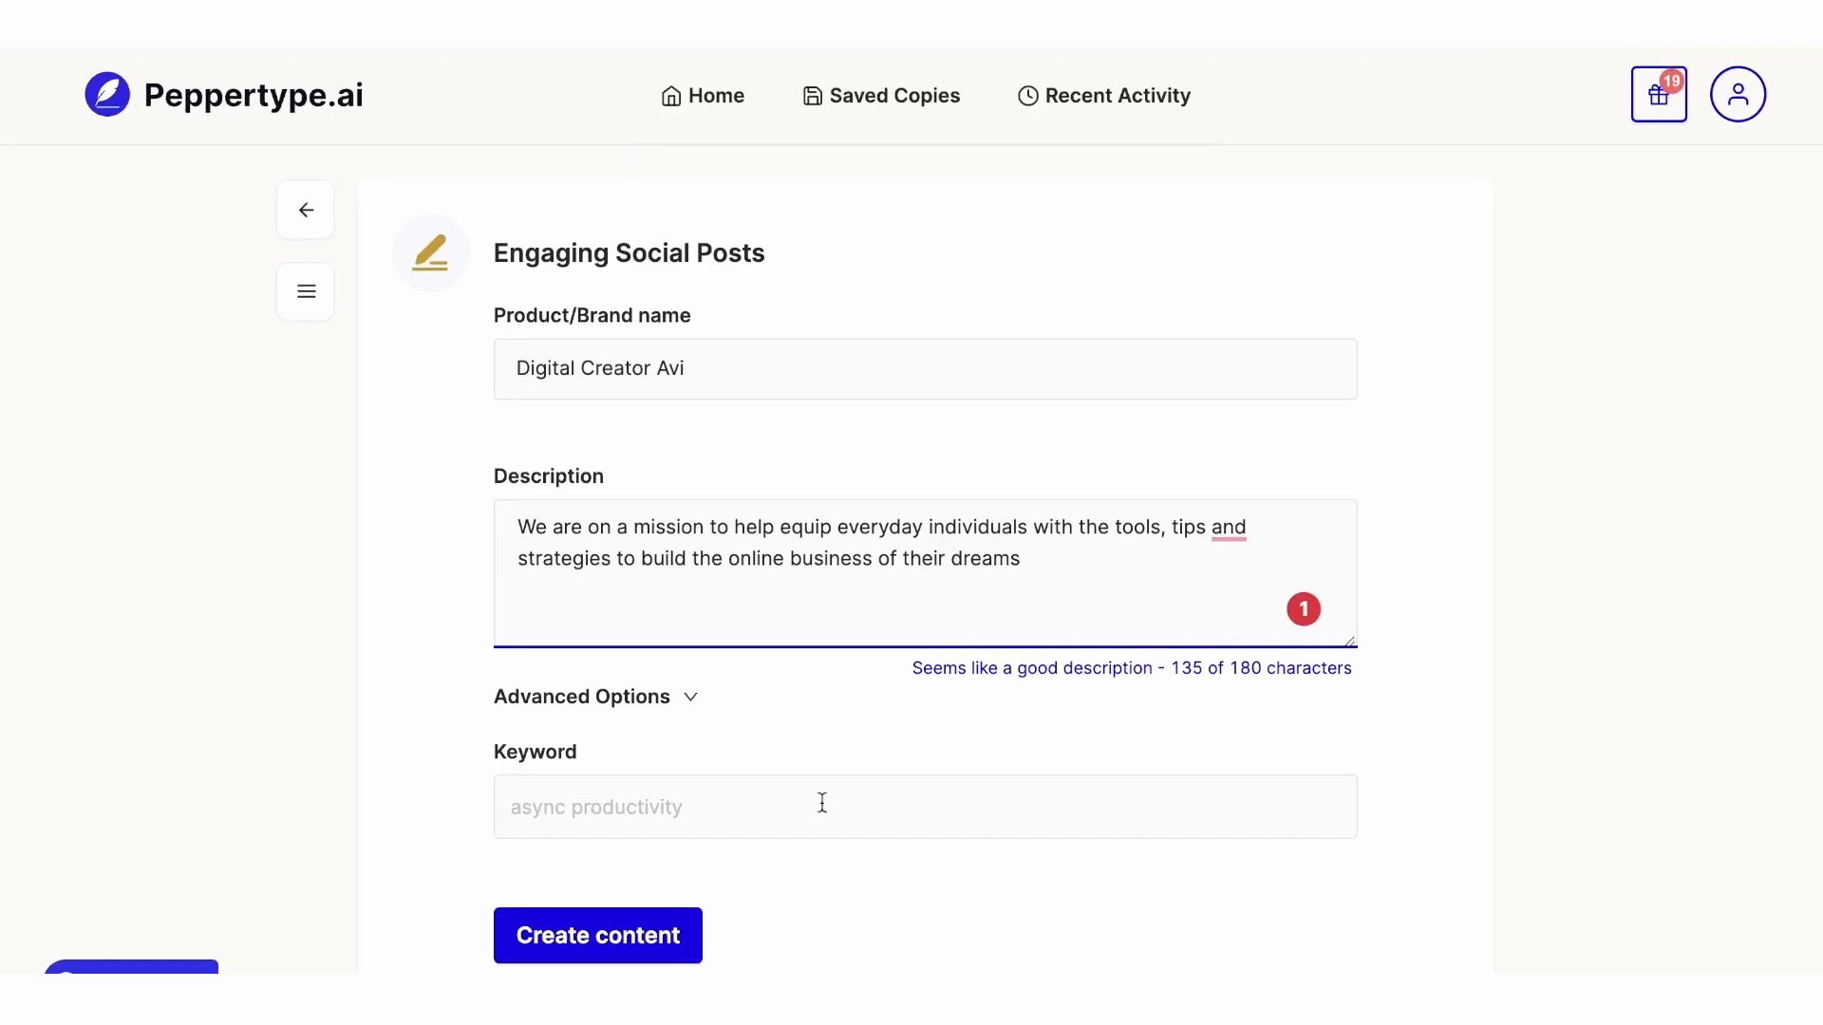
click(596, 934)
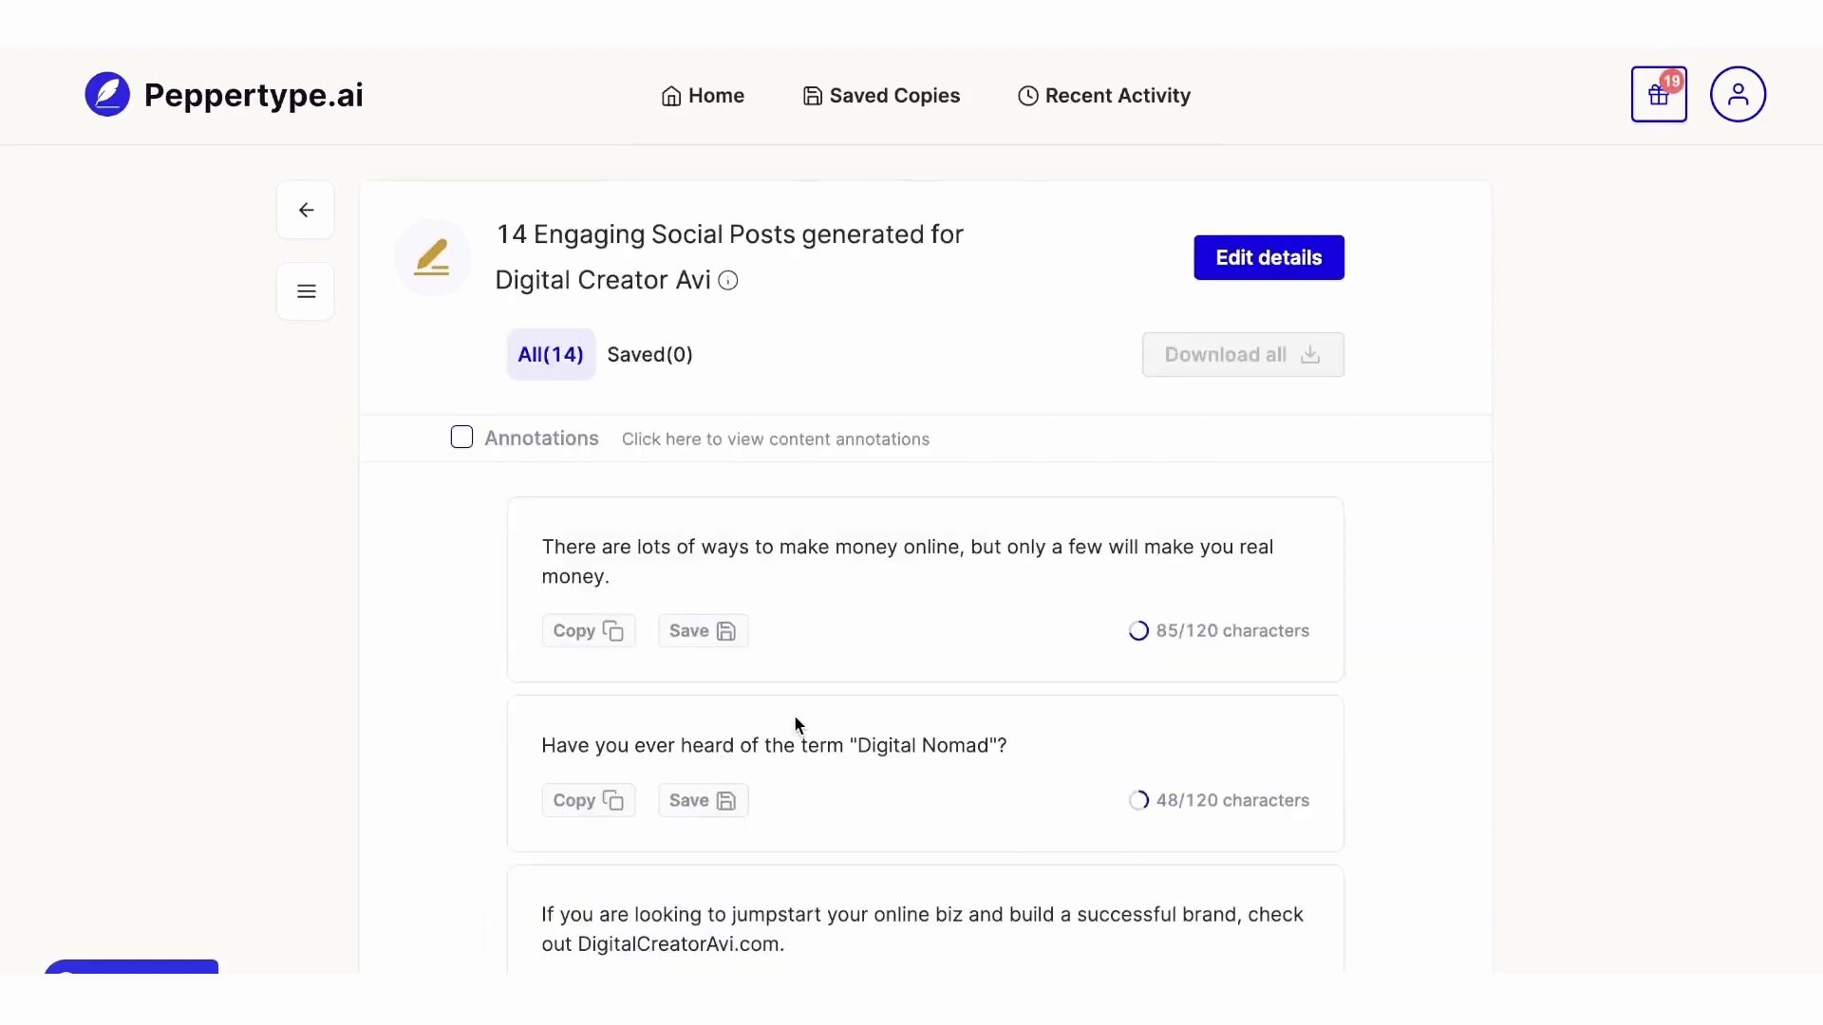
scroll(down, 3)
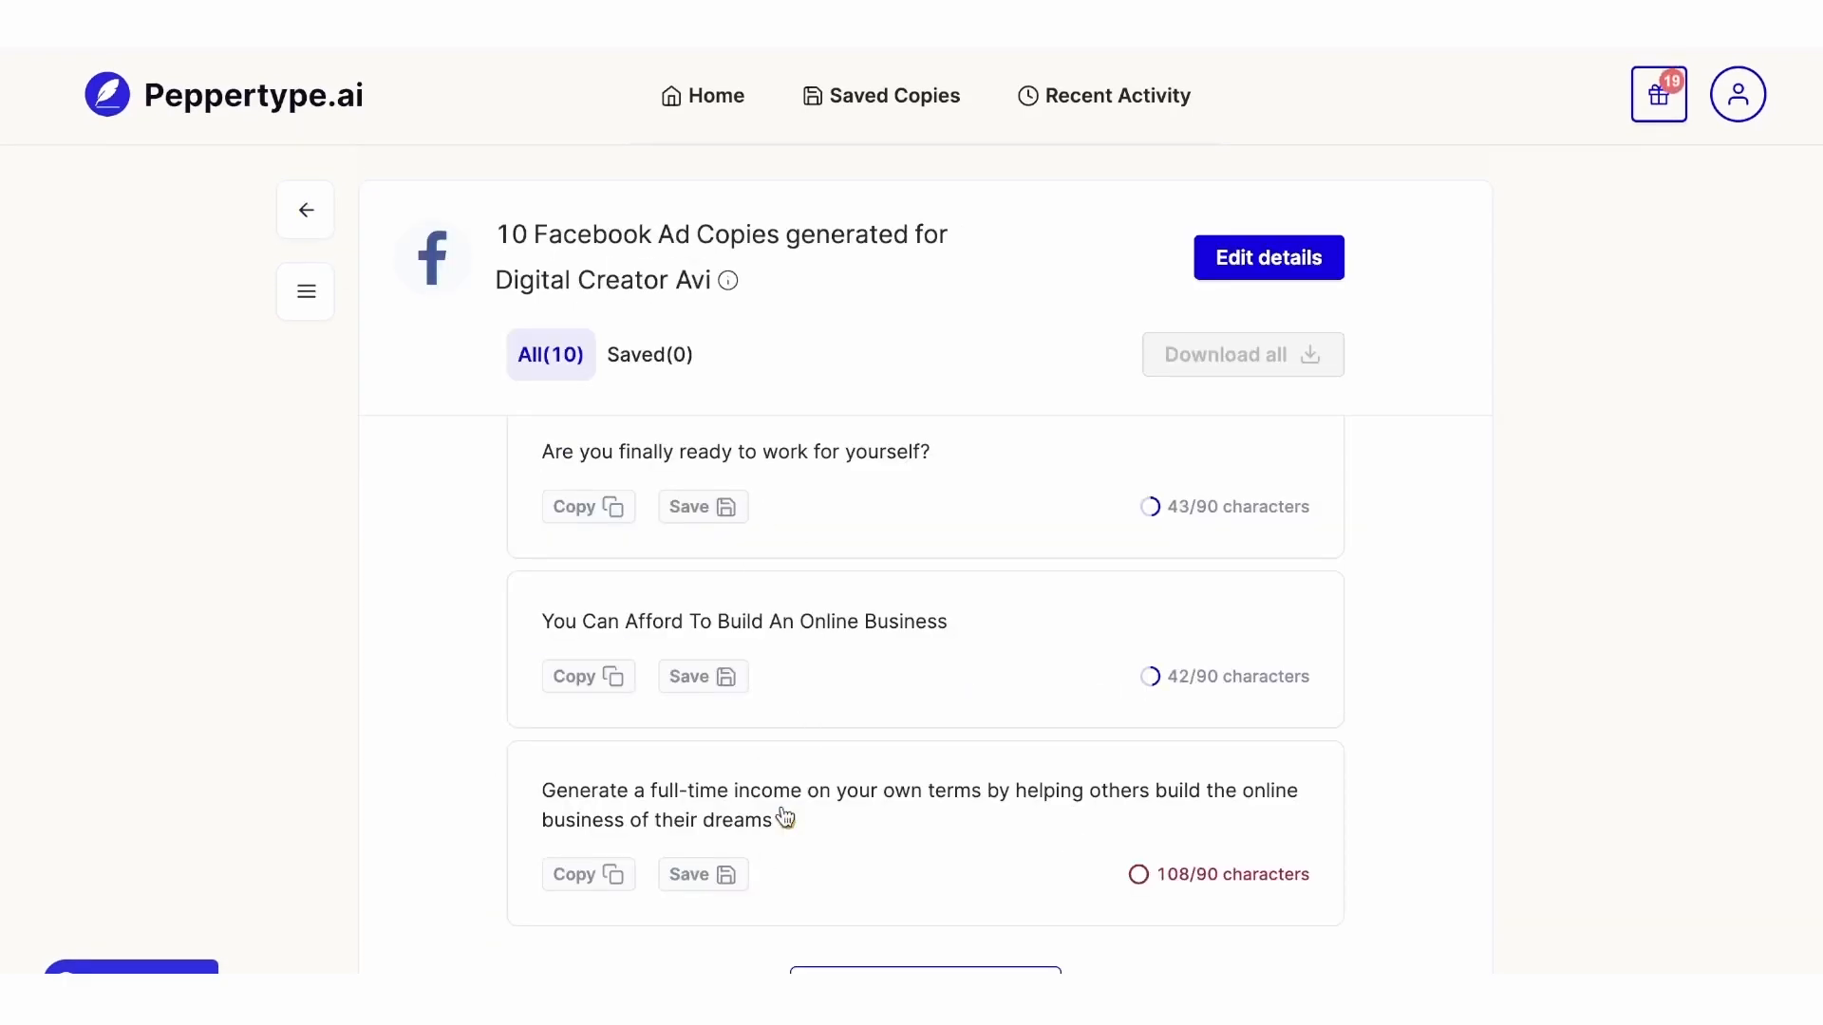
- Review the outputs and enter a Blog Heading Expander topic on ranking posts on Google's first page
click(703, 95)
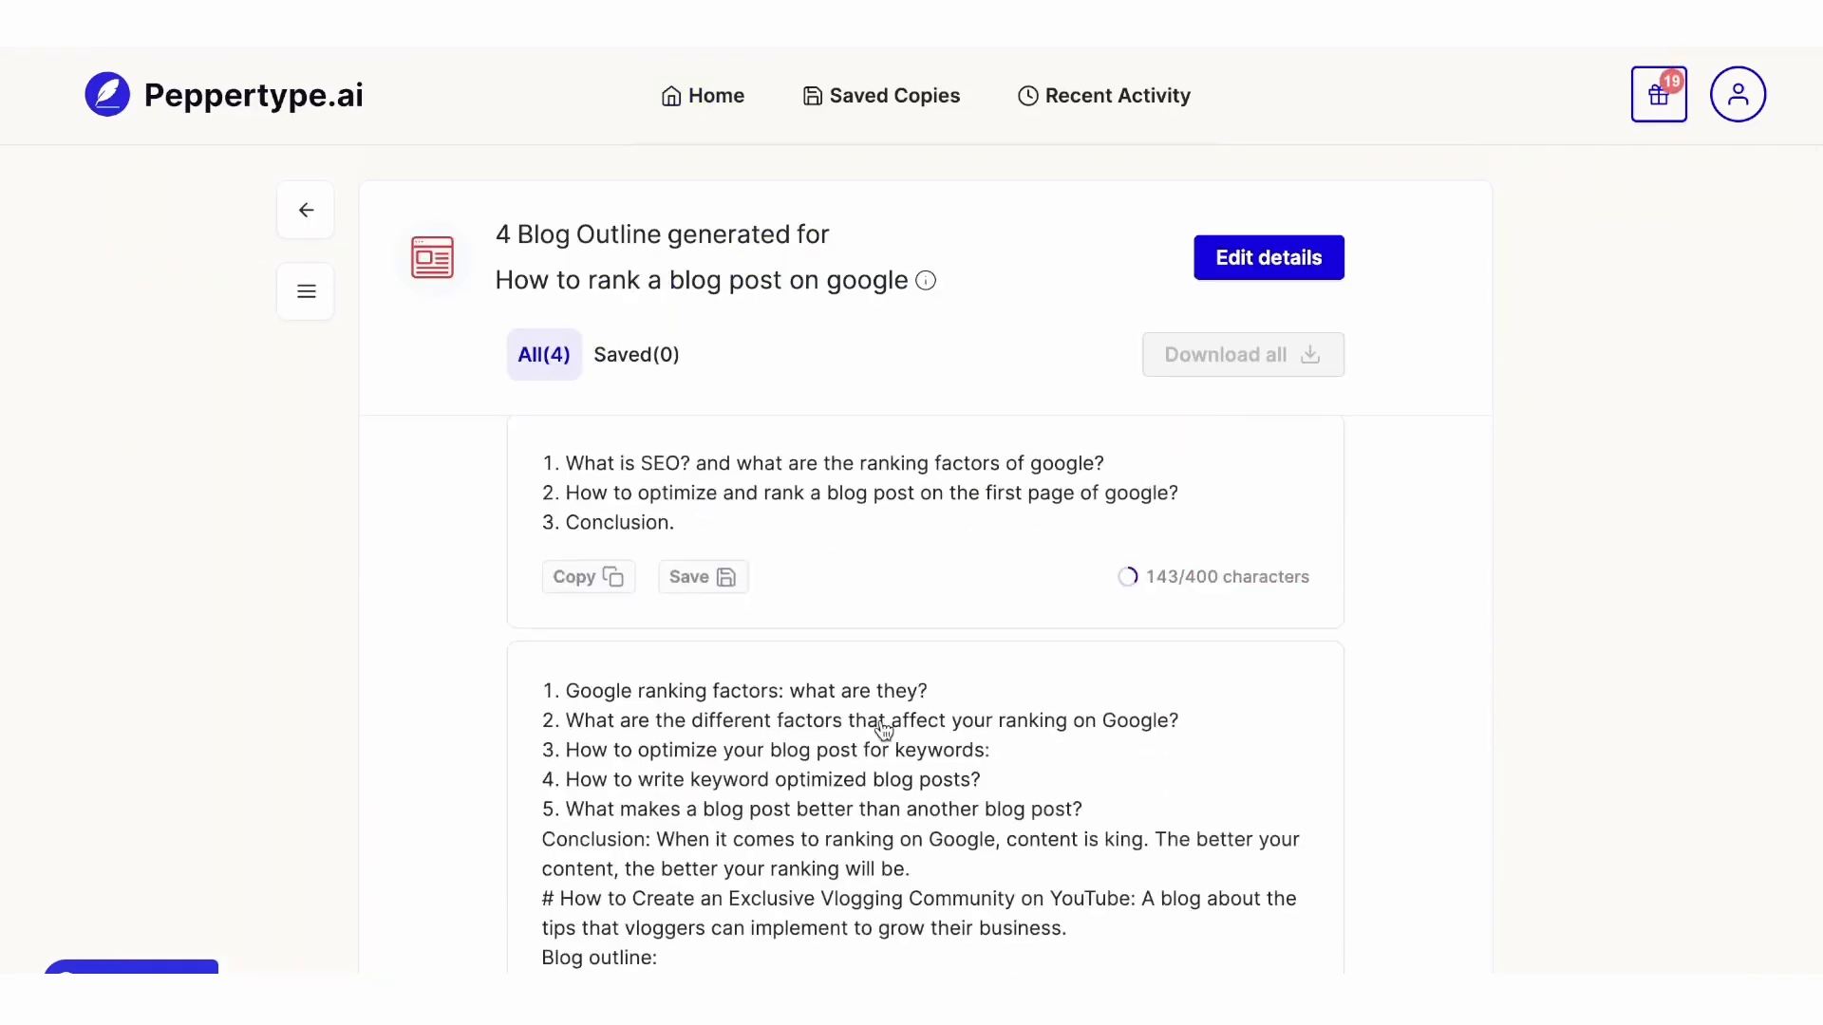
scroll(down, 3)
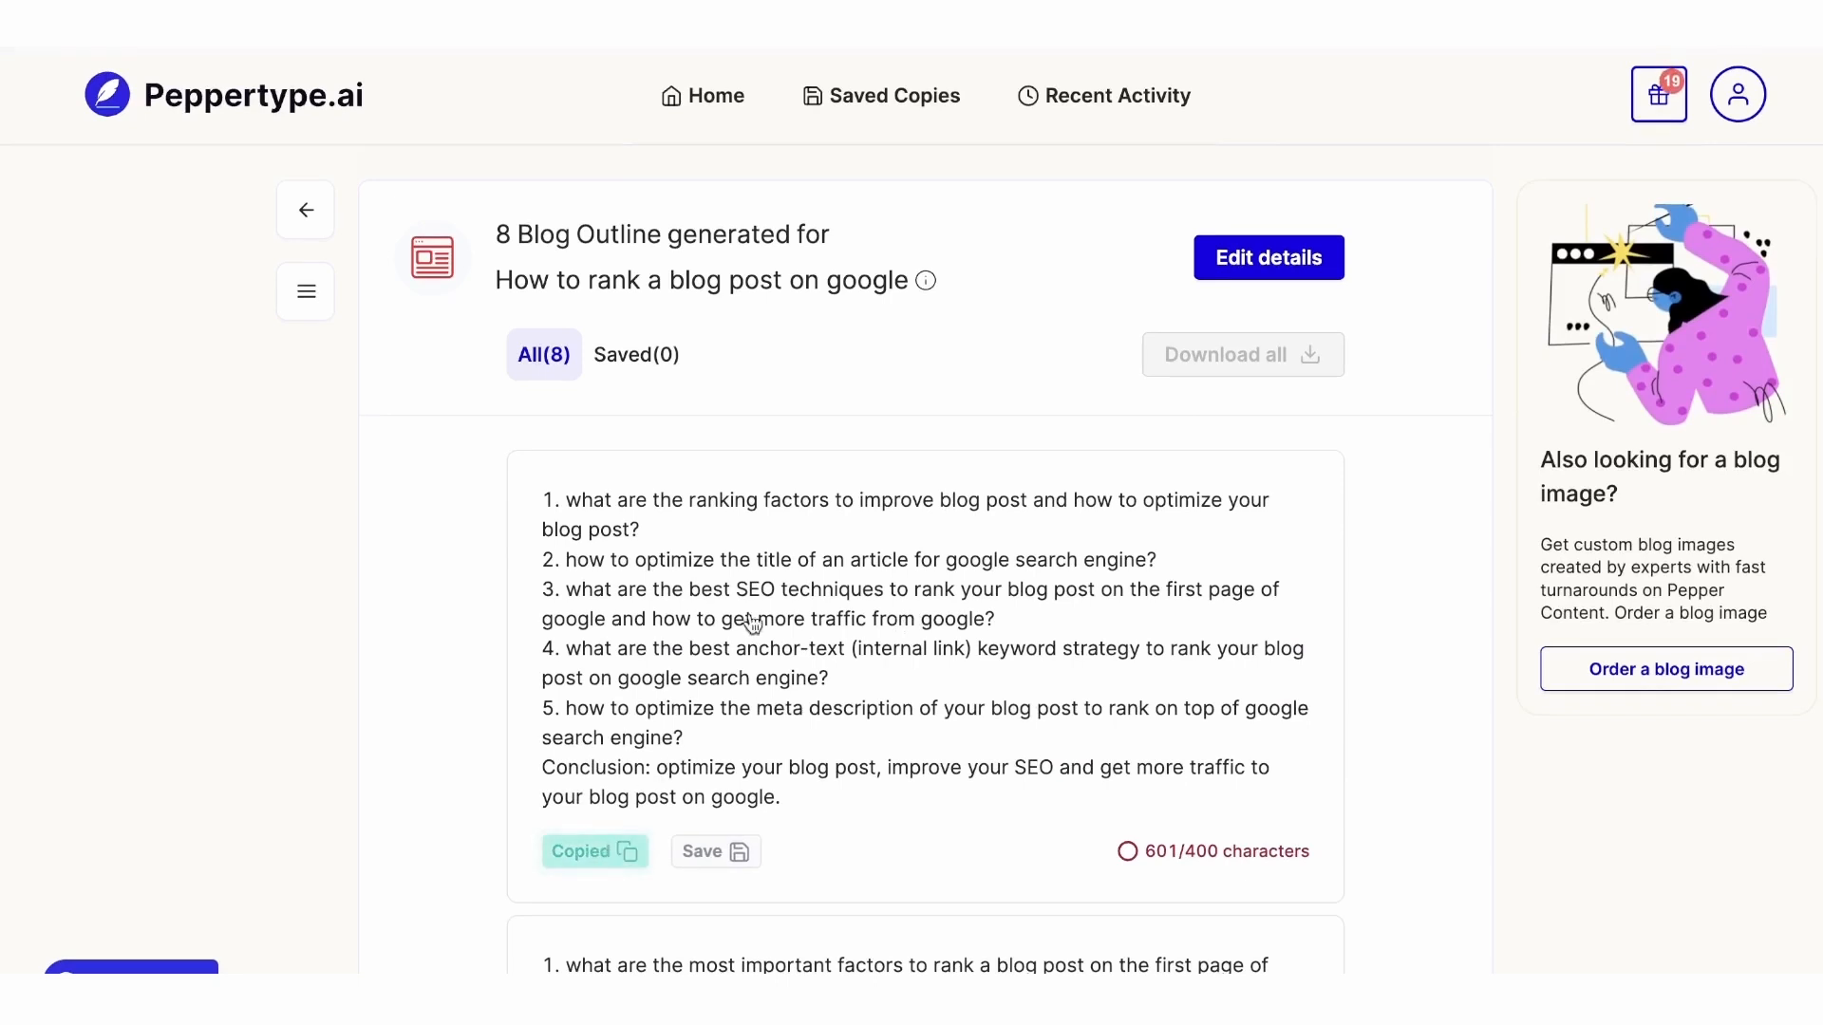
click(702, 95)
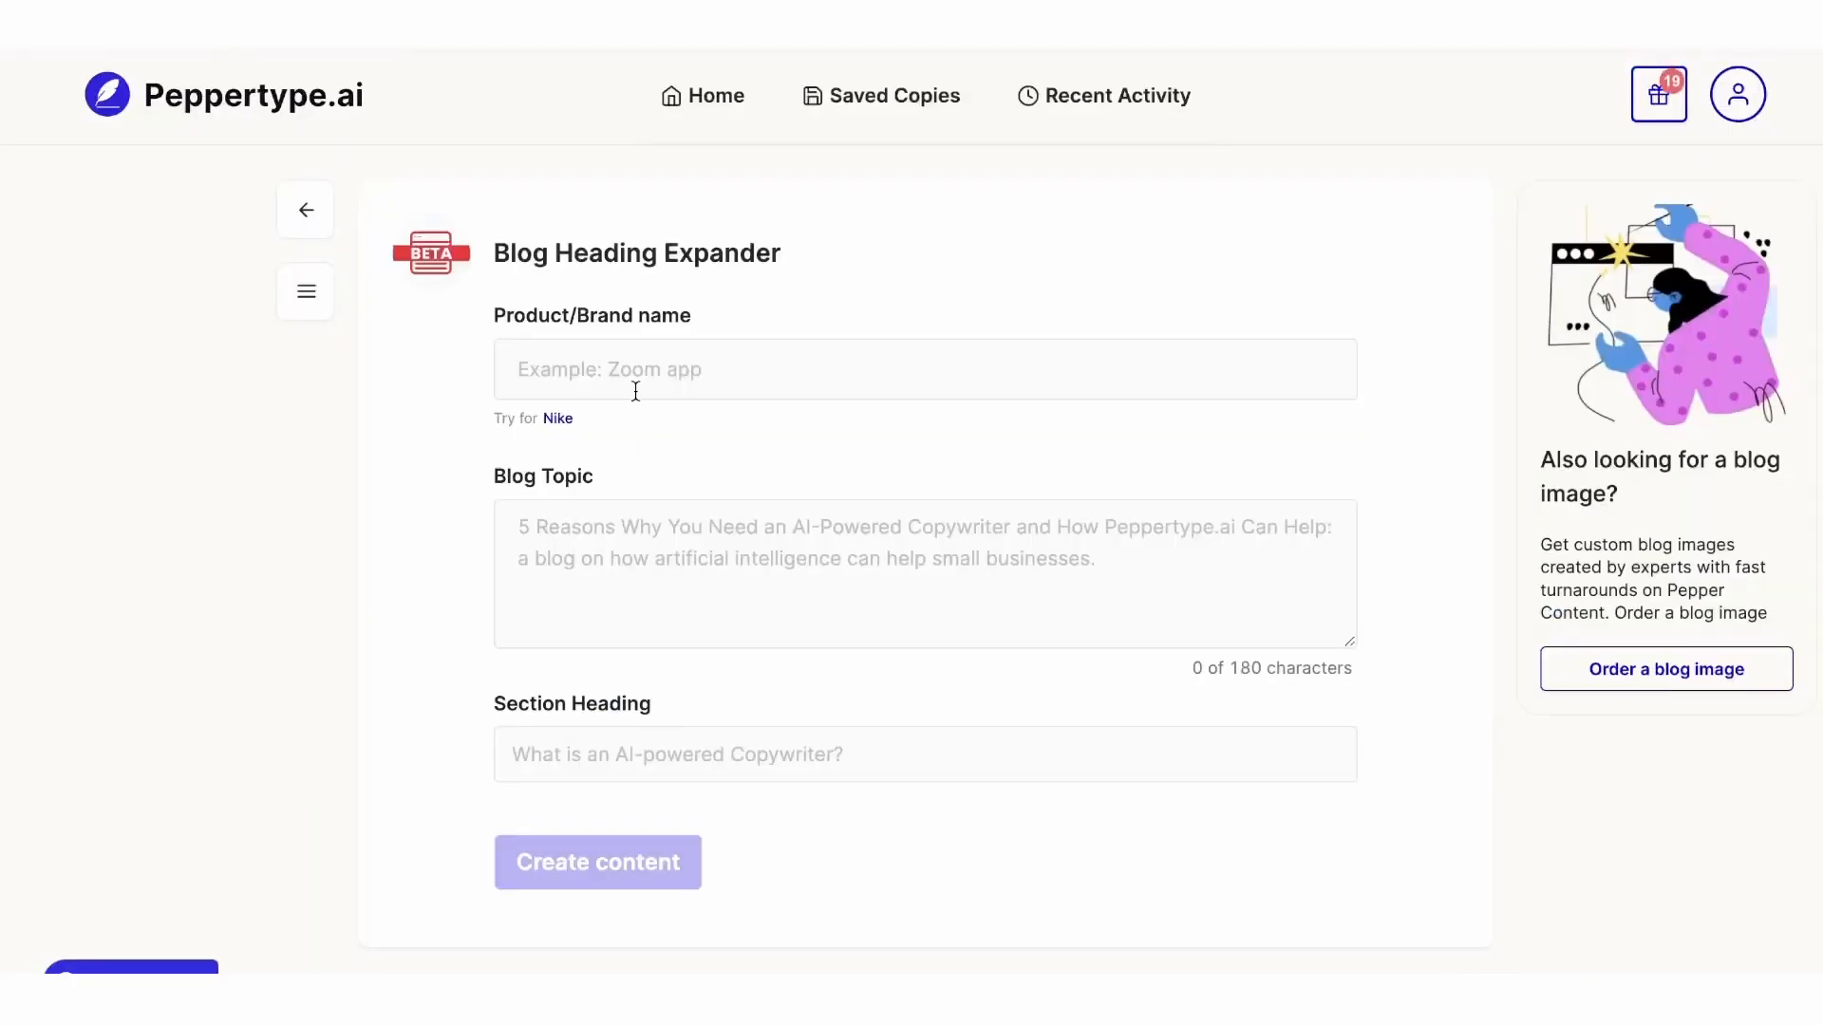
text(how to optimize and rank a blog post on the first page of google and what are the most important ranking factors to help get more traffic to your blog post on google)
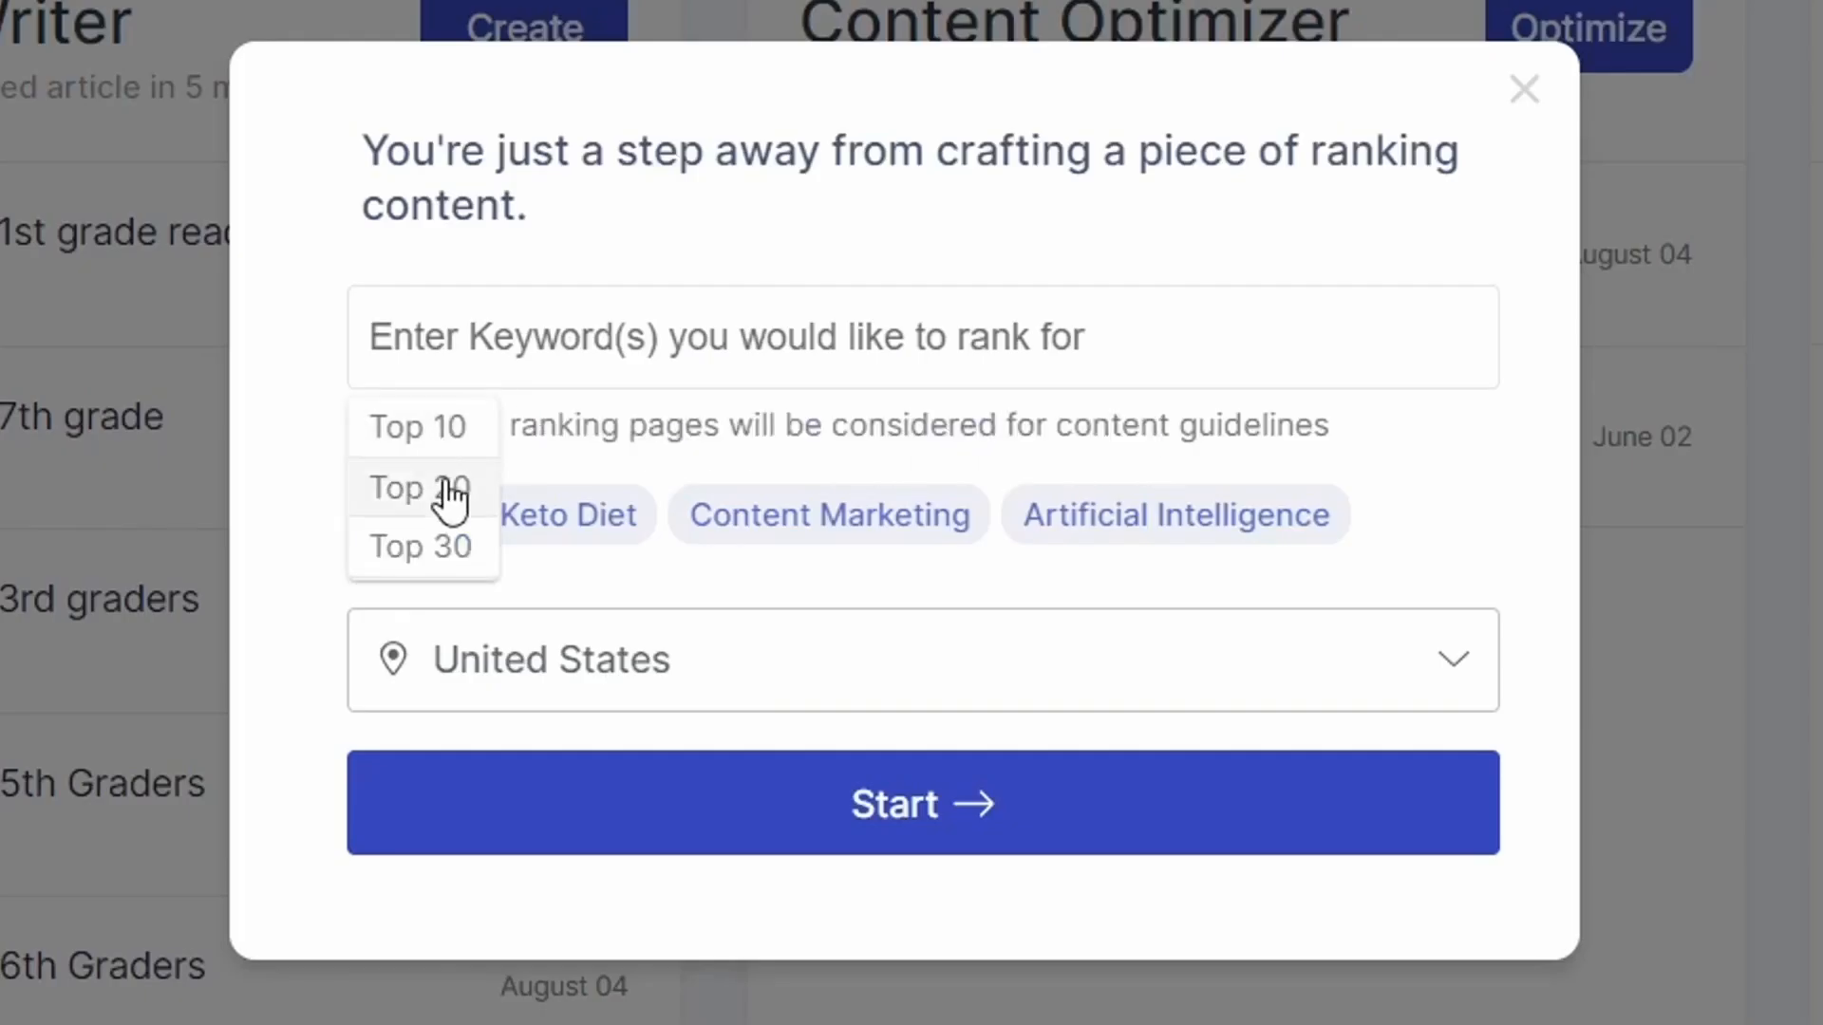
- Choose how many ranking pages to use, check the tone of voice, and edit the title's 2022
click(921, 802)
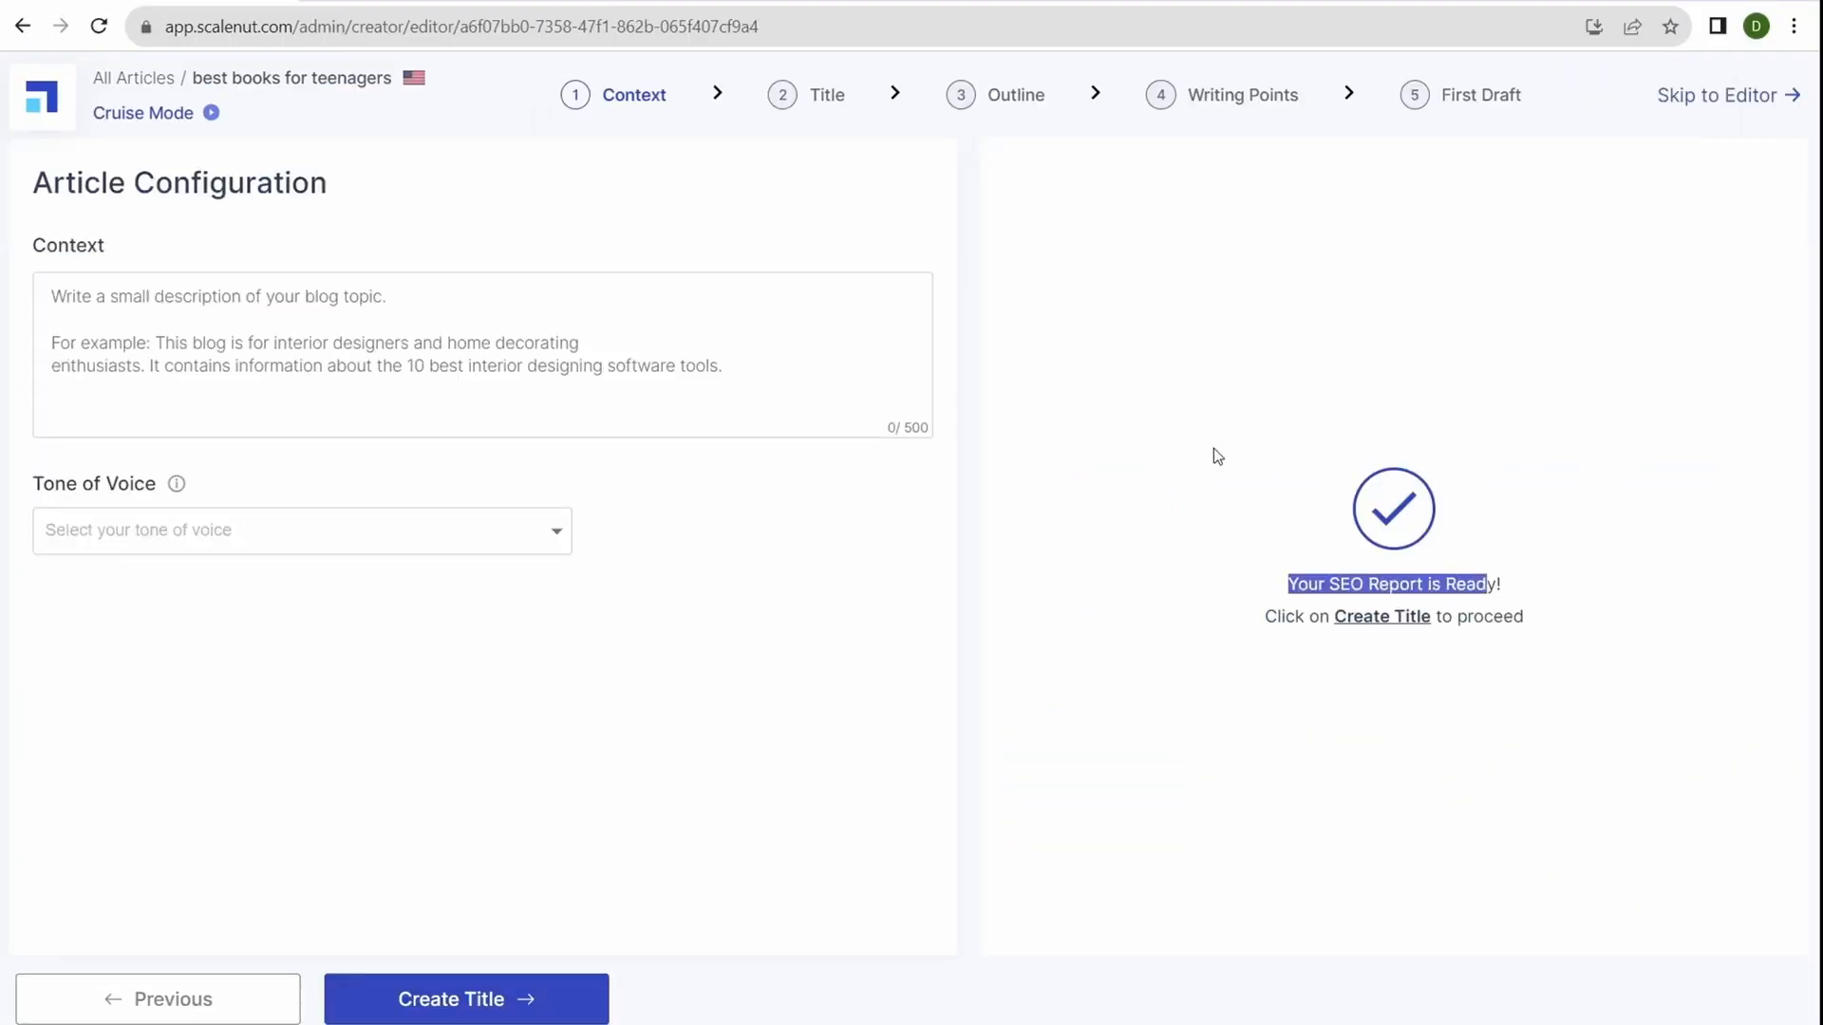
click(301, 530)
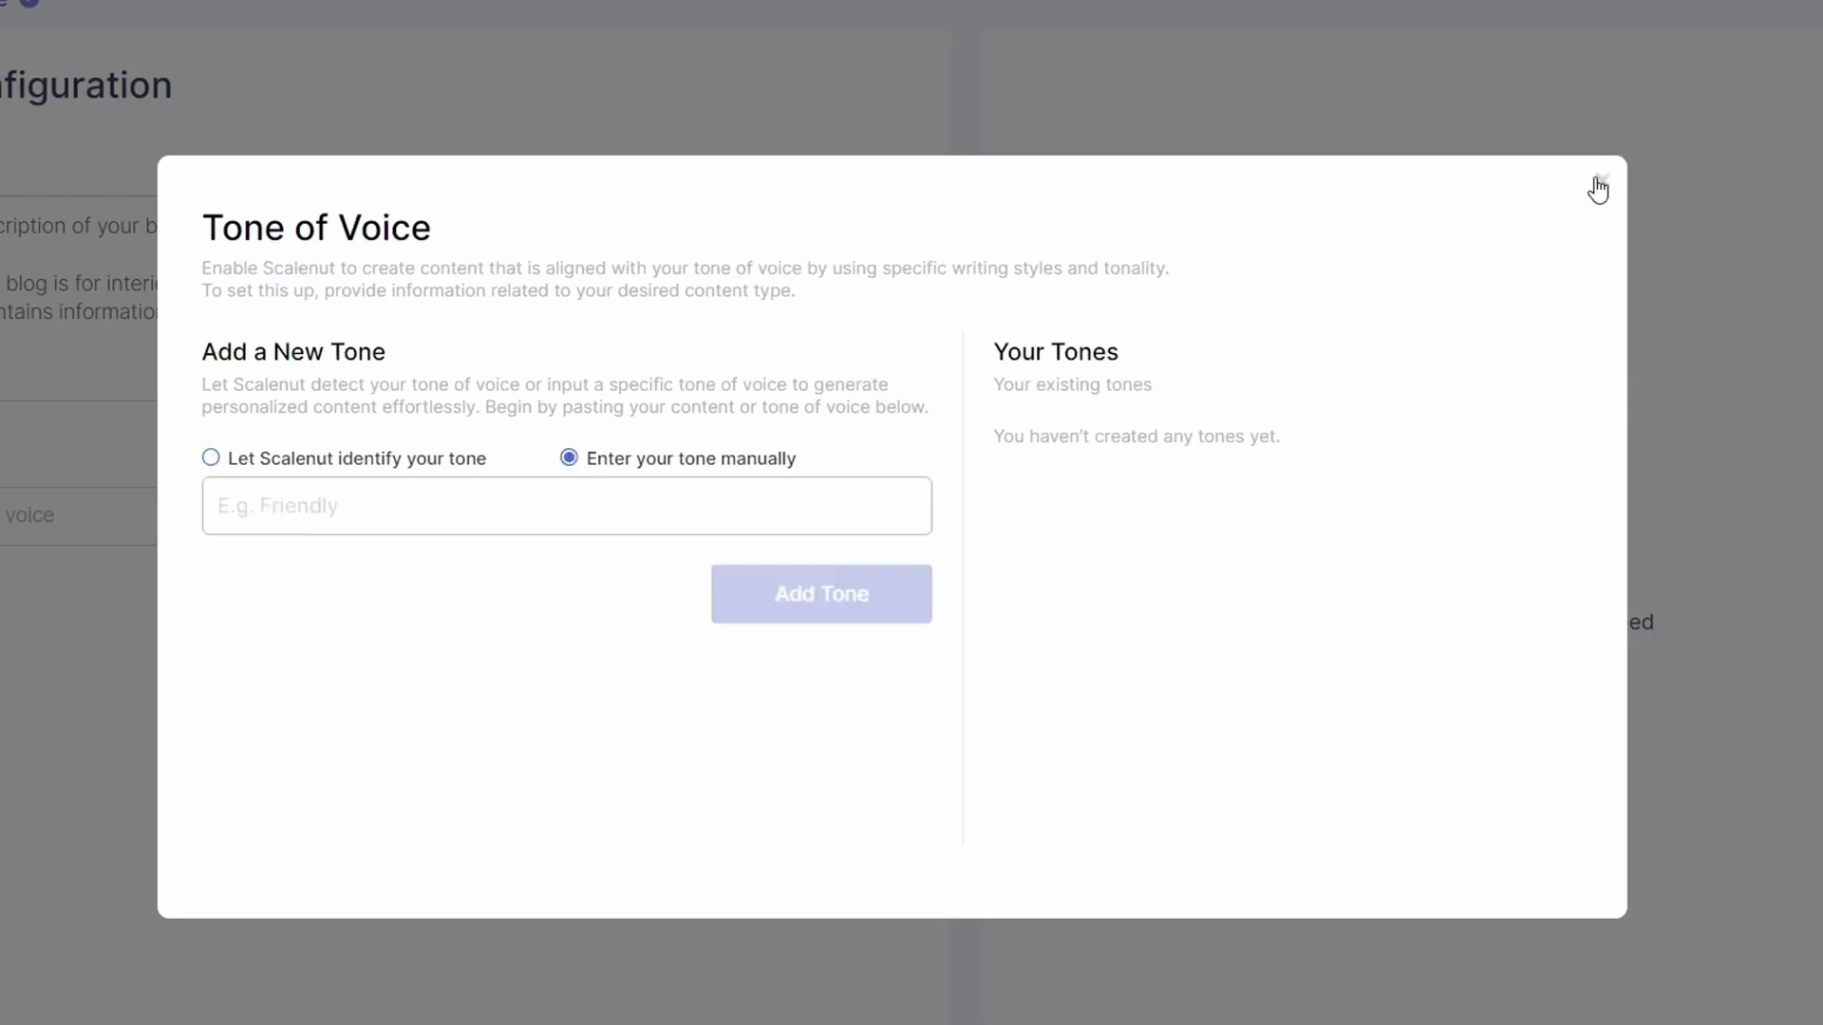
click(1597, 187)
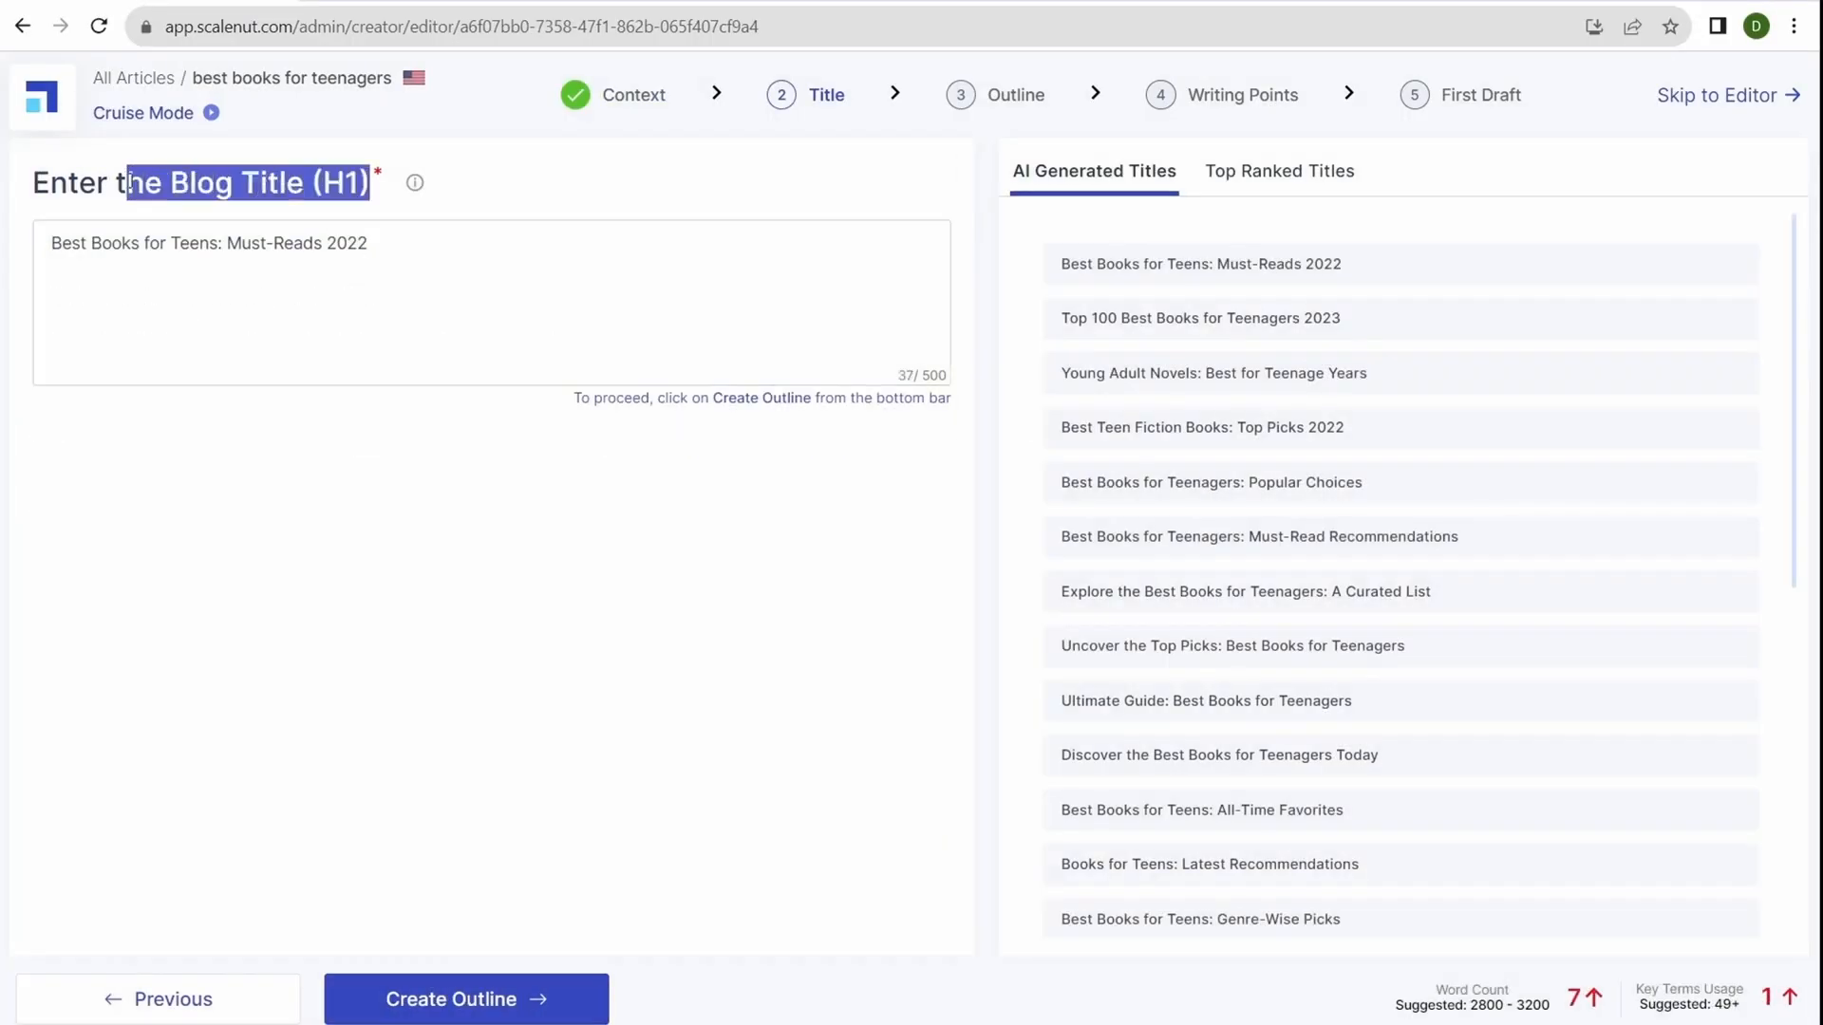
double_click(342, 243)
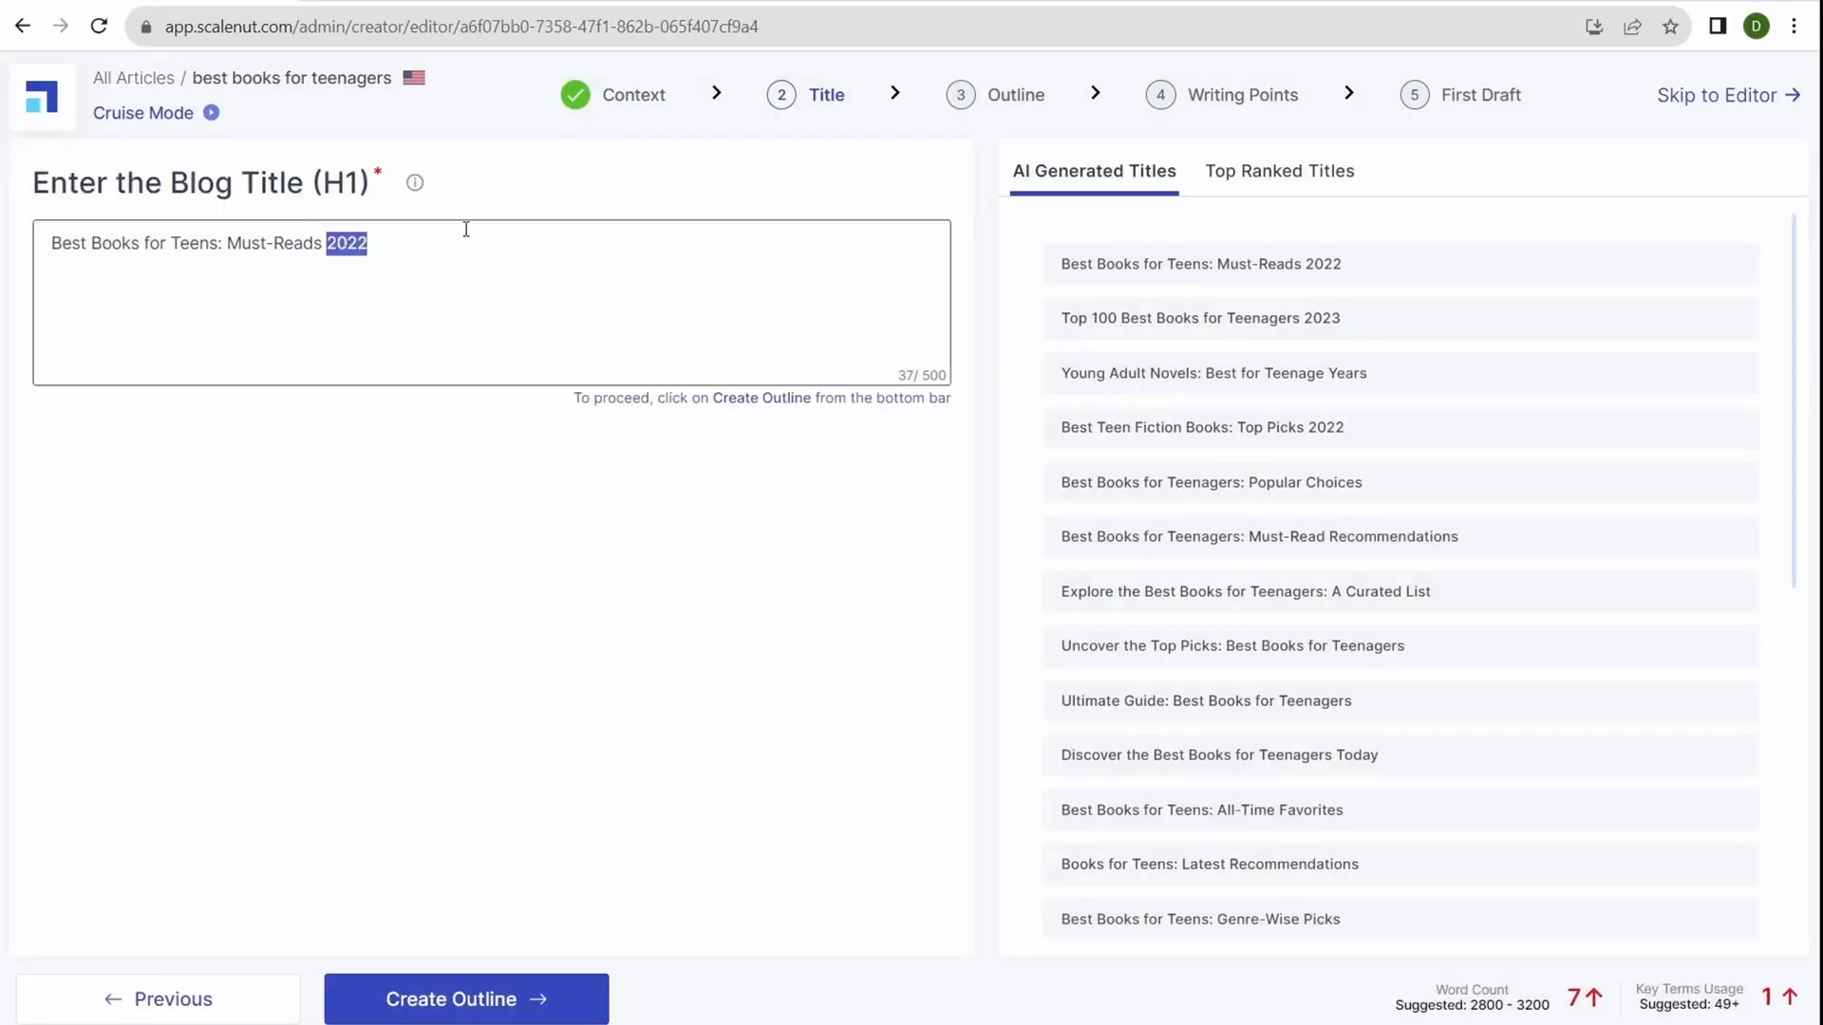
- Create the outline, review each book's writing points, and generate the article draft
click(465, 999)
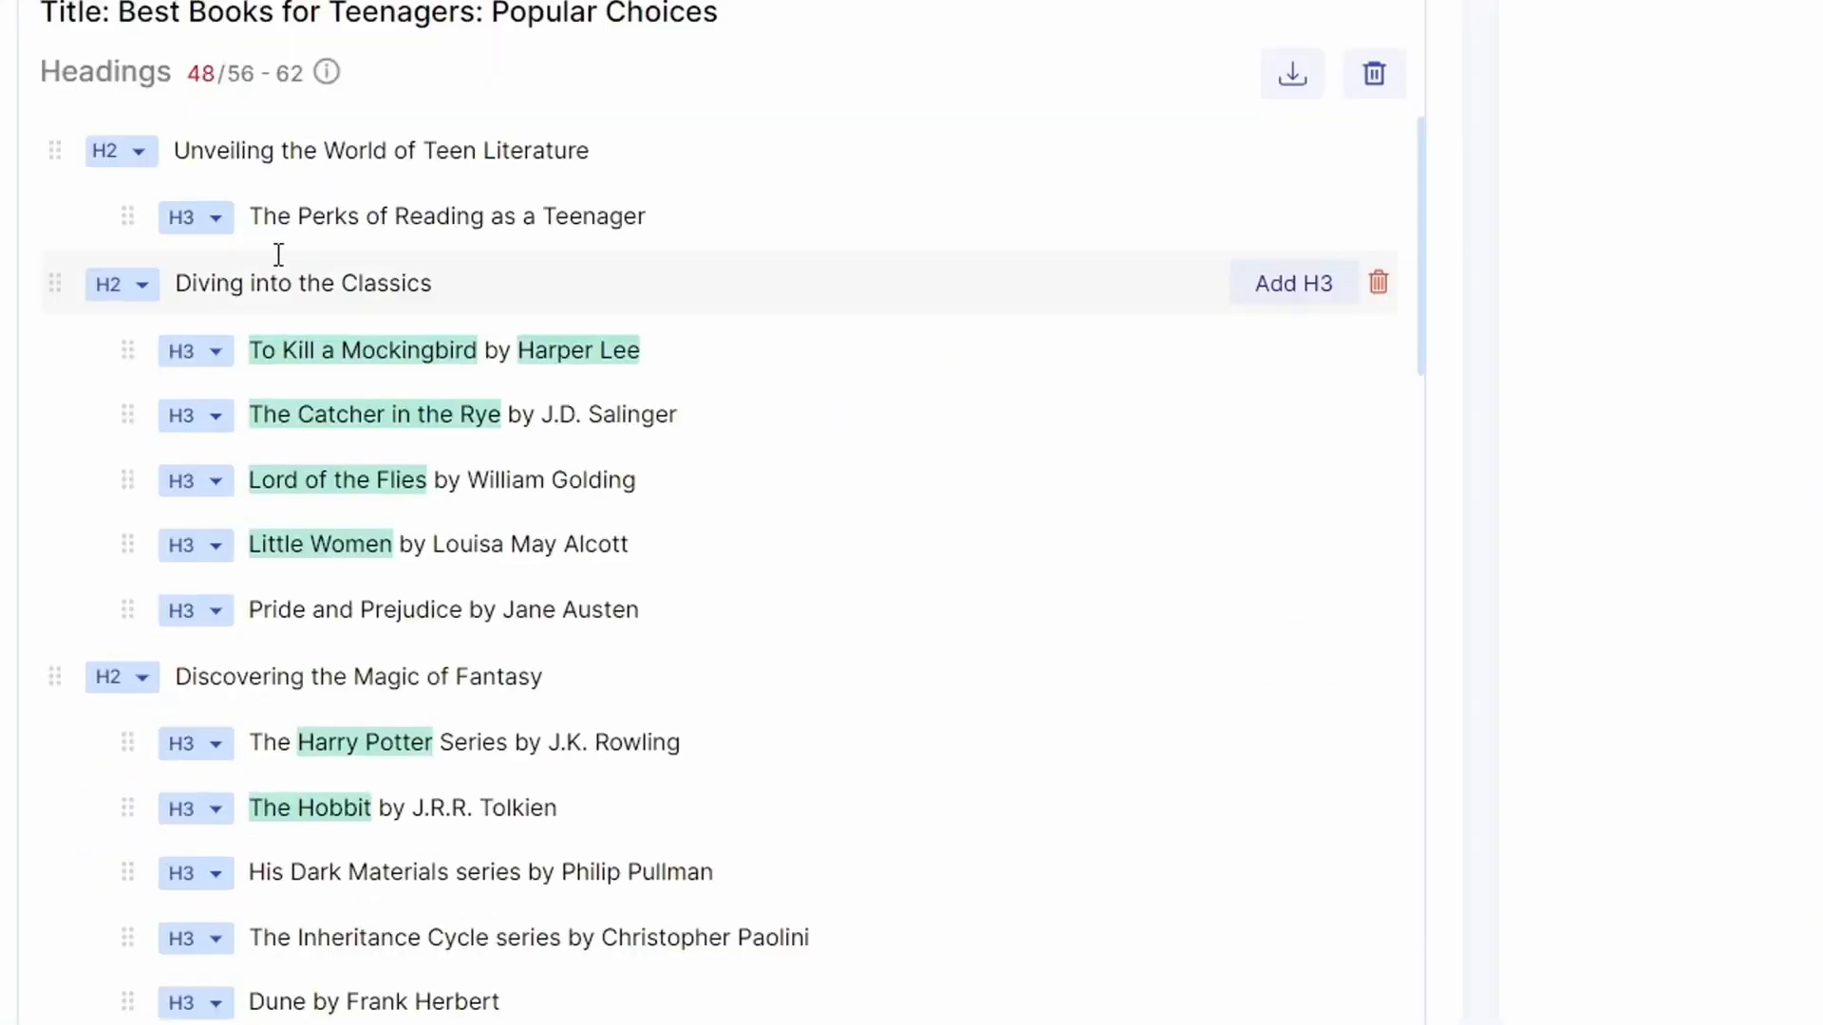
click(119, 283)
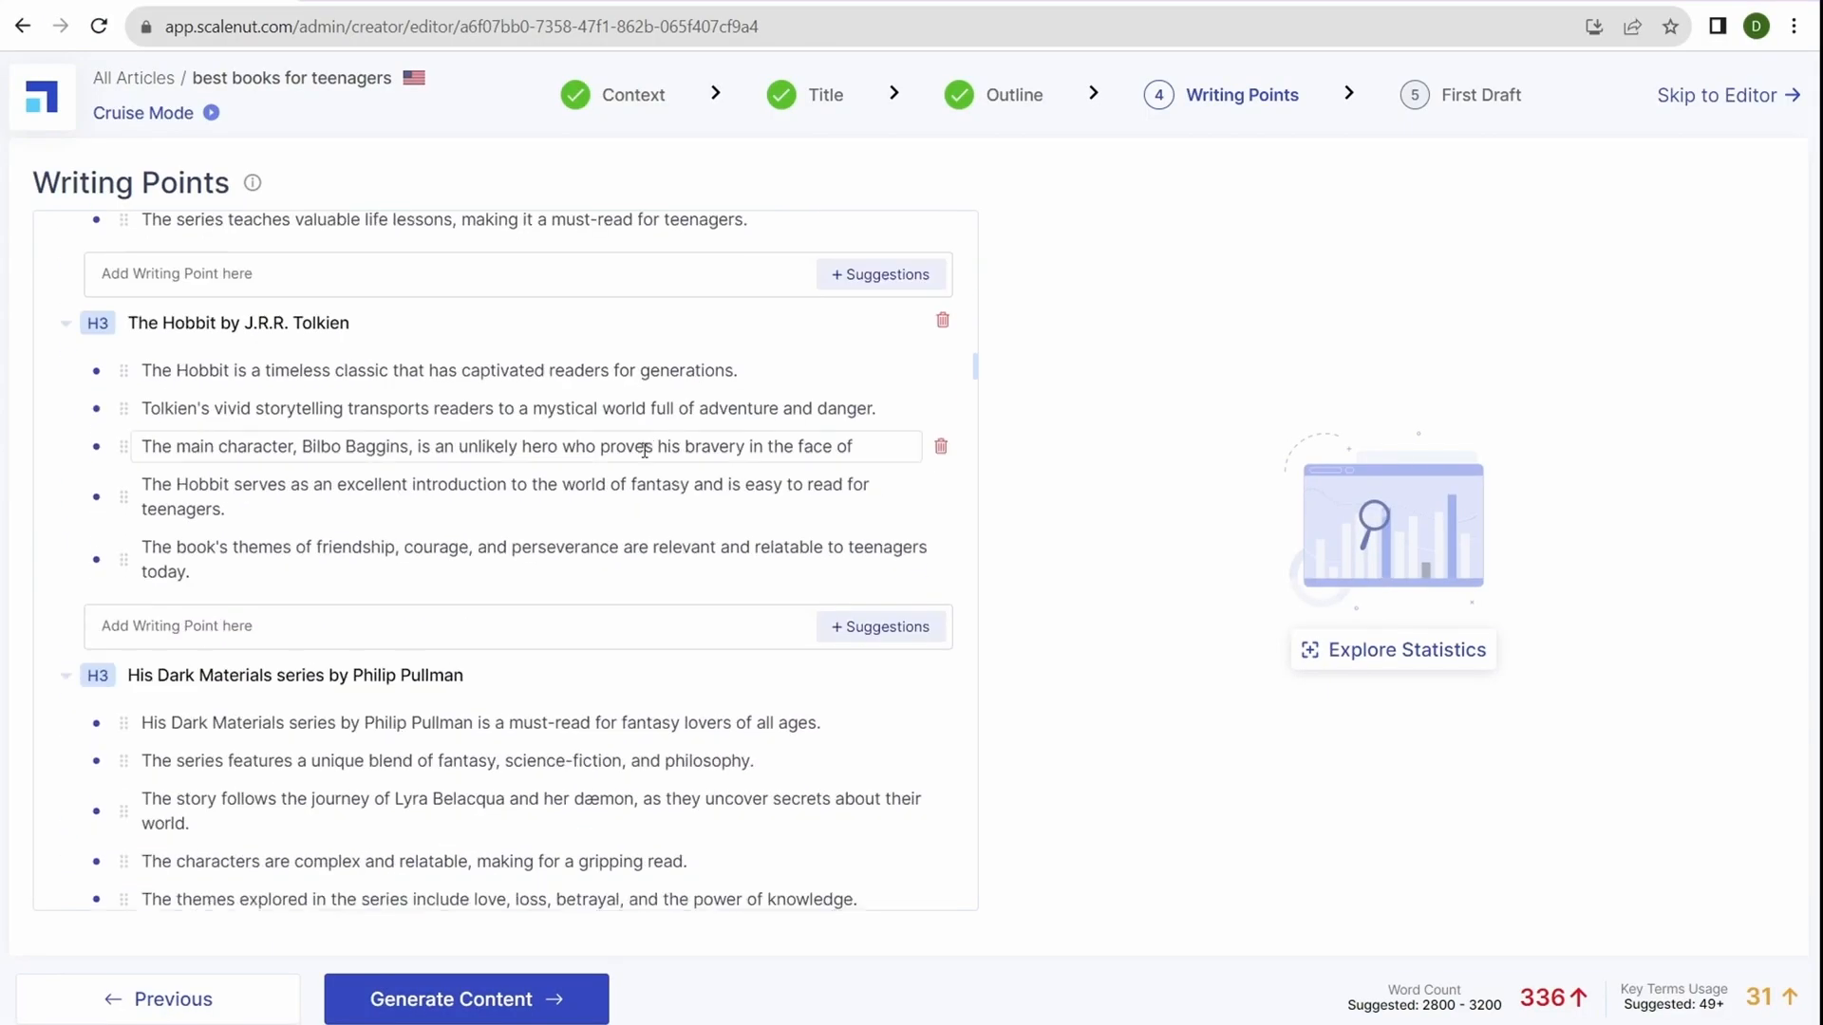
scroll(down, 3)
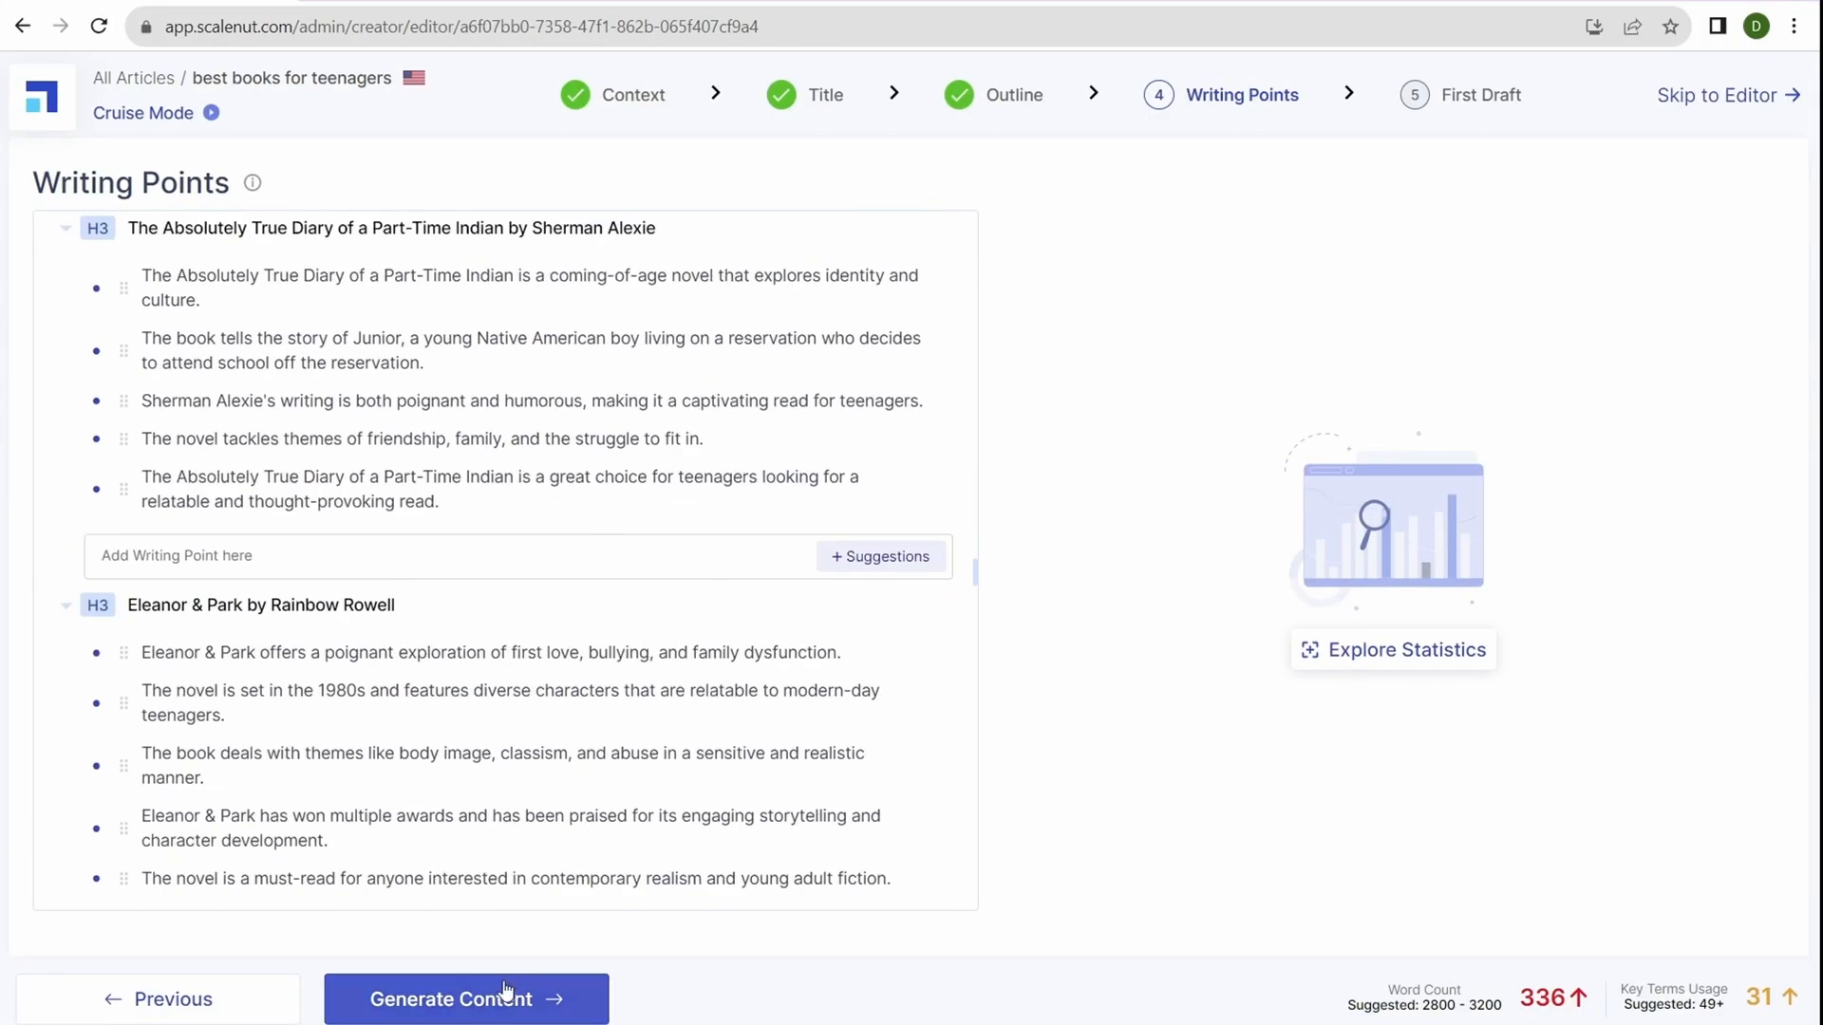
click(465, 998)
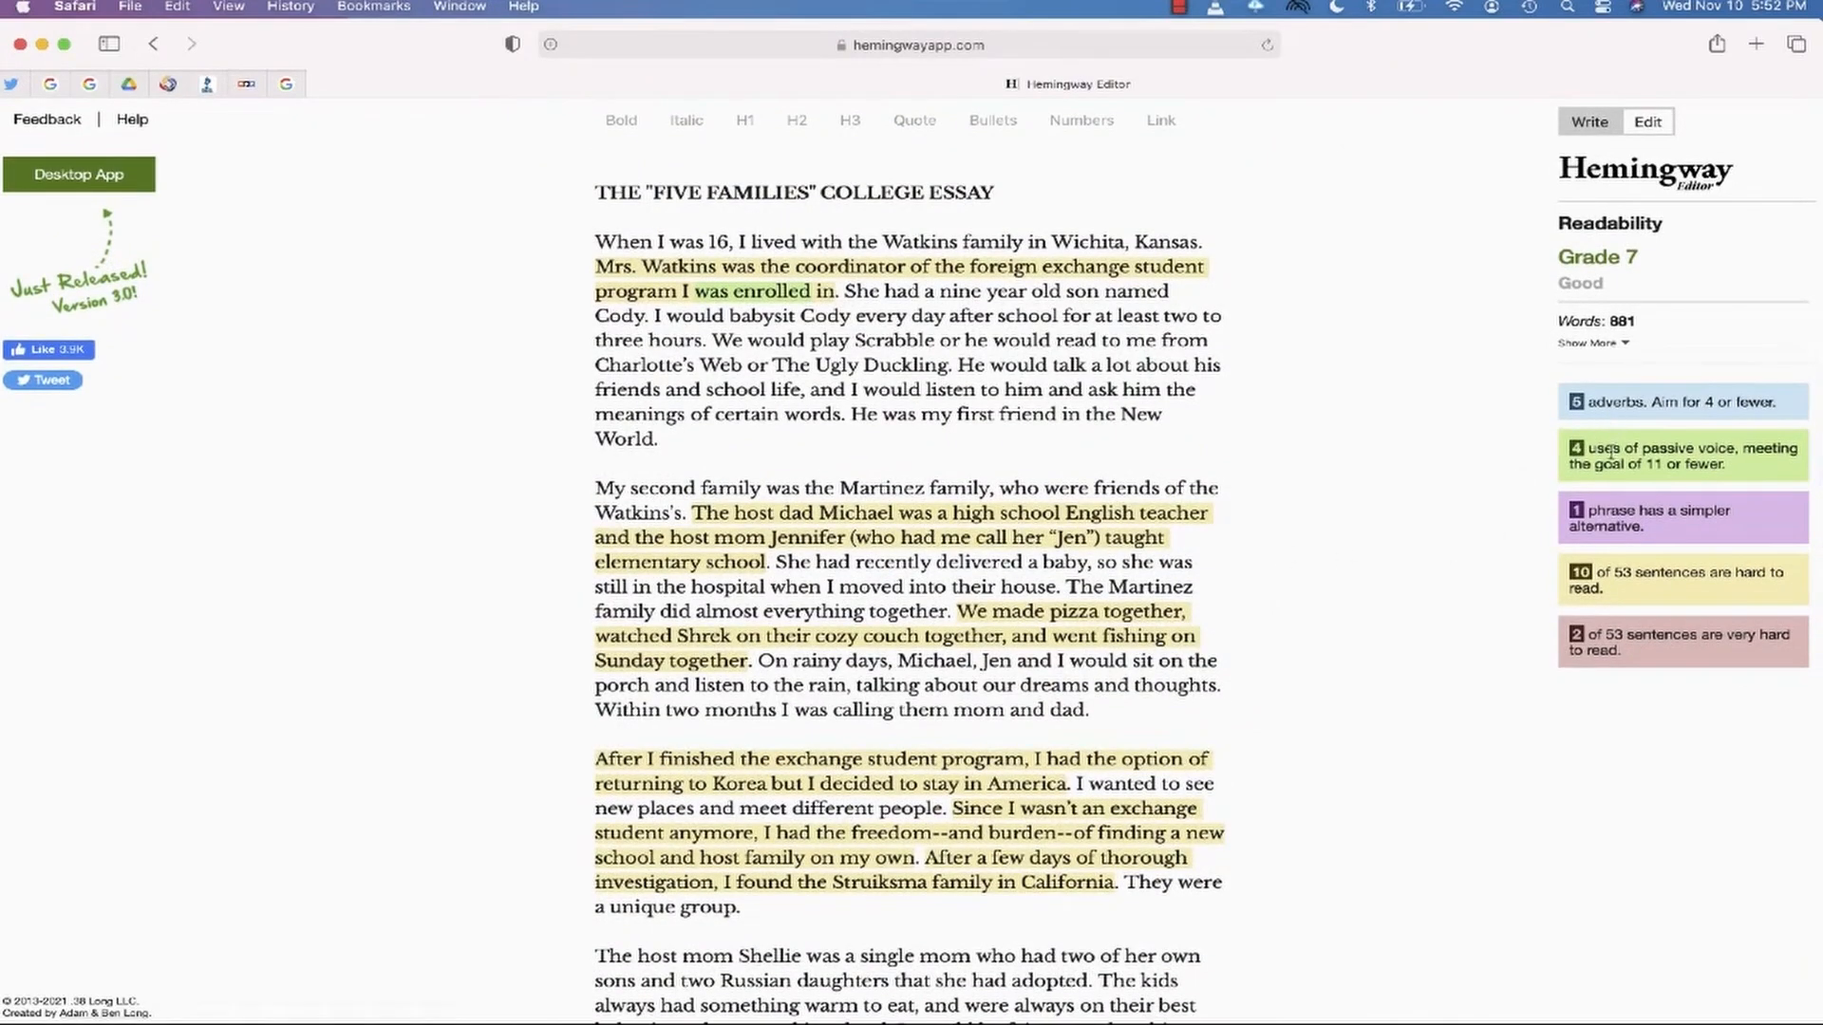
scroll(down, 3)
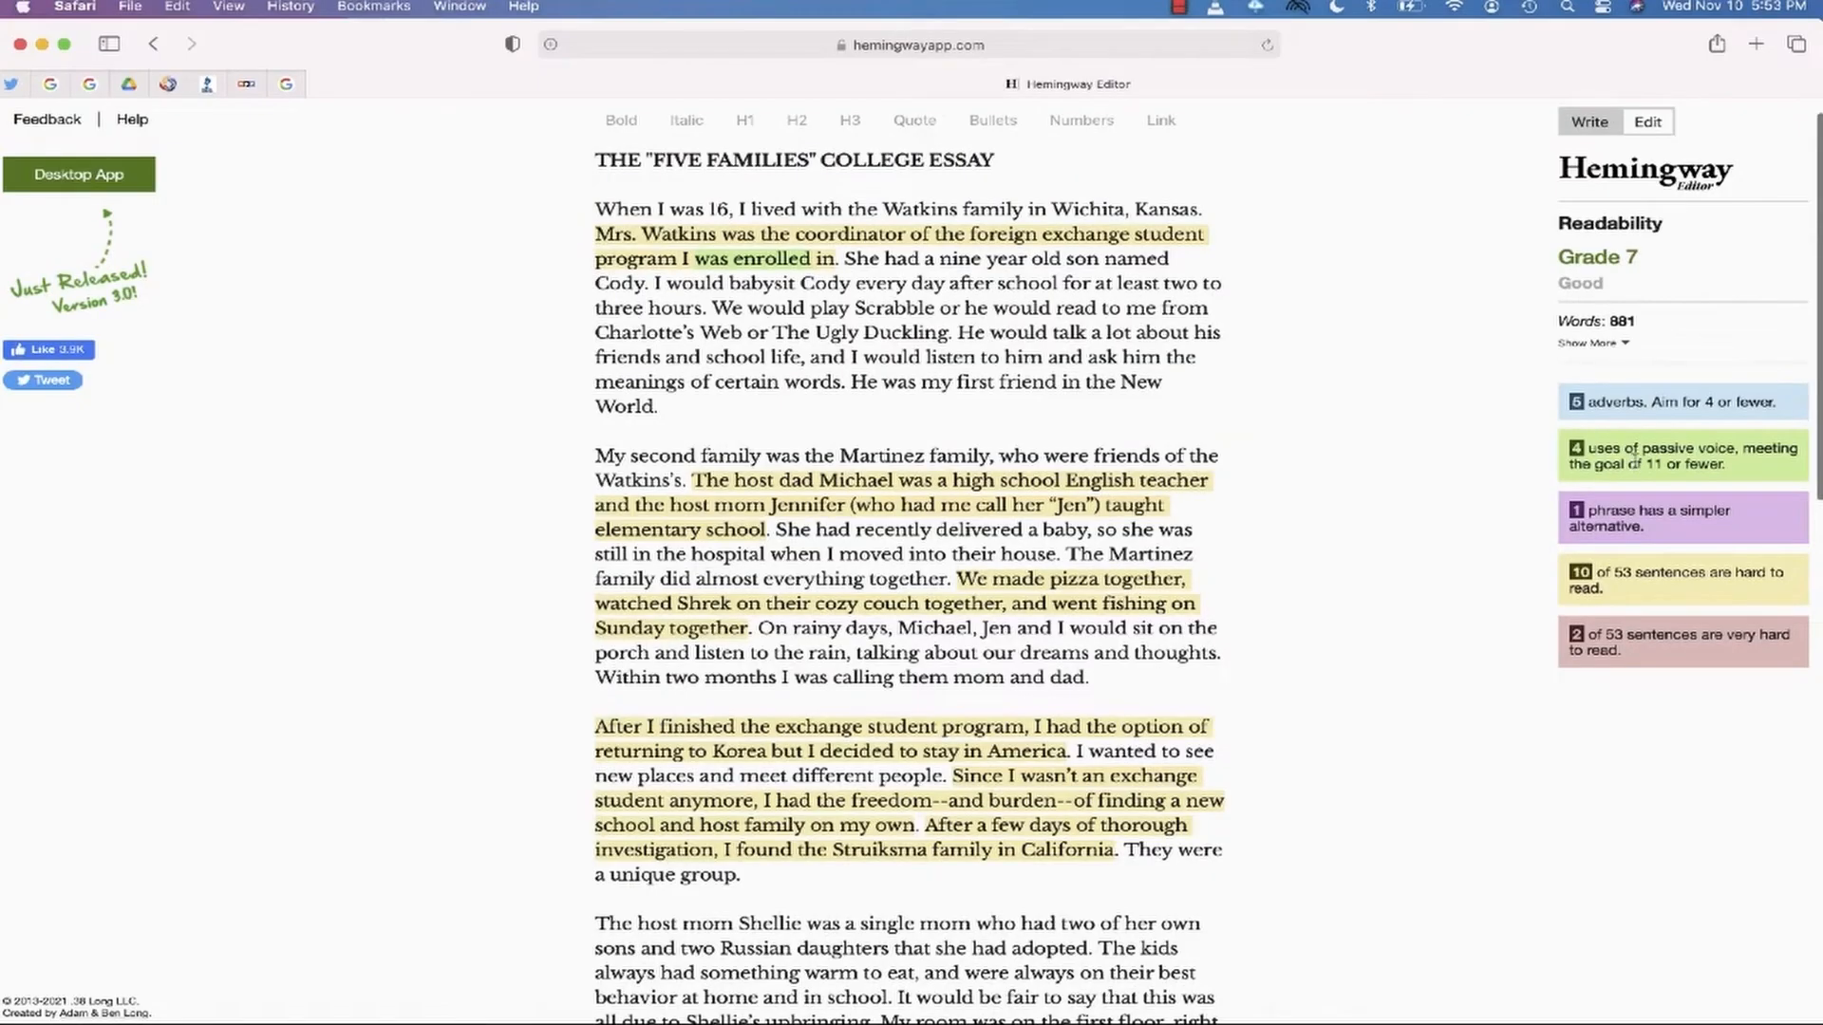
scroll(down, 3)
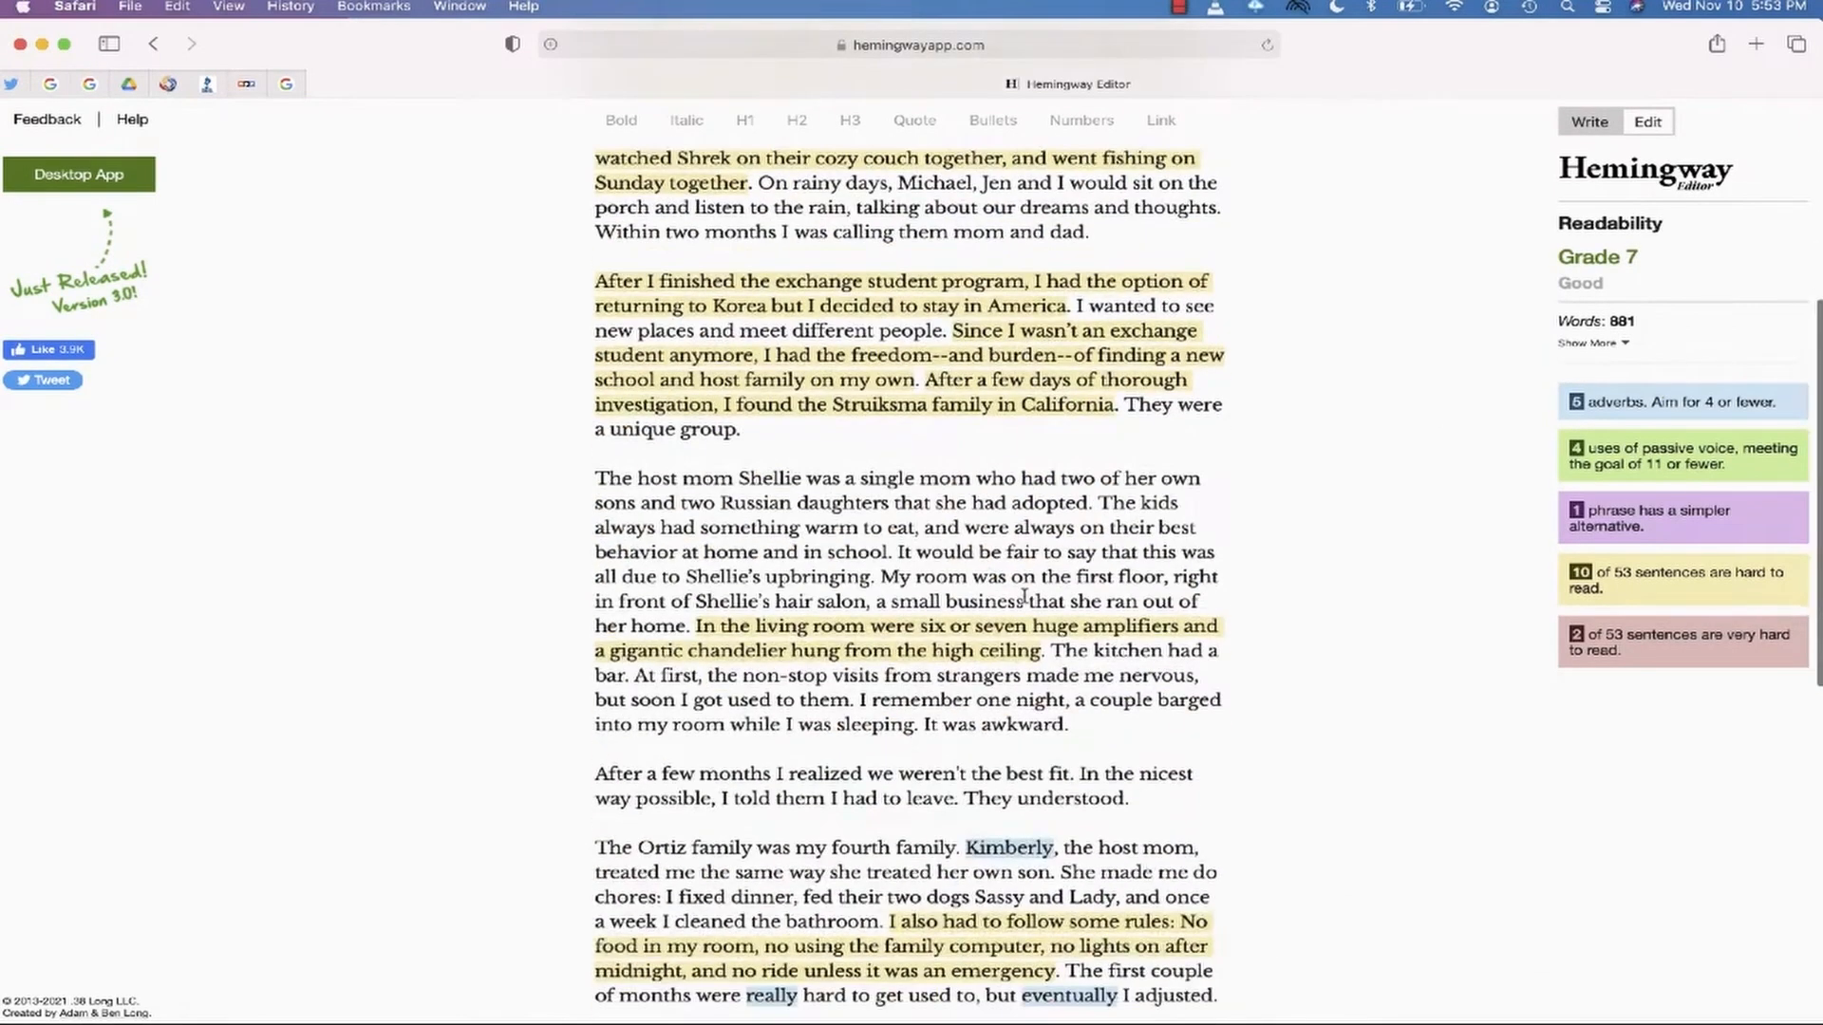
scroll(down, 3)
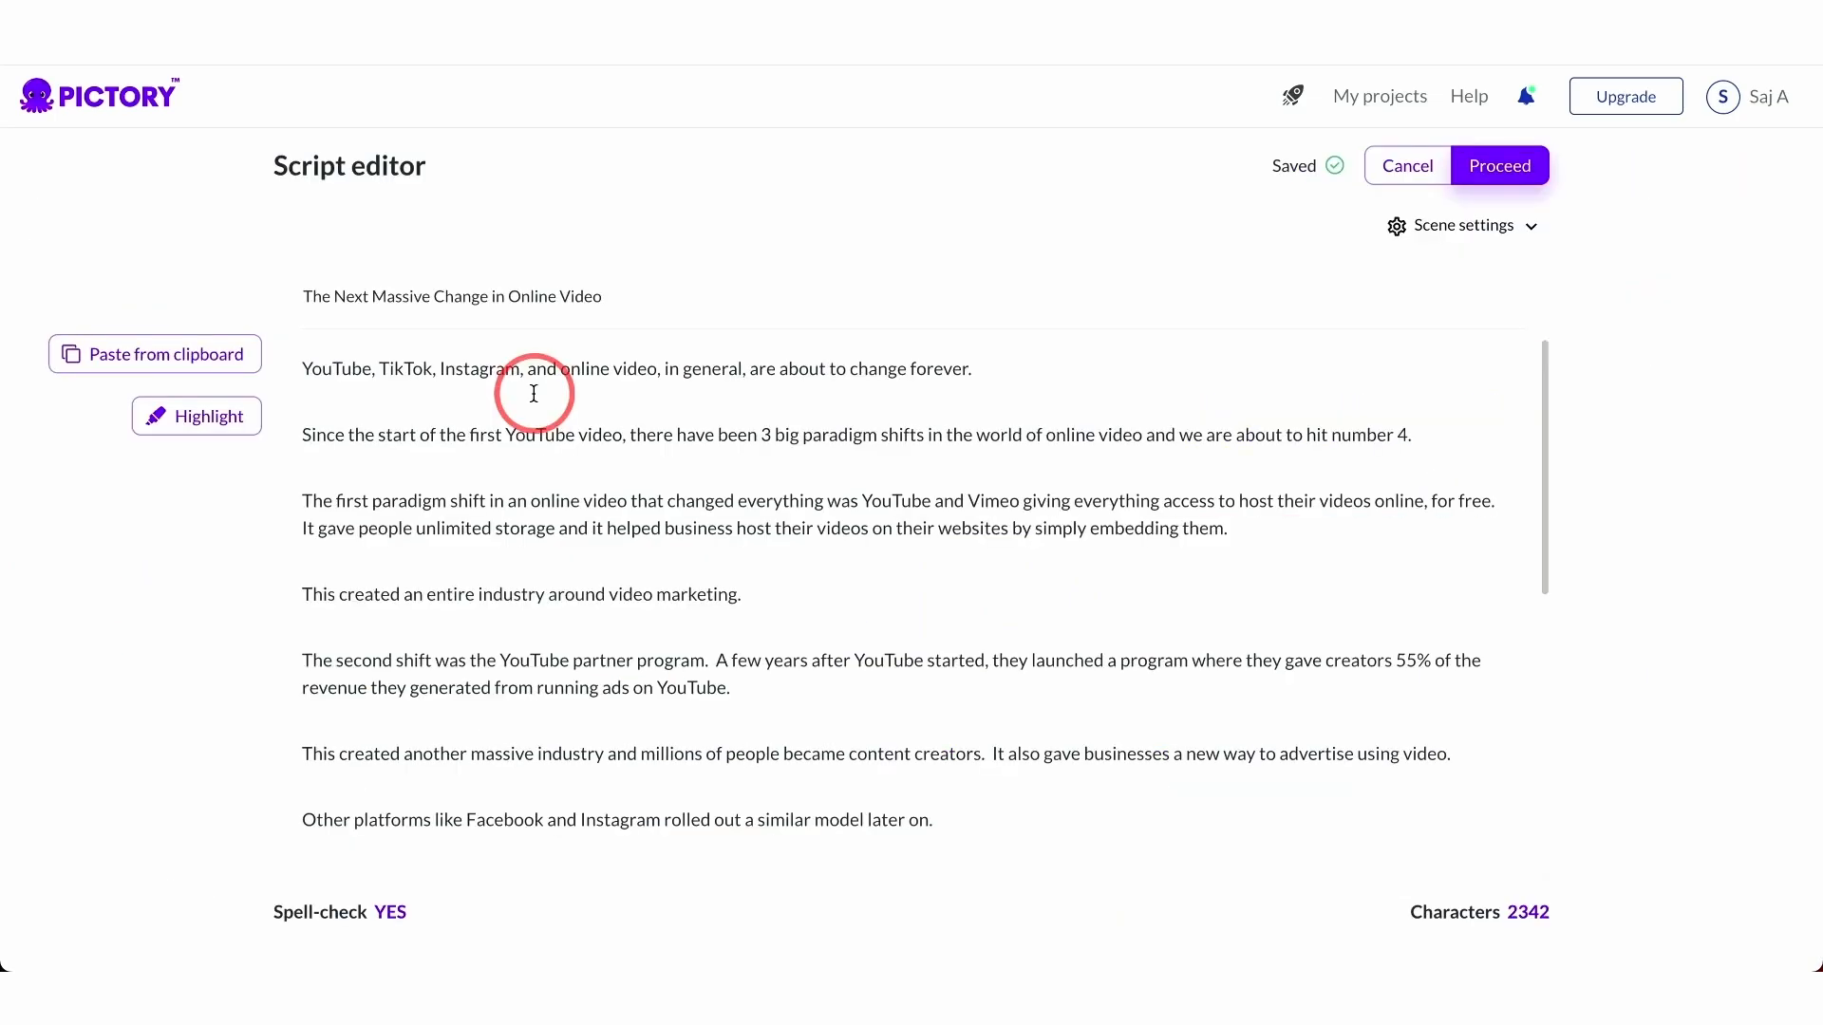
- Move past the script, apply the Corporate template, and dismiss the watermark notice
click(1498, 165)
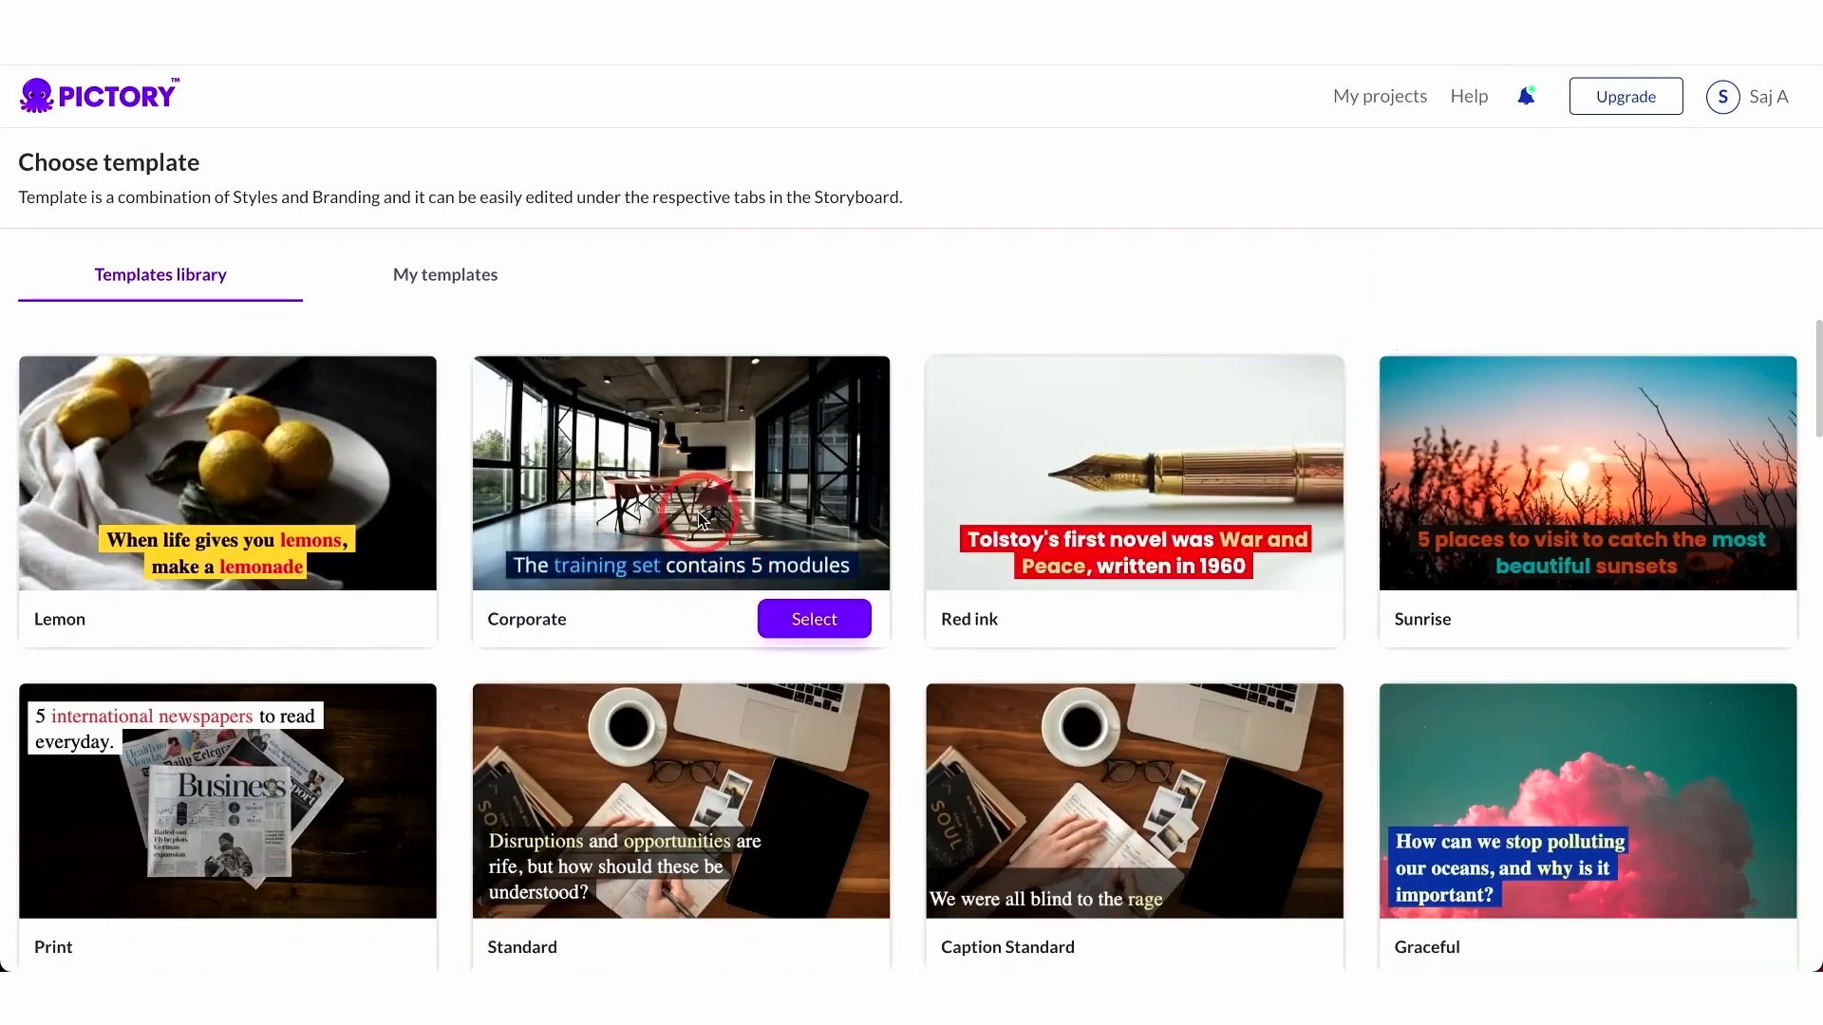
click(814, 618)
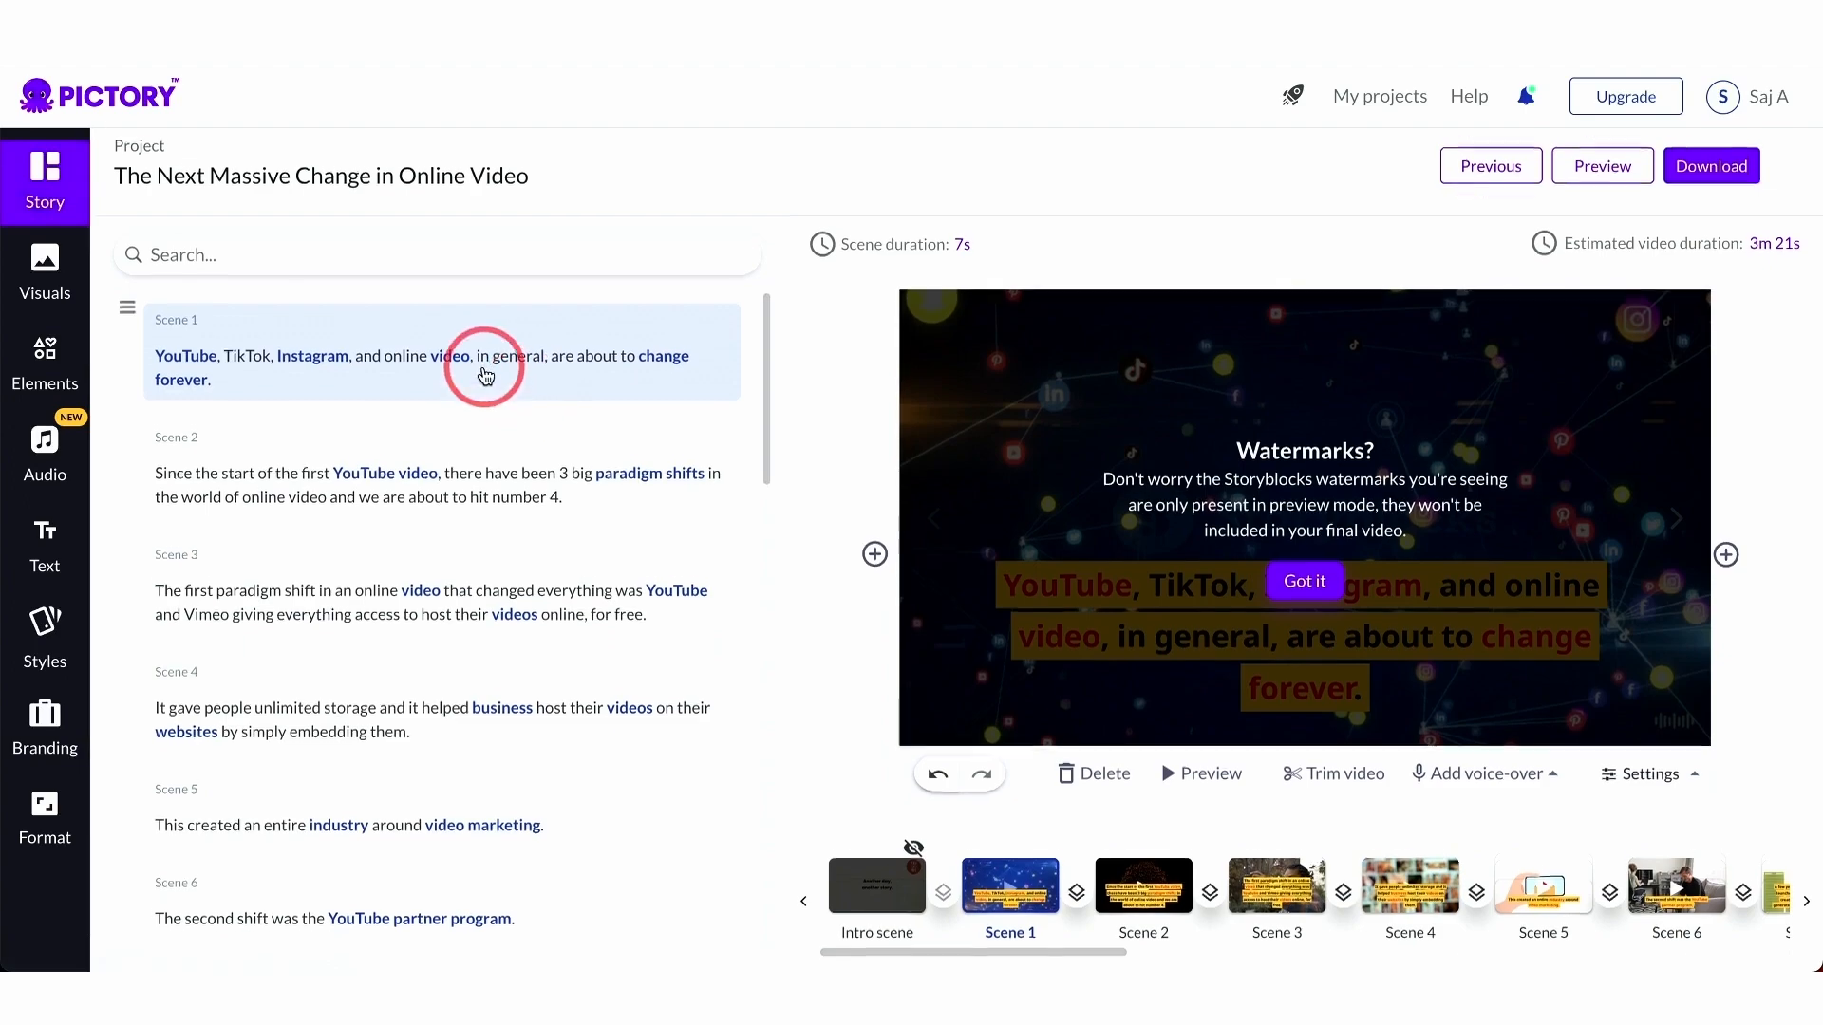
click(1303, 580)
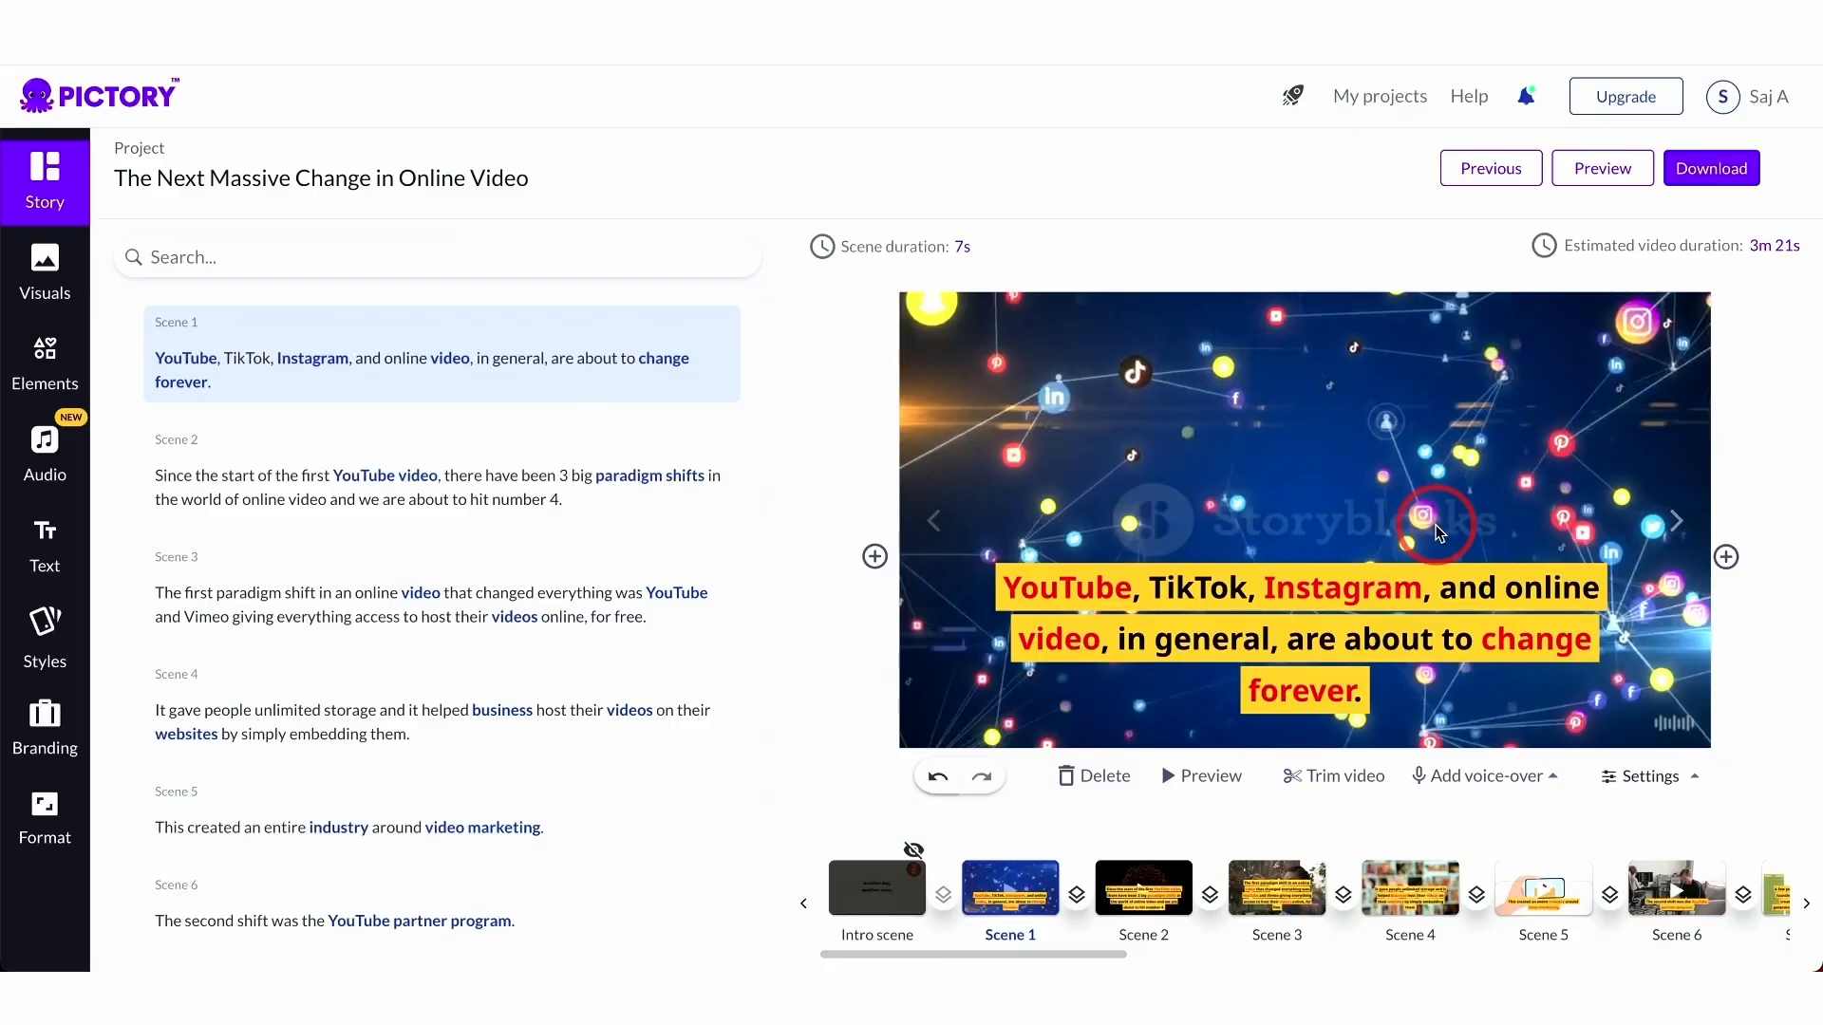